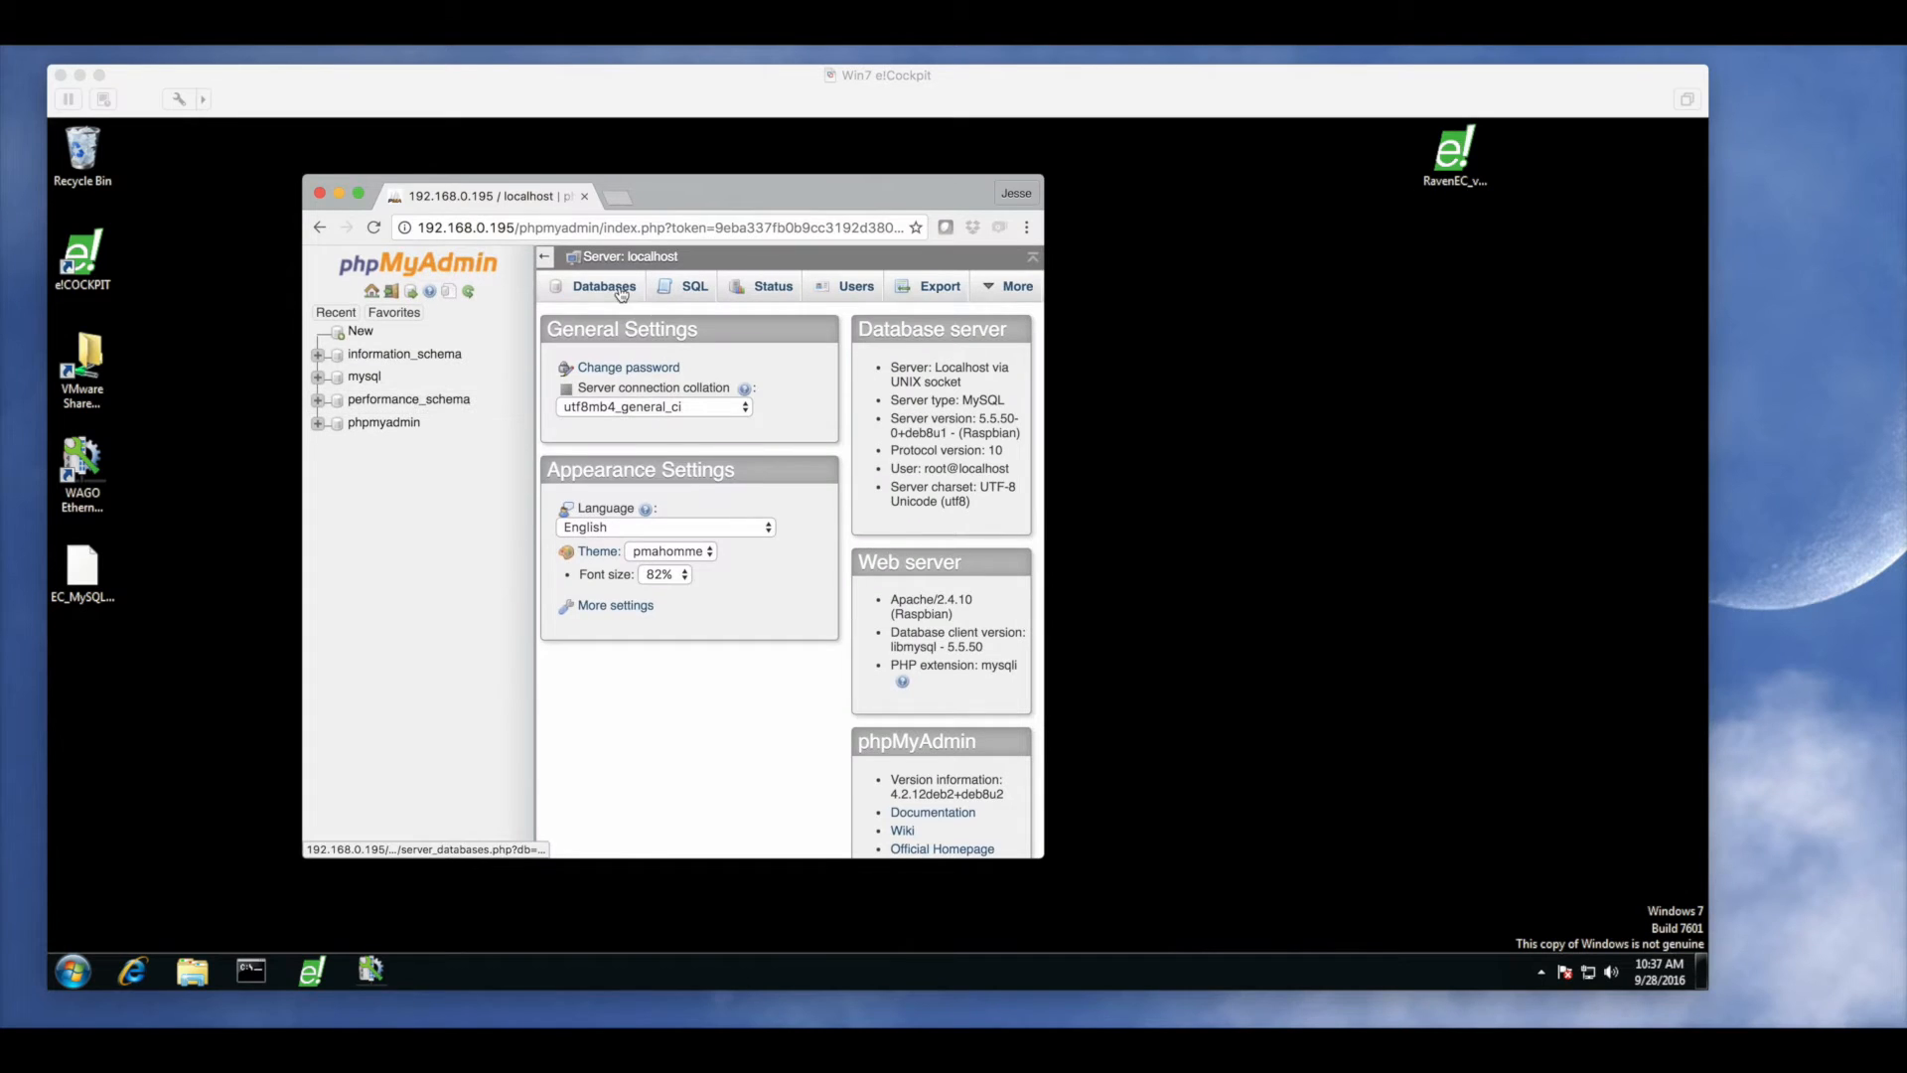
# Create the database WagoTestDatabase from the Databases list and open it
pyautogui.click(604, 286)
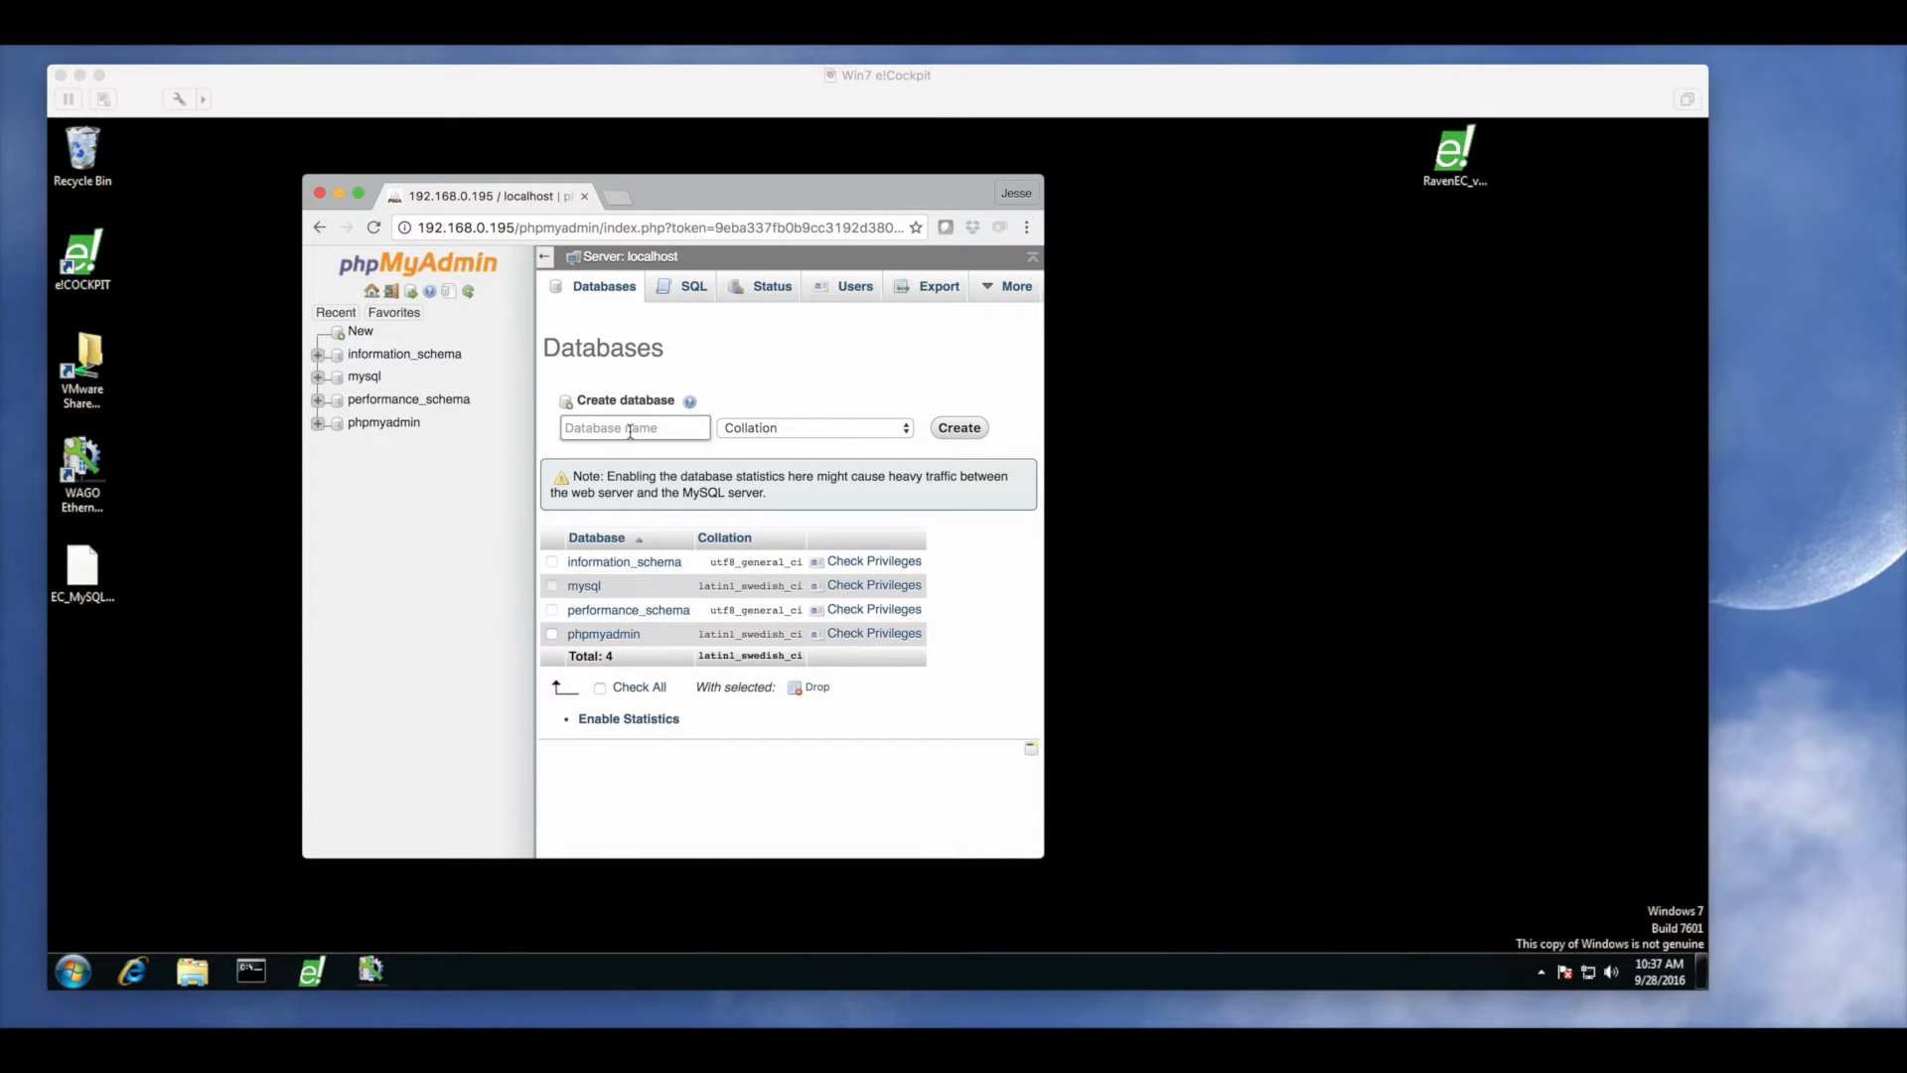
pyautogui.write('WagoTestDatabase')
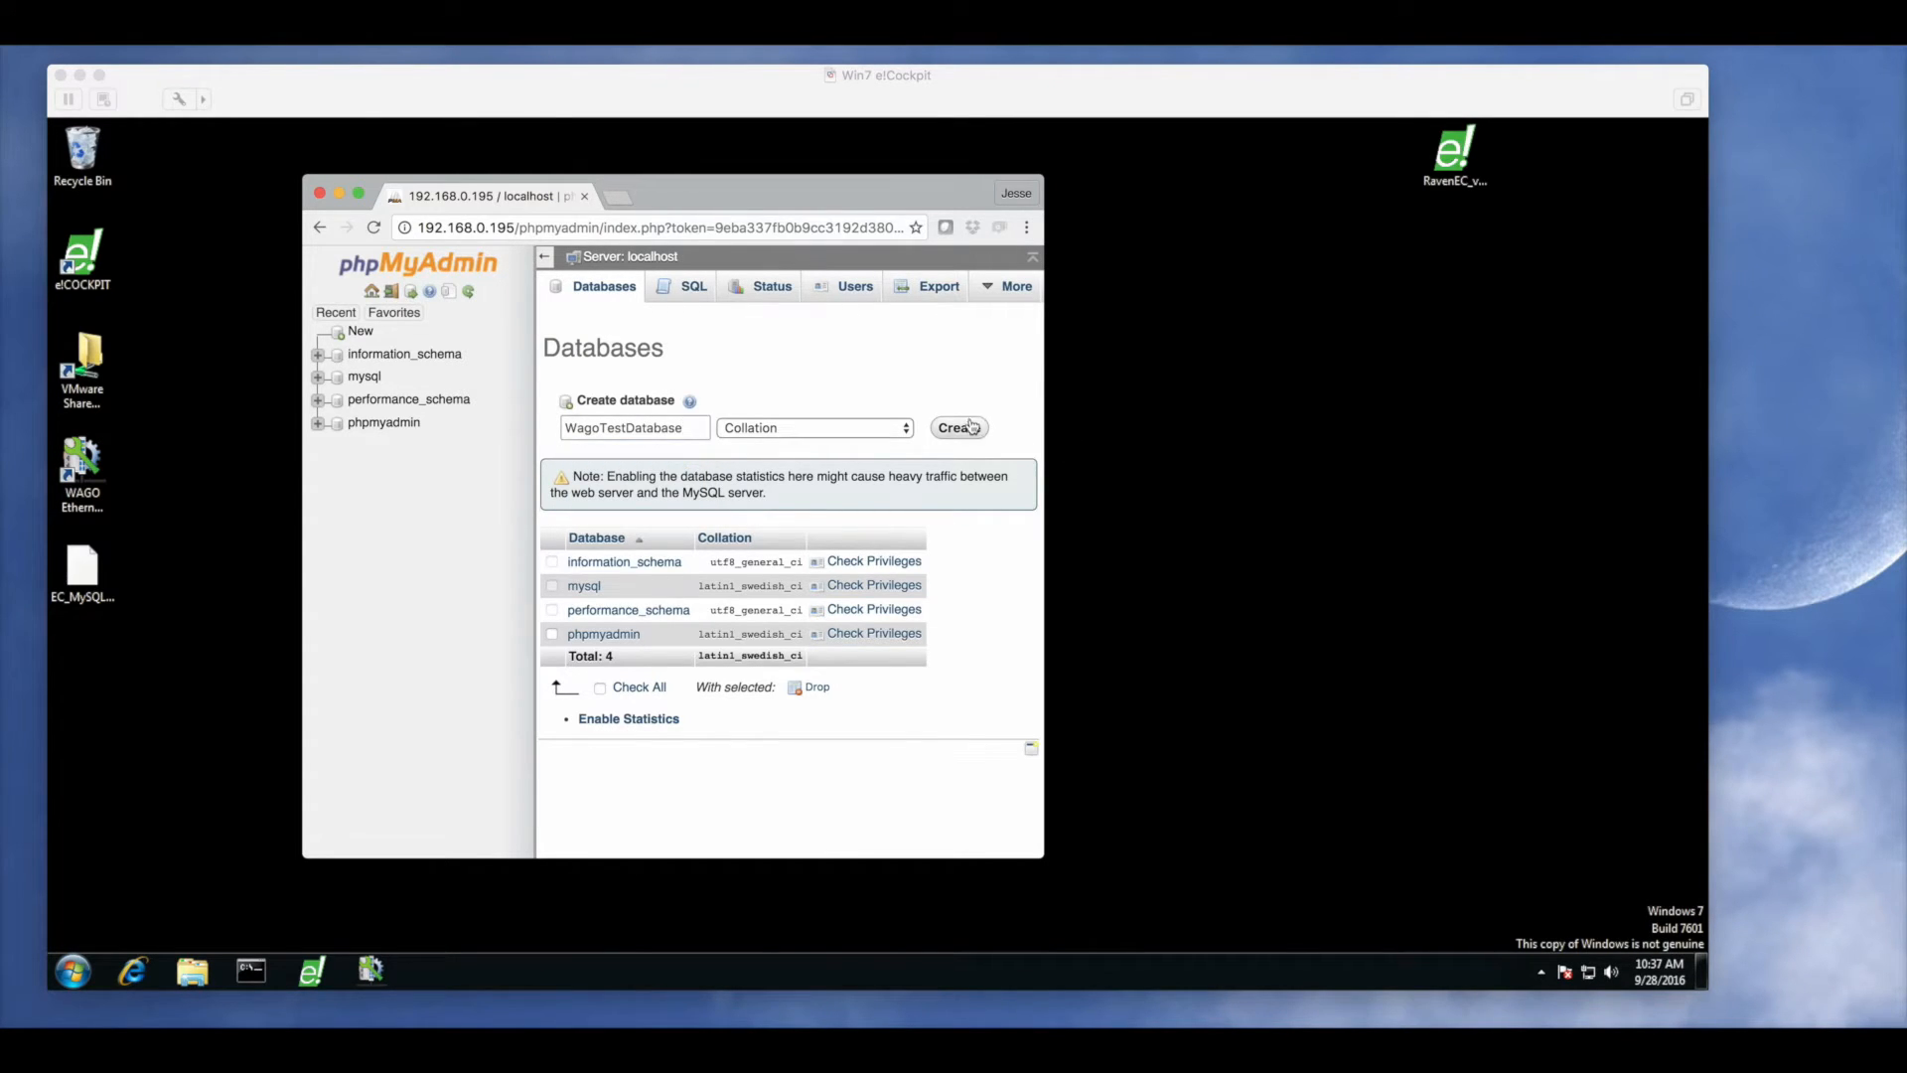
pyautogui.click(957, 427)
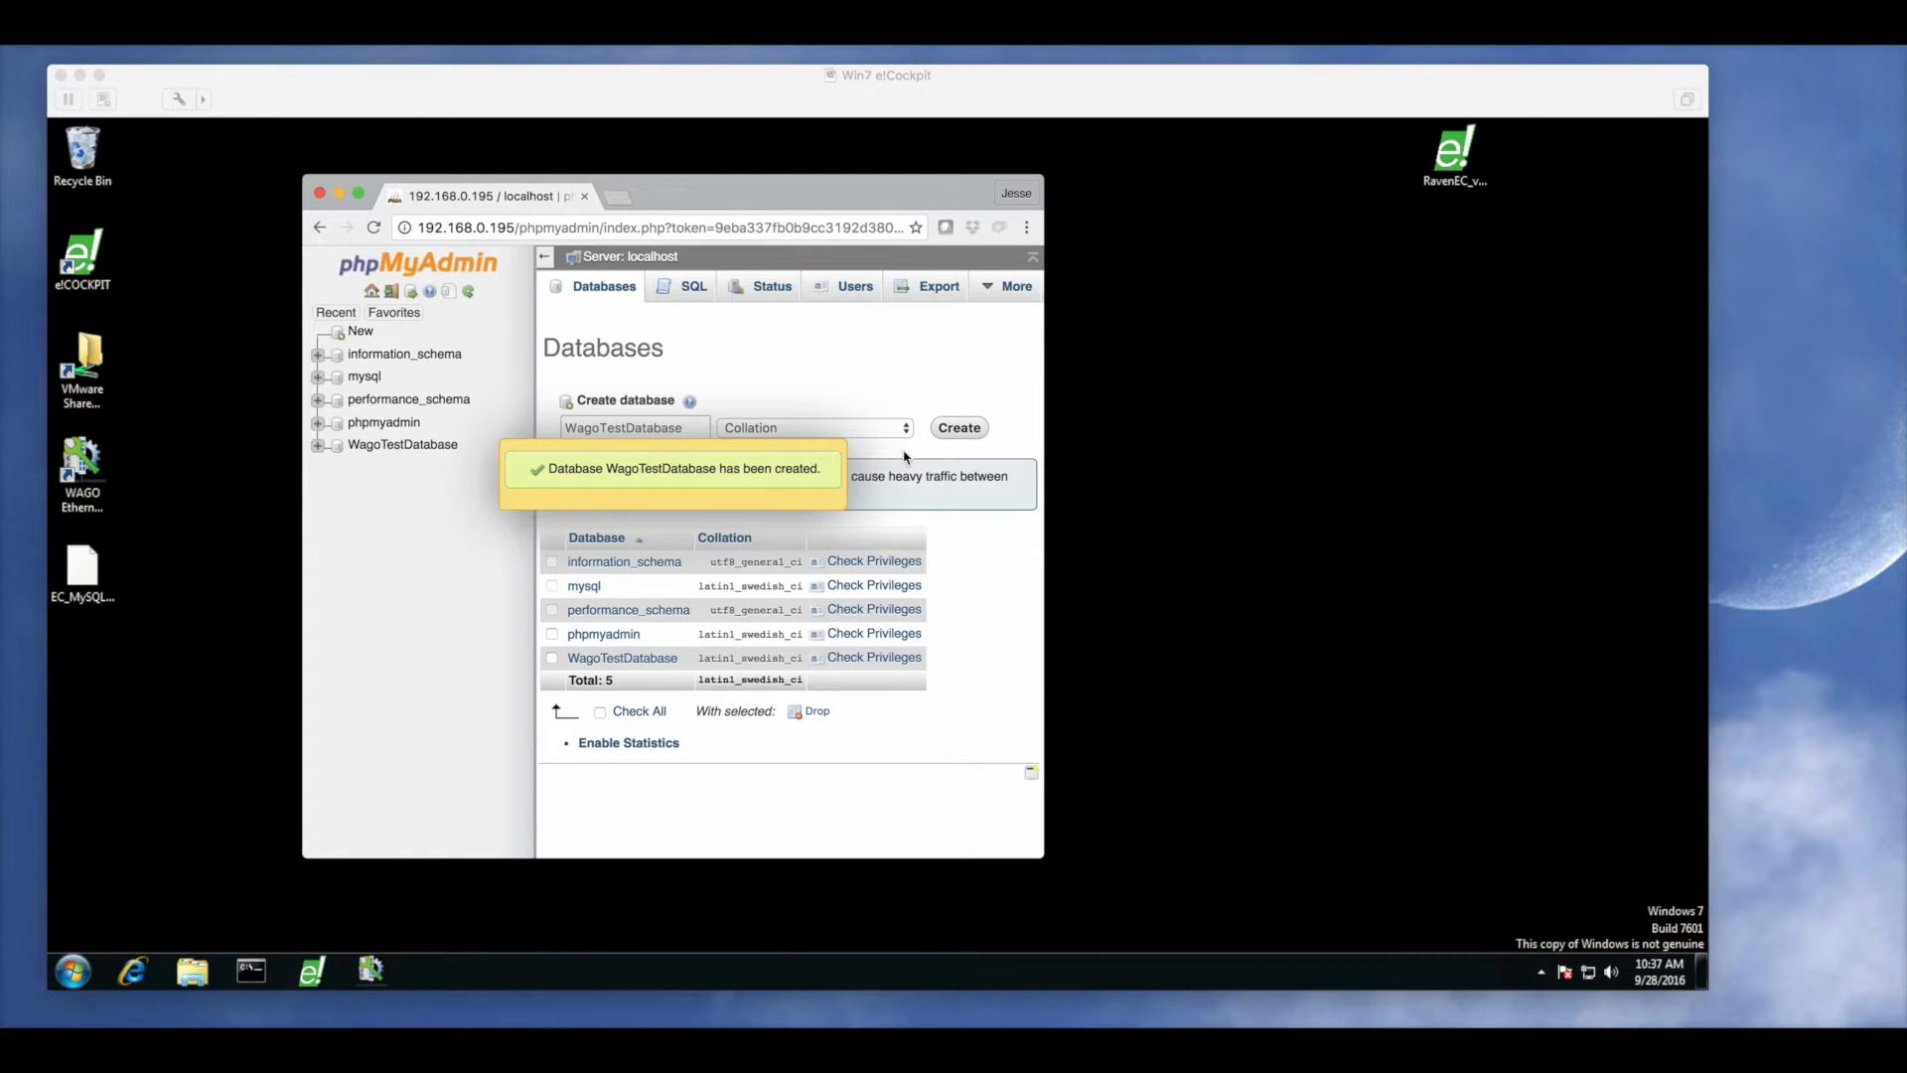
pyautogui.click(403, 443)
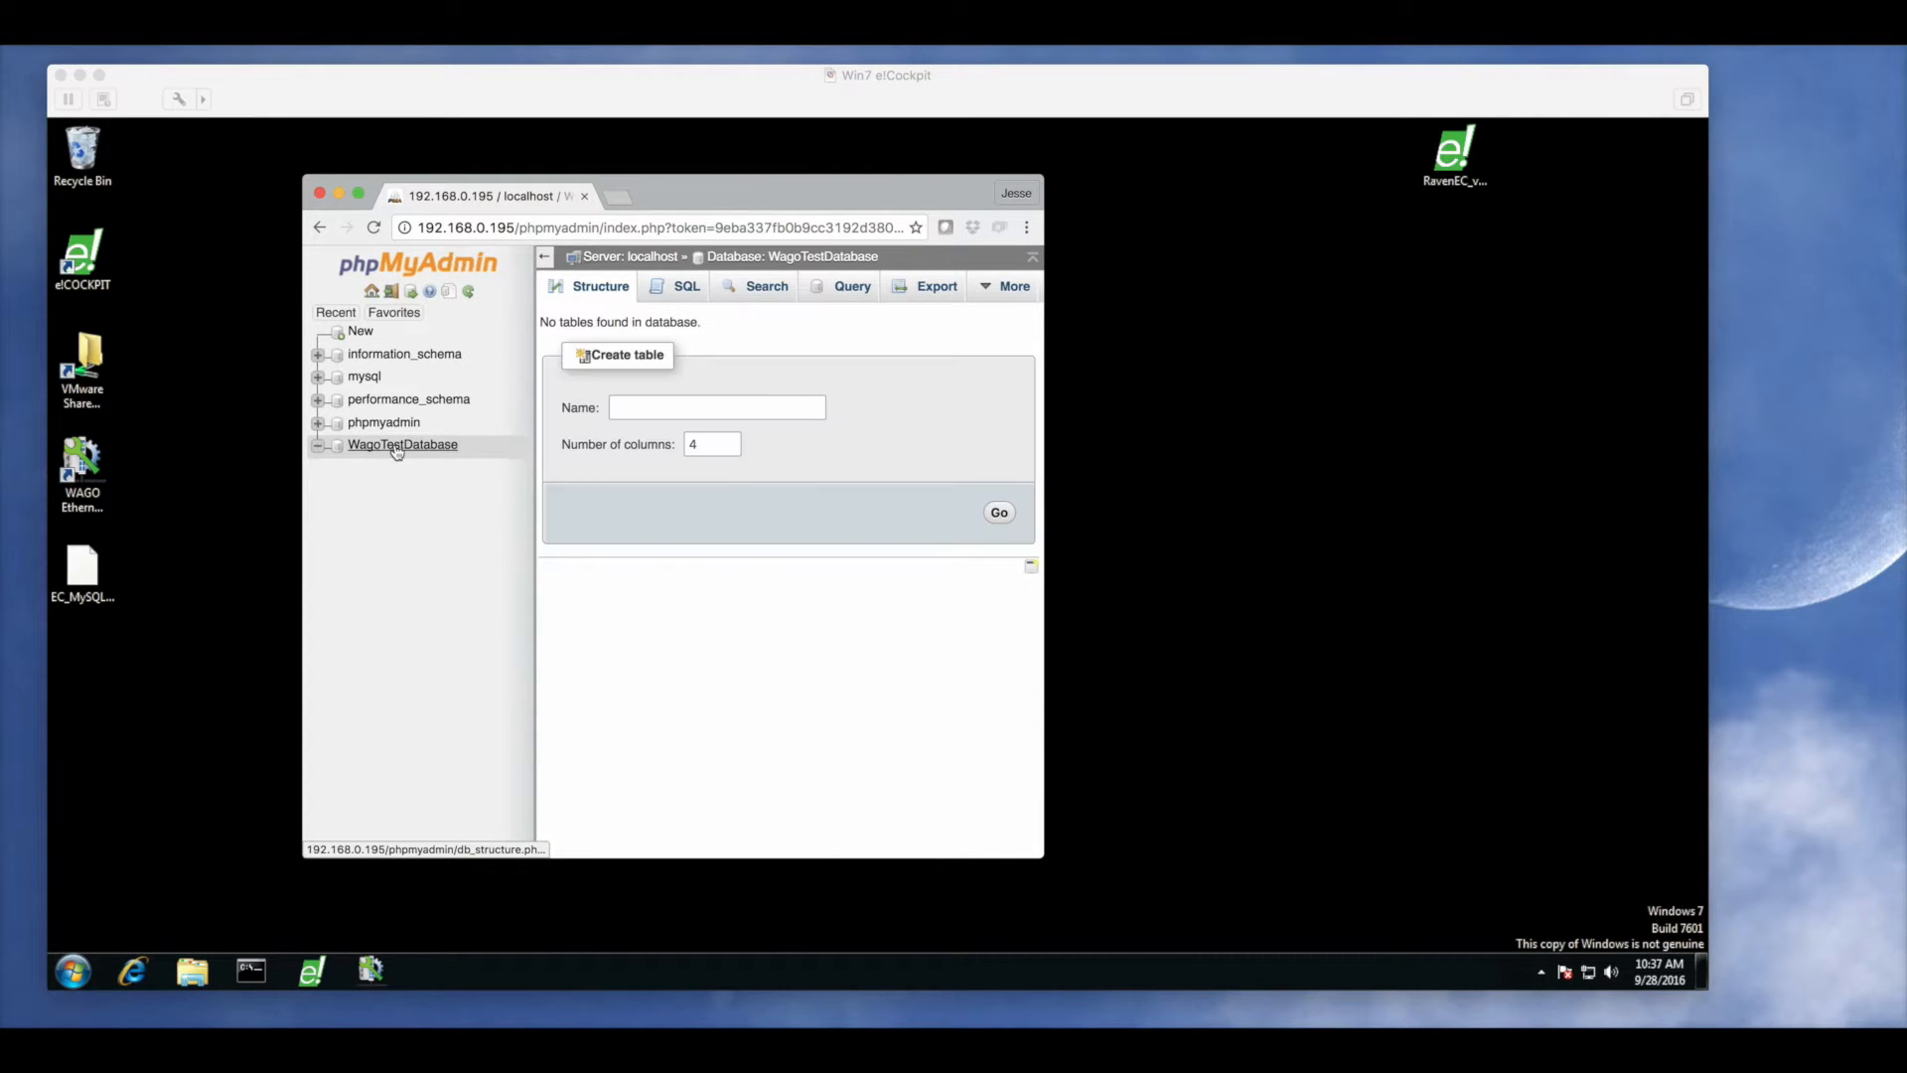
# Start a new table named WagoTestTable with 2 columns and go to its column definitions
pyautogui.write('Wa')
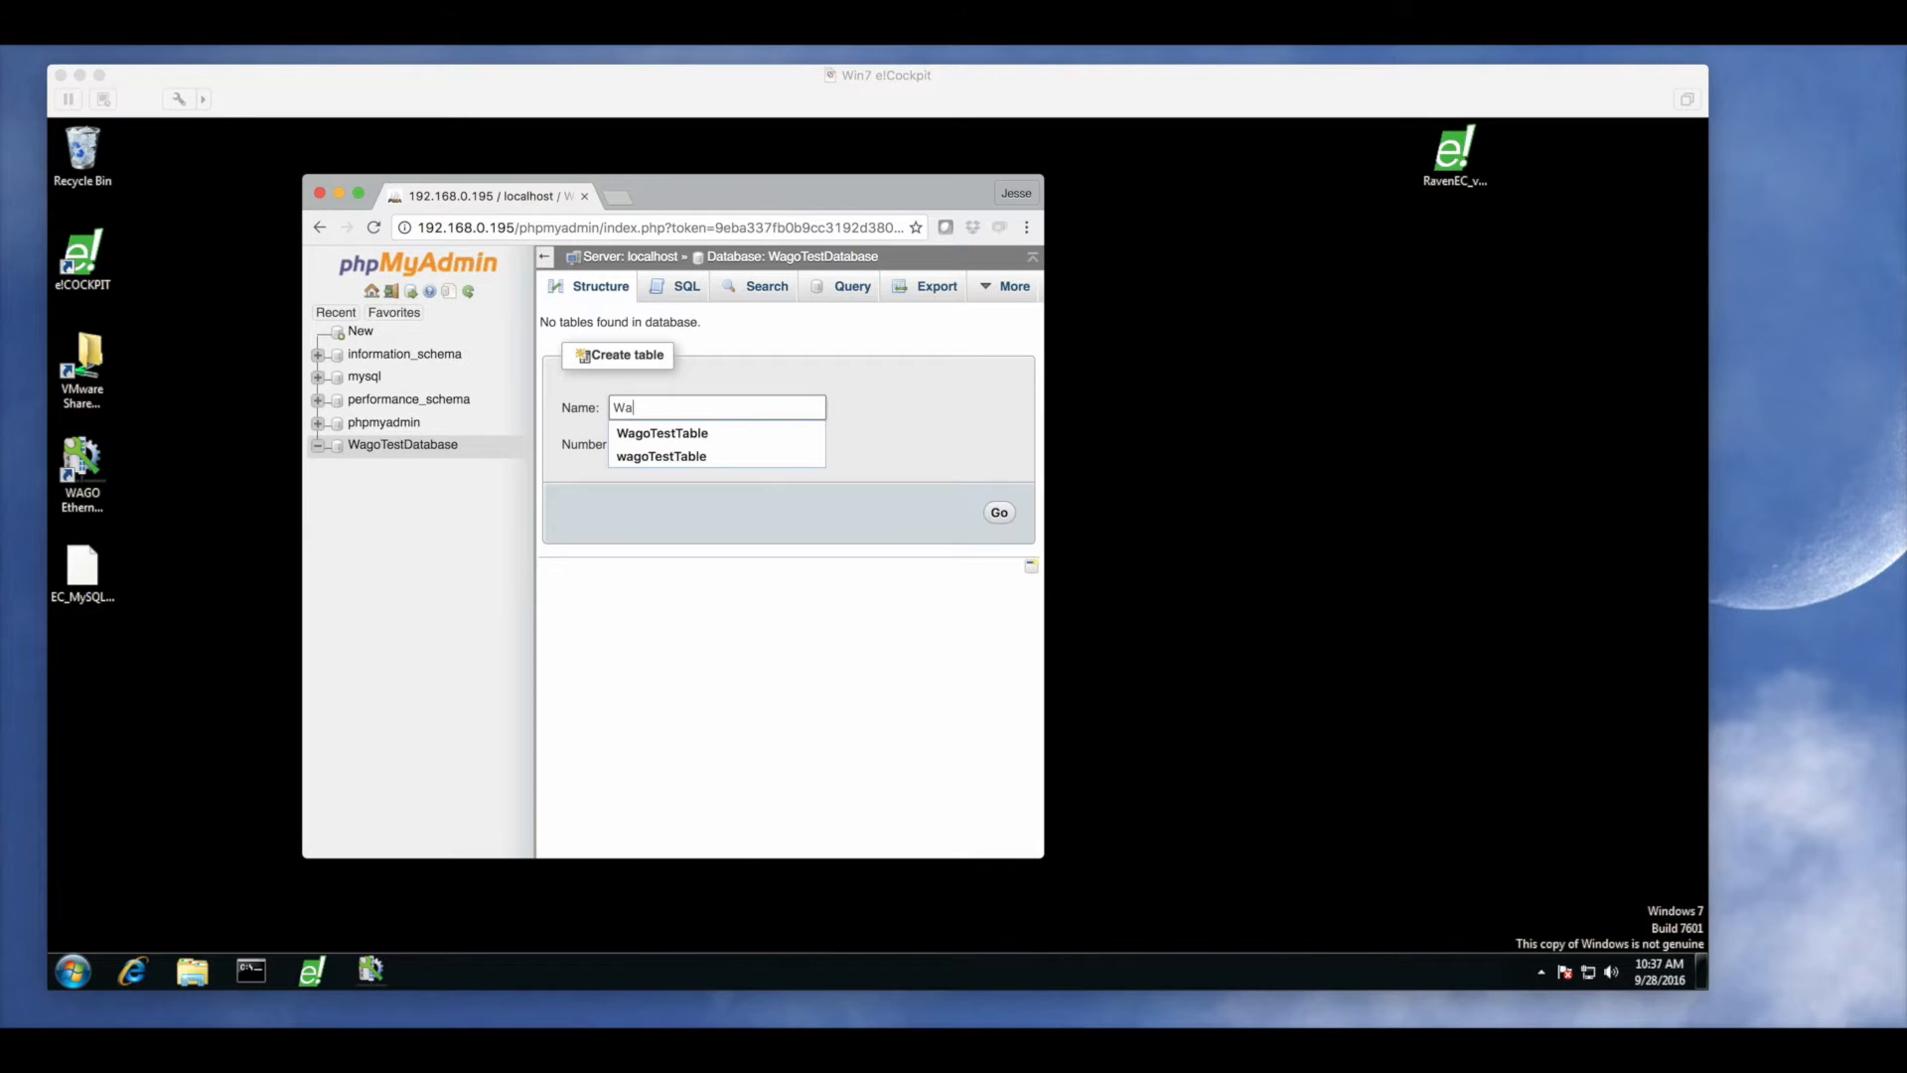
pyautogui.write('goTest')
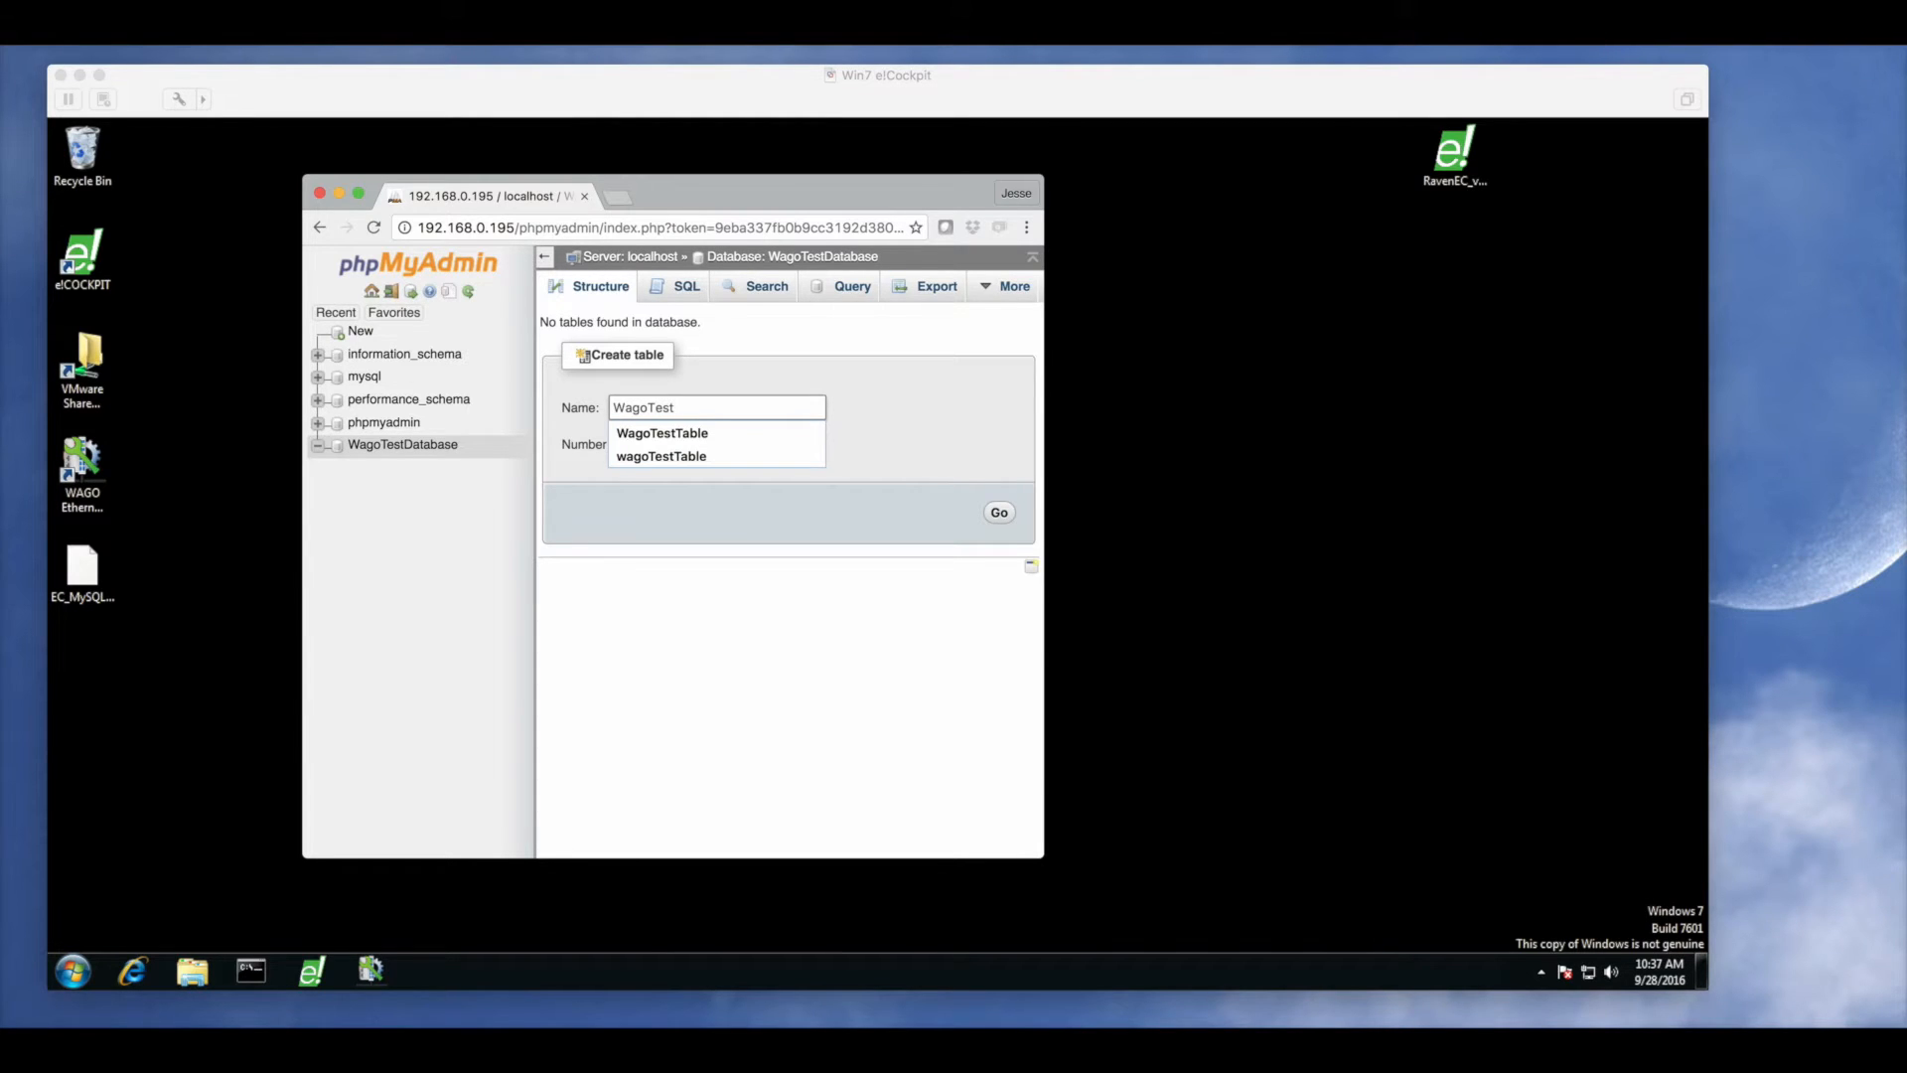
pyautogui.click(662, 435)
pyautogui.write('2')
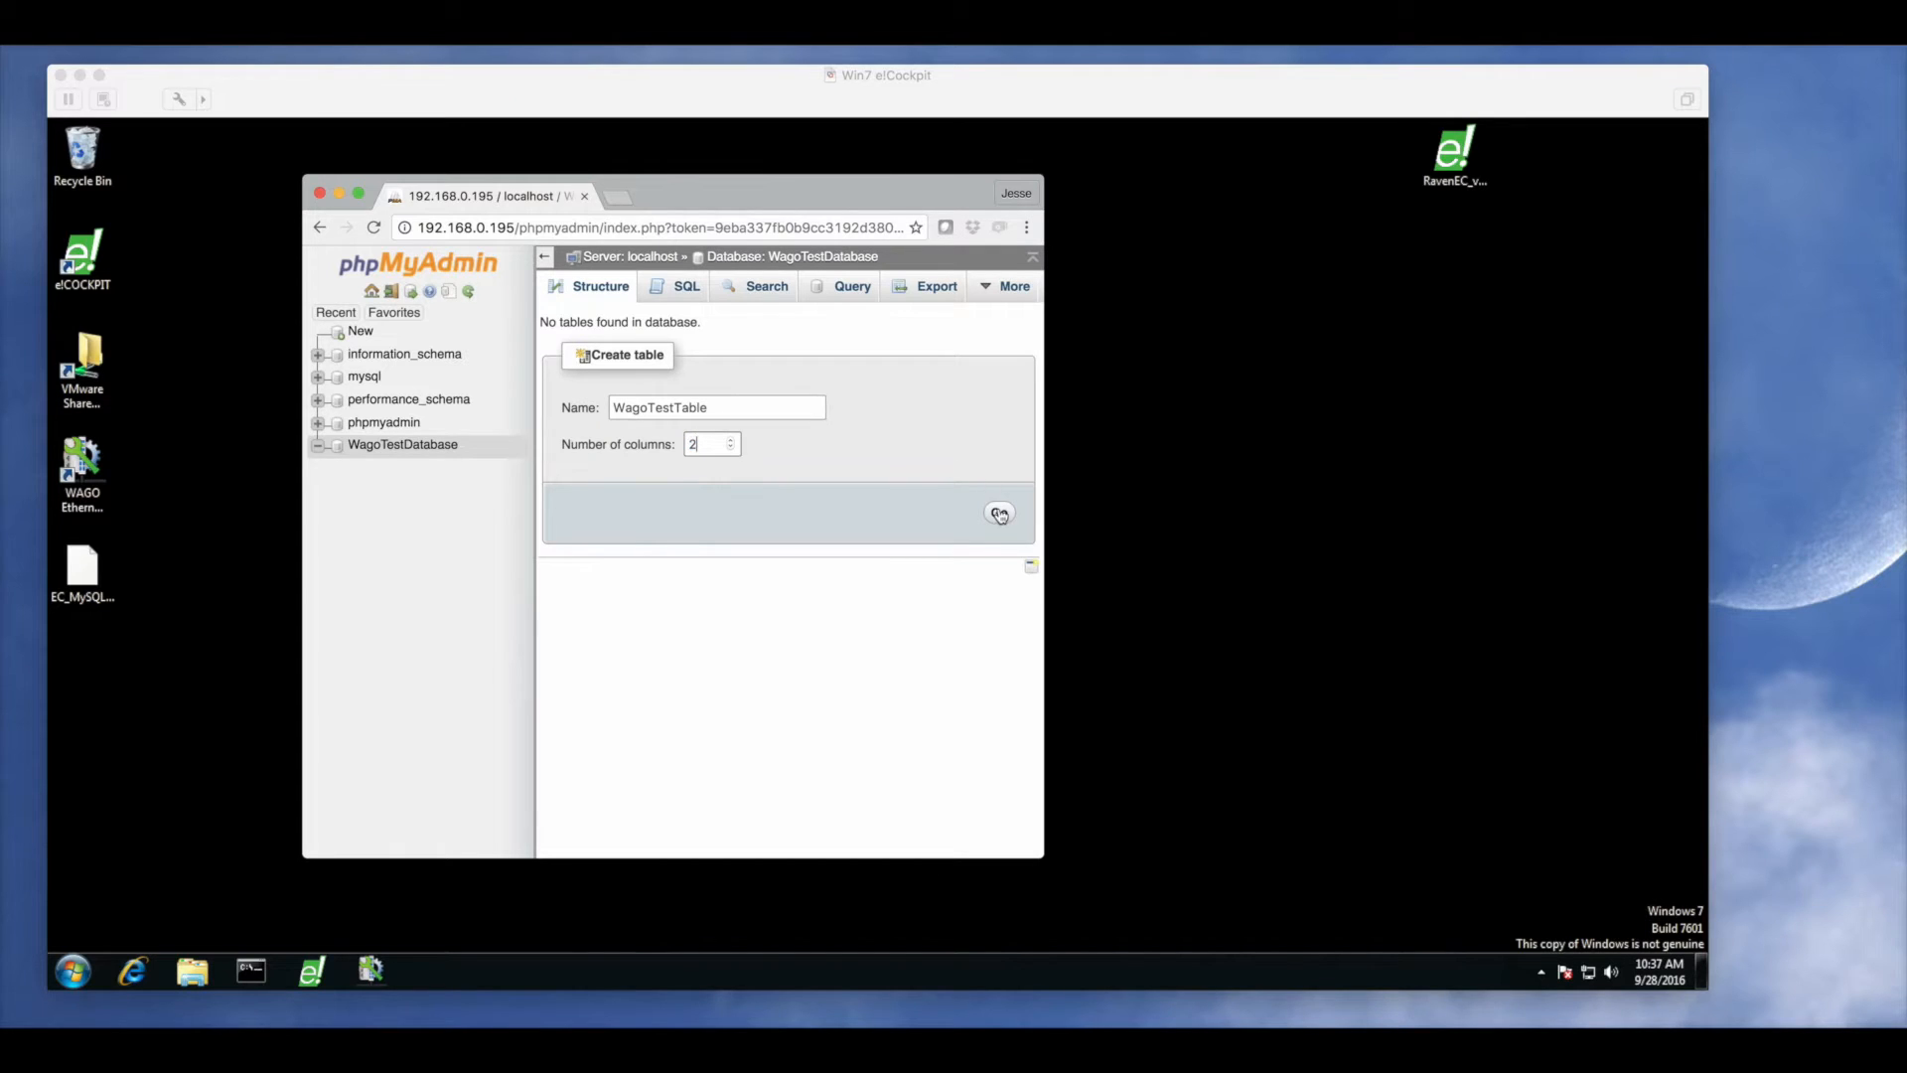
pyautogui.click(999, 513)
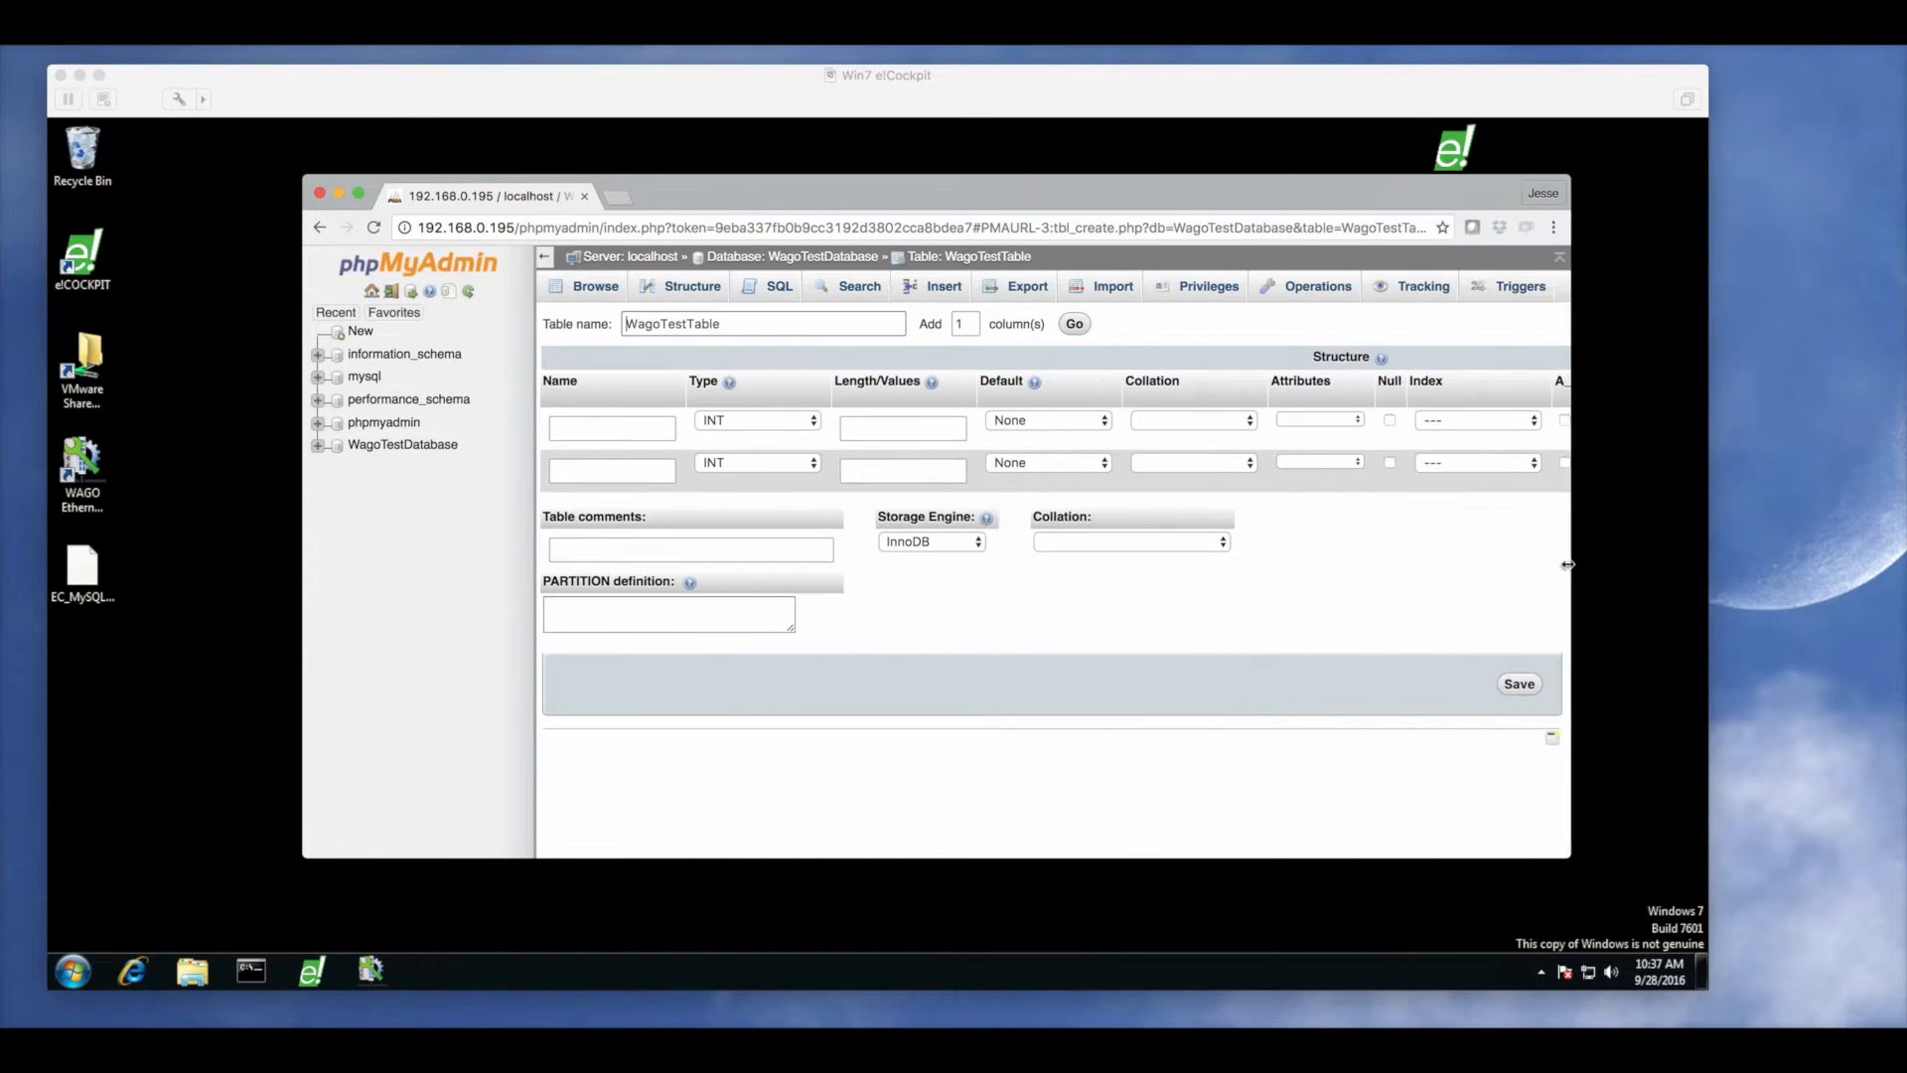
# Define columns Val1 and Val2 as nullable INT(11) with default NULL and save the table
pyautogui.write('Val1')
pyautogui.write('11')
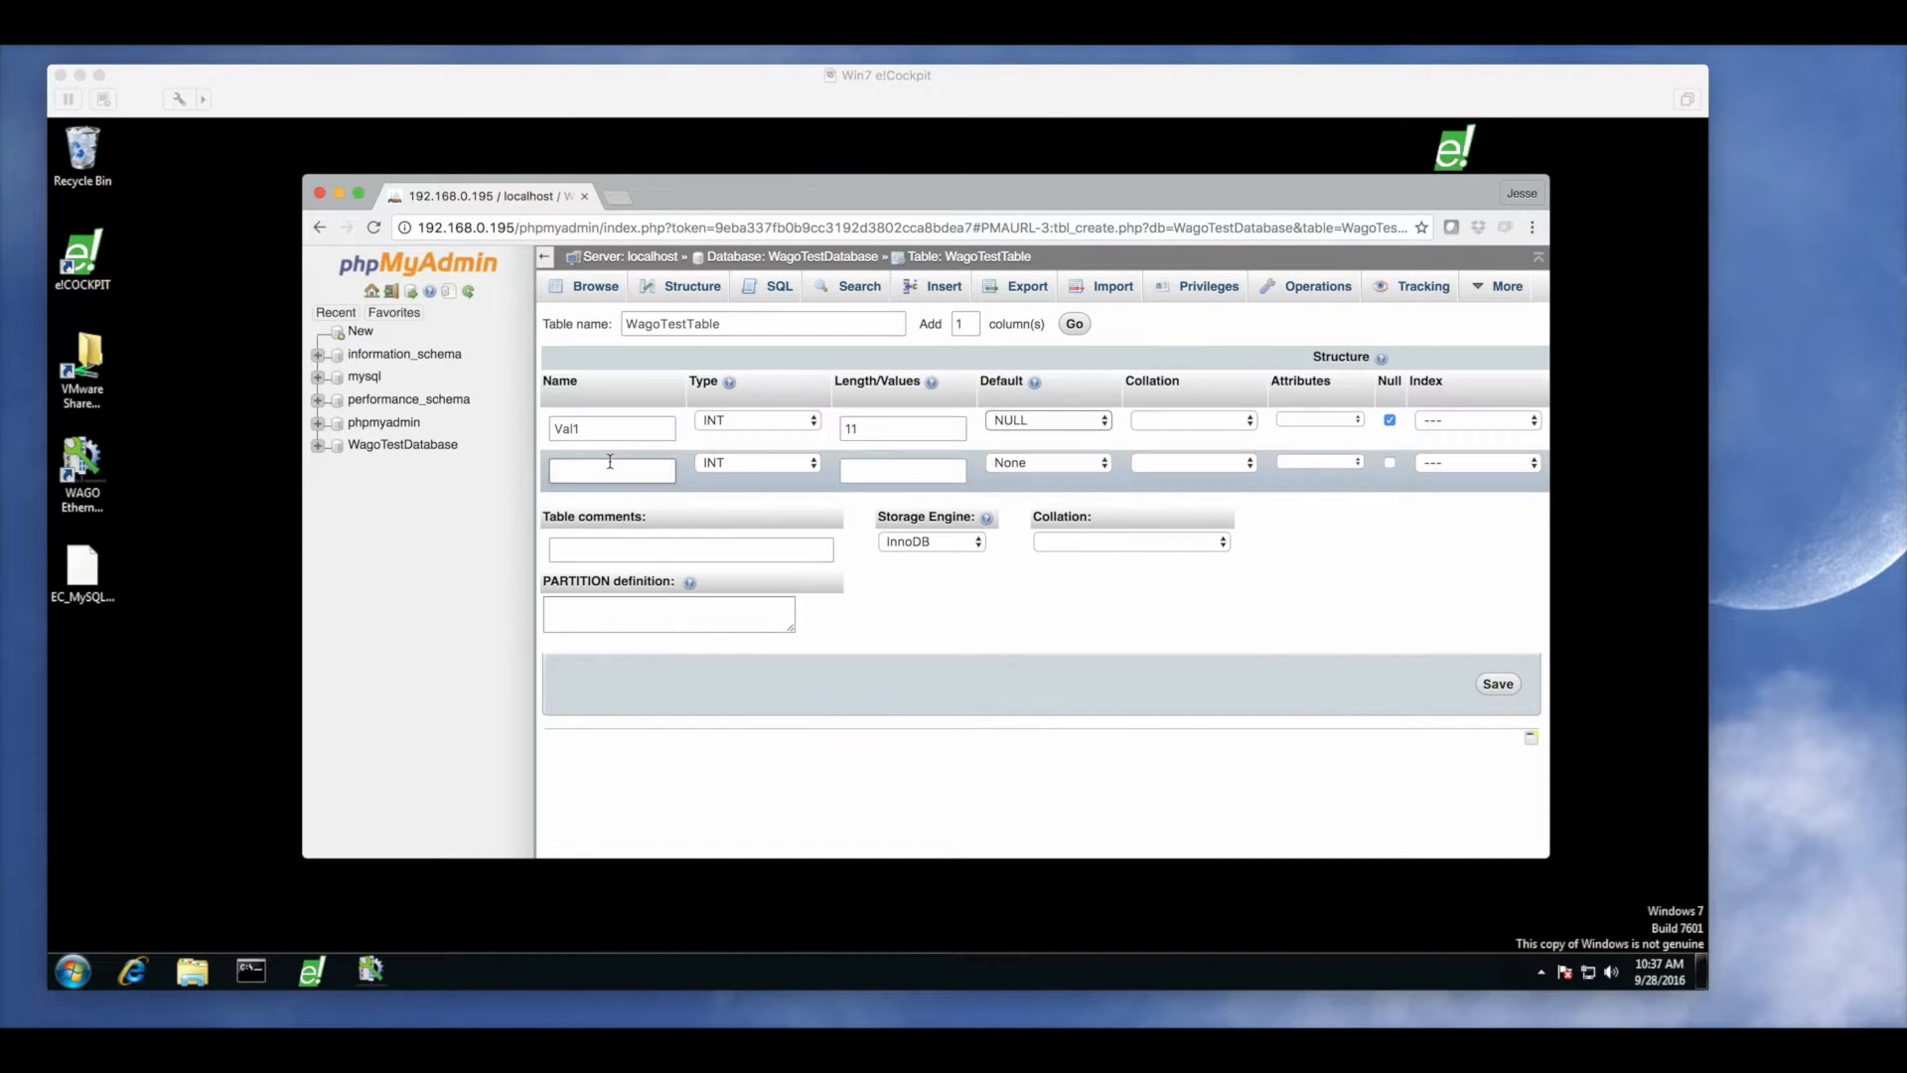
pyautogui.write('Val2')
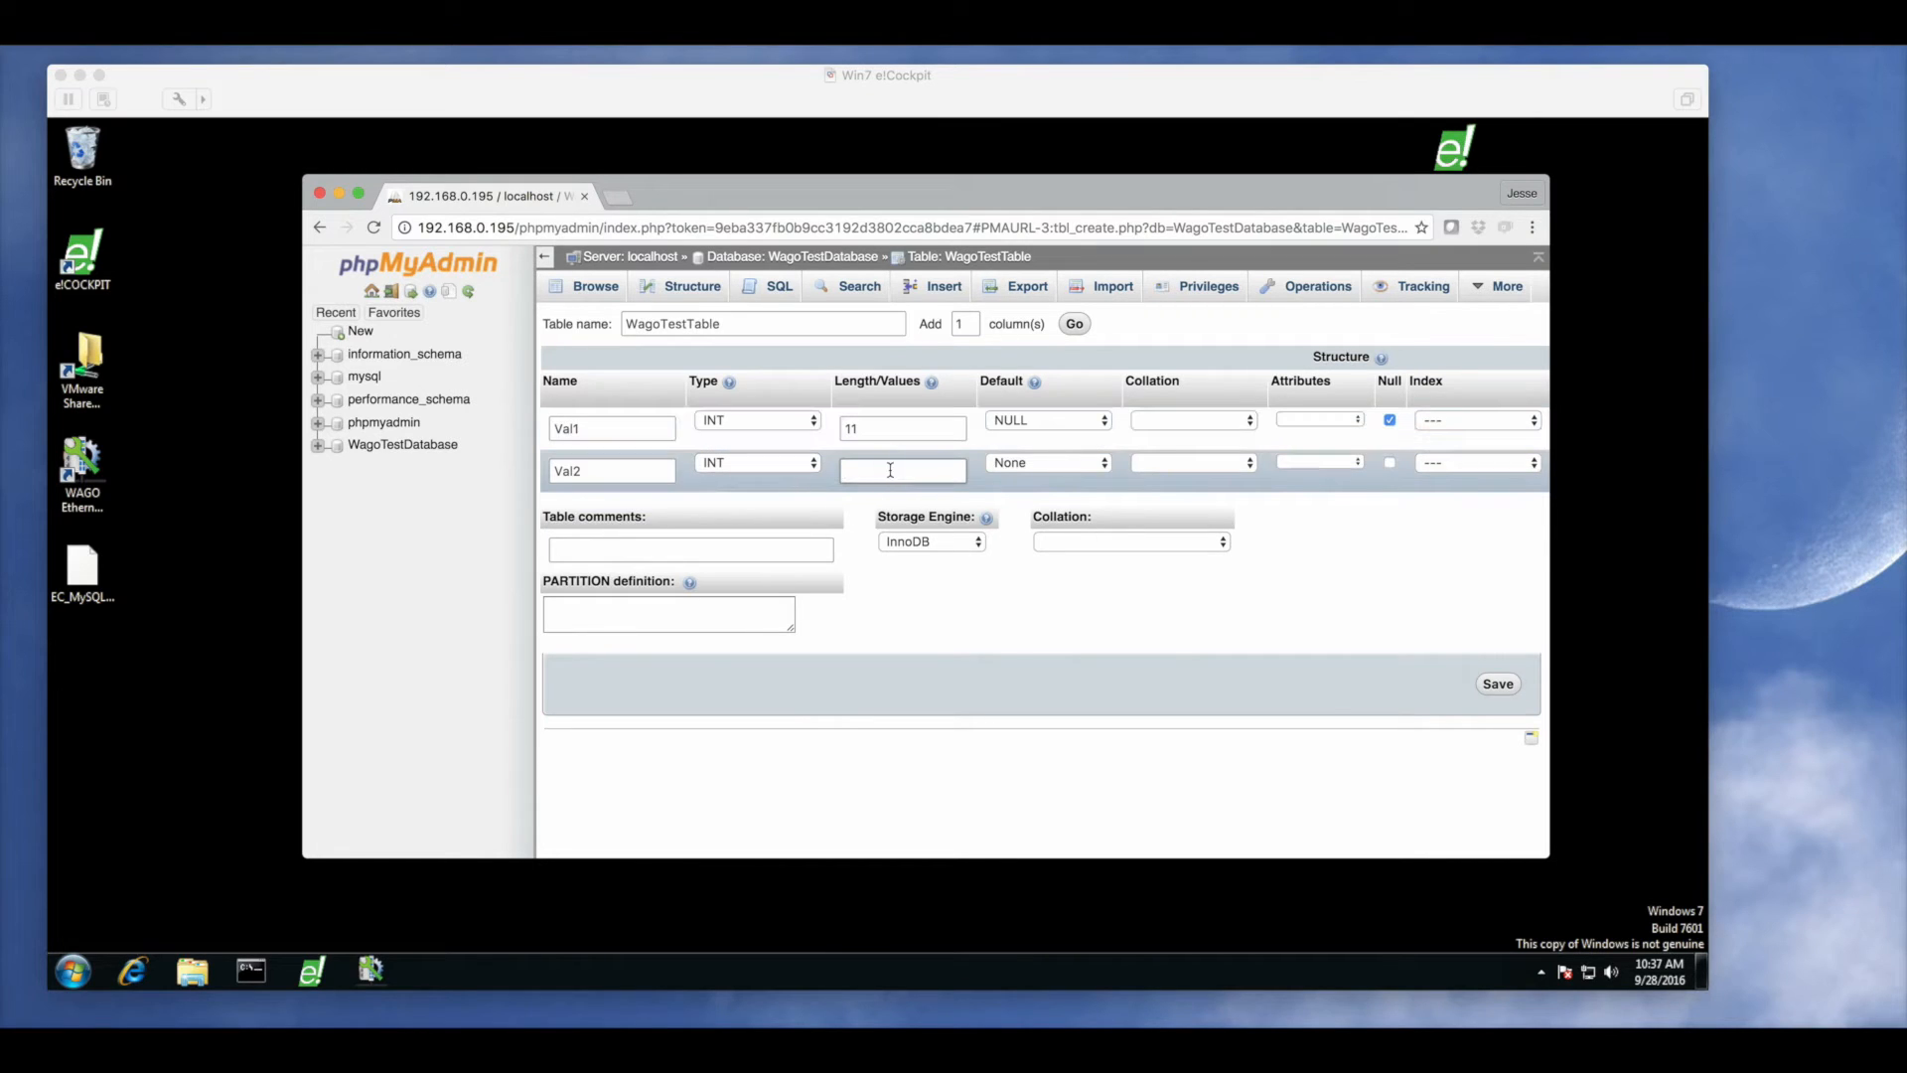
pyautogui.click(1047, 462)
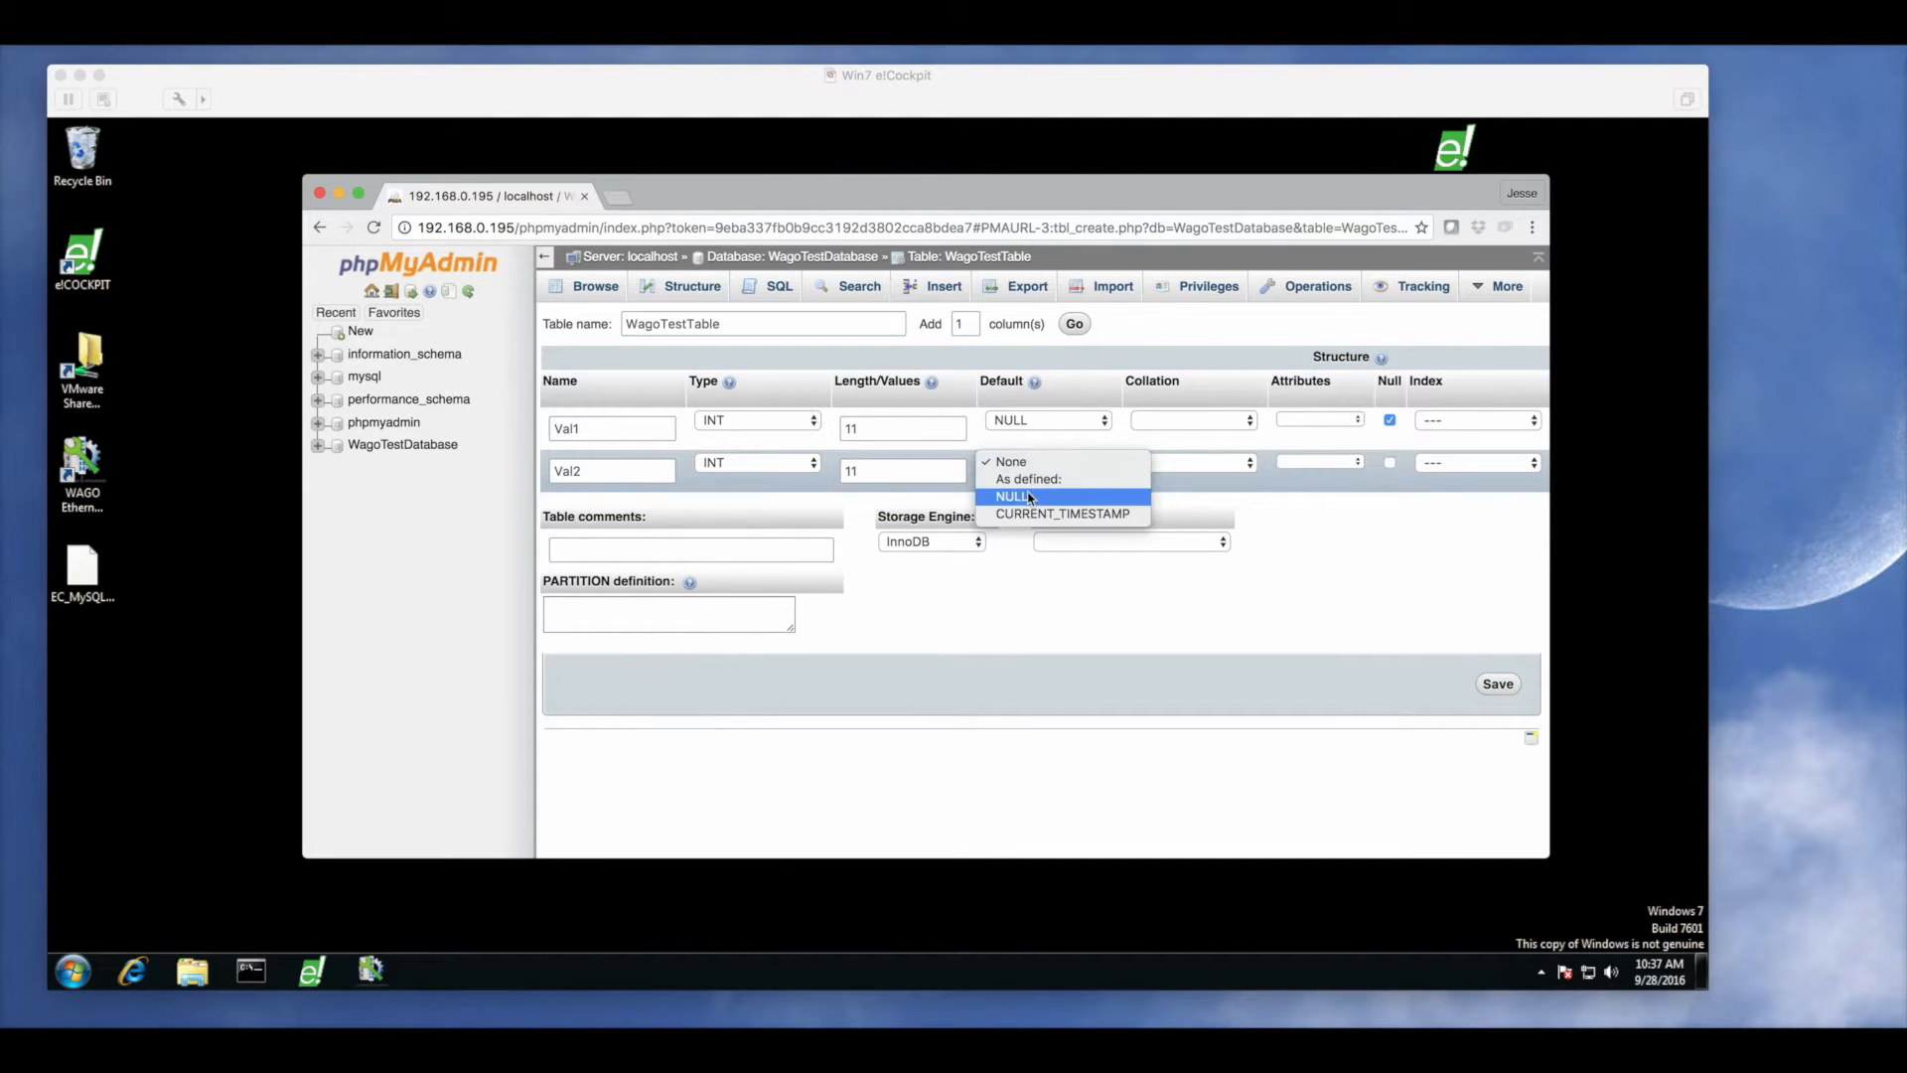
pyautogui.click(1498, 684)
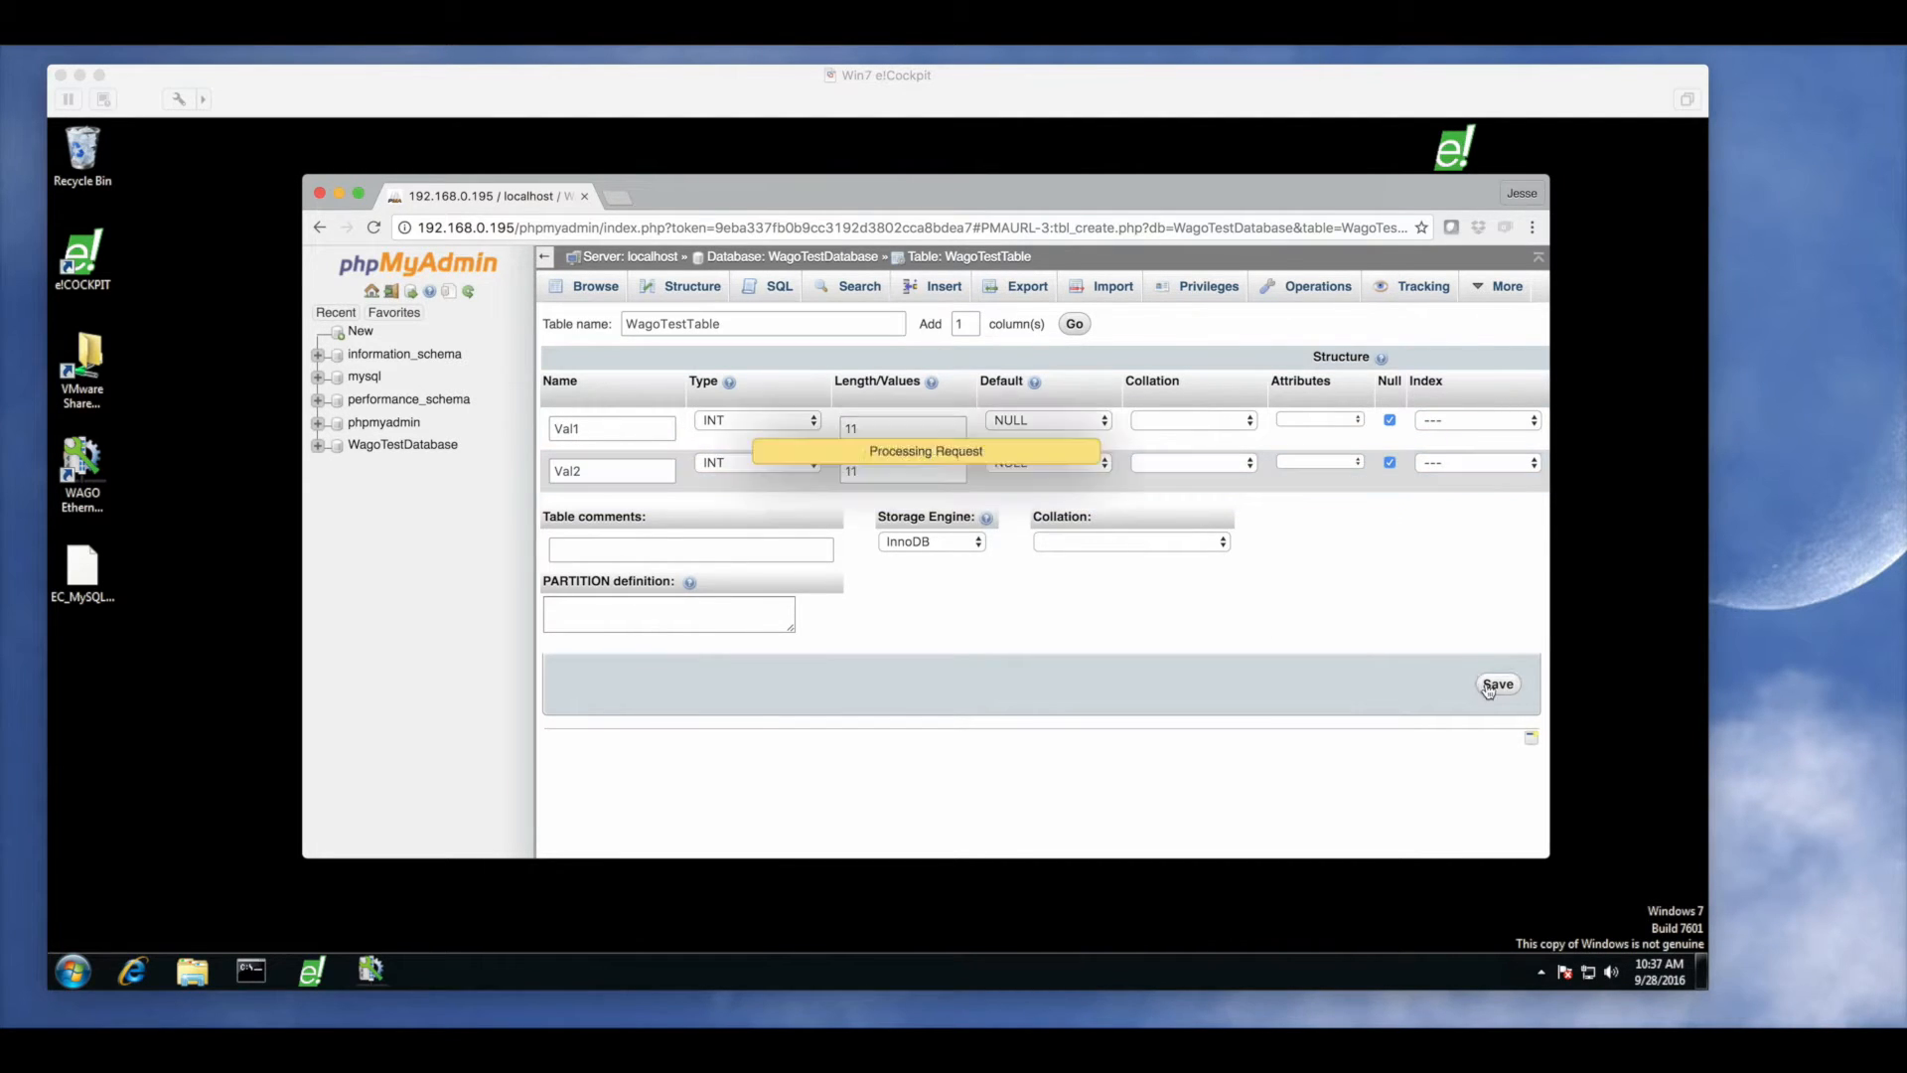
pyautogui.click(1498, 684)
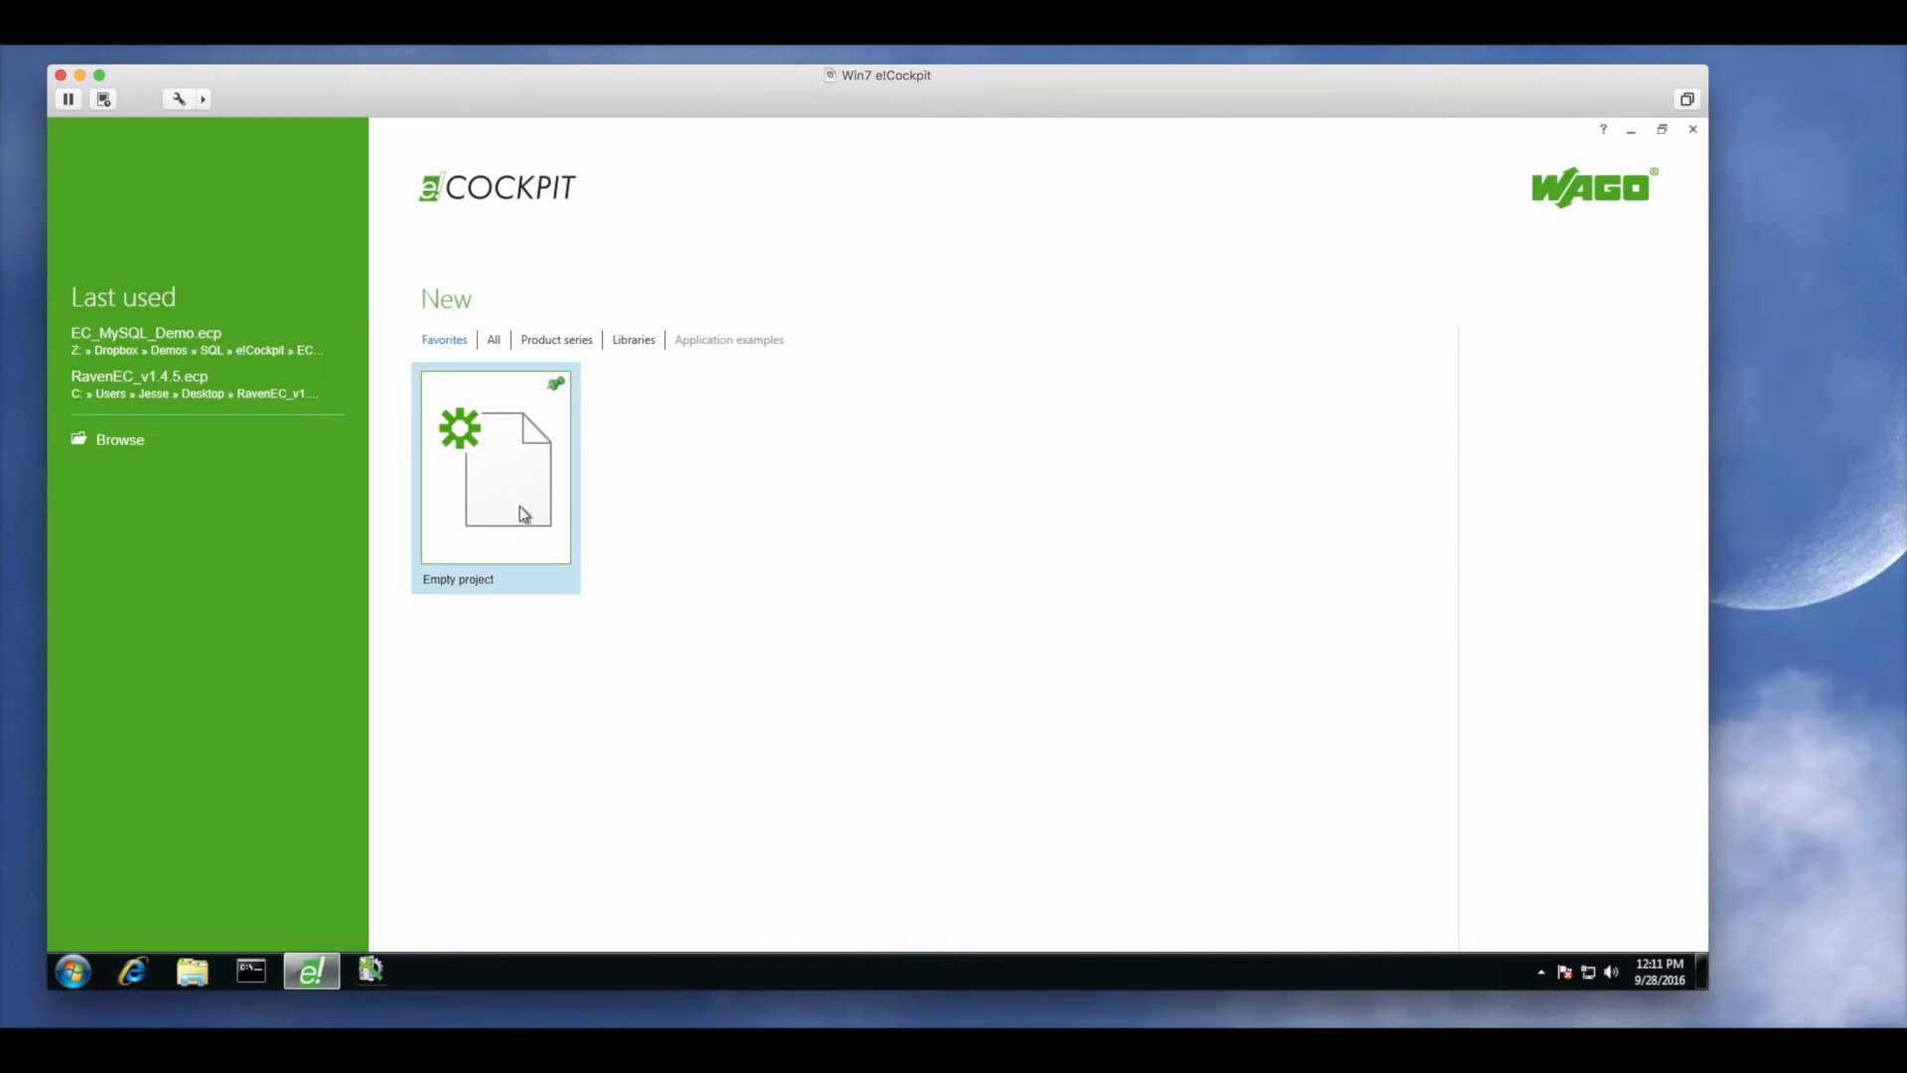
# Start an empty project with a PFC200 CS 2ETH RS controller at IP 192.168.0.202
pyautogui.doubleClick(495, 469)
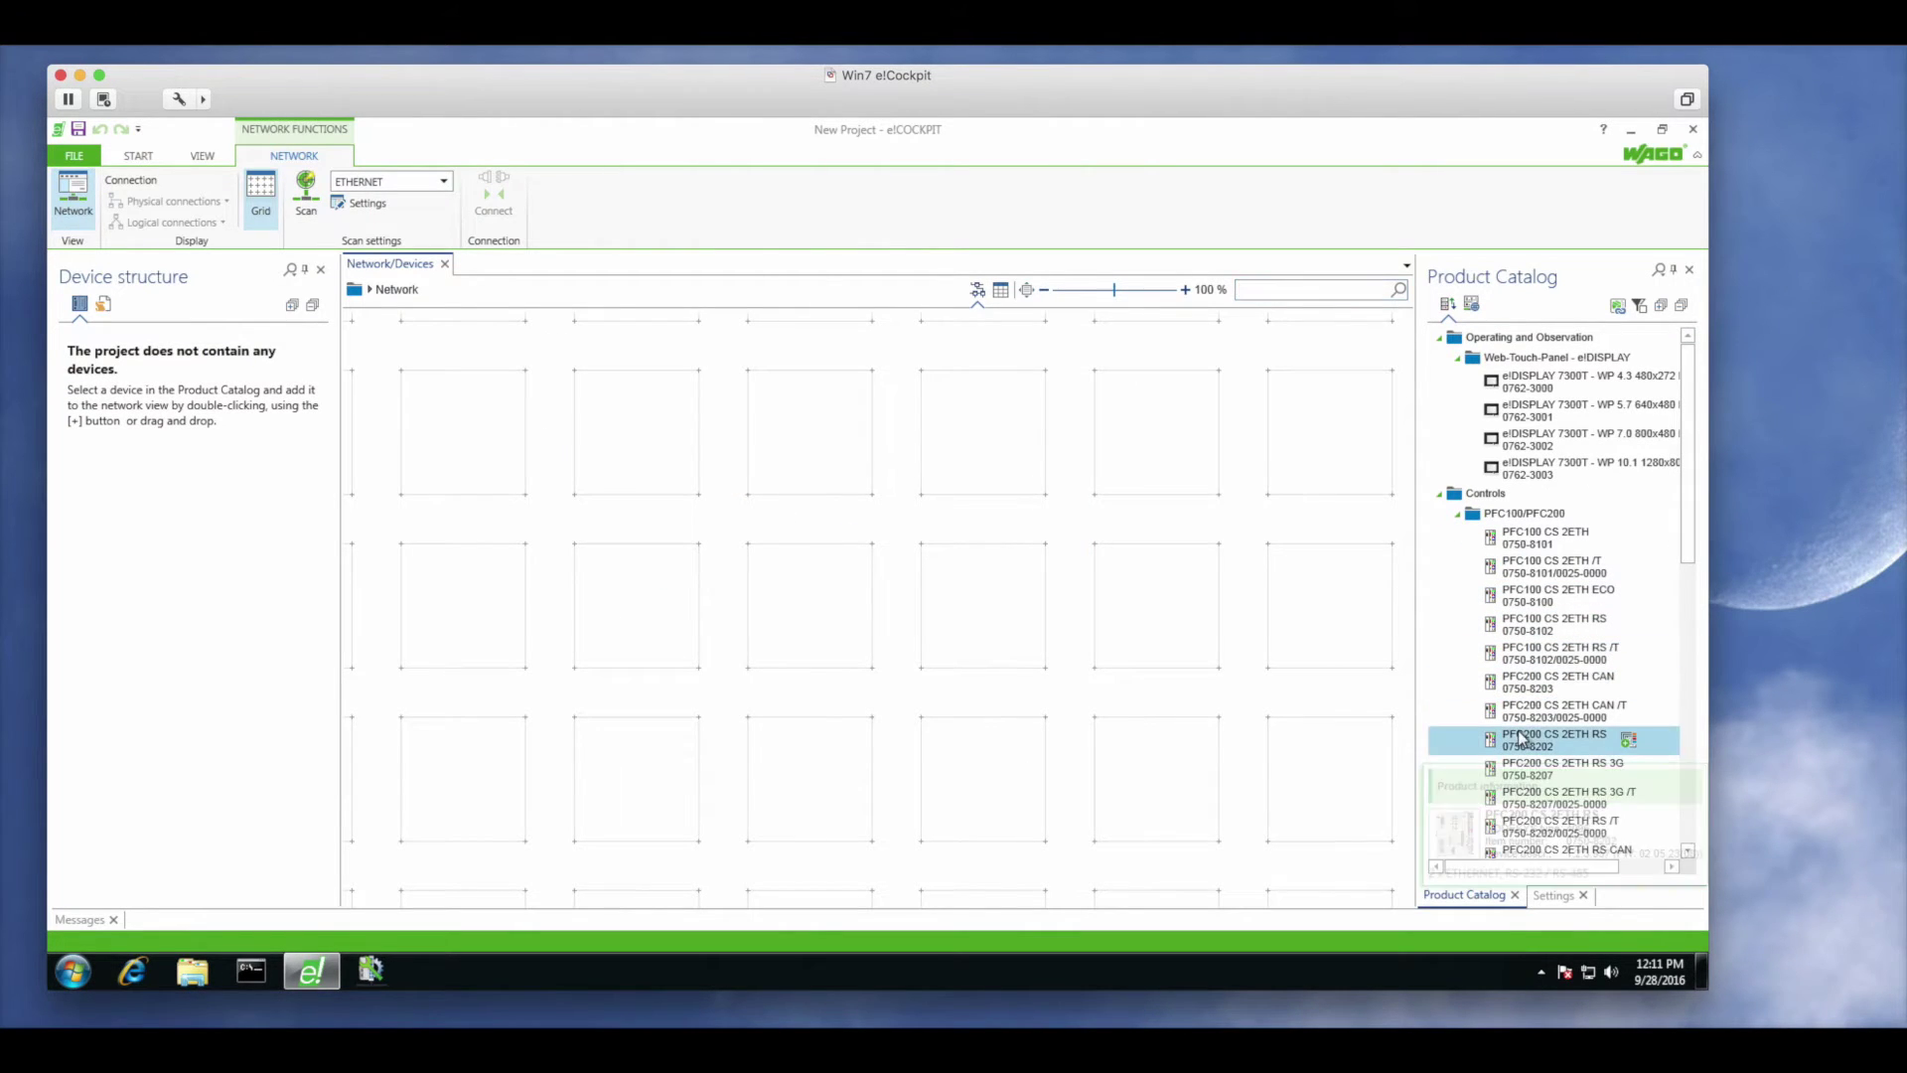
pyautogui.doubleClick(1553, 739)
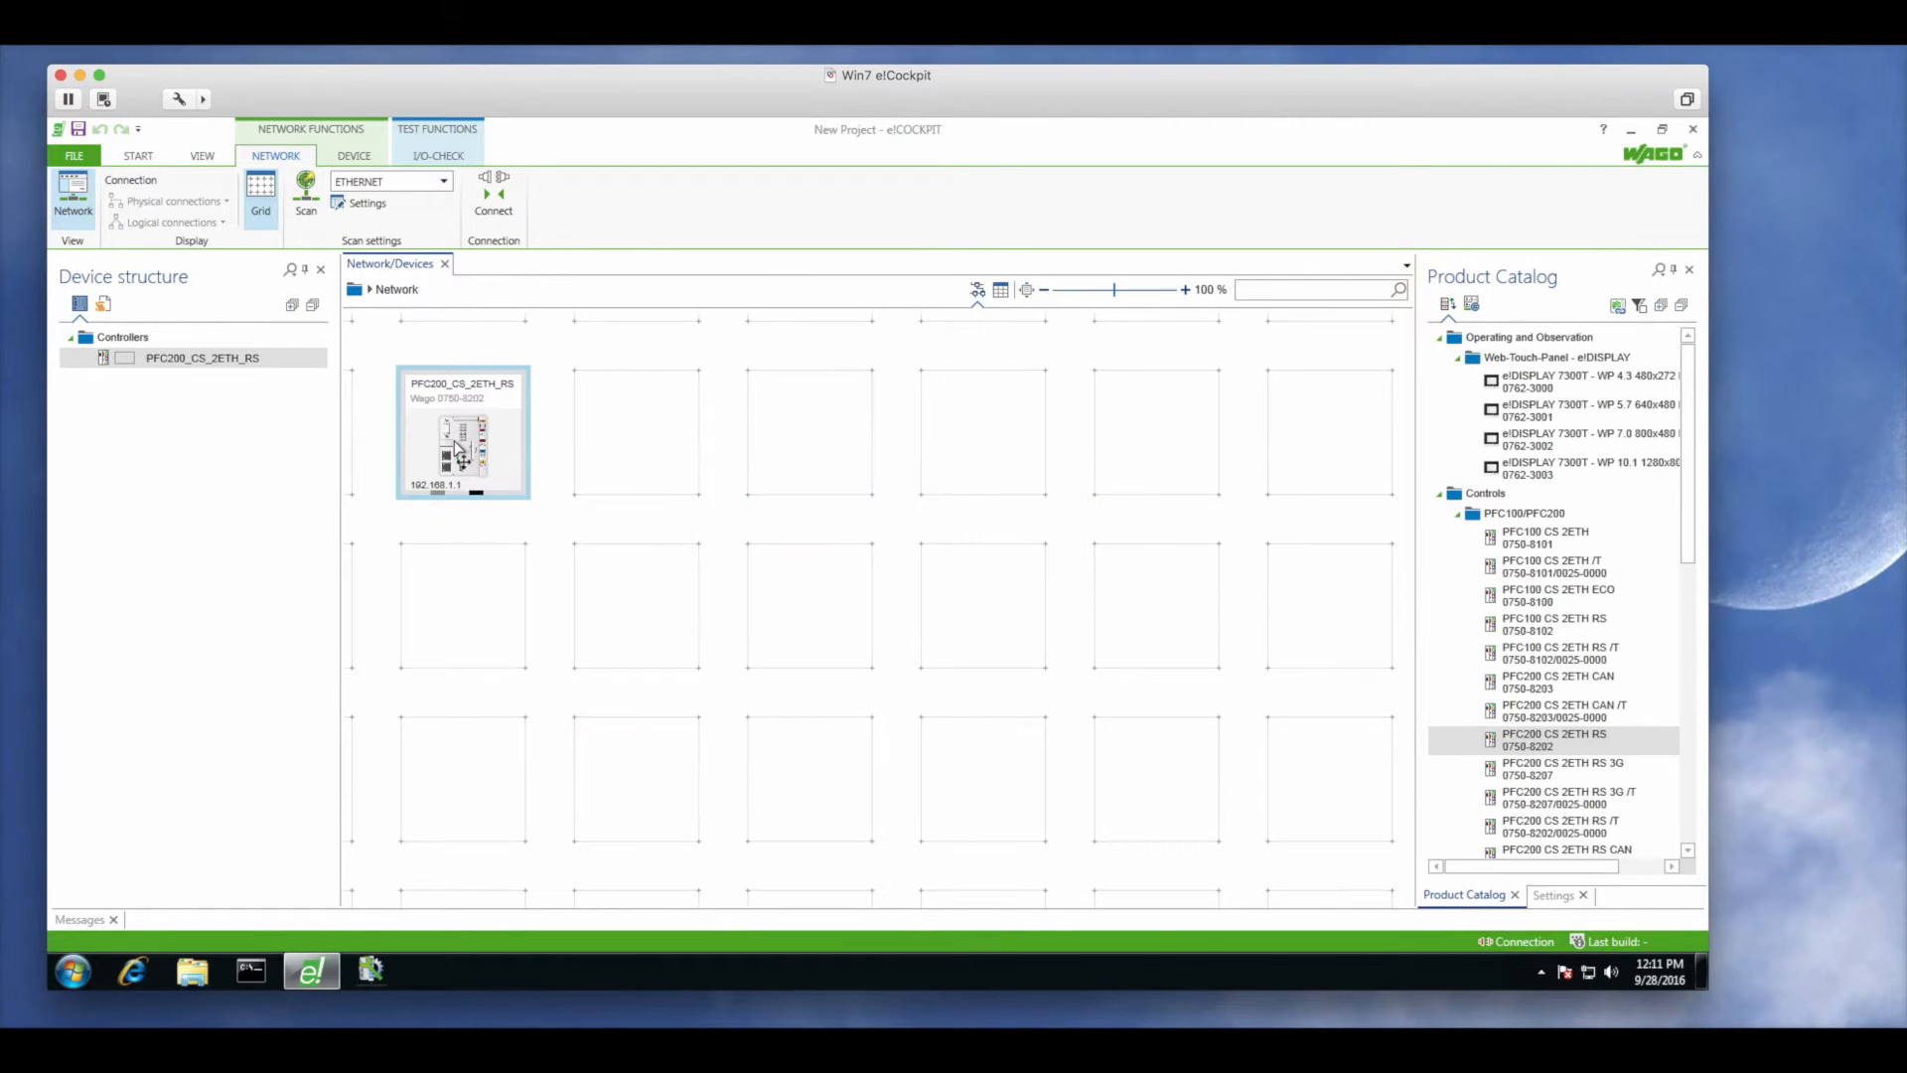
pyautogui.click(1554, 896)
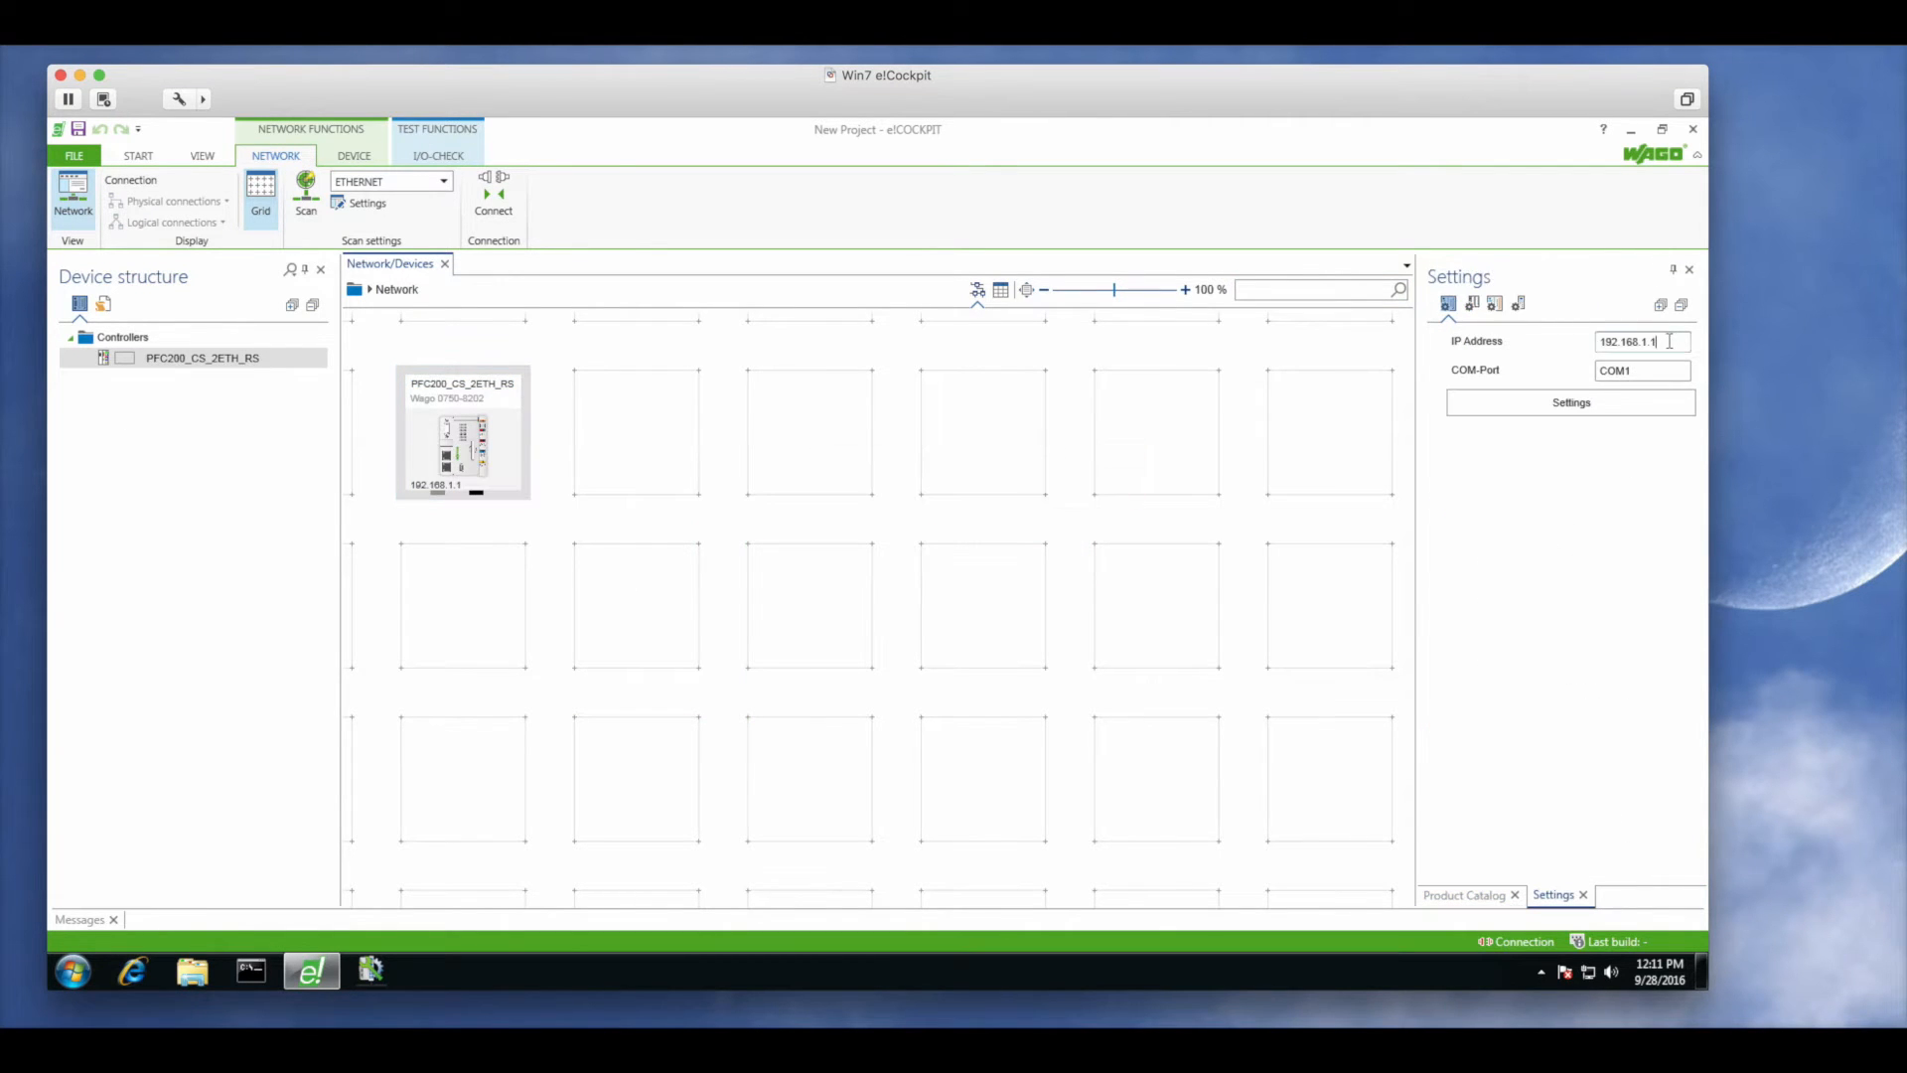
pyautogui.write('192.168.0.202')
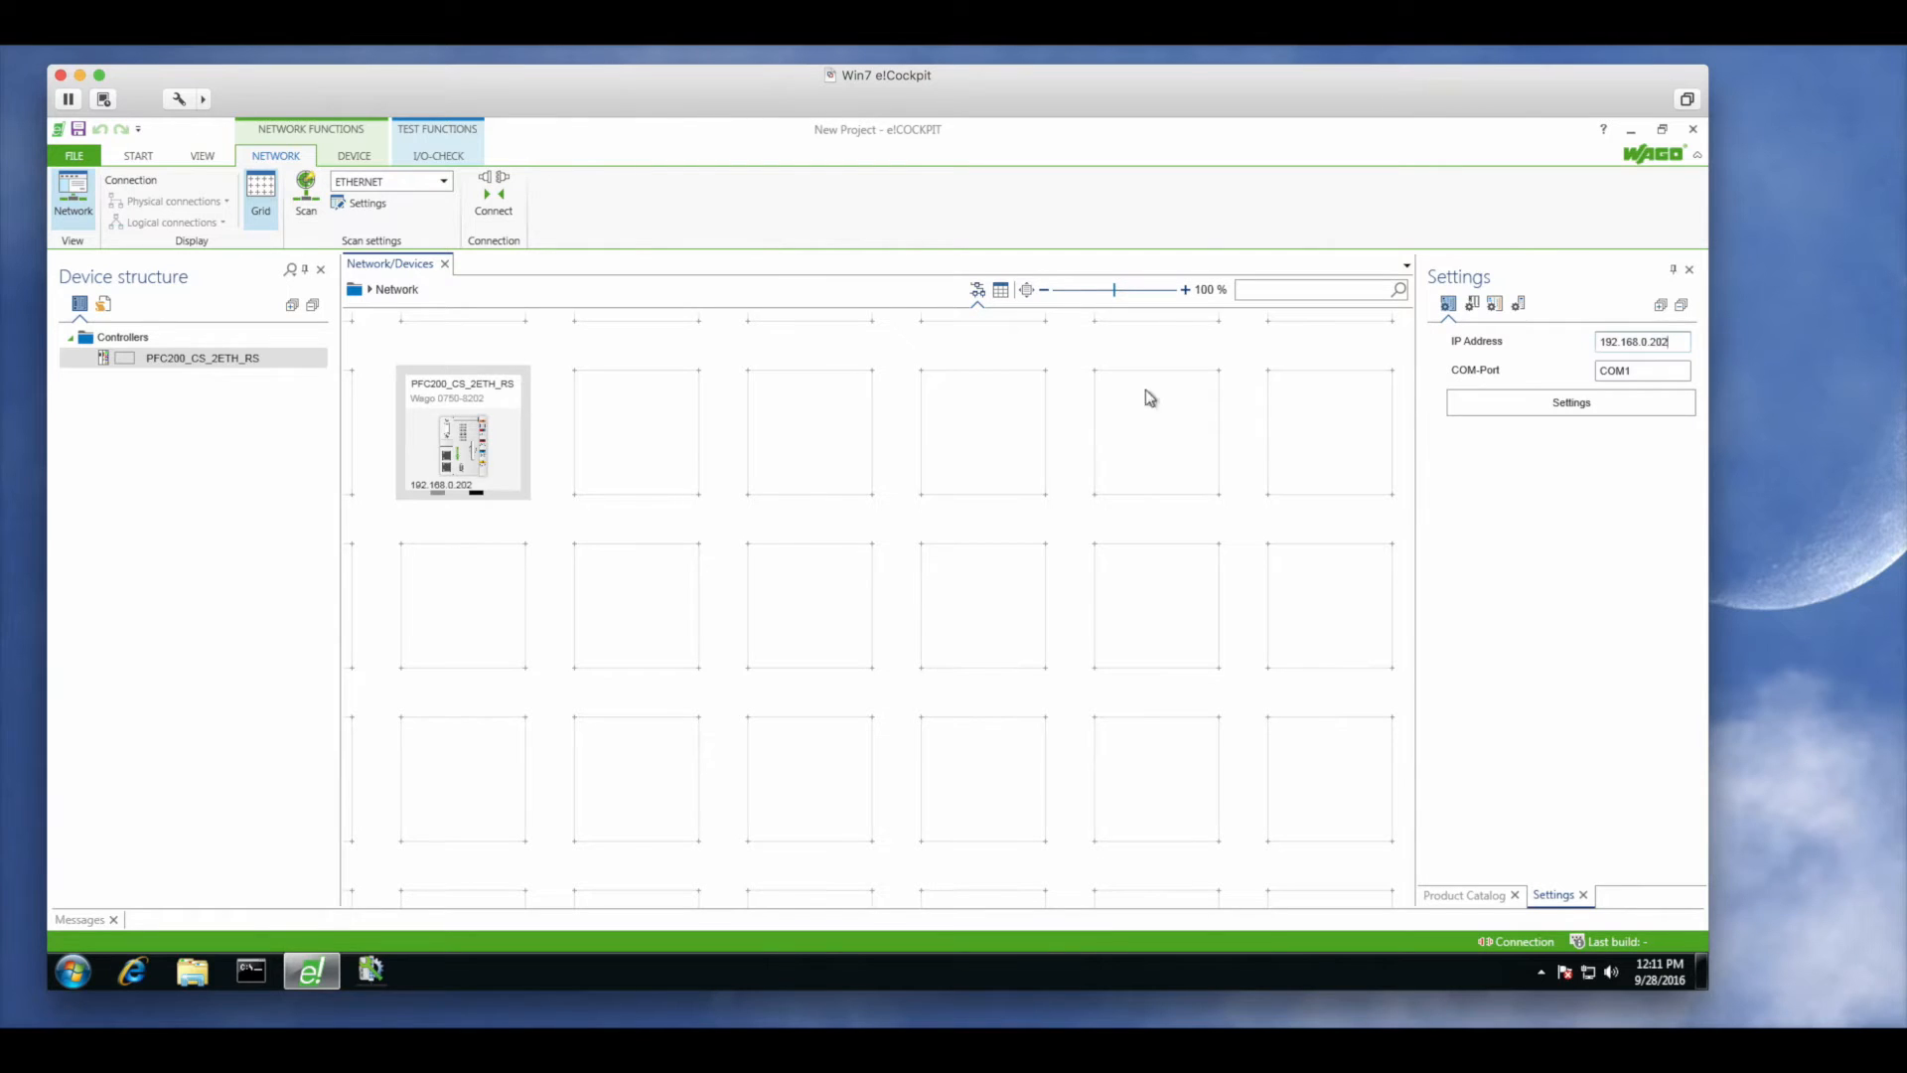
# Scan the controller, accept all found modules and switch to the programming workspace
pyautogui.click(495, 195)
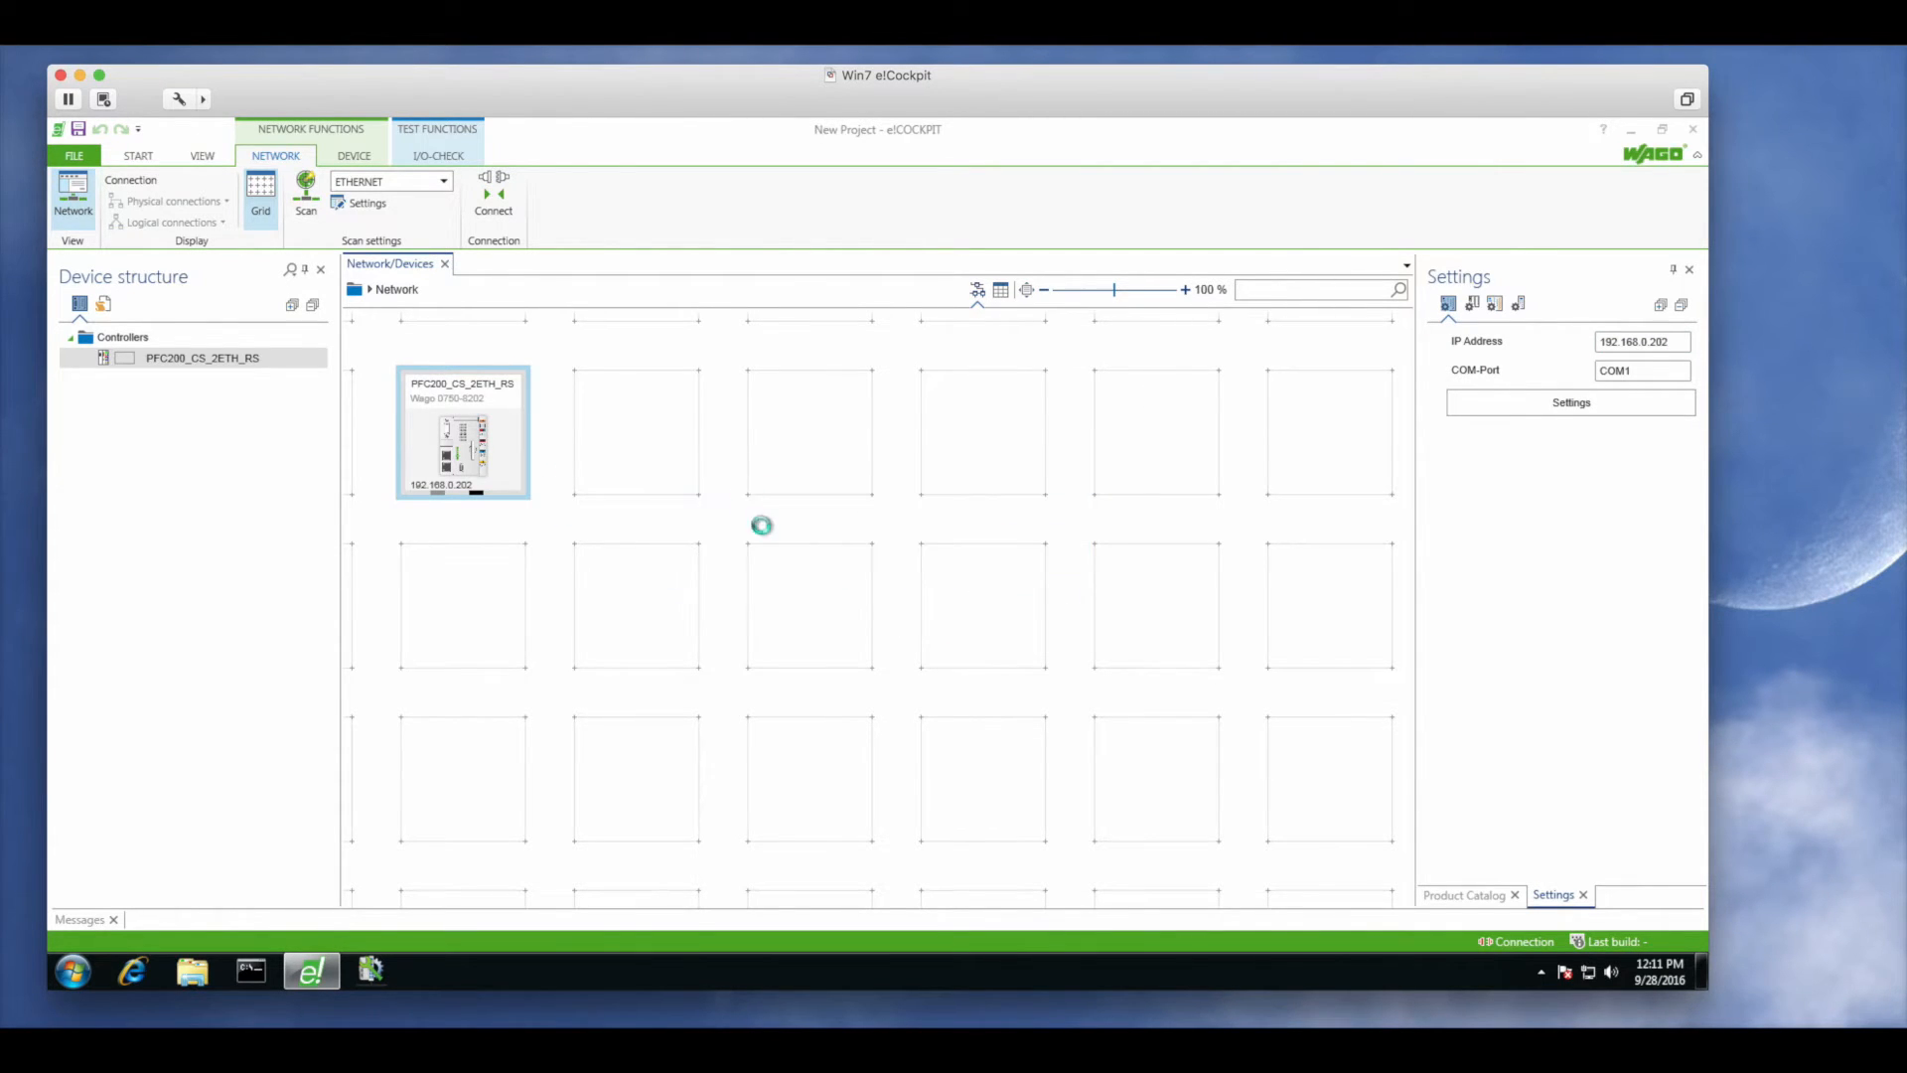
pyautogui.click(1279, 896)
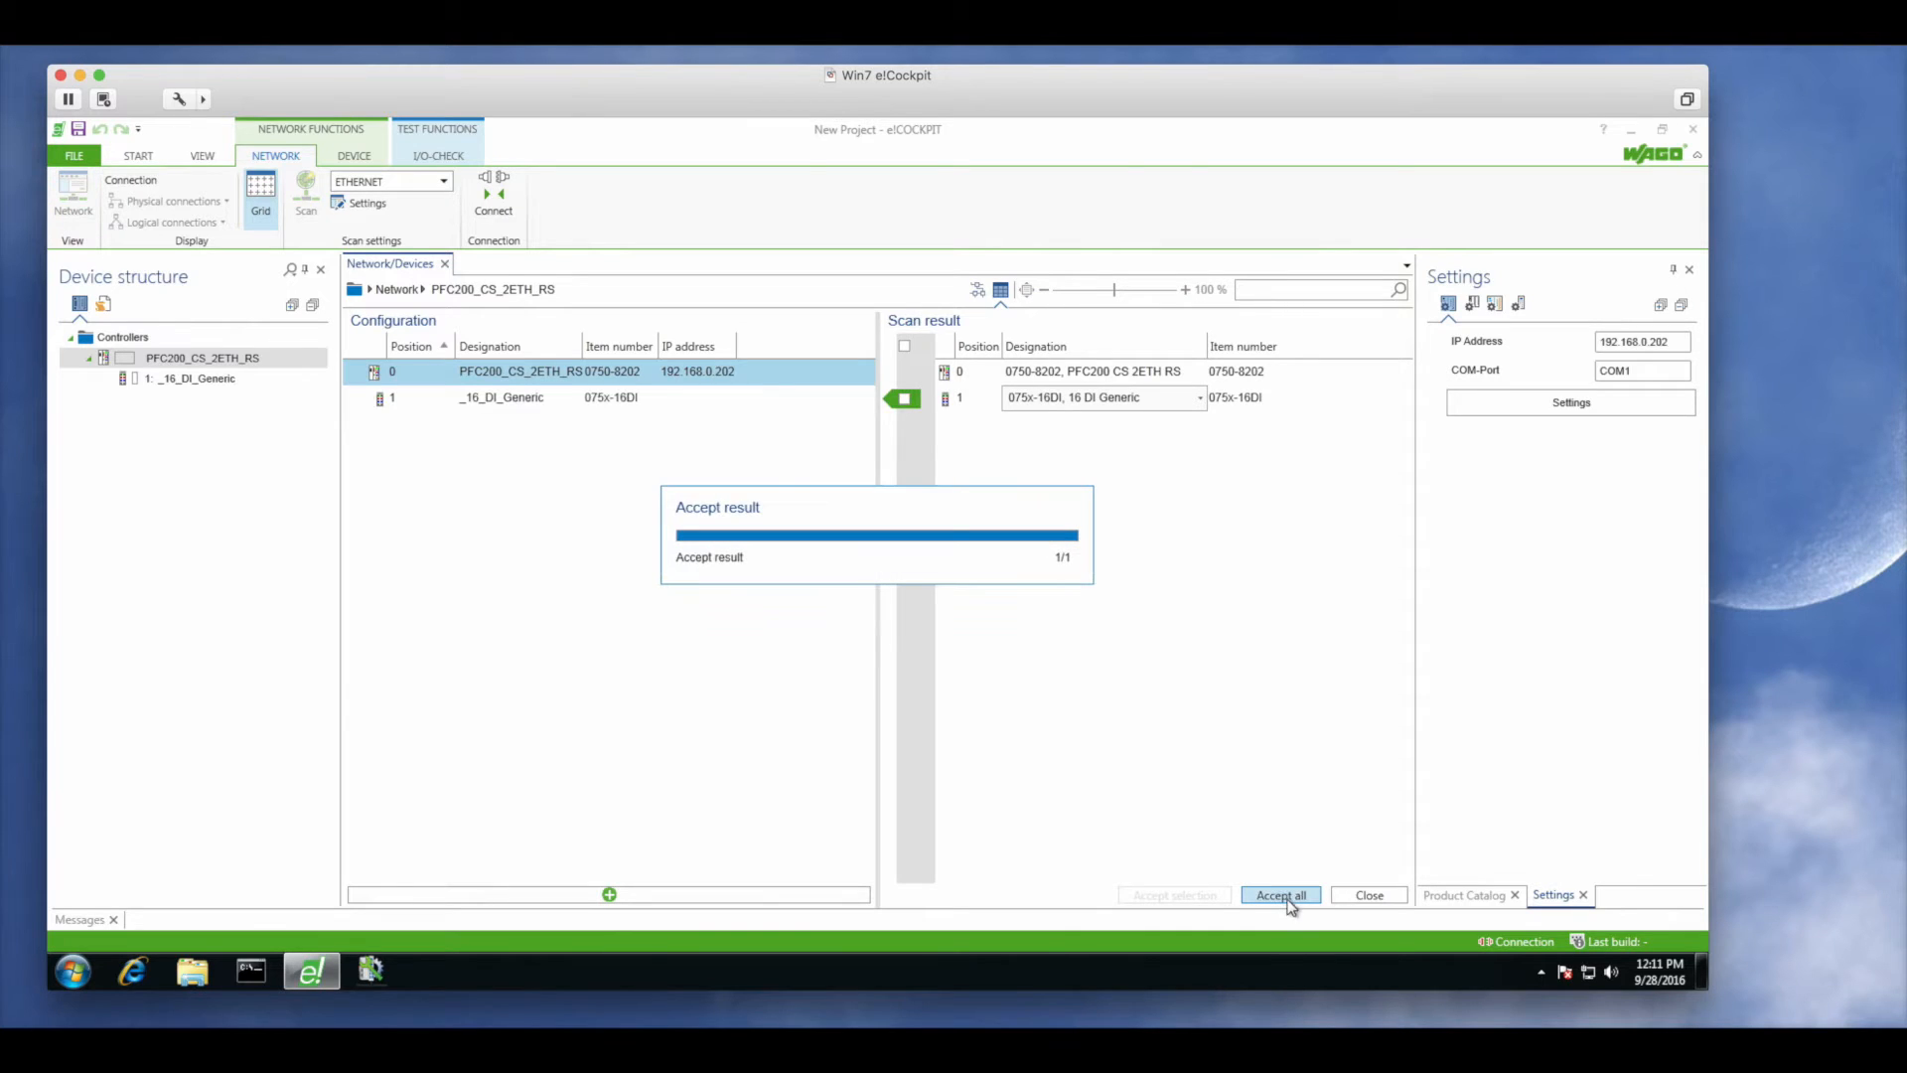
pyautogui.click(1280, 894)
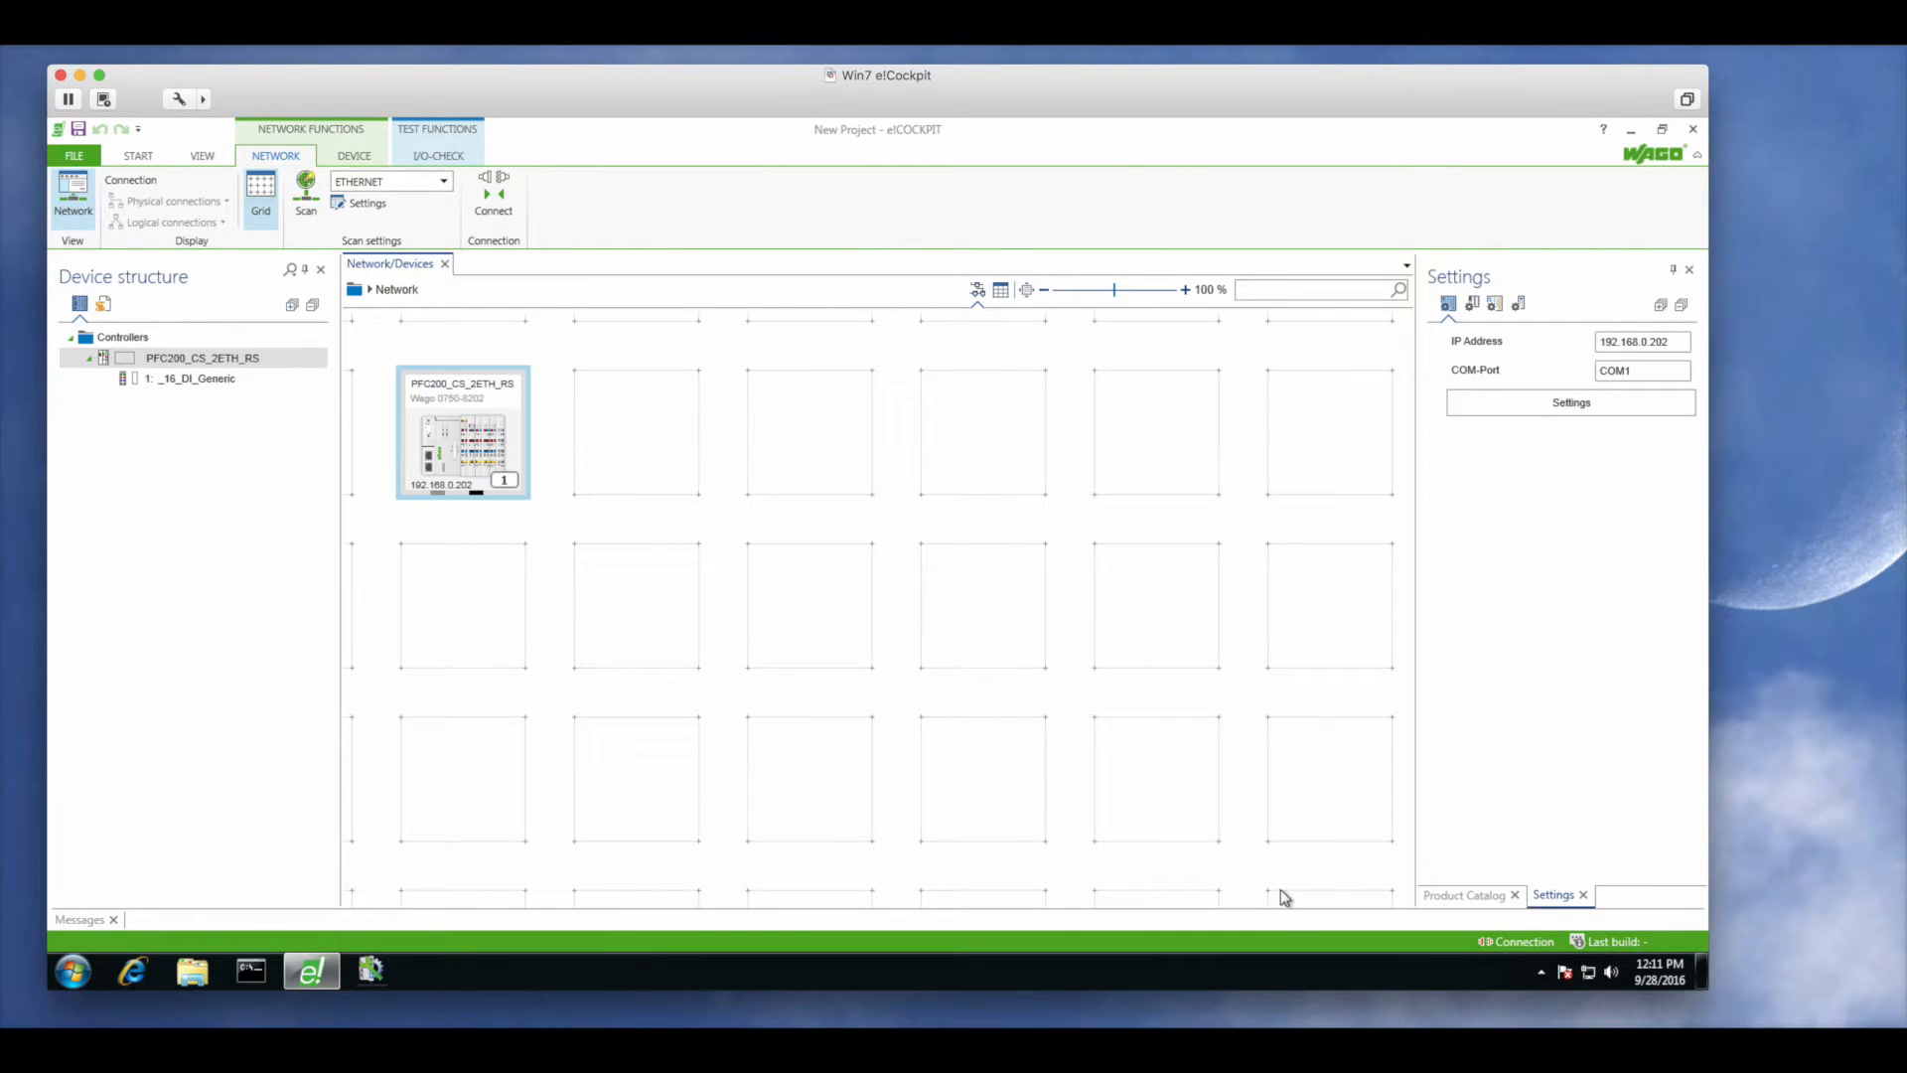
pyautogui.click(338, 200)
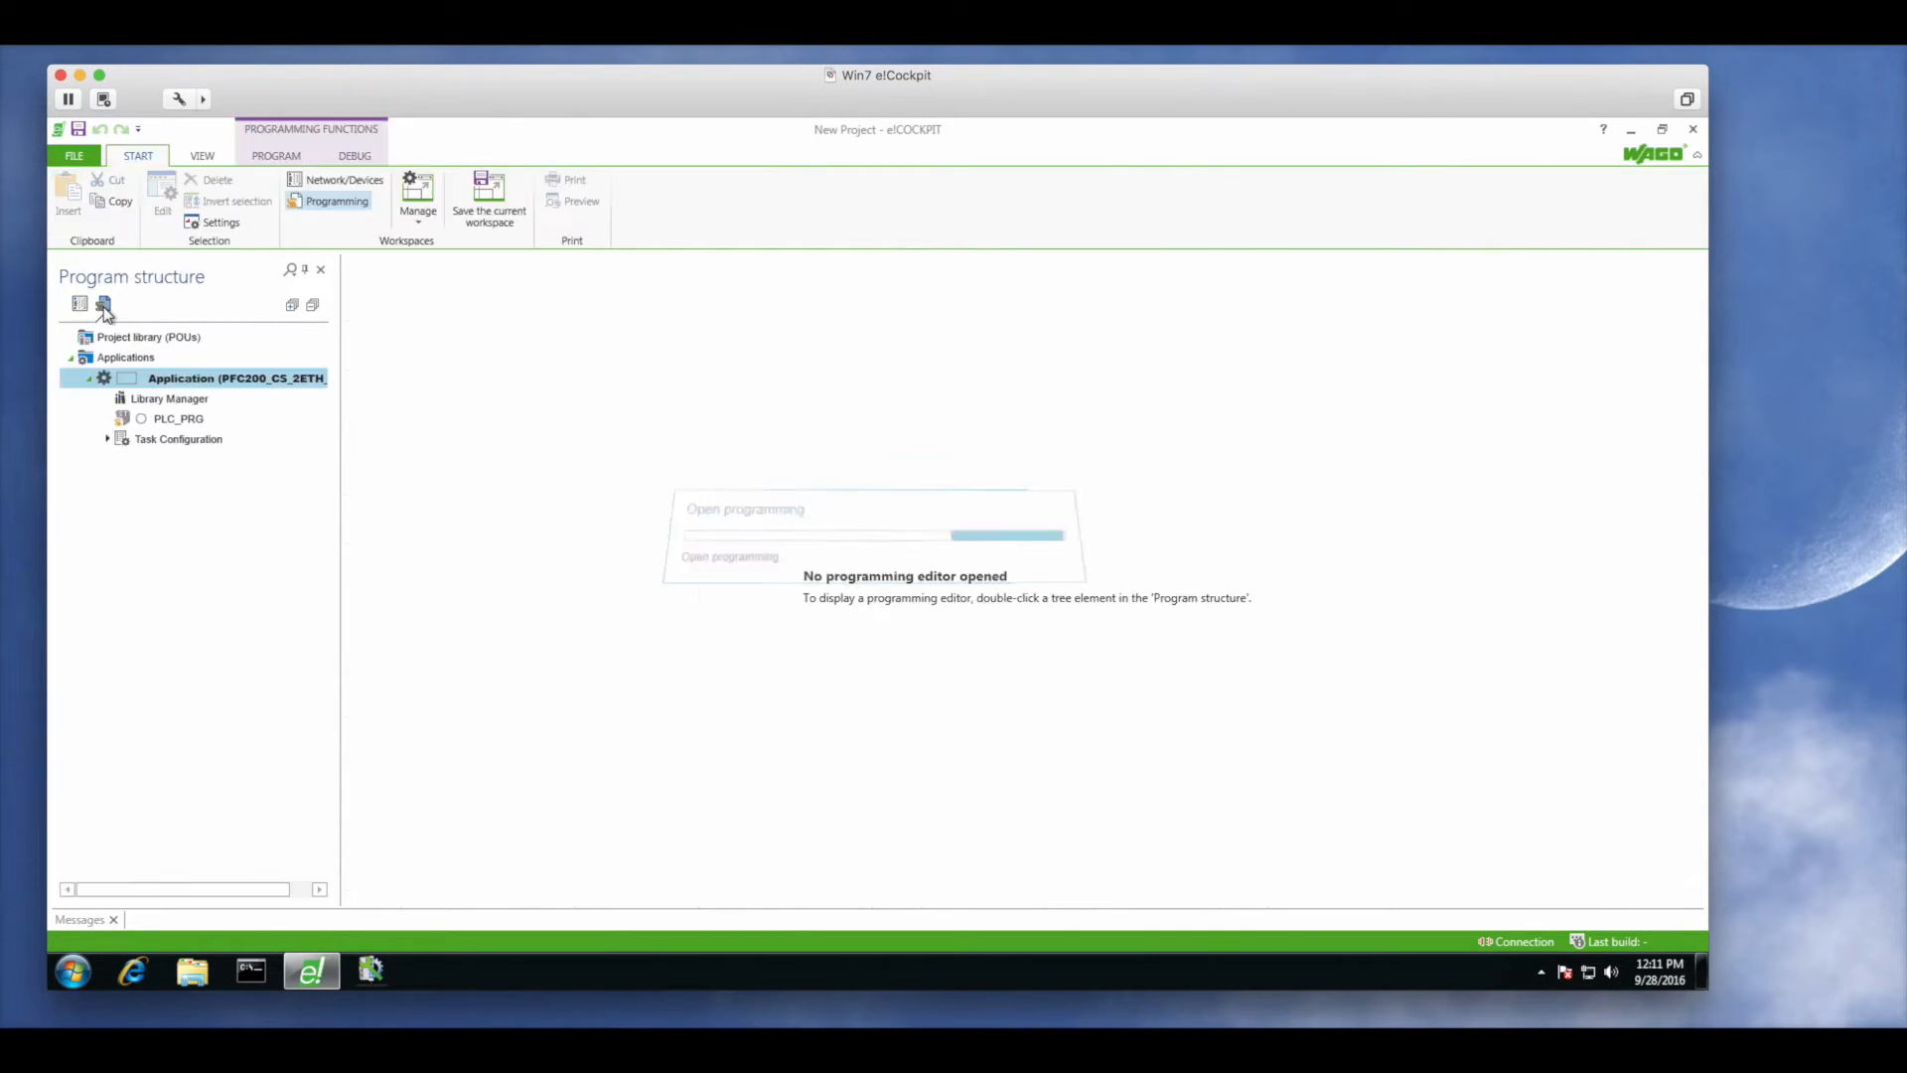
# Add the WagoAppSQL_MySQL library through the Library Manager
pyautogui.doubleClick(169, 398)
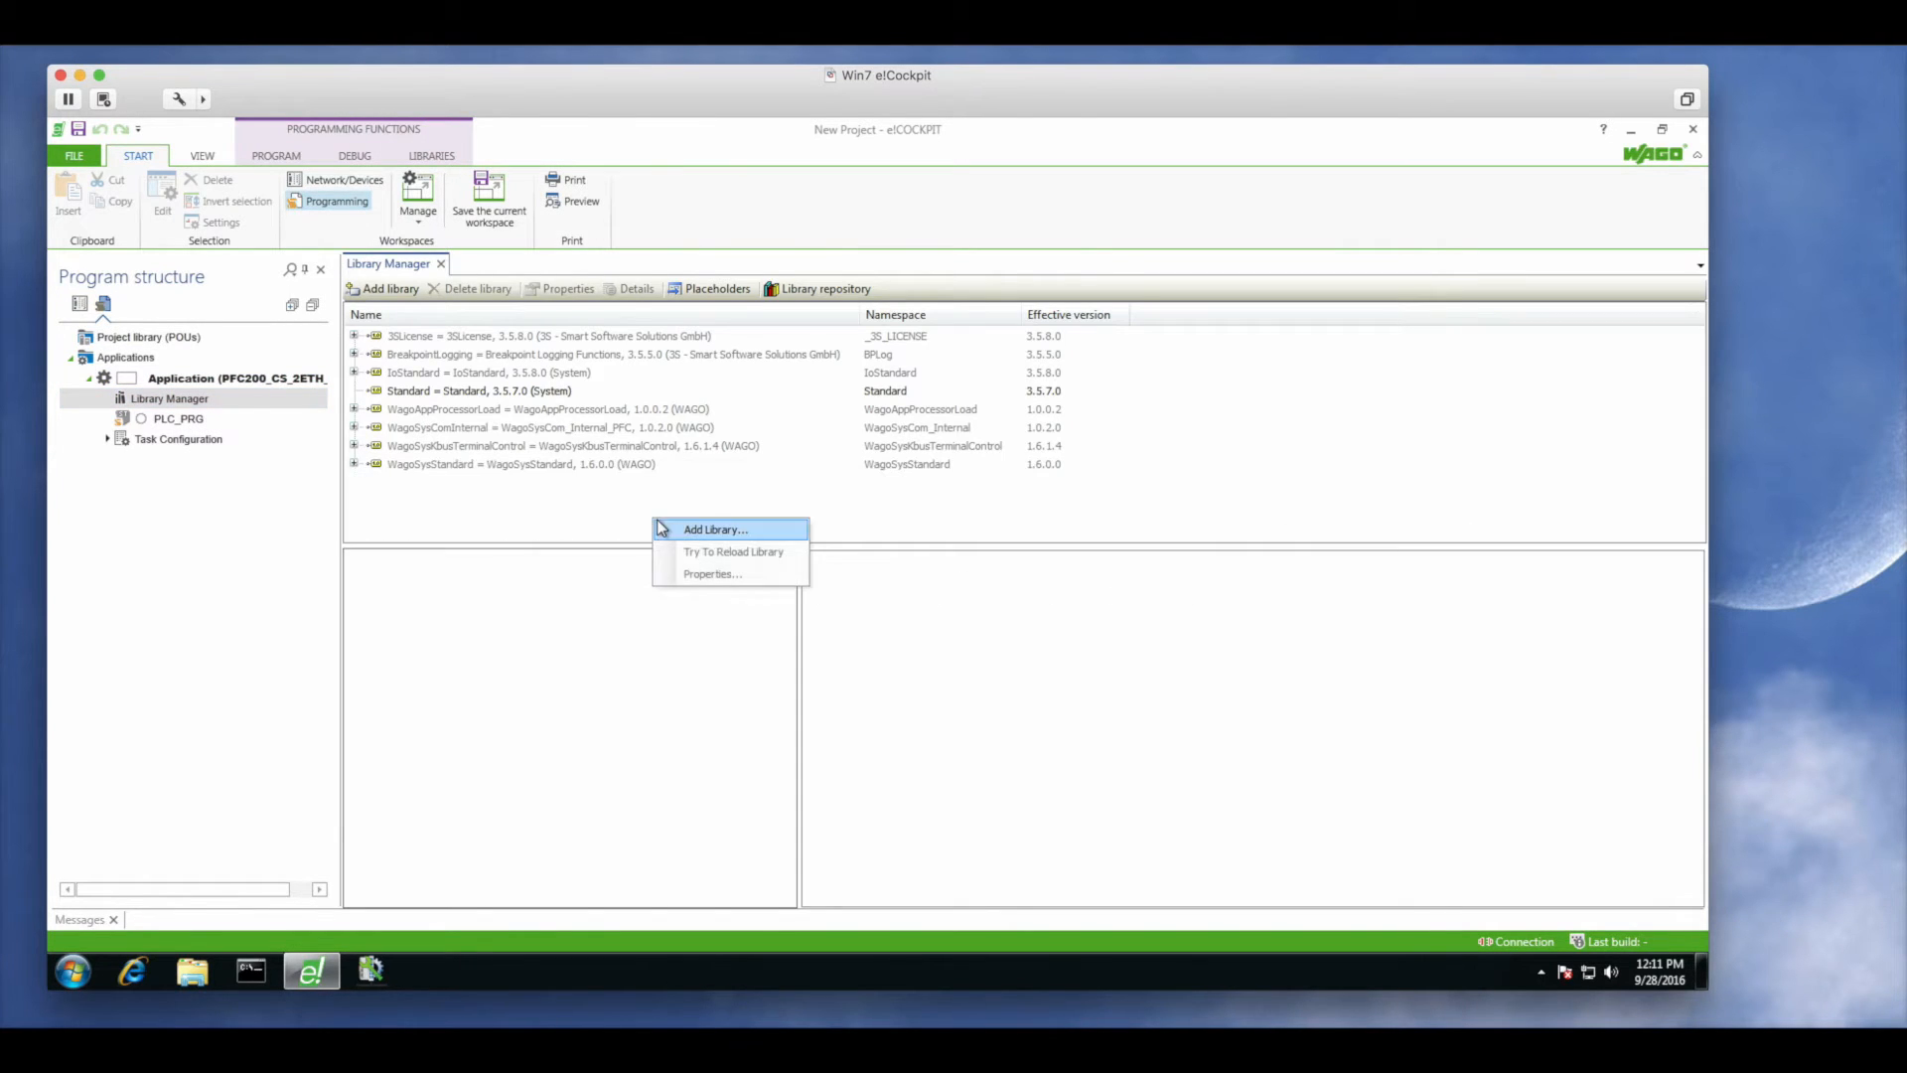
pyautogui.click(713, 529)
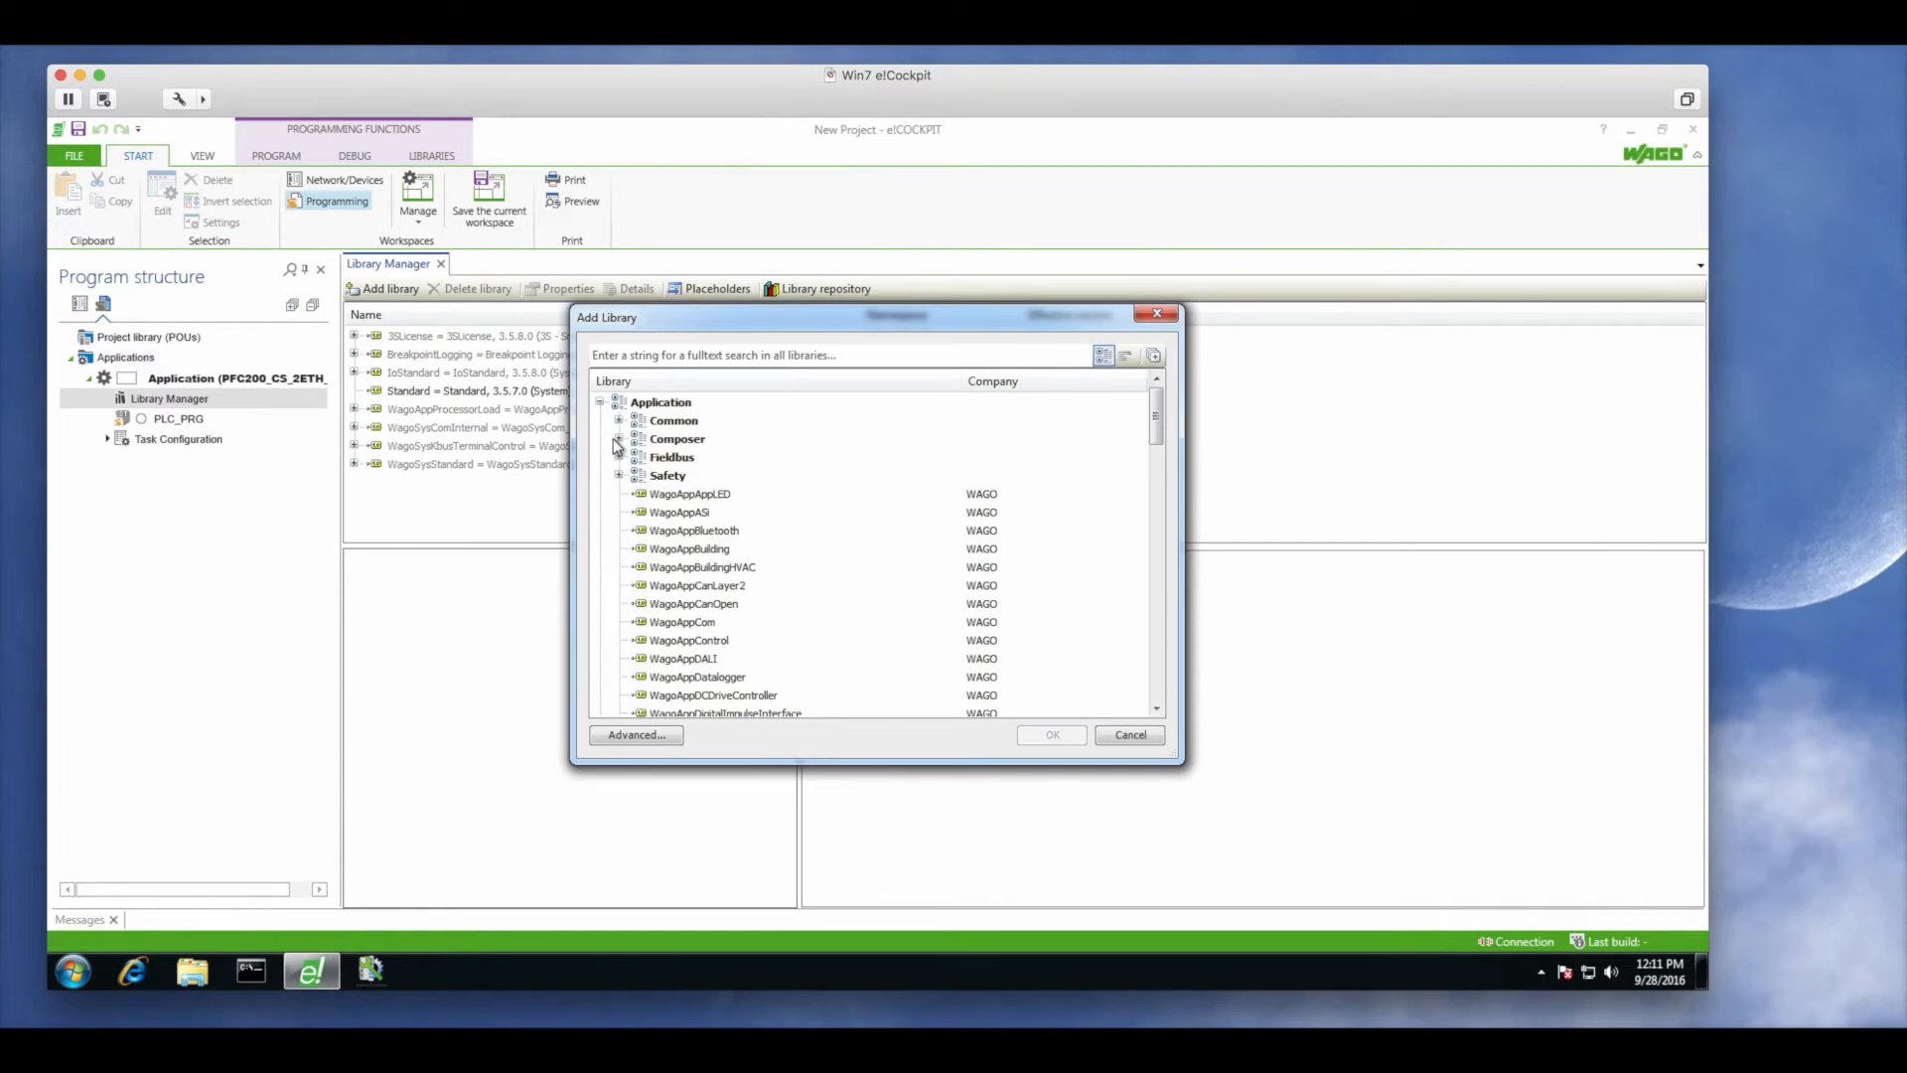
pyautogui.scroll(-3)
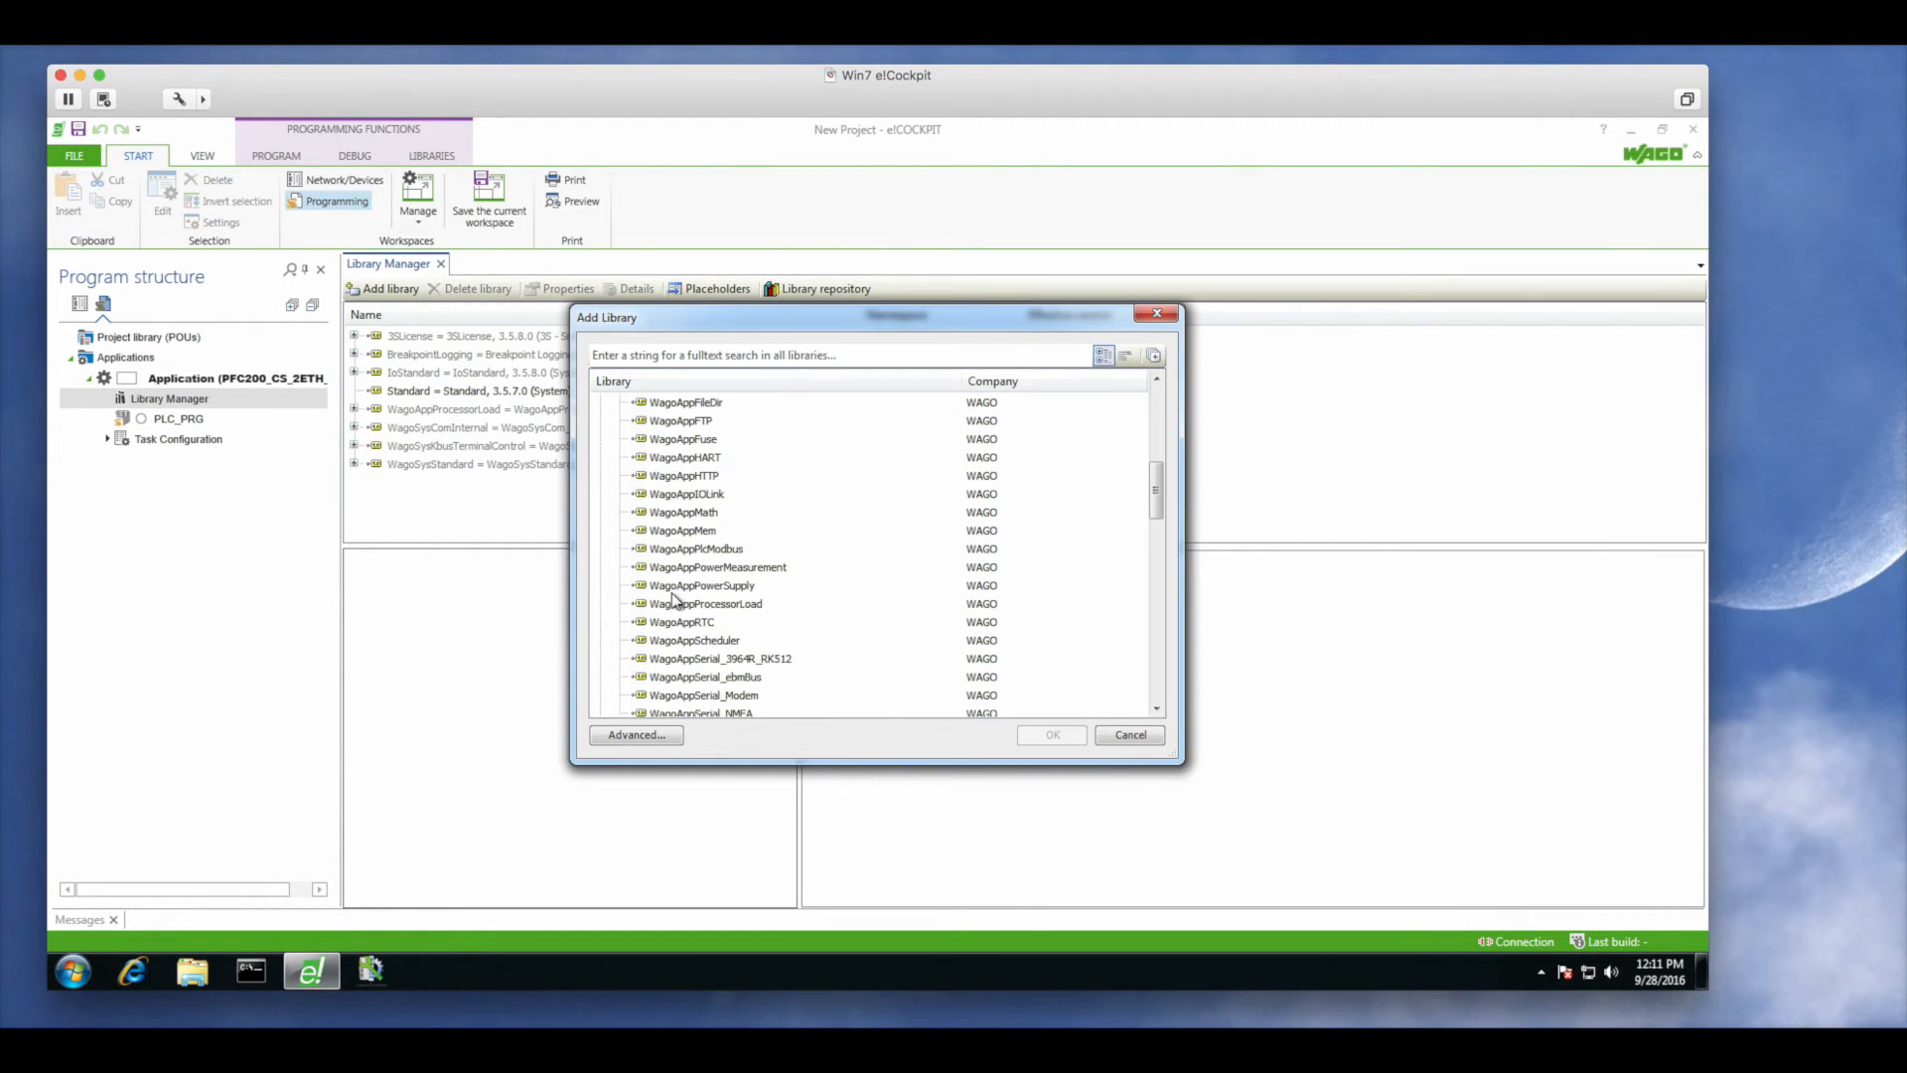
pyautogui.scroll(-3)
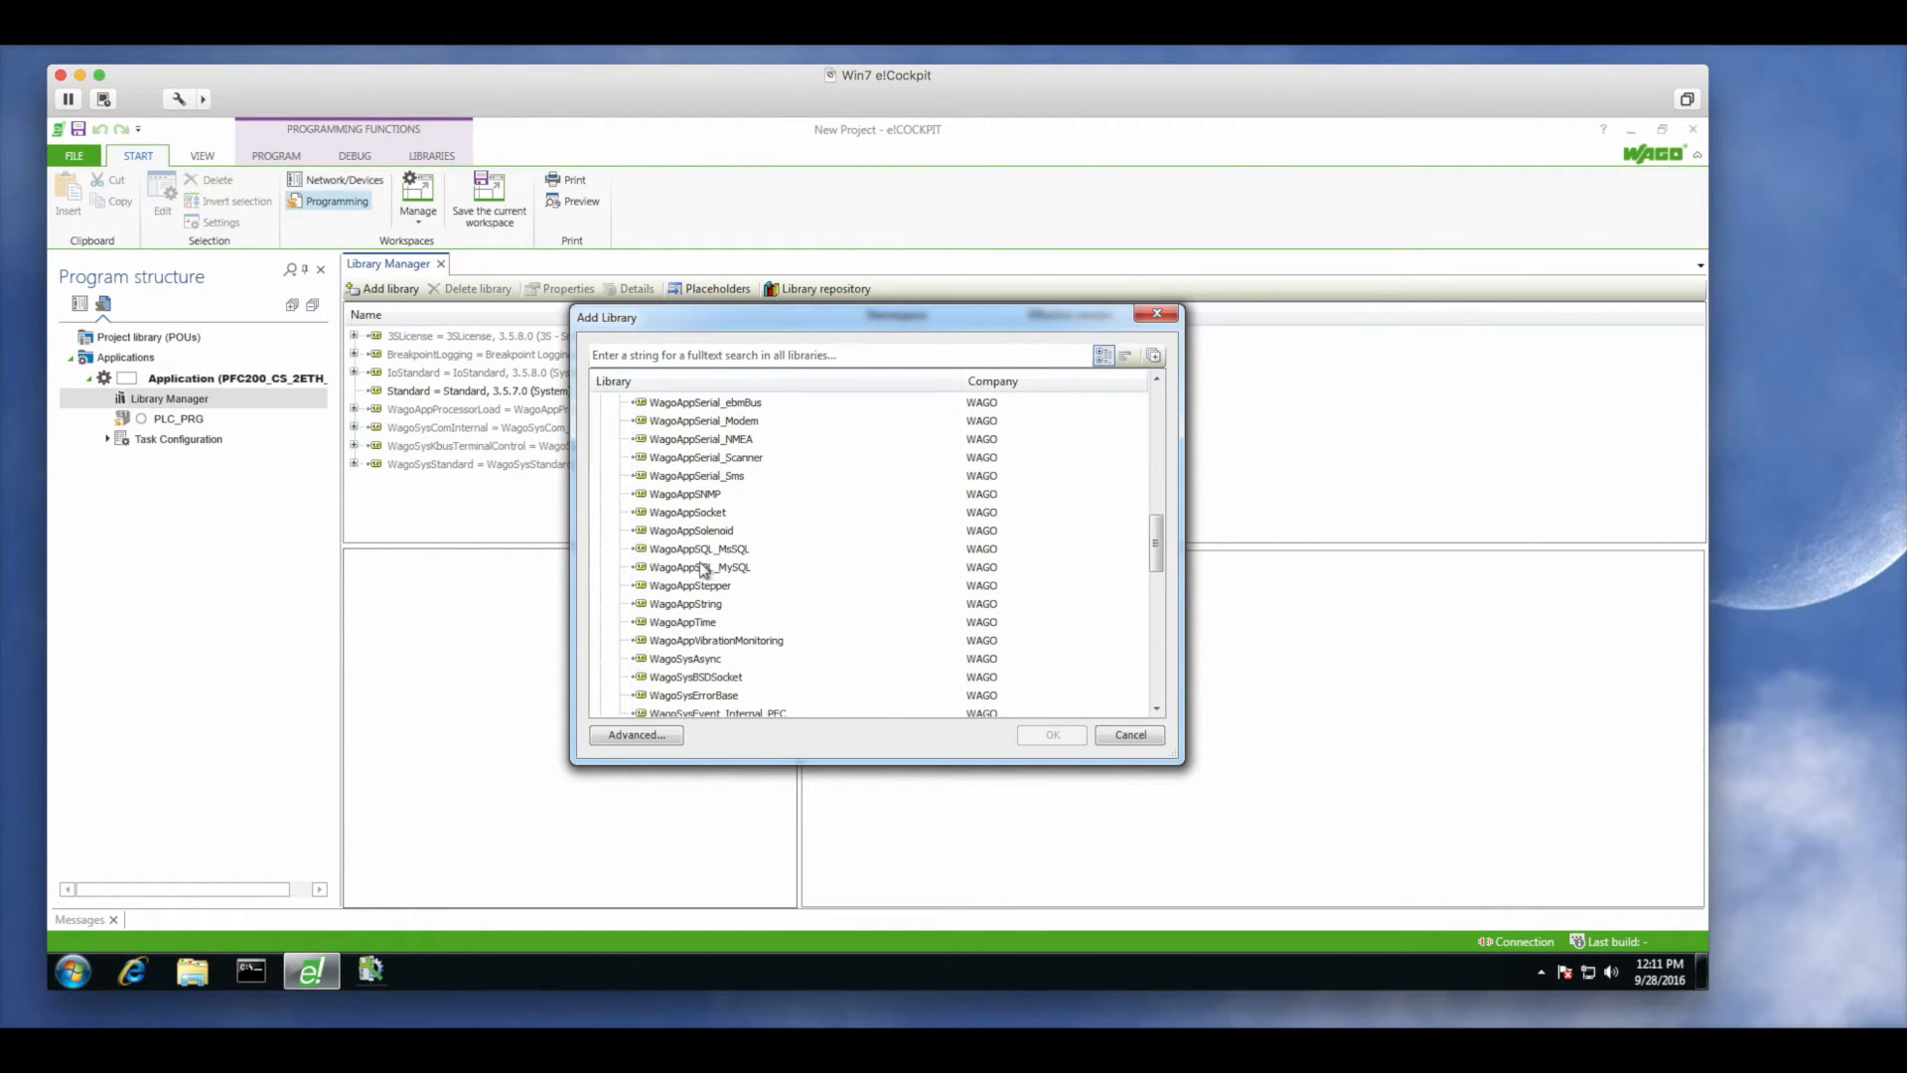
pyautogui.click(700, 566)
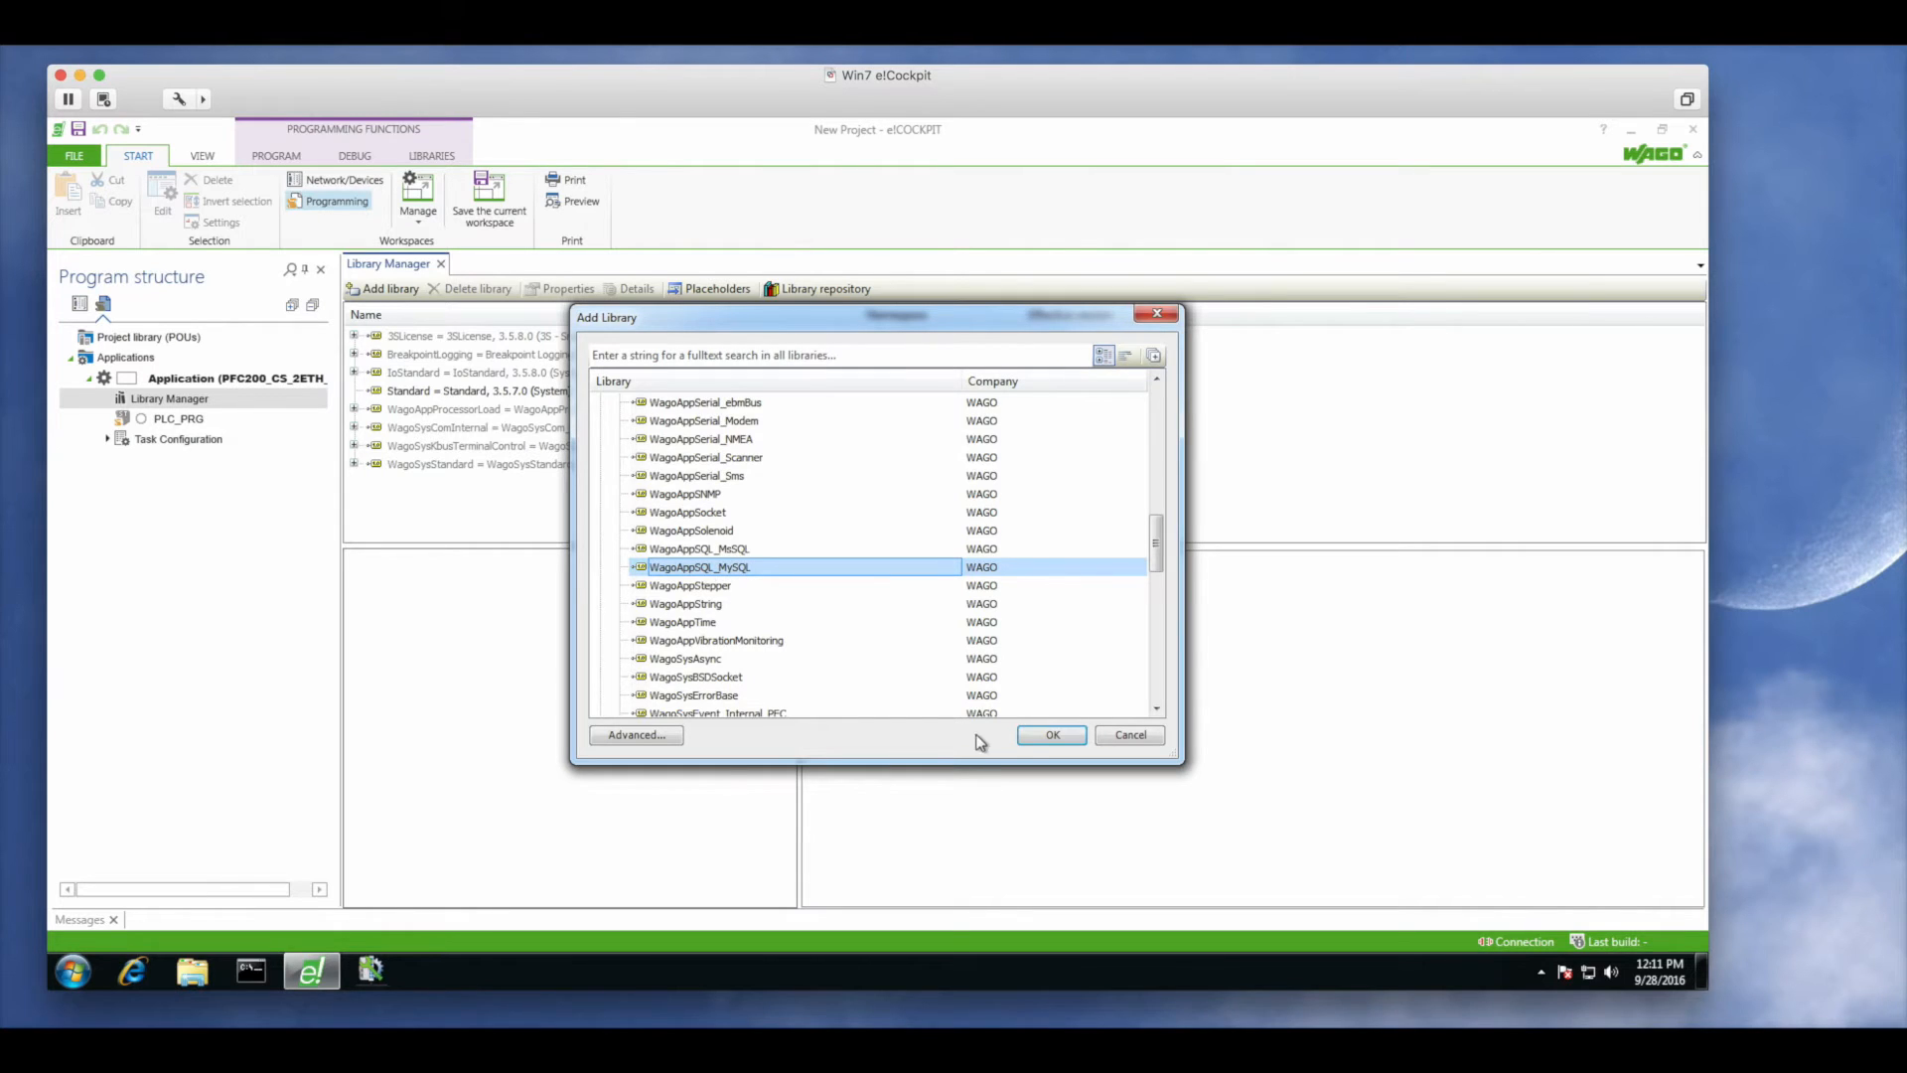
pyautogui.click(1051, 733)
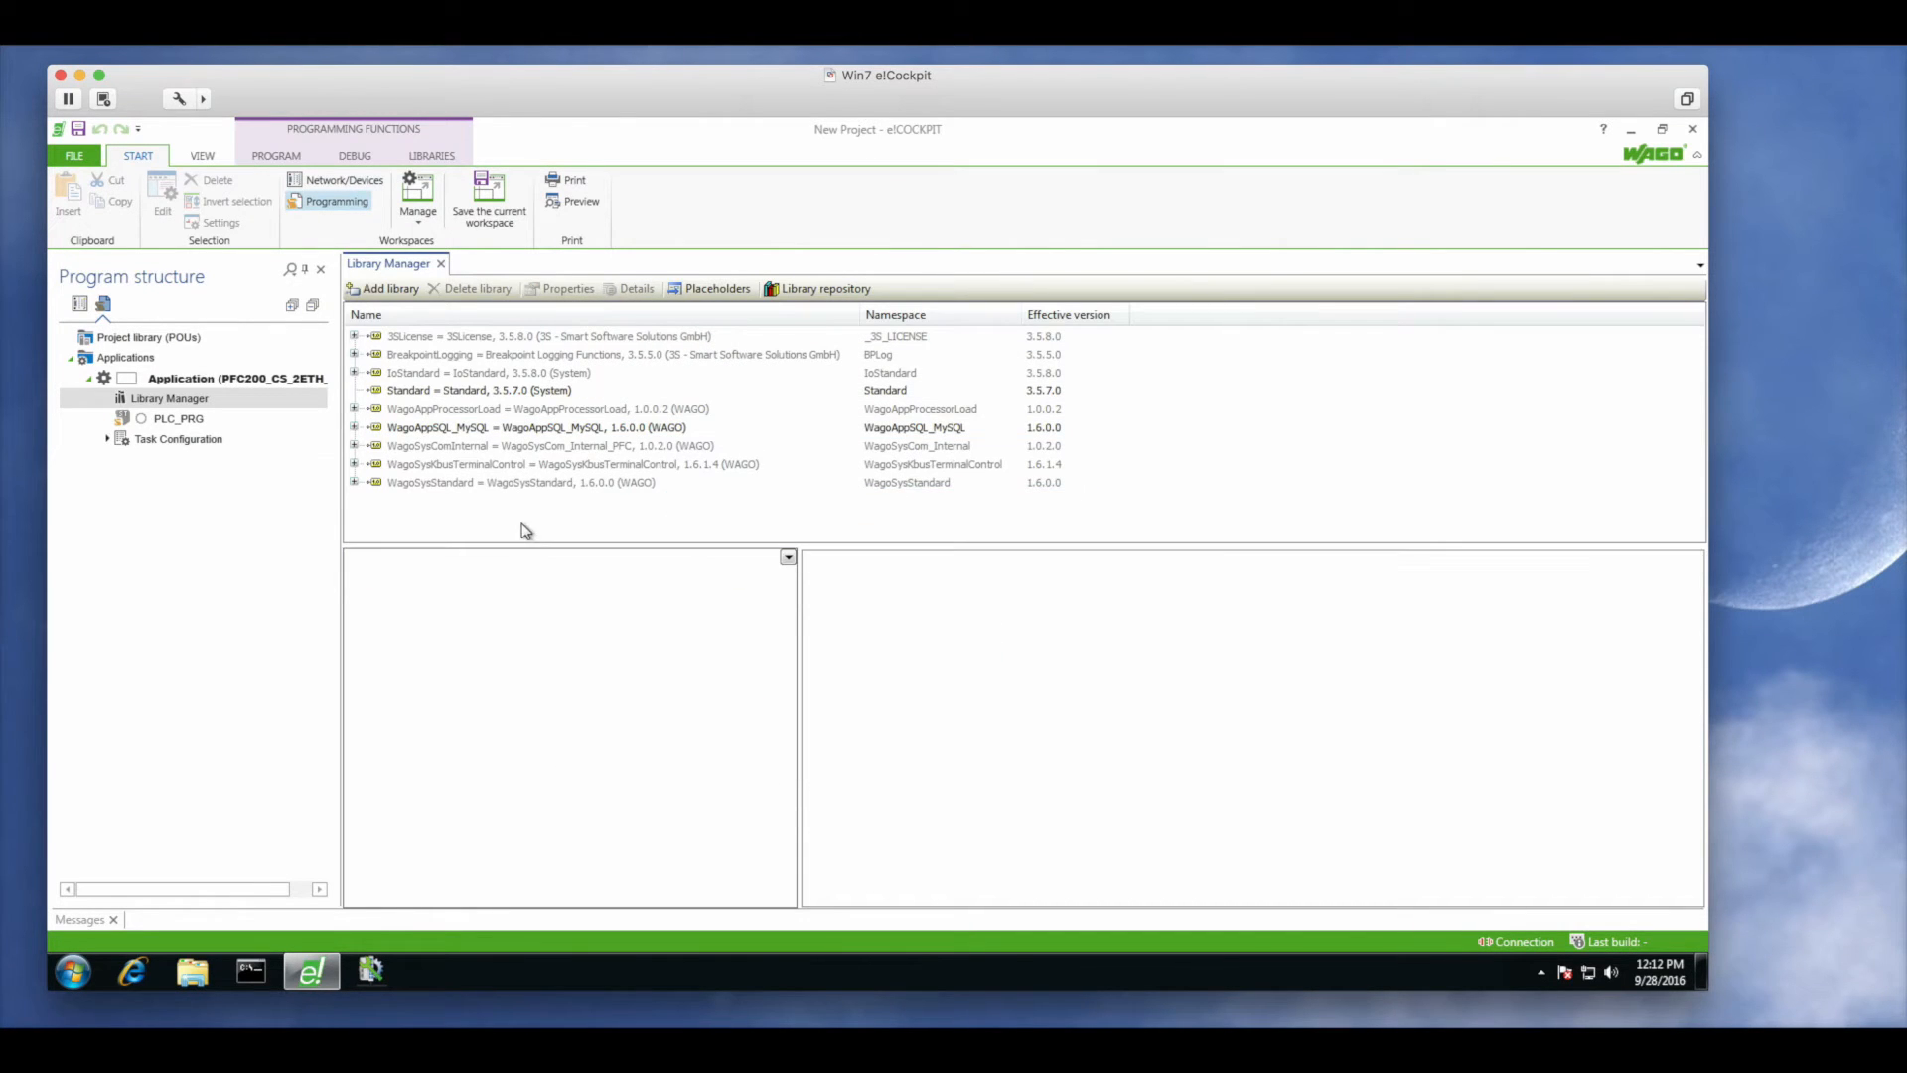
# Add the WagoAppString library as well
pyautogui.click(389, 288)
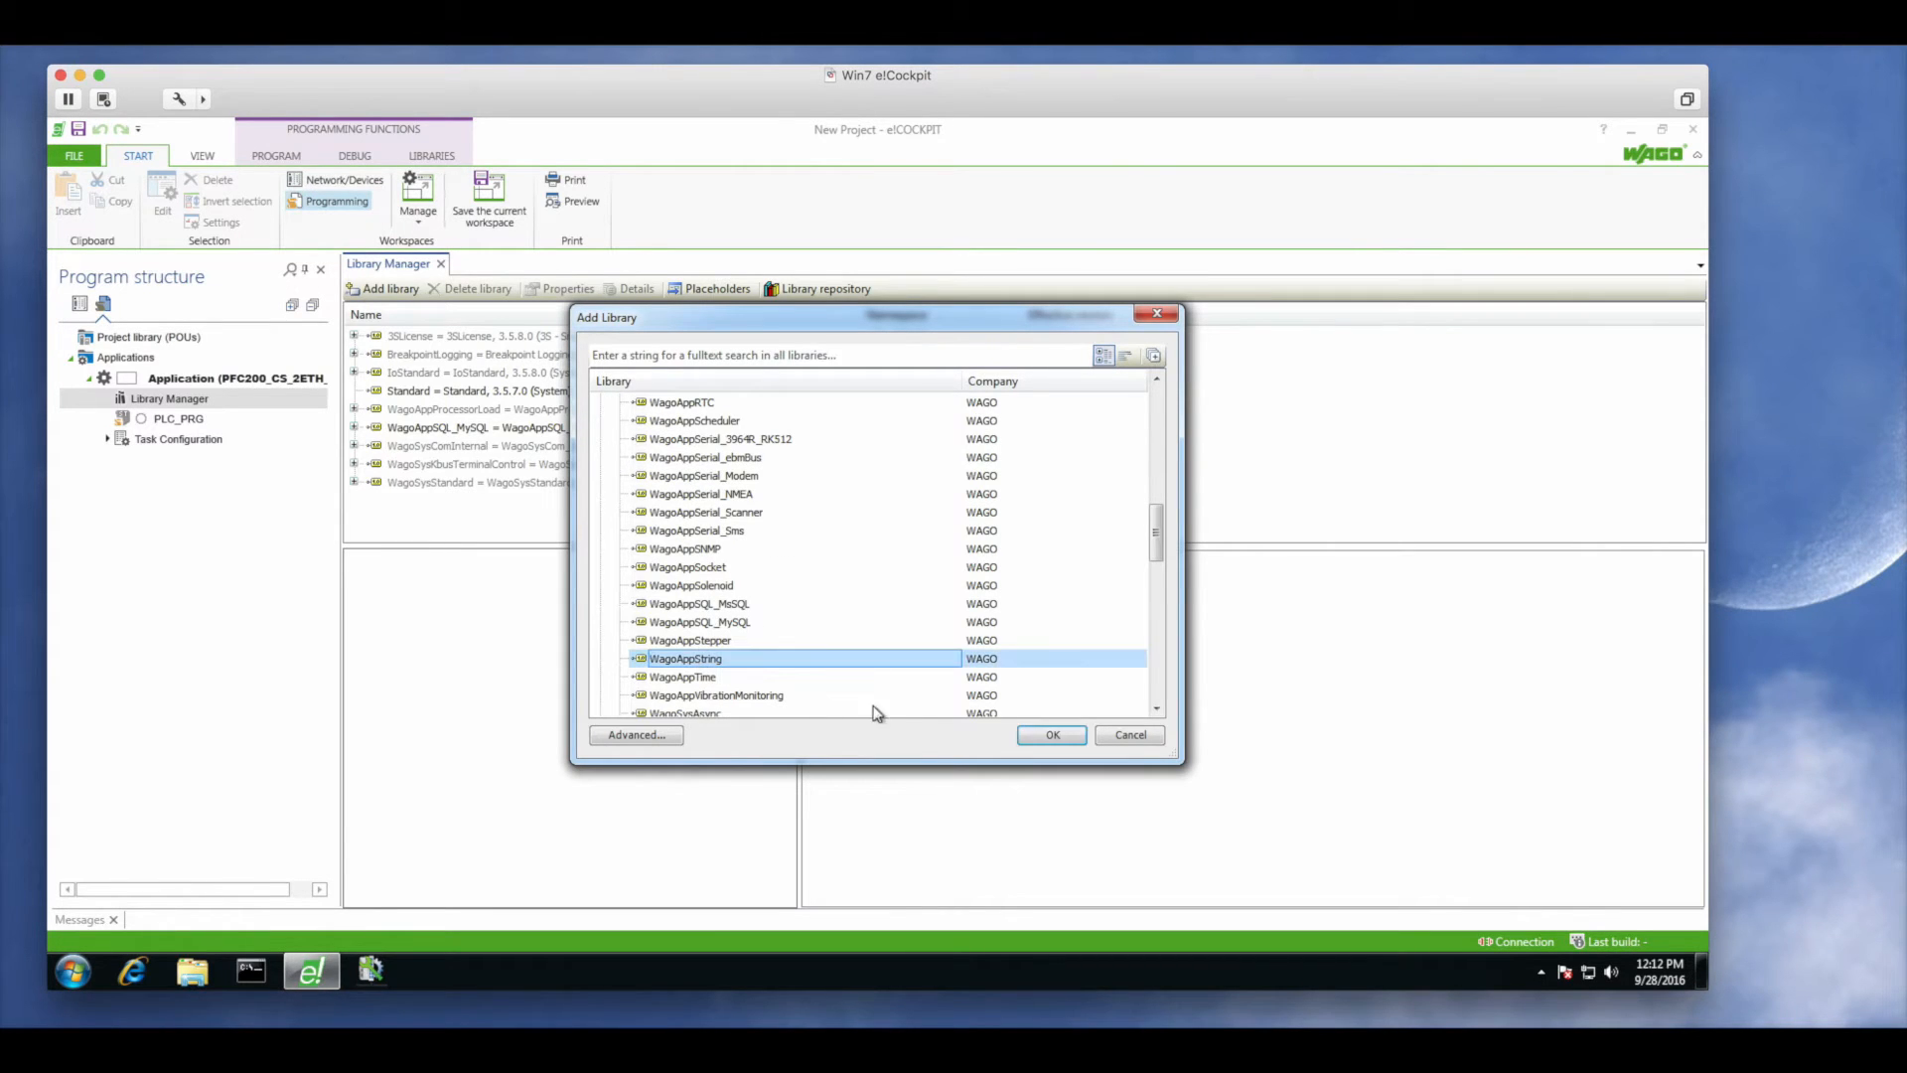
pyautogui.click(1049, 733)
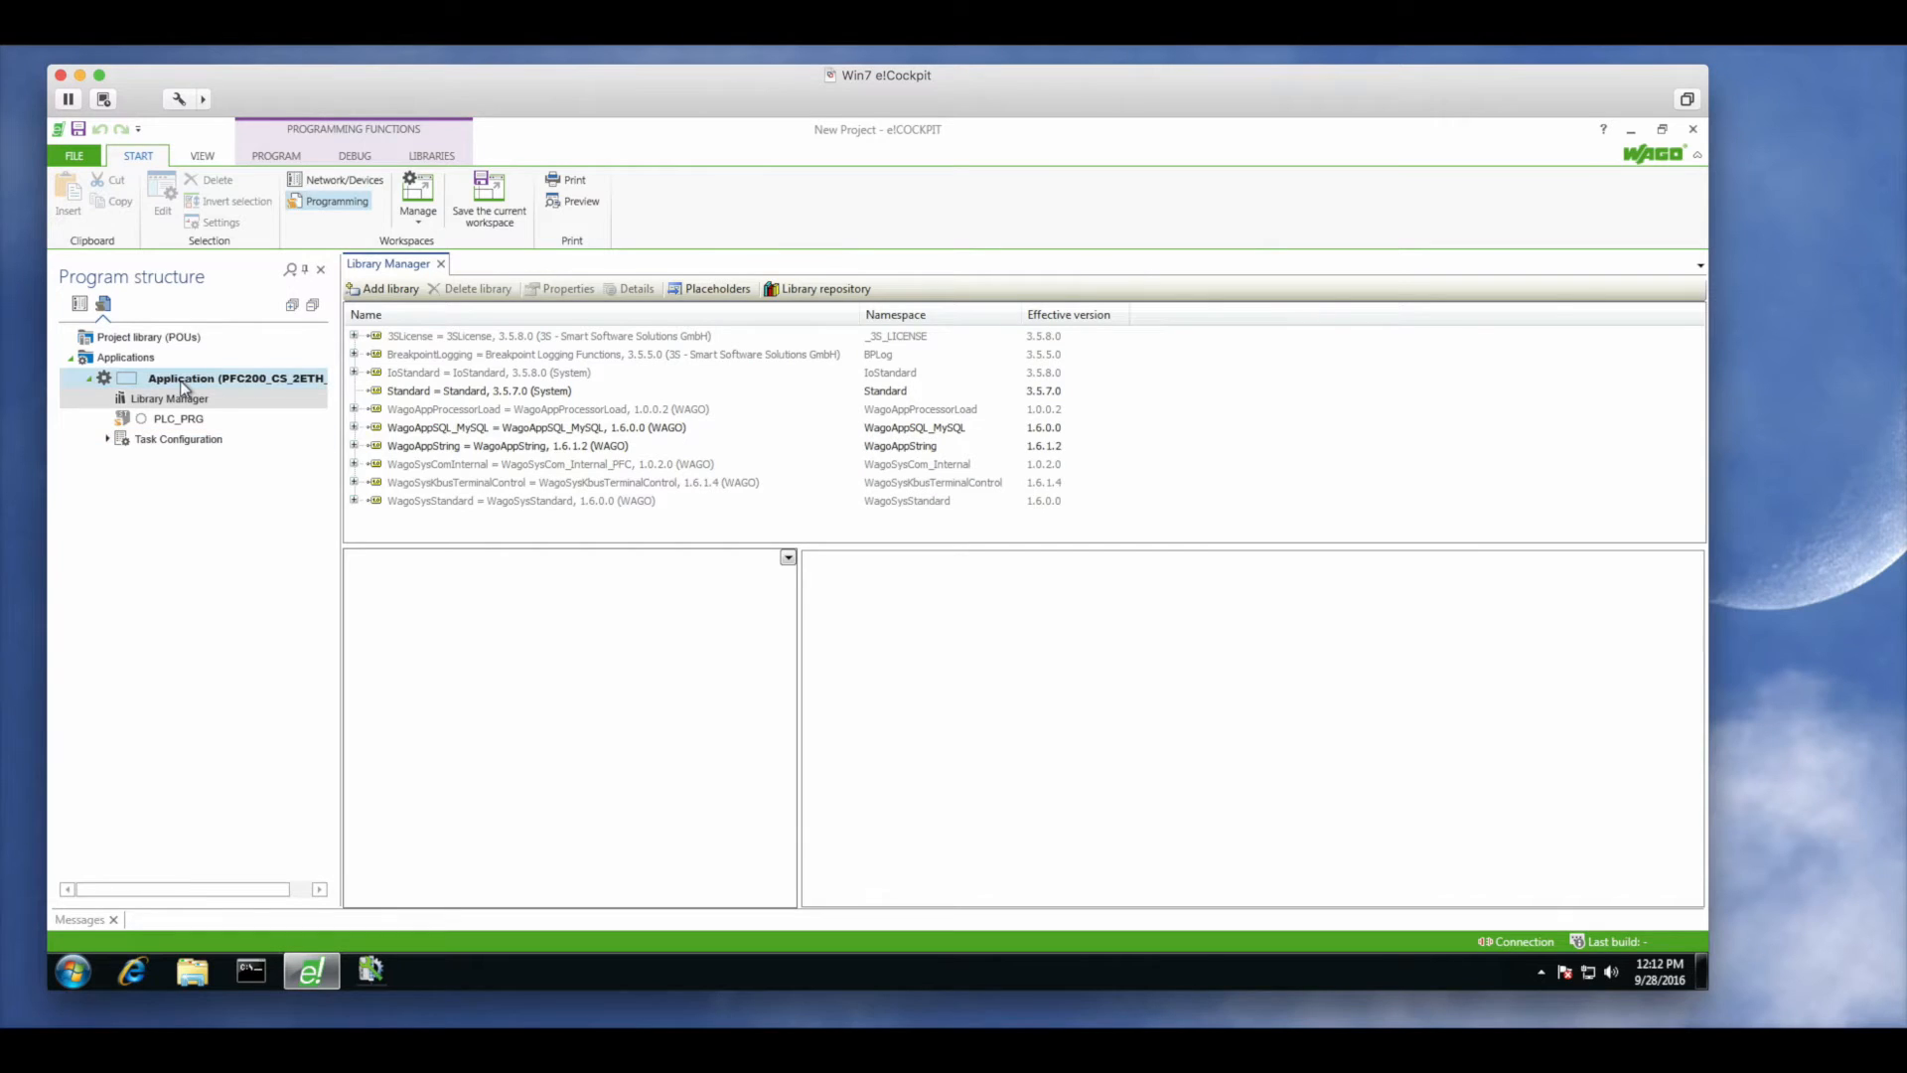
# Import funMySqlInsertStatement, funSQL_RESULT_TO_STRING and the Visualization via FILE > Import/export > Program elements
pyautogui.click(74, 155)
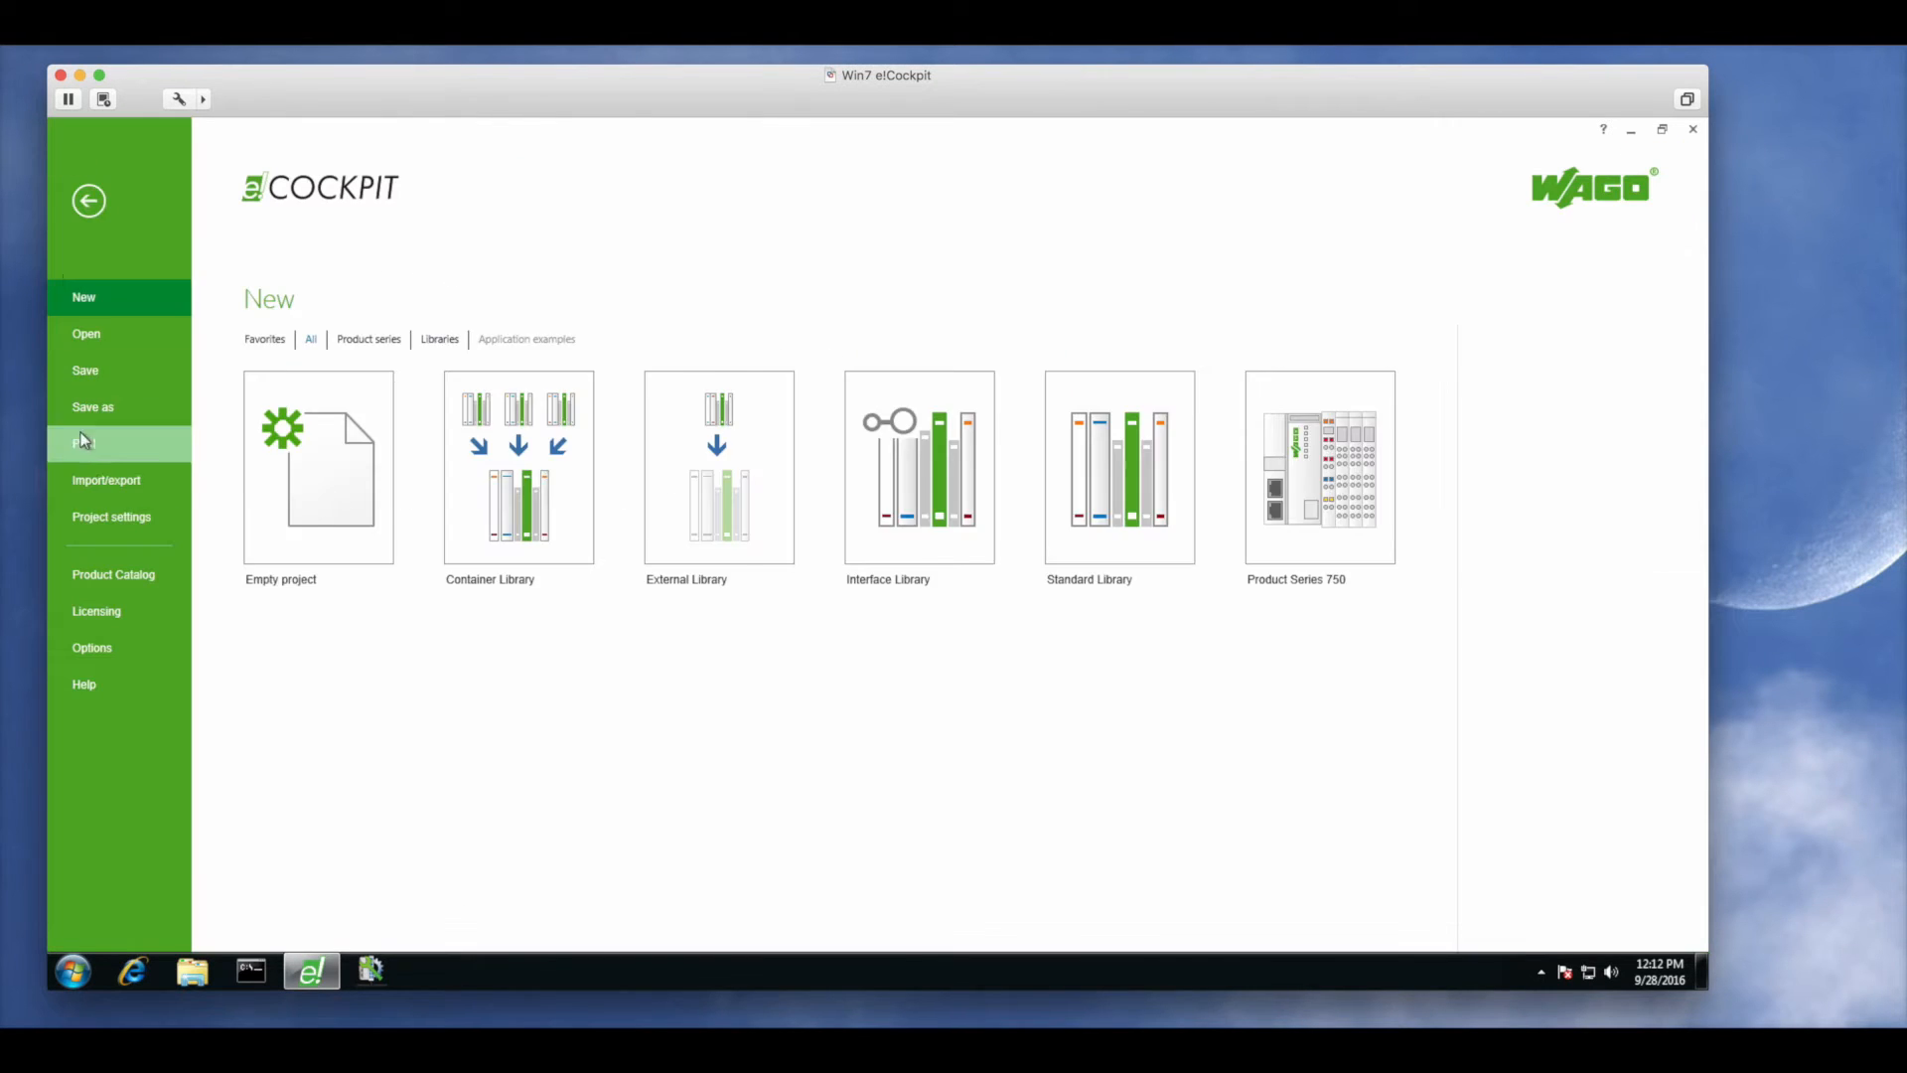
pyautogui.click(105, 479)
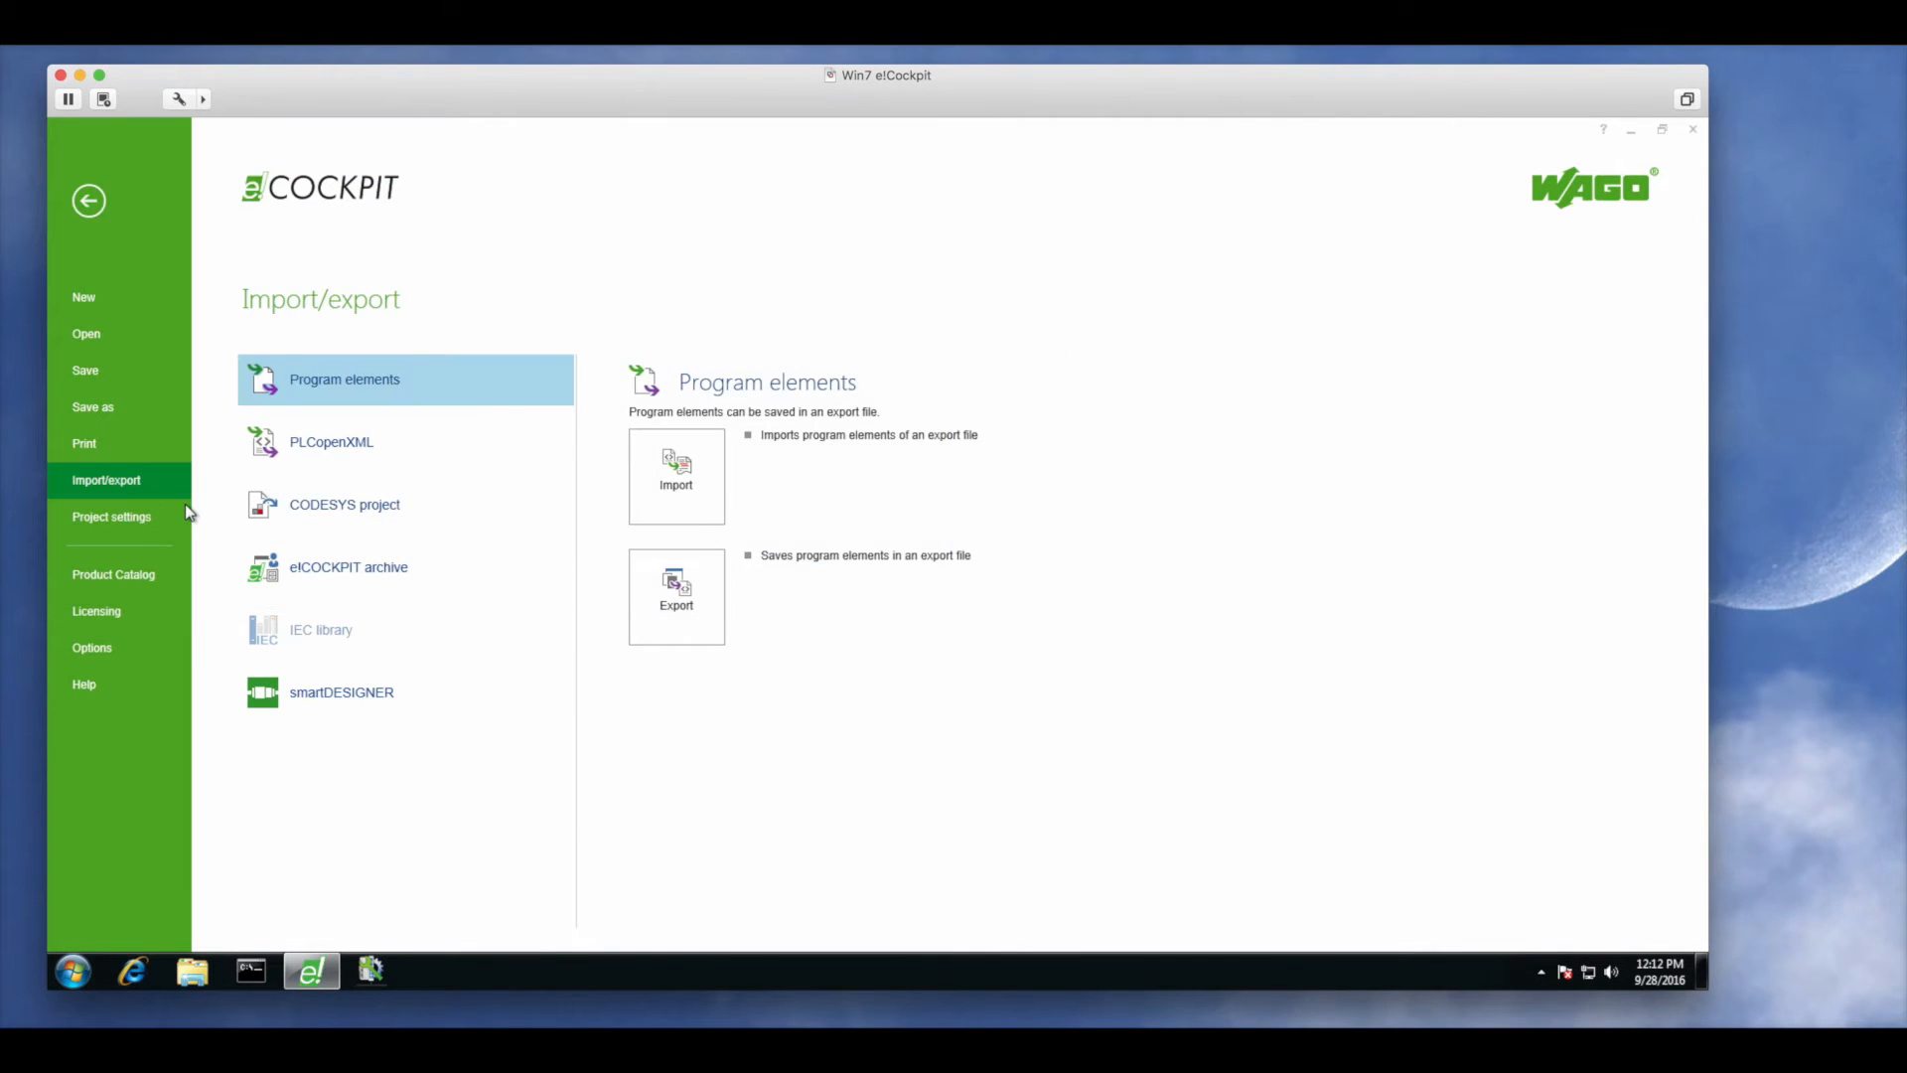
pyautogui.click(676, 475)
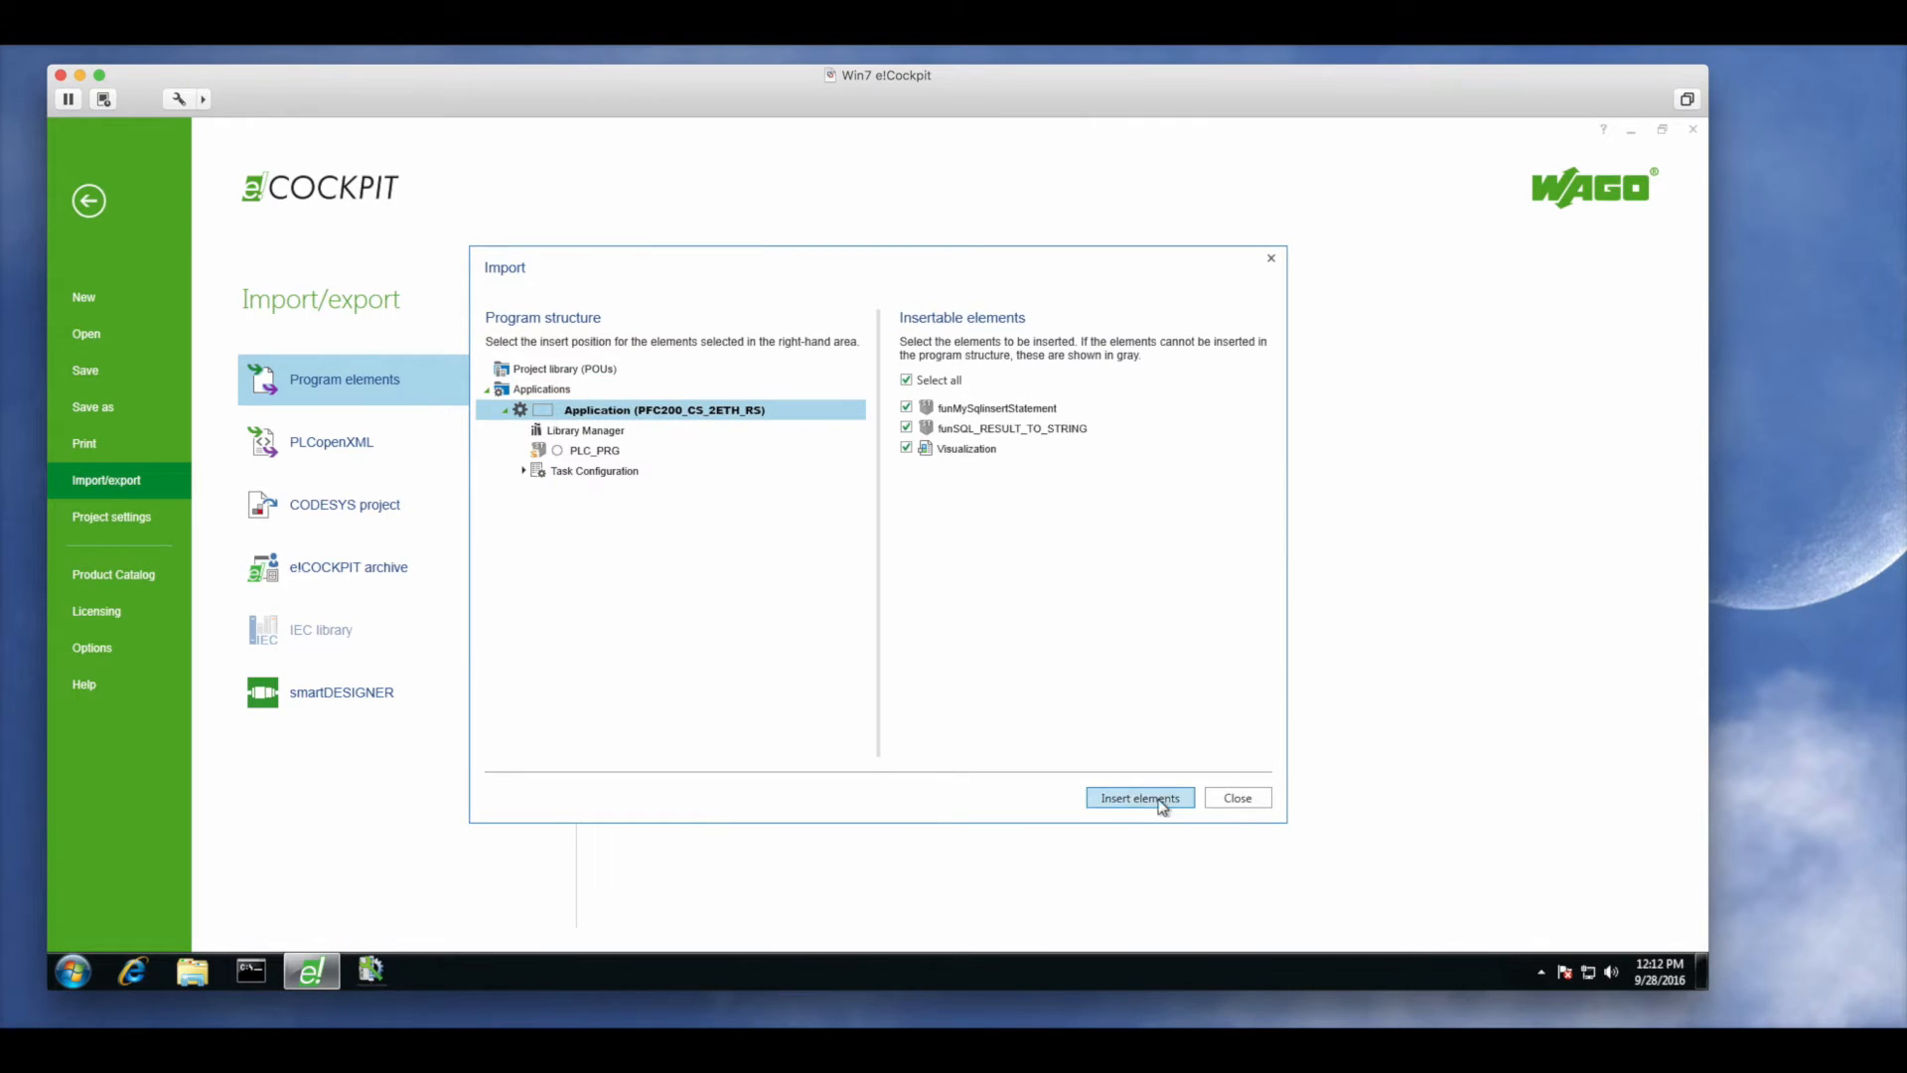
pyautogui.click(1136, 799)
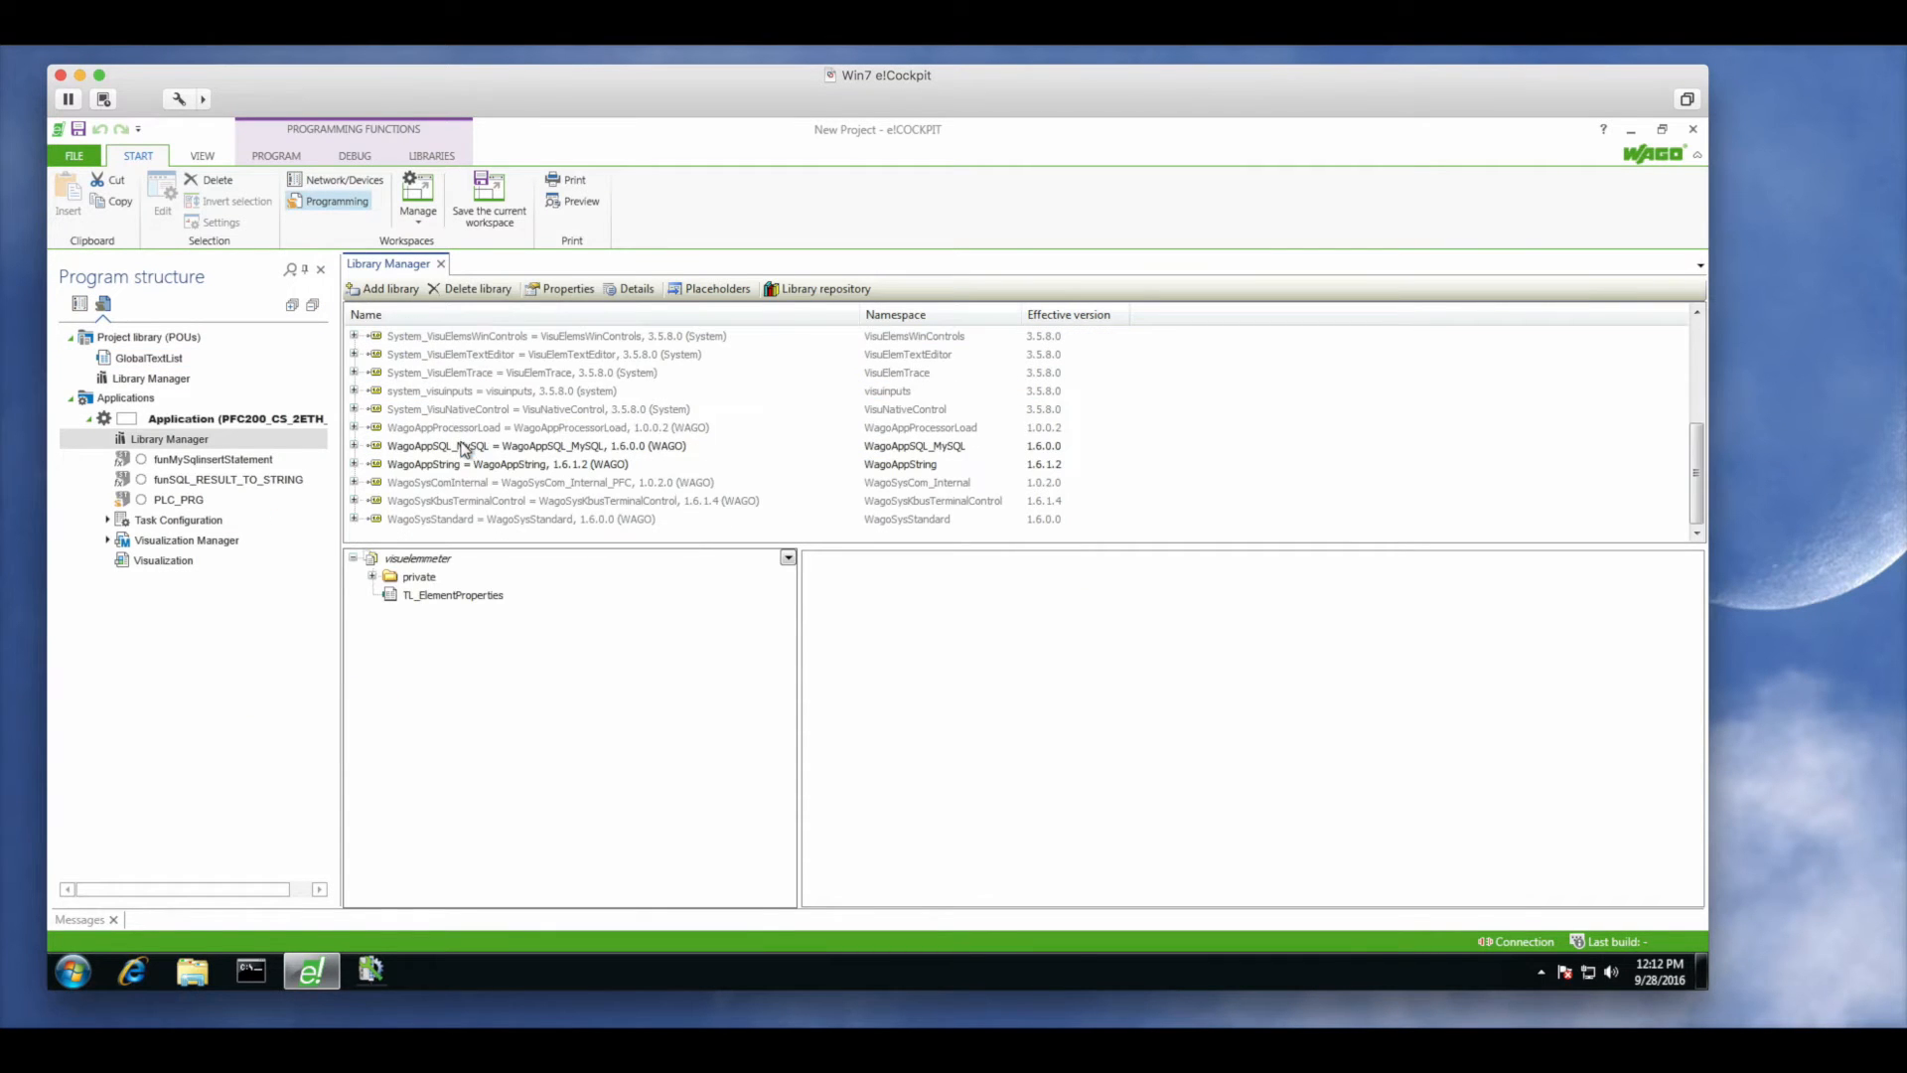
# Review the FbMySql_Login documentation in WagoAppSQL_MySQL, then declare the four FbMySql instances in PLC_PRG
pyautogui.click(535, 445)
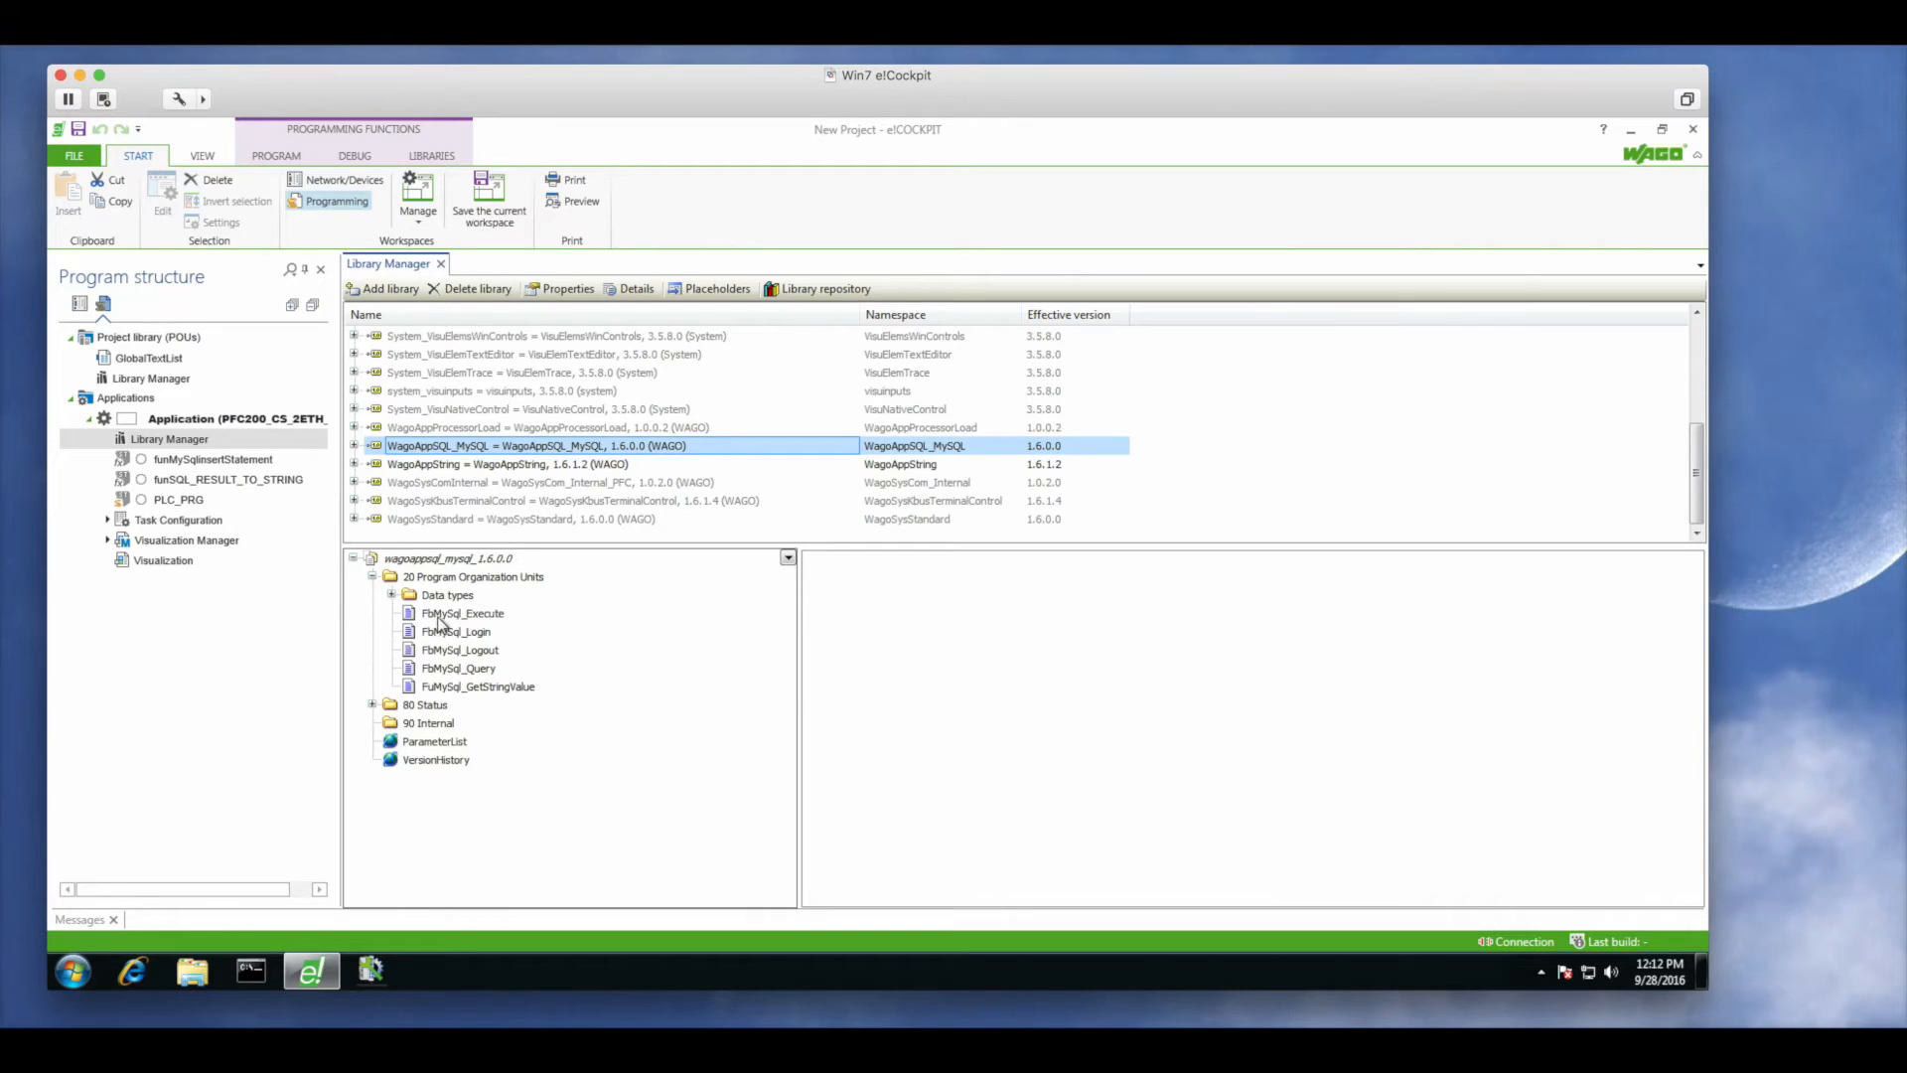
pyautogui.click(457, 632)
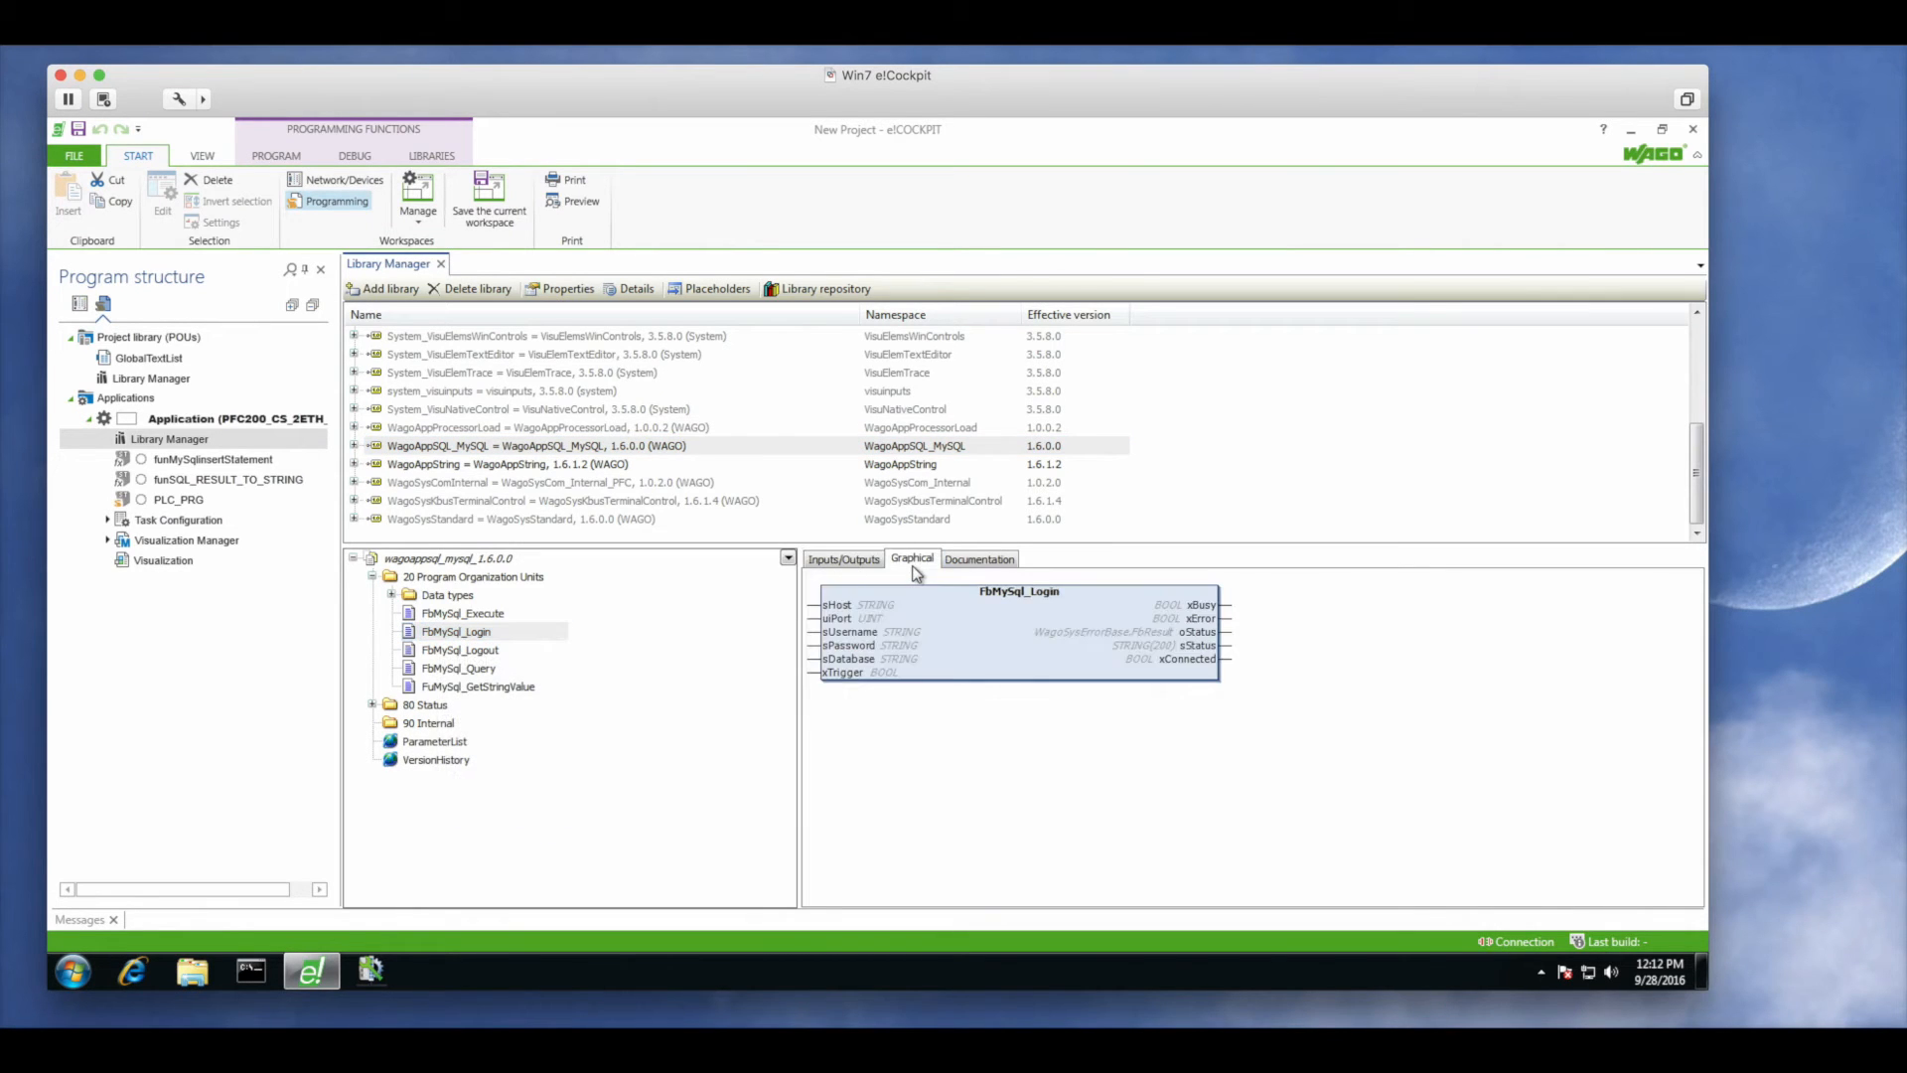
pyautogui.click(980, 558)
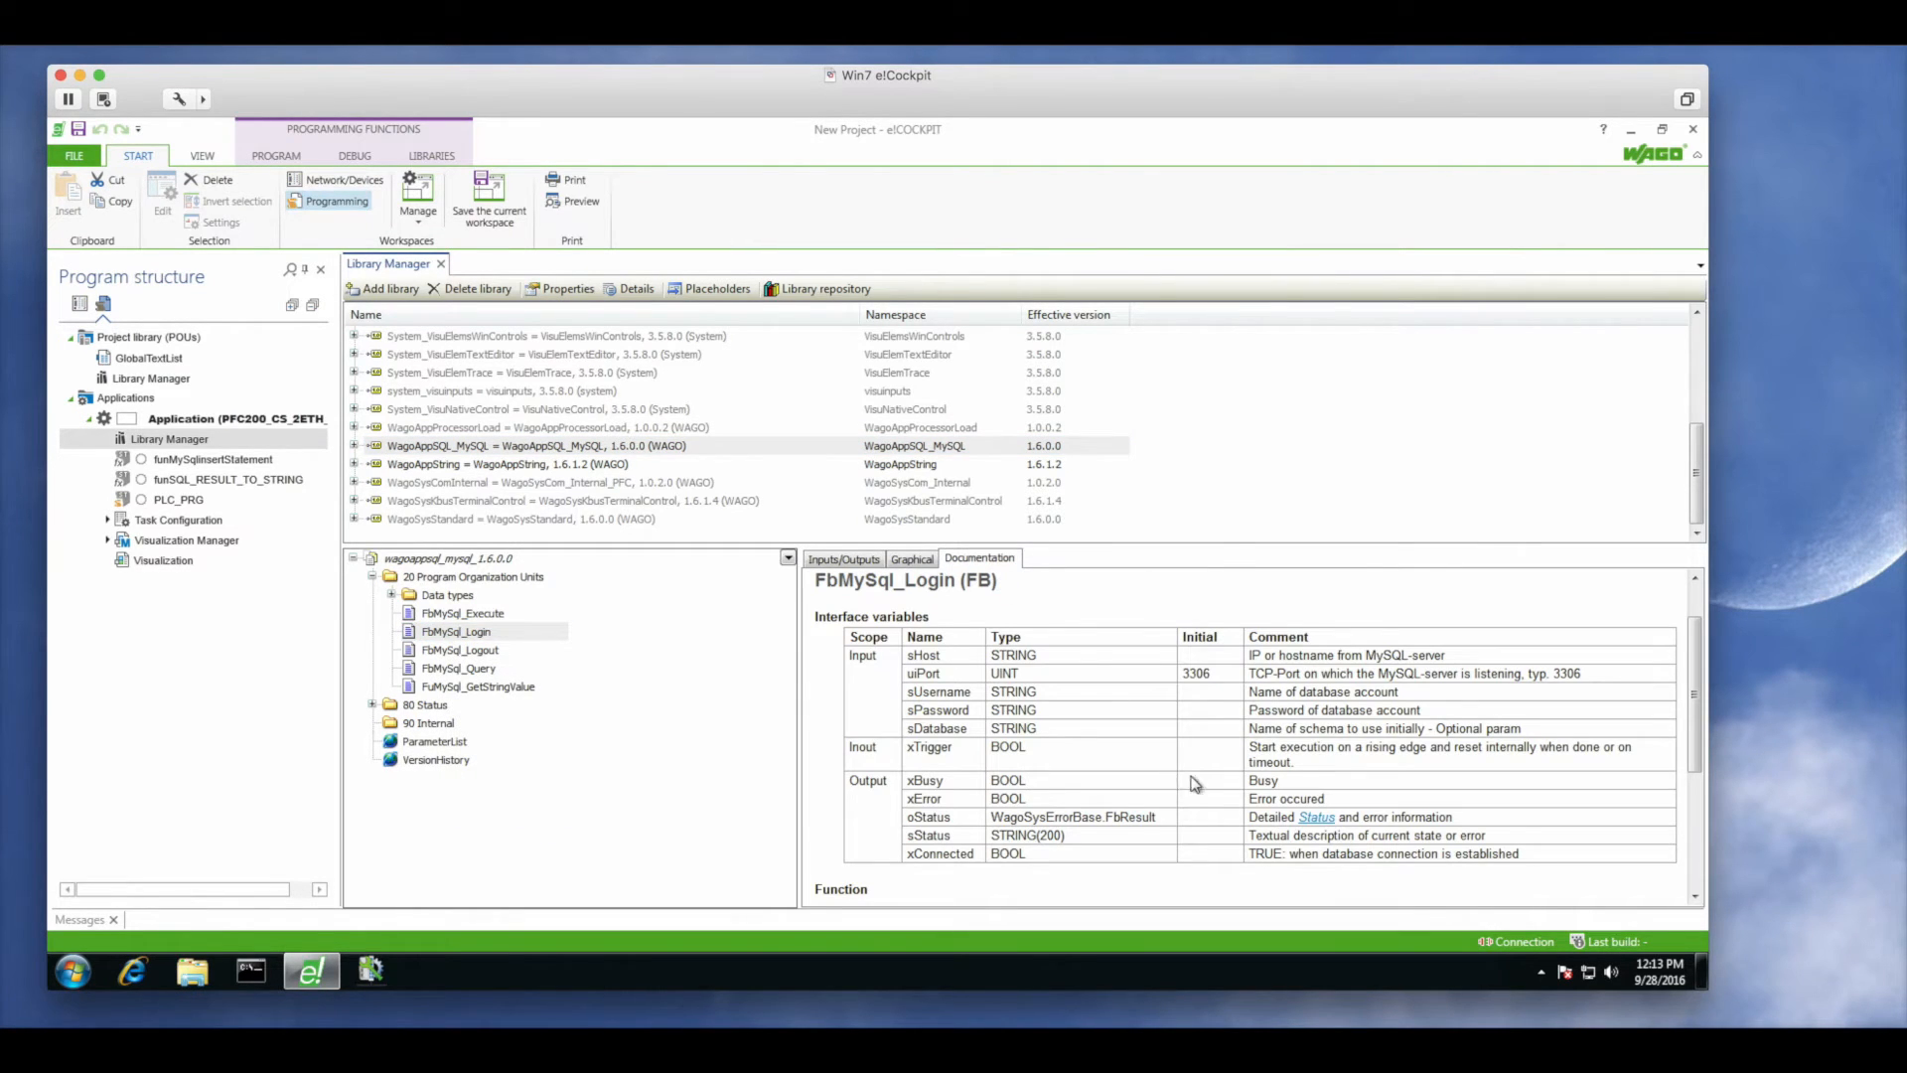
pyautogui.scroll(3)
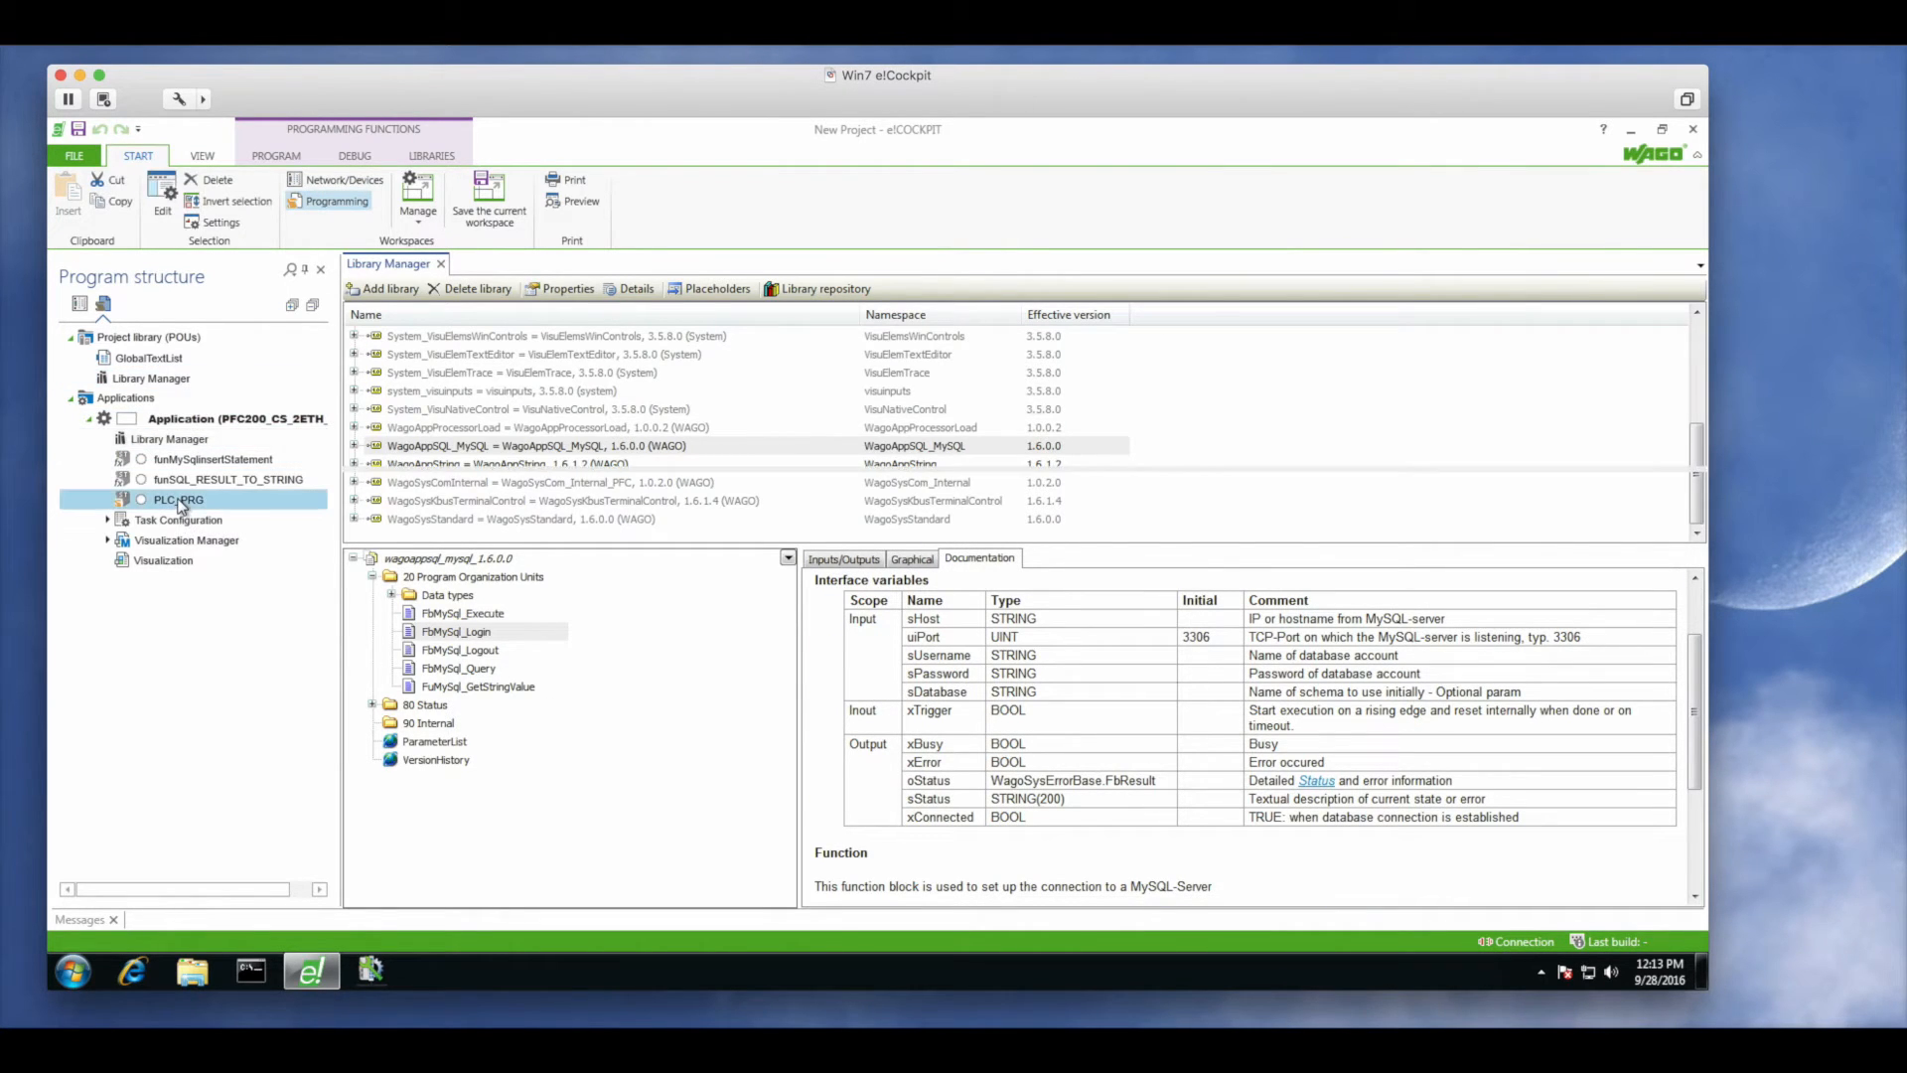
pyautogui.doubleClick(177, 498)
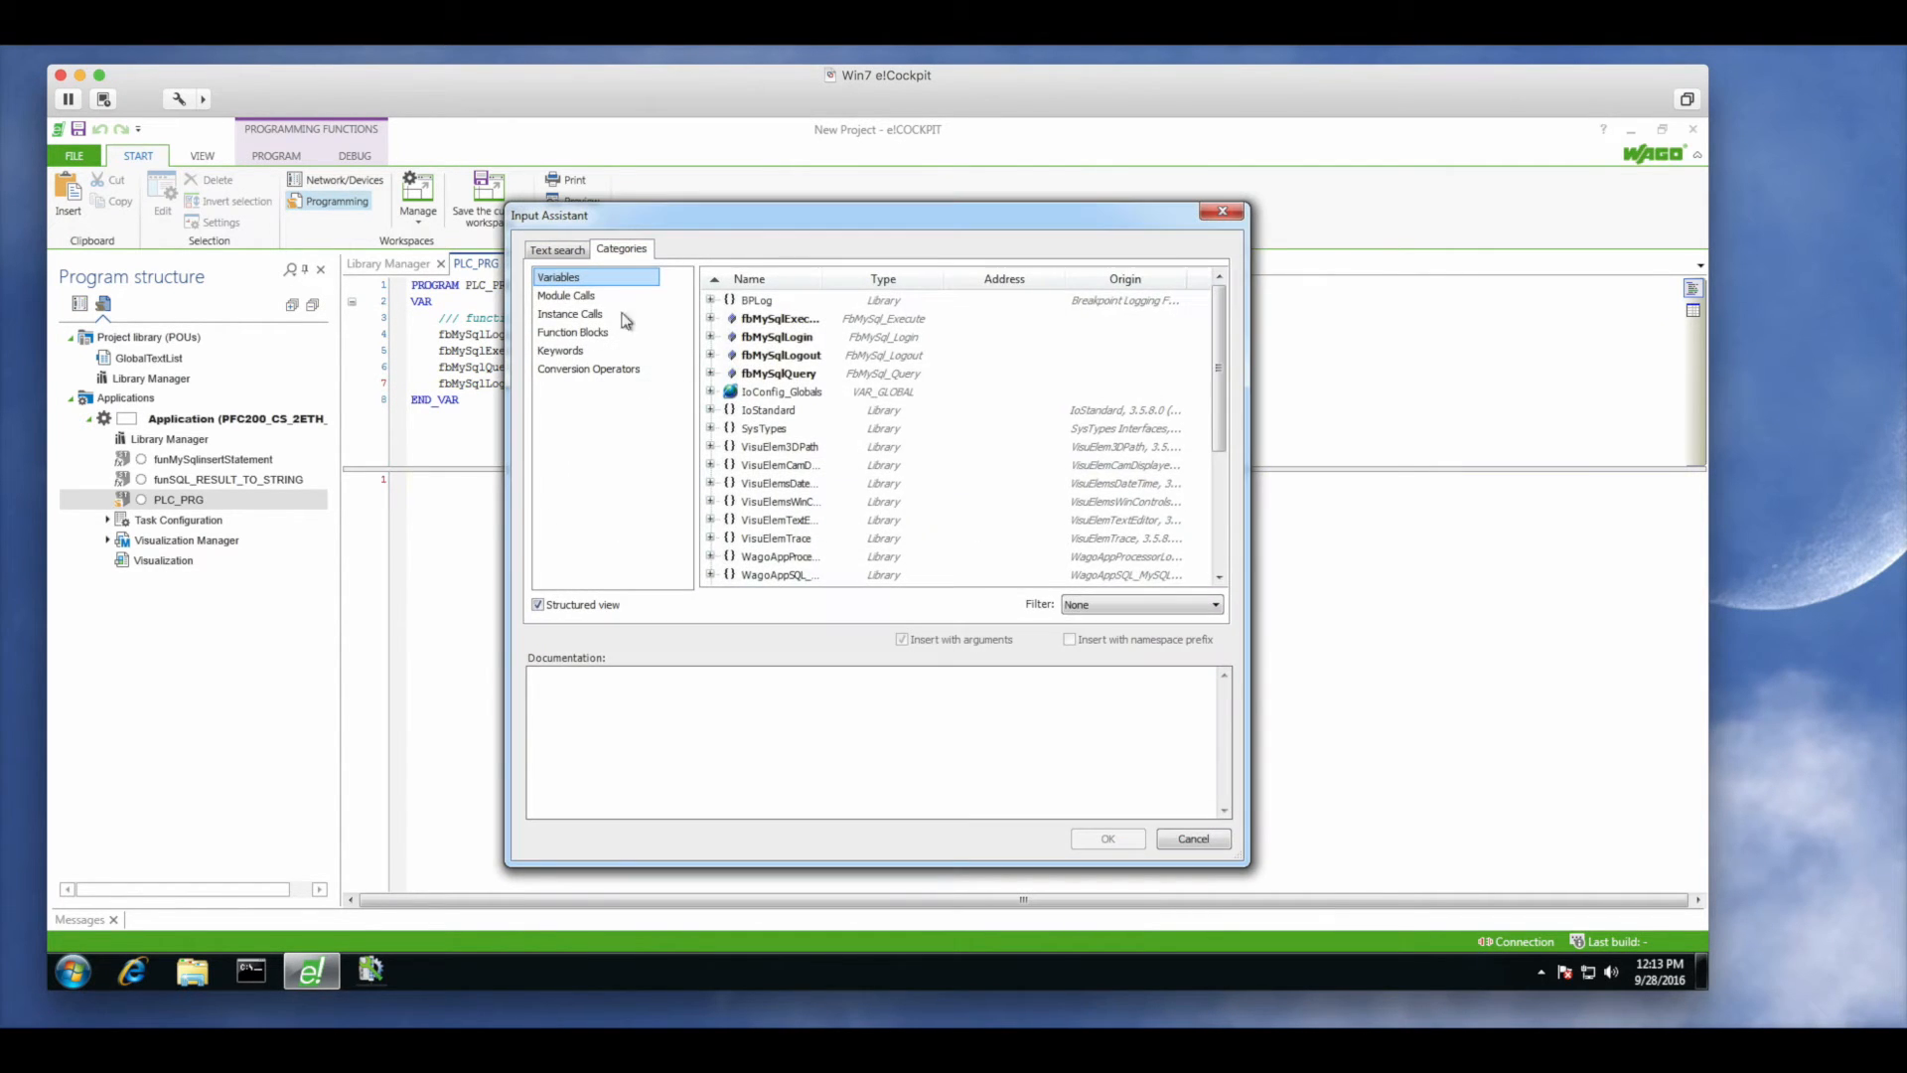
# Insert the fbMySqlLogin call with arguments and wire it to declared login variables such as oMySqlLoginStatus
pyautogui.click(1106, 837)
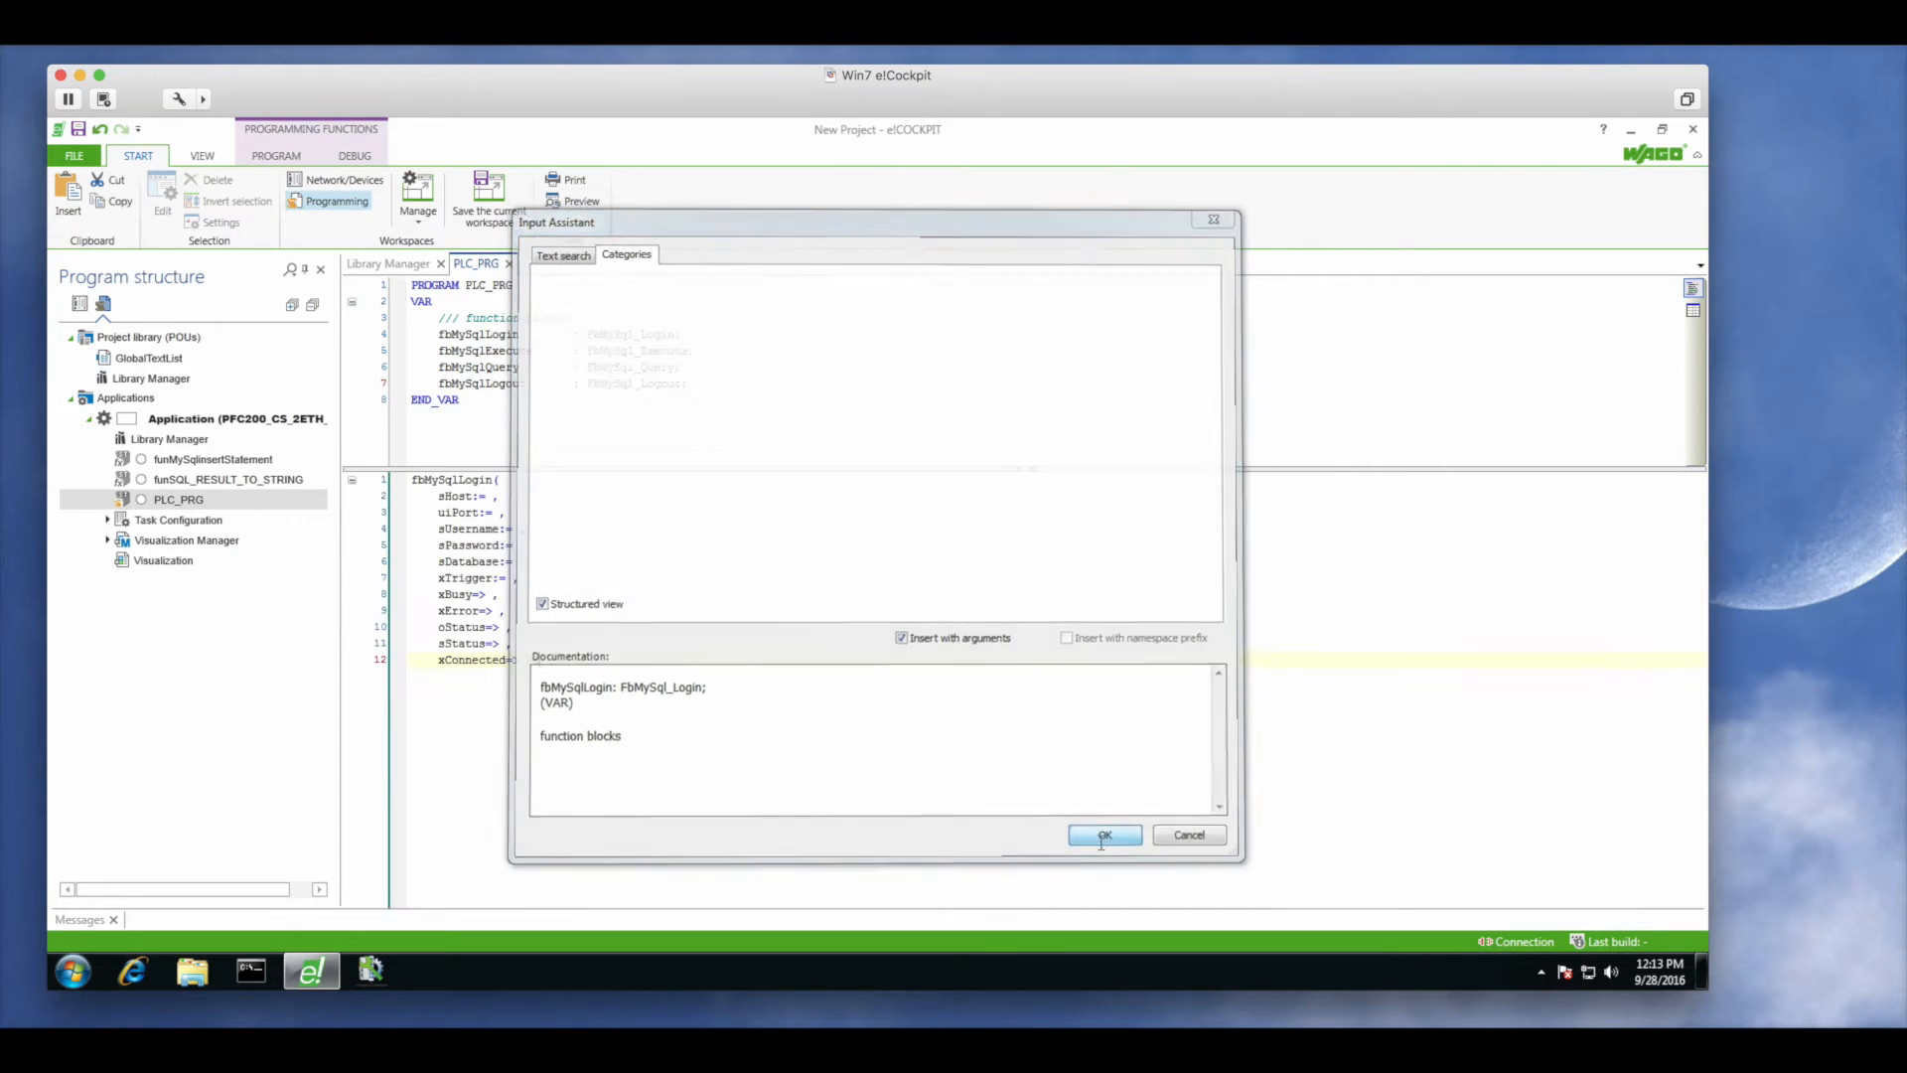
pyautogui.click(1103, 835)
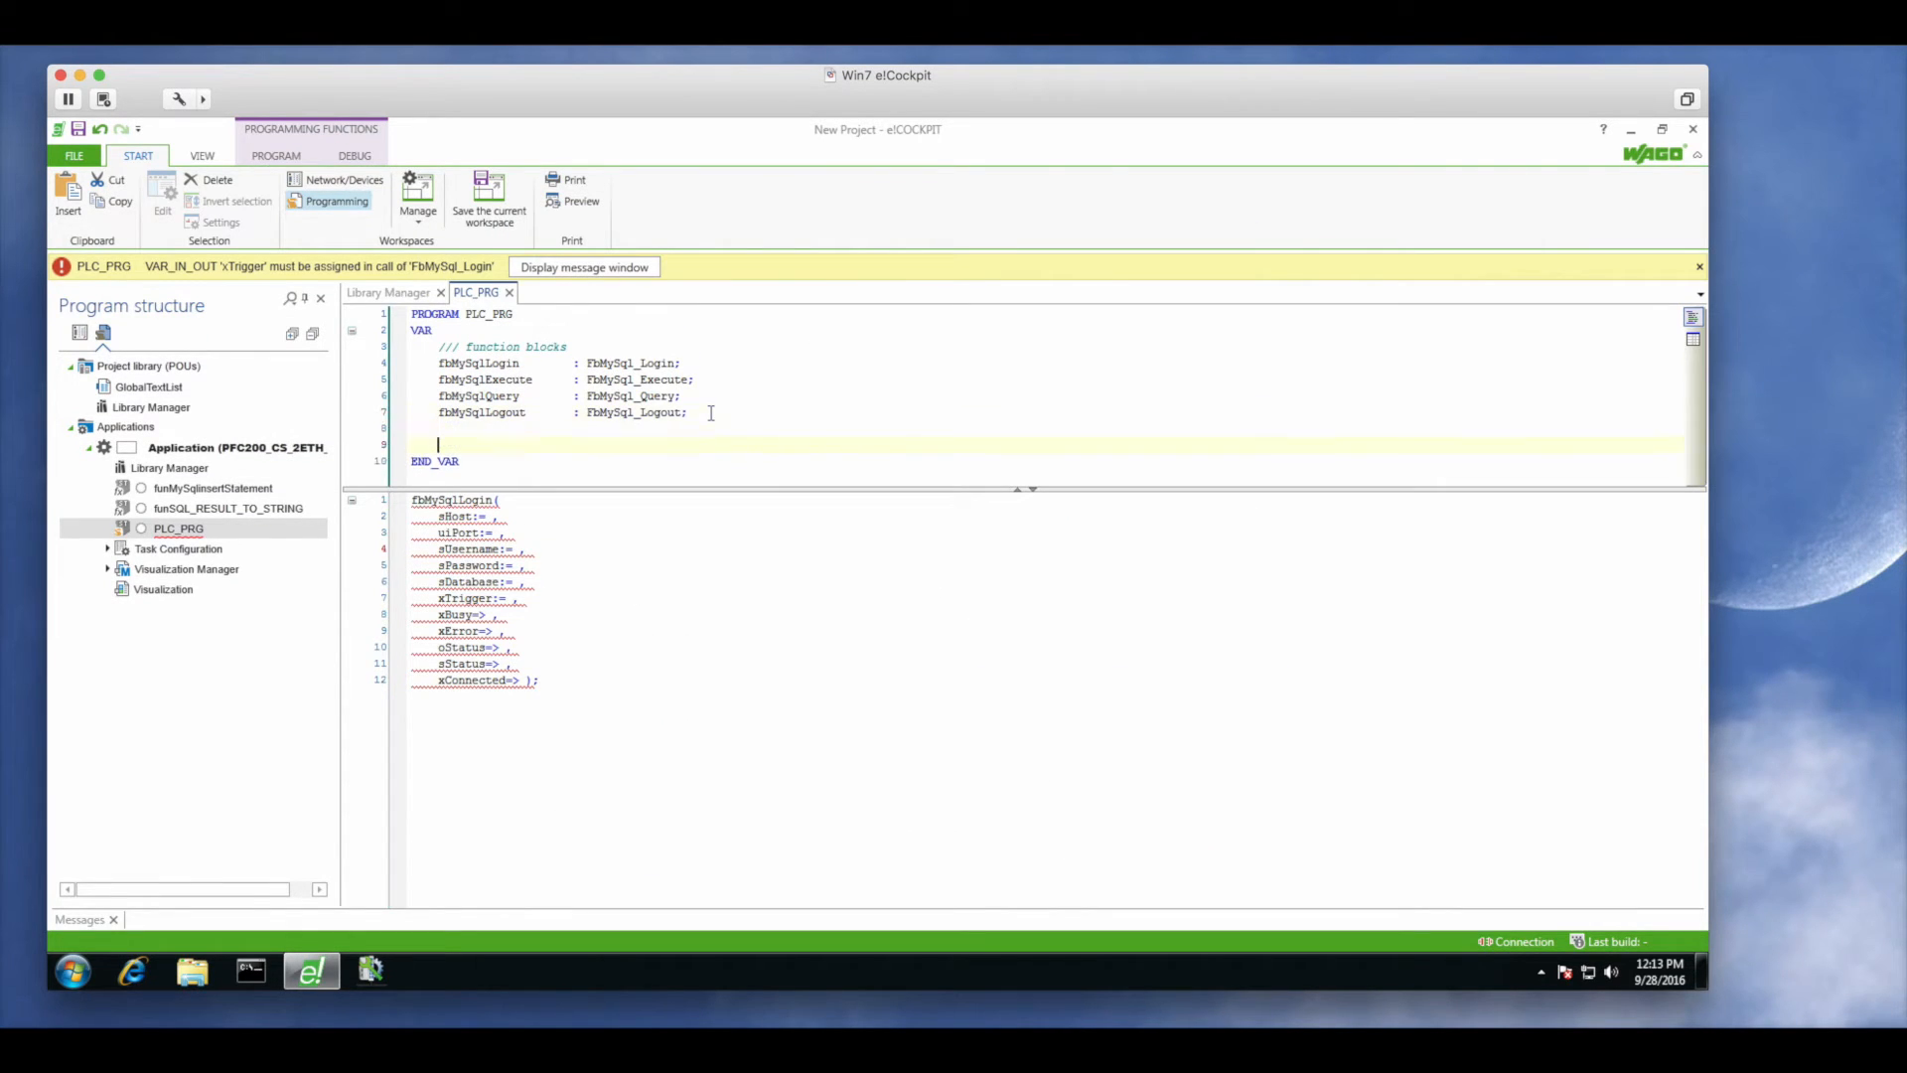
pyautogui.scroll(-3)
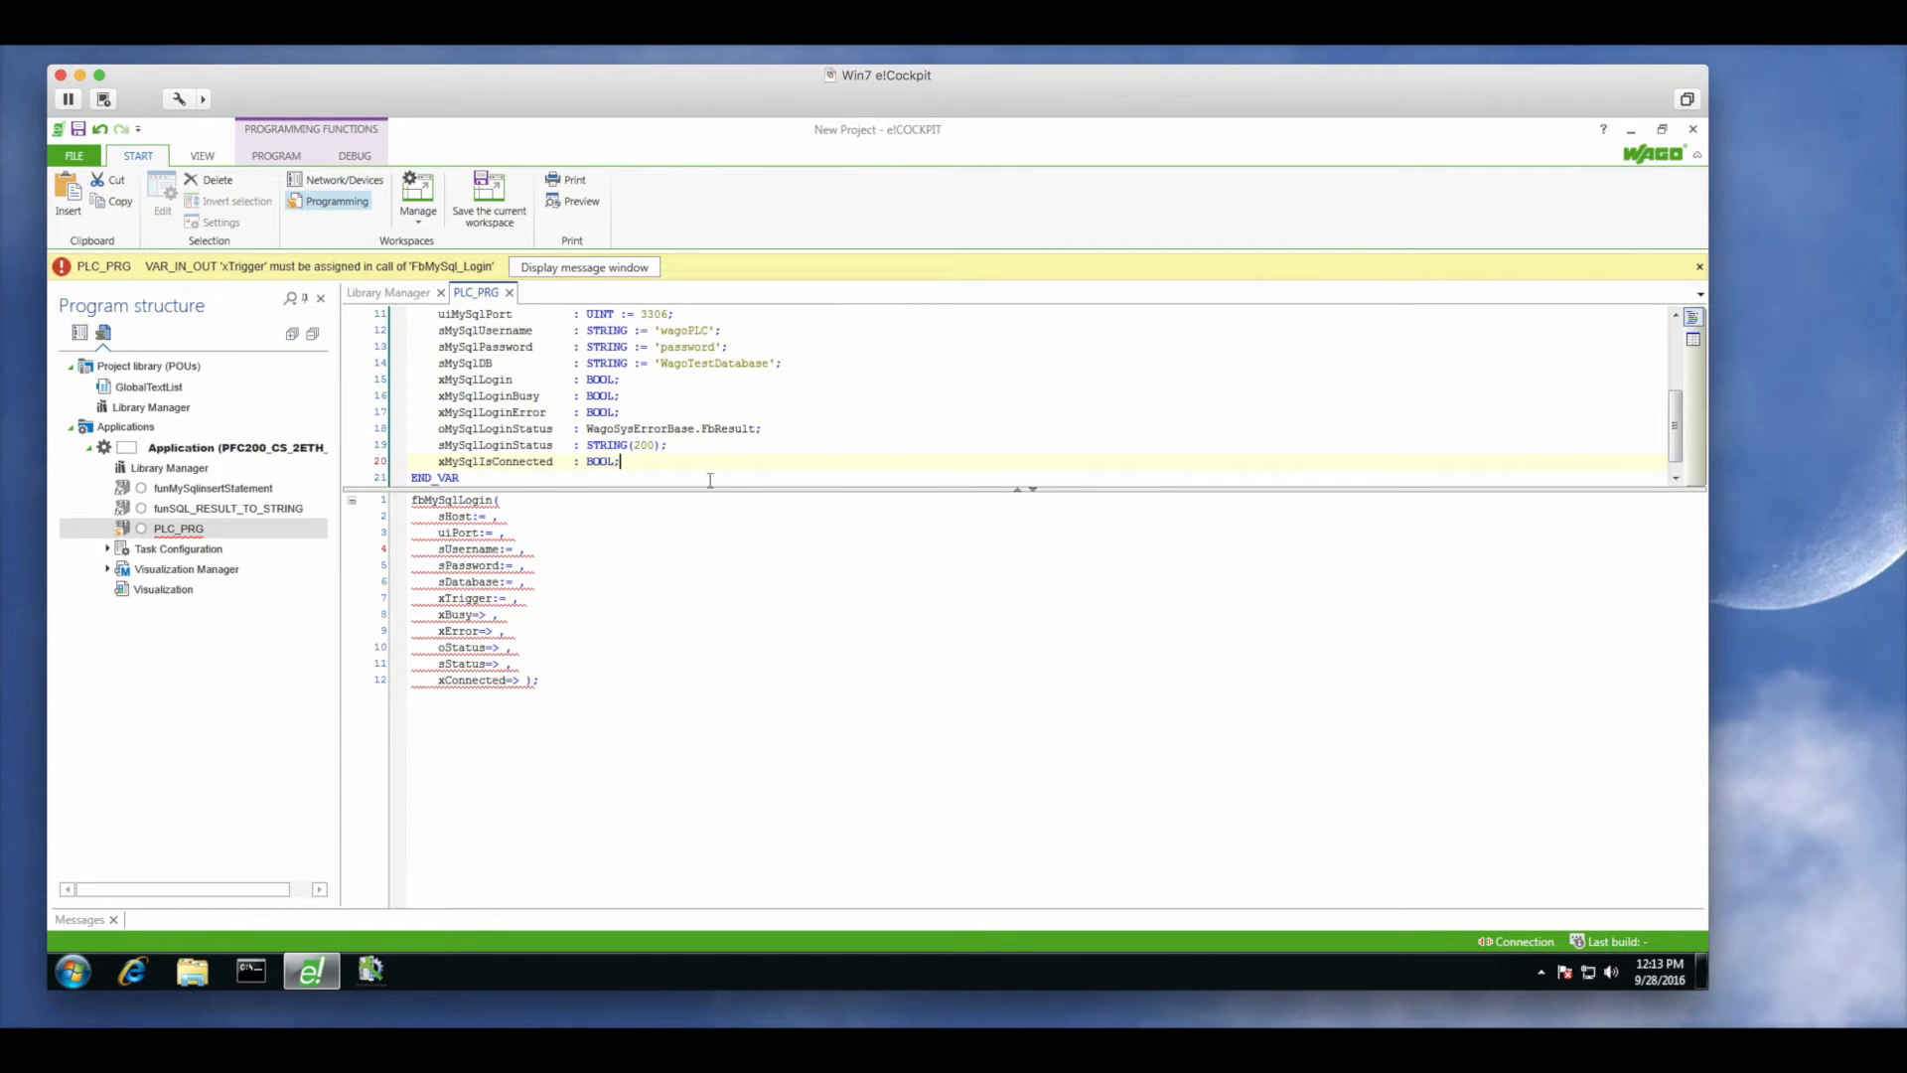
pyautogui.scroll(3)
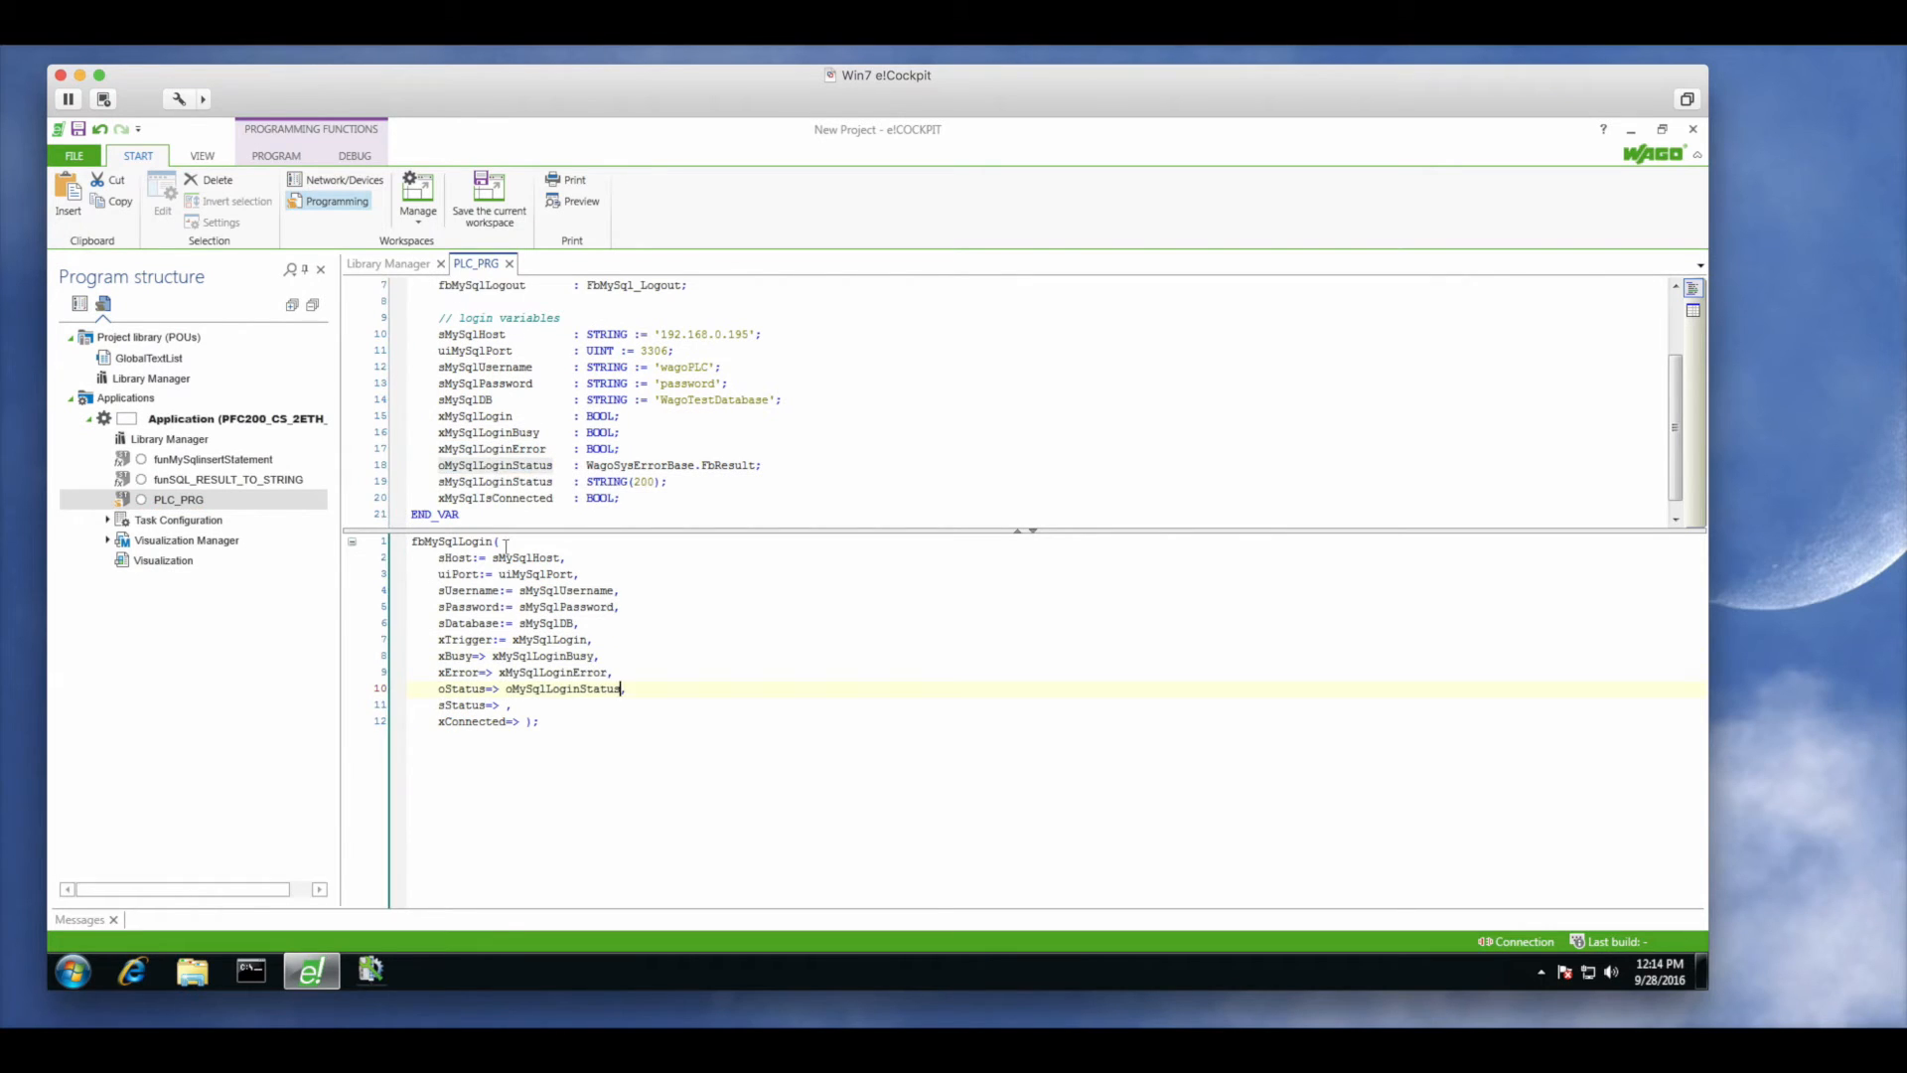
pyautogui.write('oMySqlLoginStatus,')
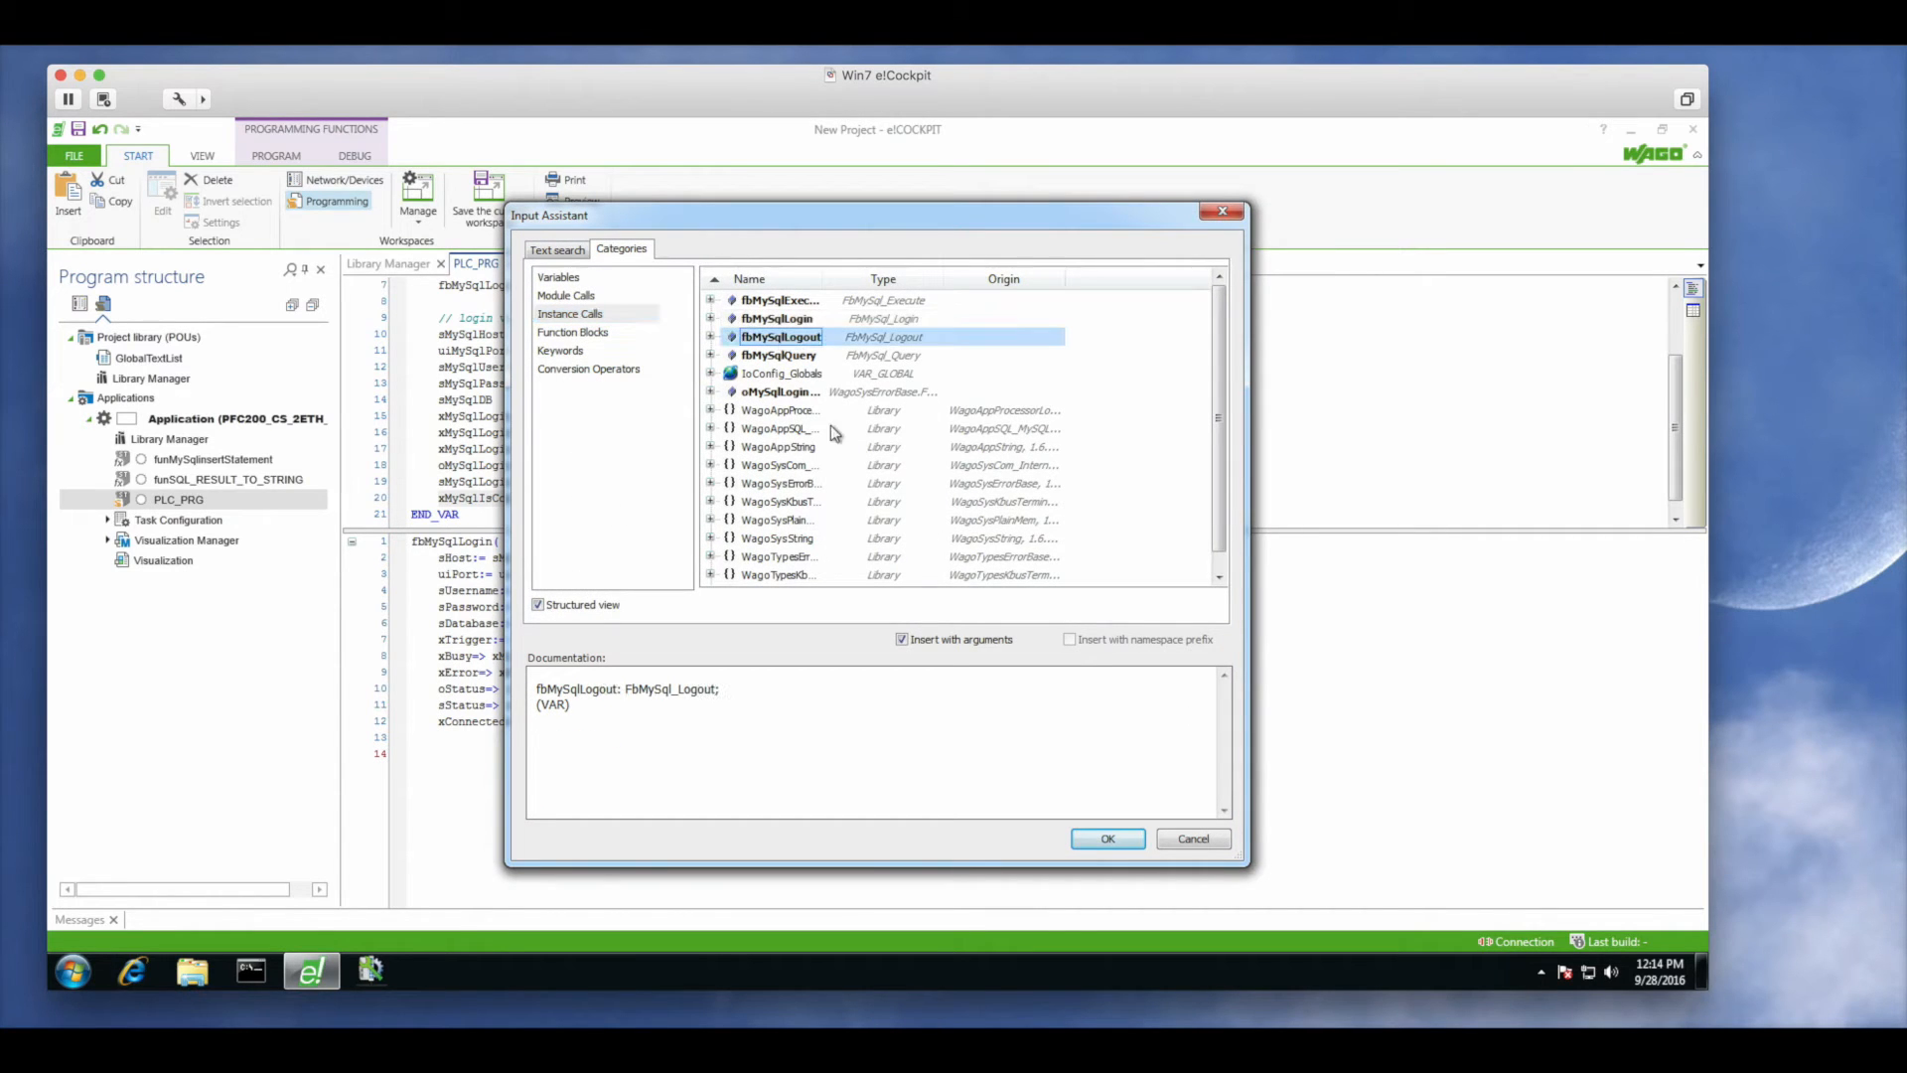
# Insert the fbMySqlLogout call with its arguments and logout variables
pyautogui.click(1107, 838)
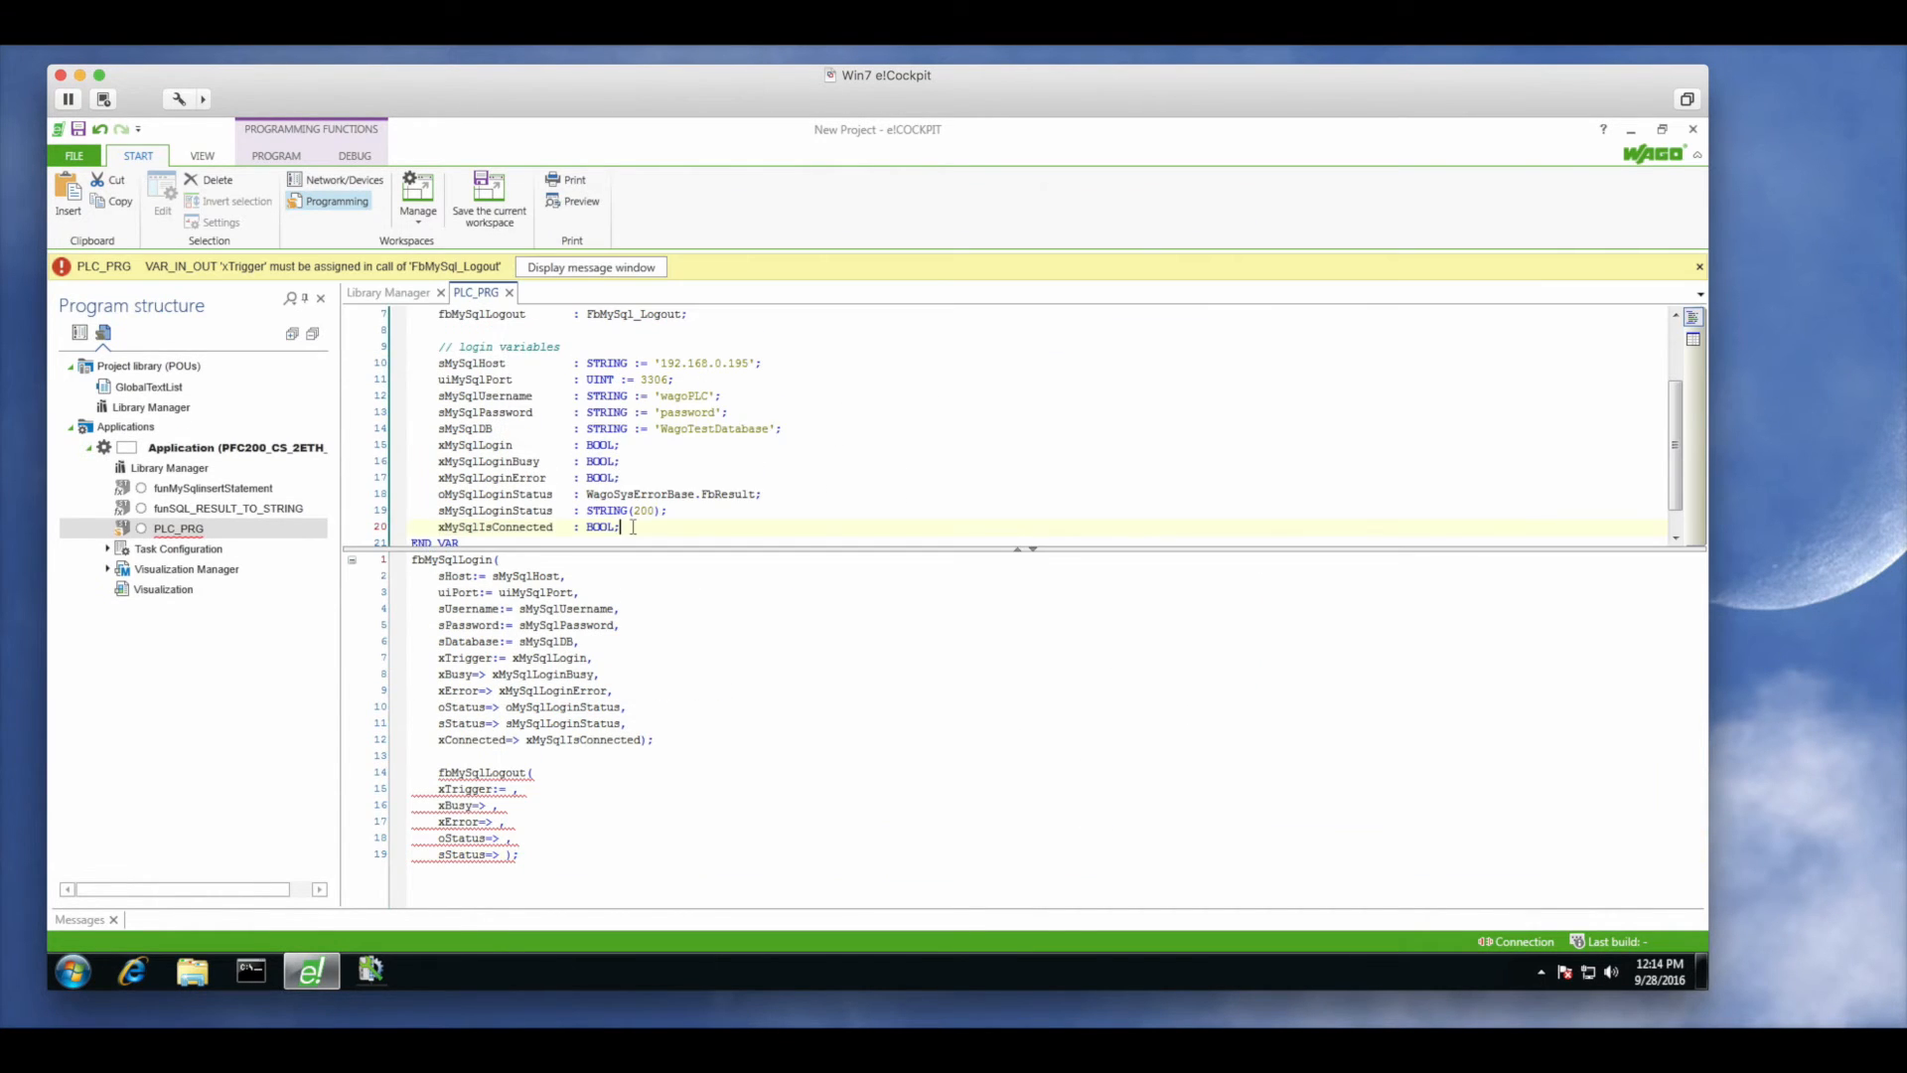
pyautogui.scroll(-3)
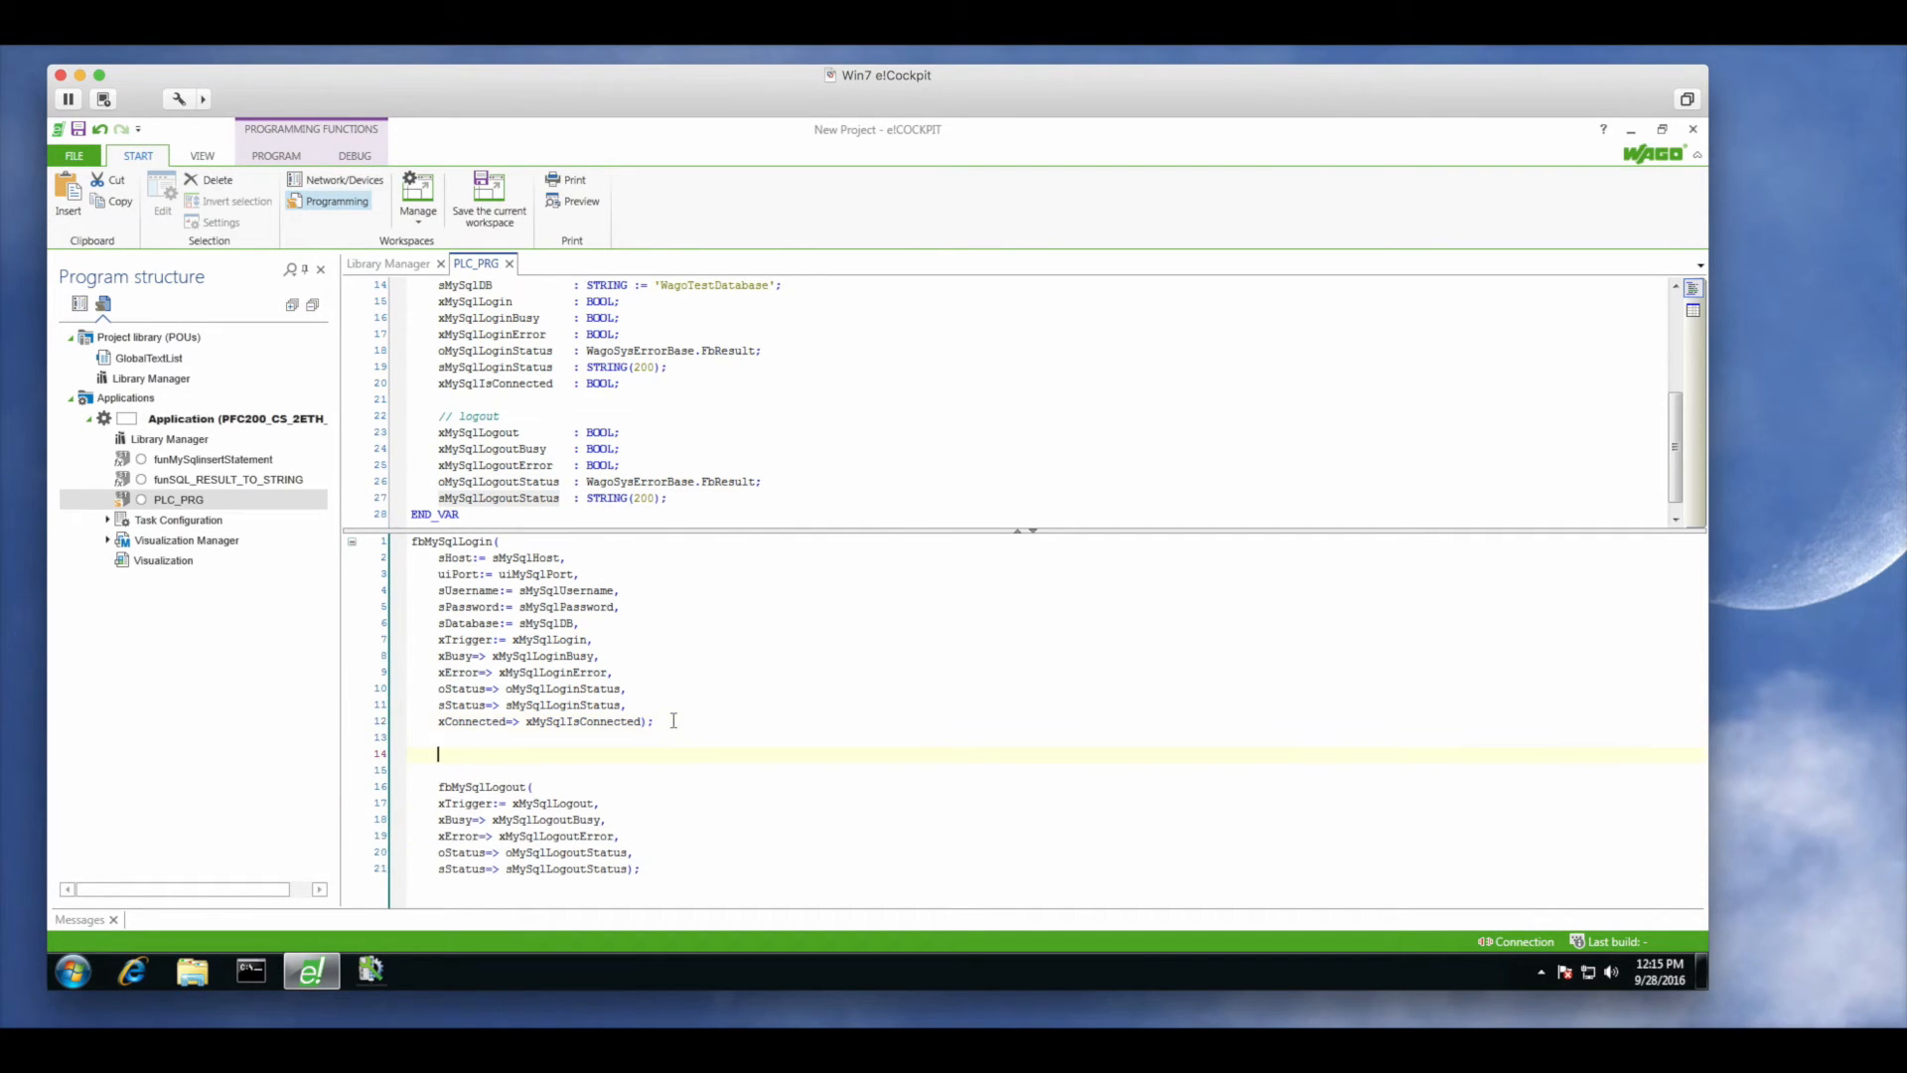
pyautogui.moveTo(1581, 280)
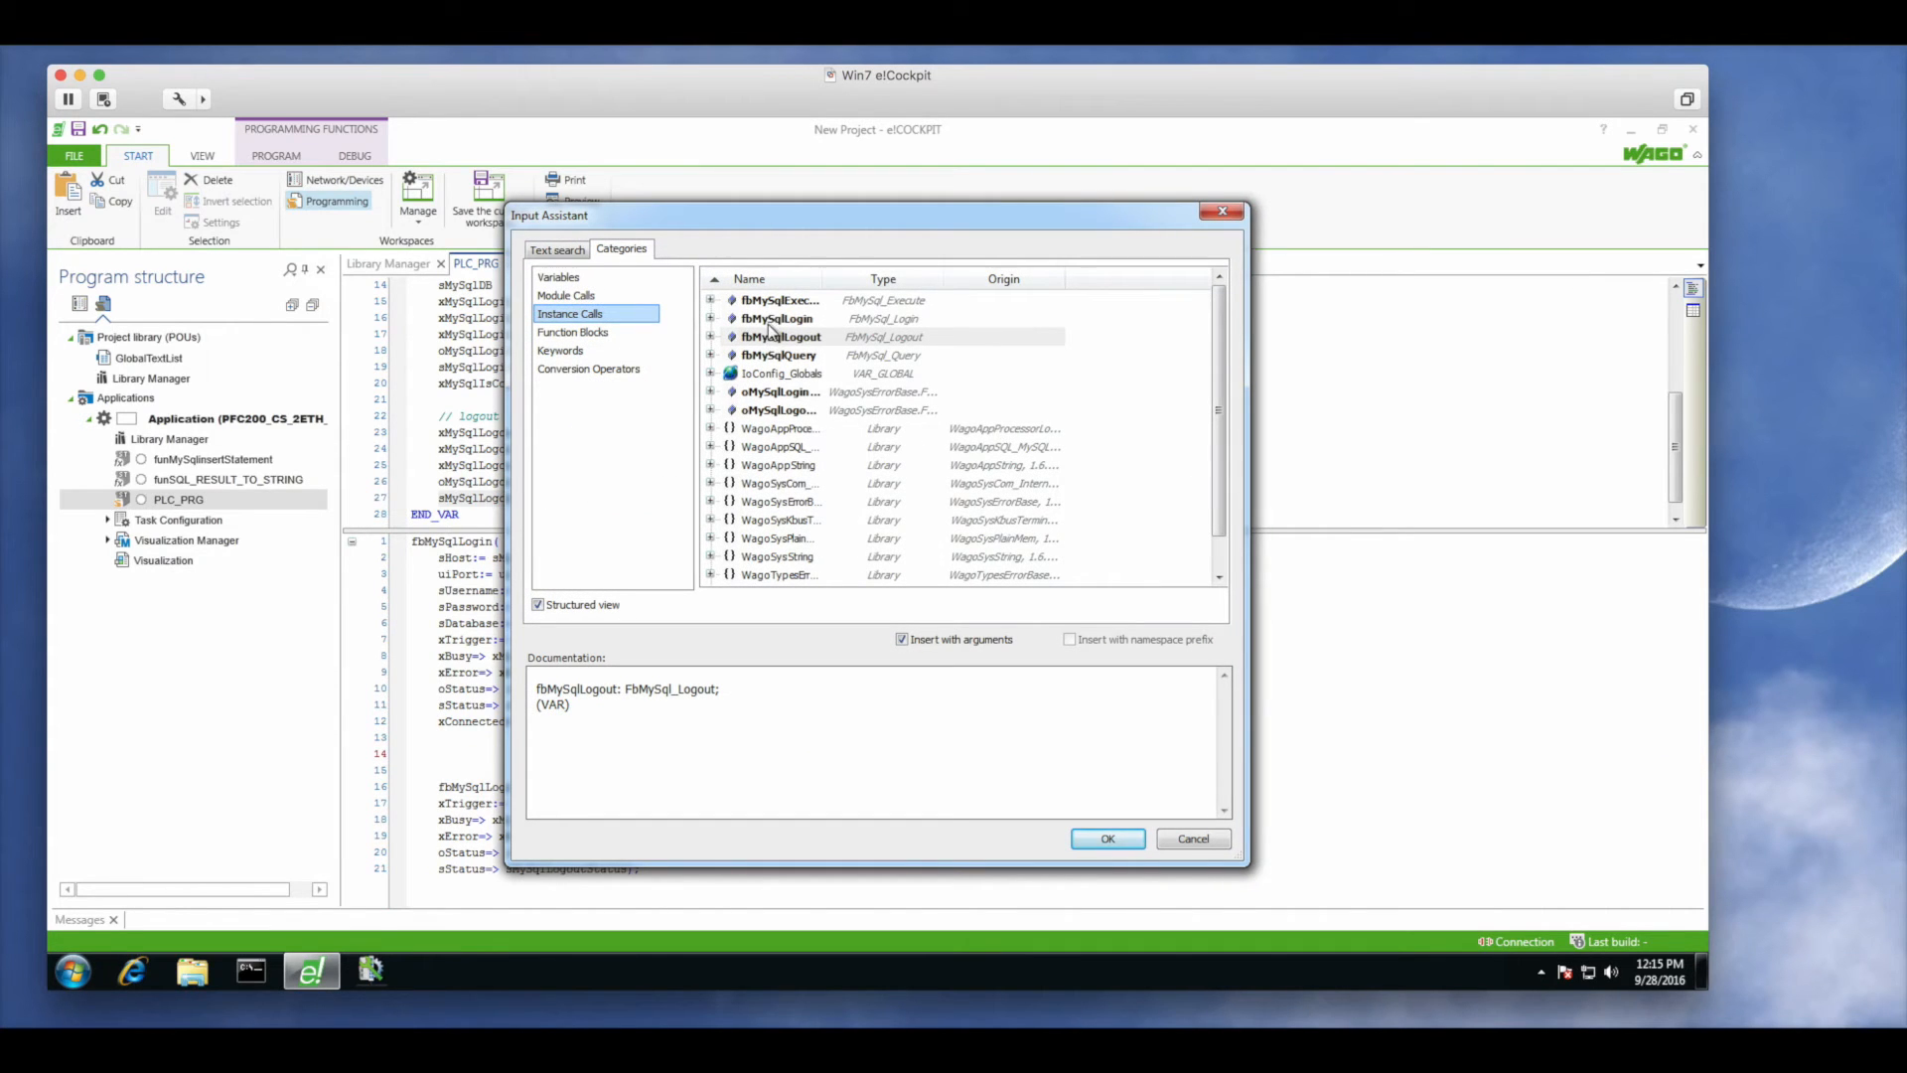
# Insert the fbMySqlExecute call and prepare the insert-statement line in PLC_PRG
pyautogui.click(1107, 839)
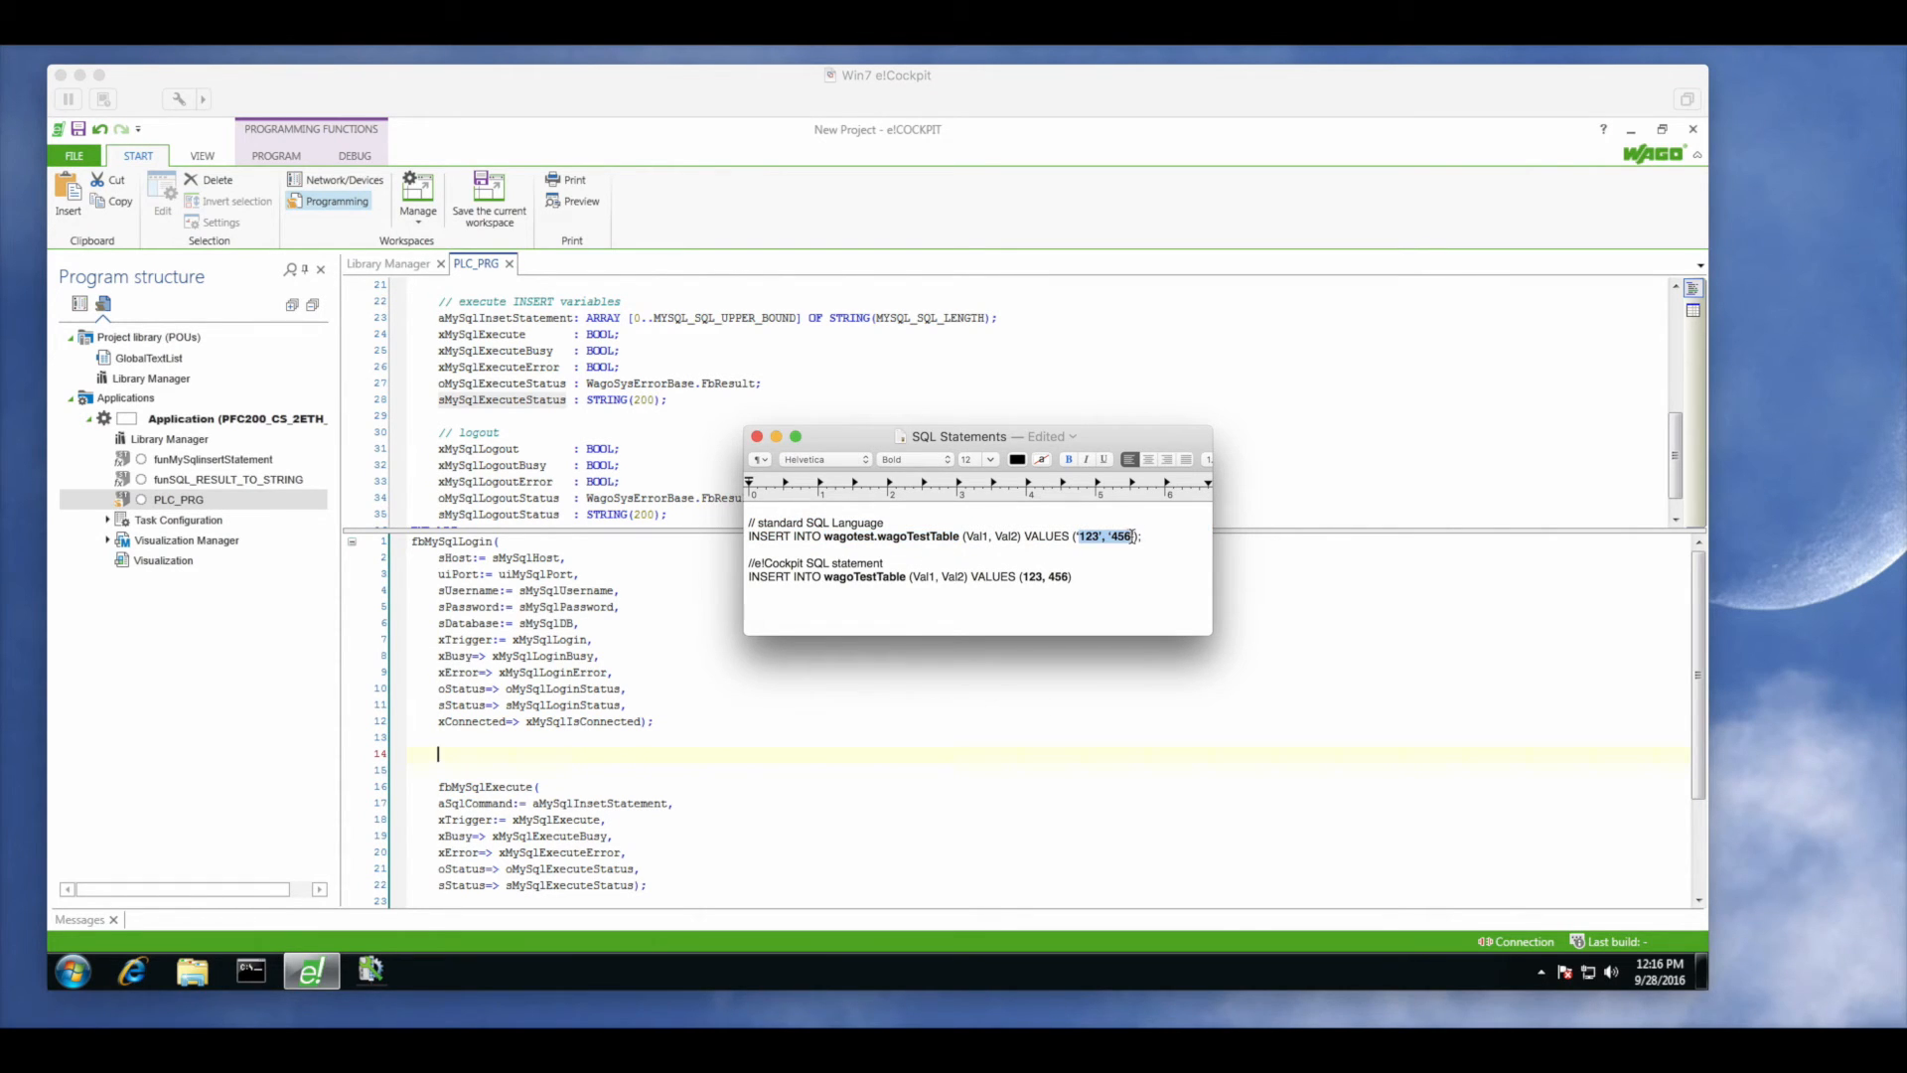
pyautogui.click(1071, 576)
pyautogui.write('mySqlInsertState')
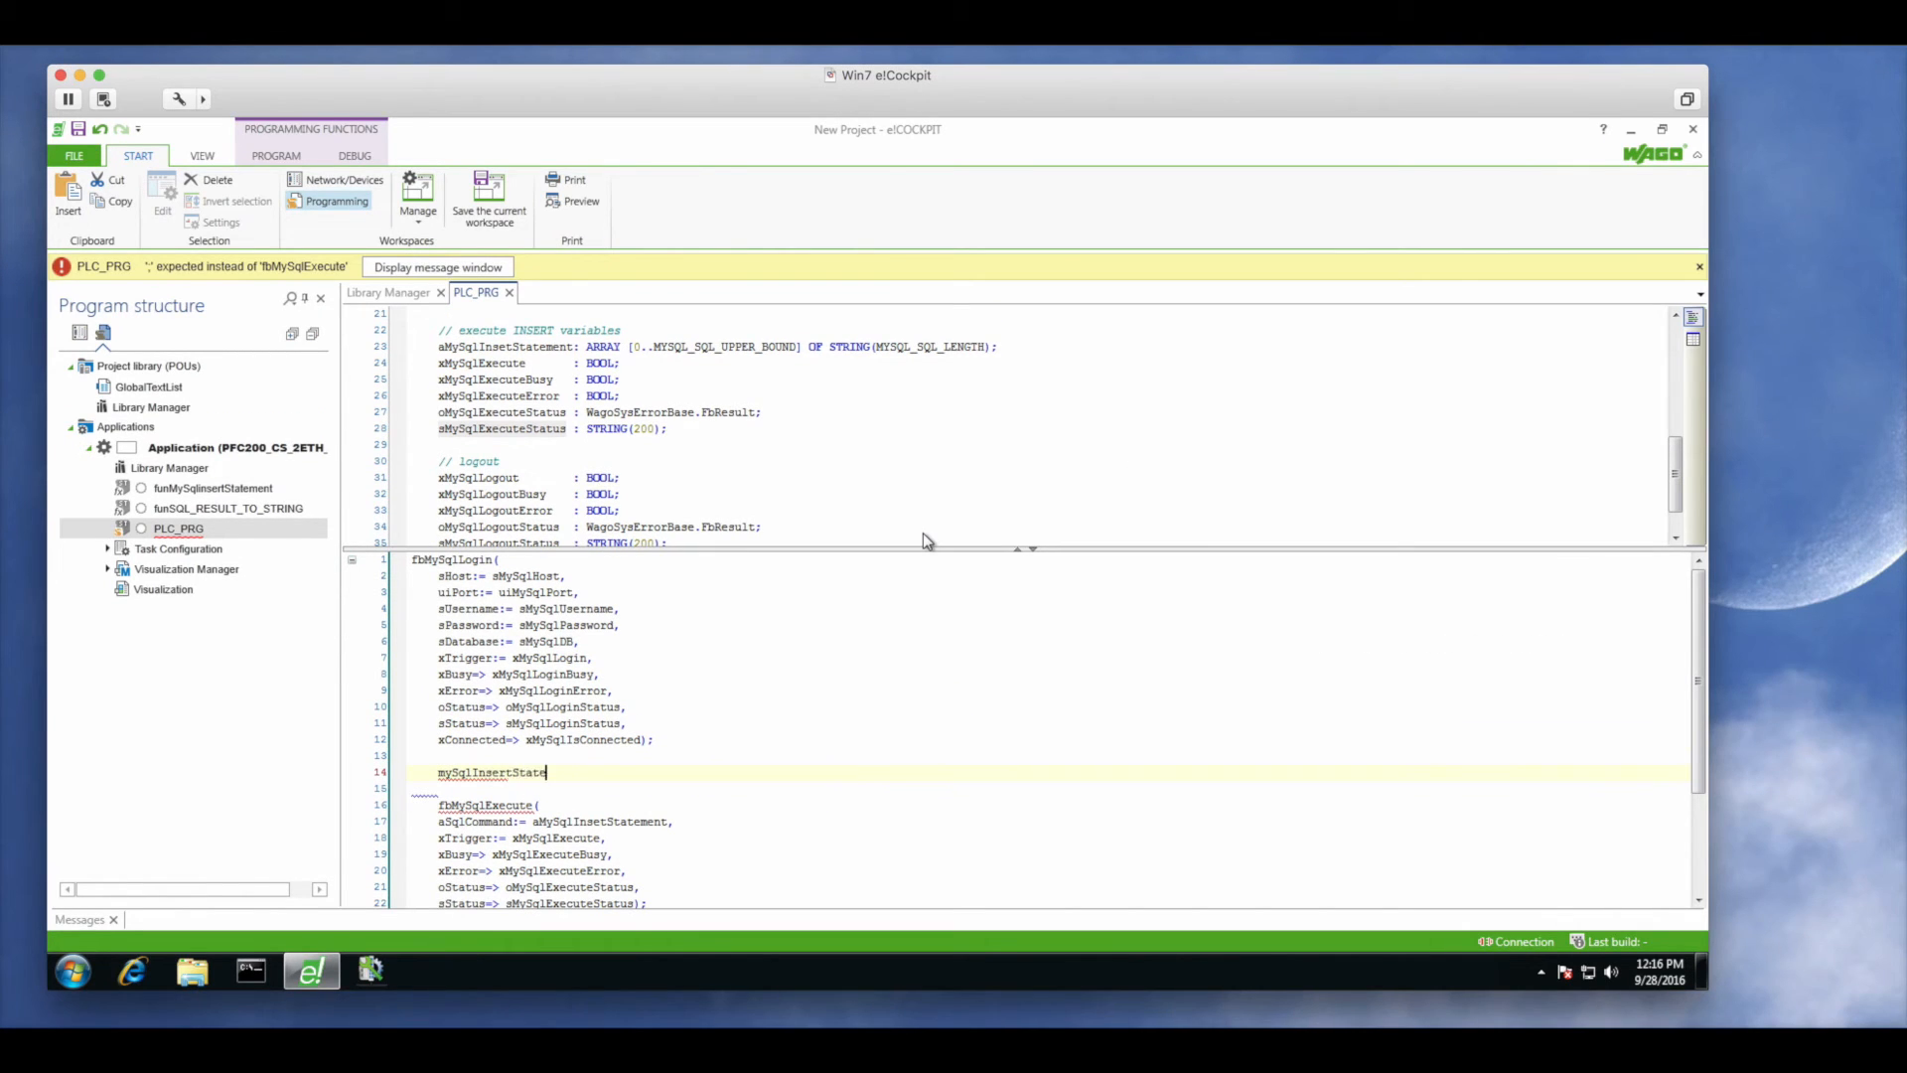
pyautogui.write('ment')
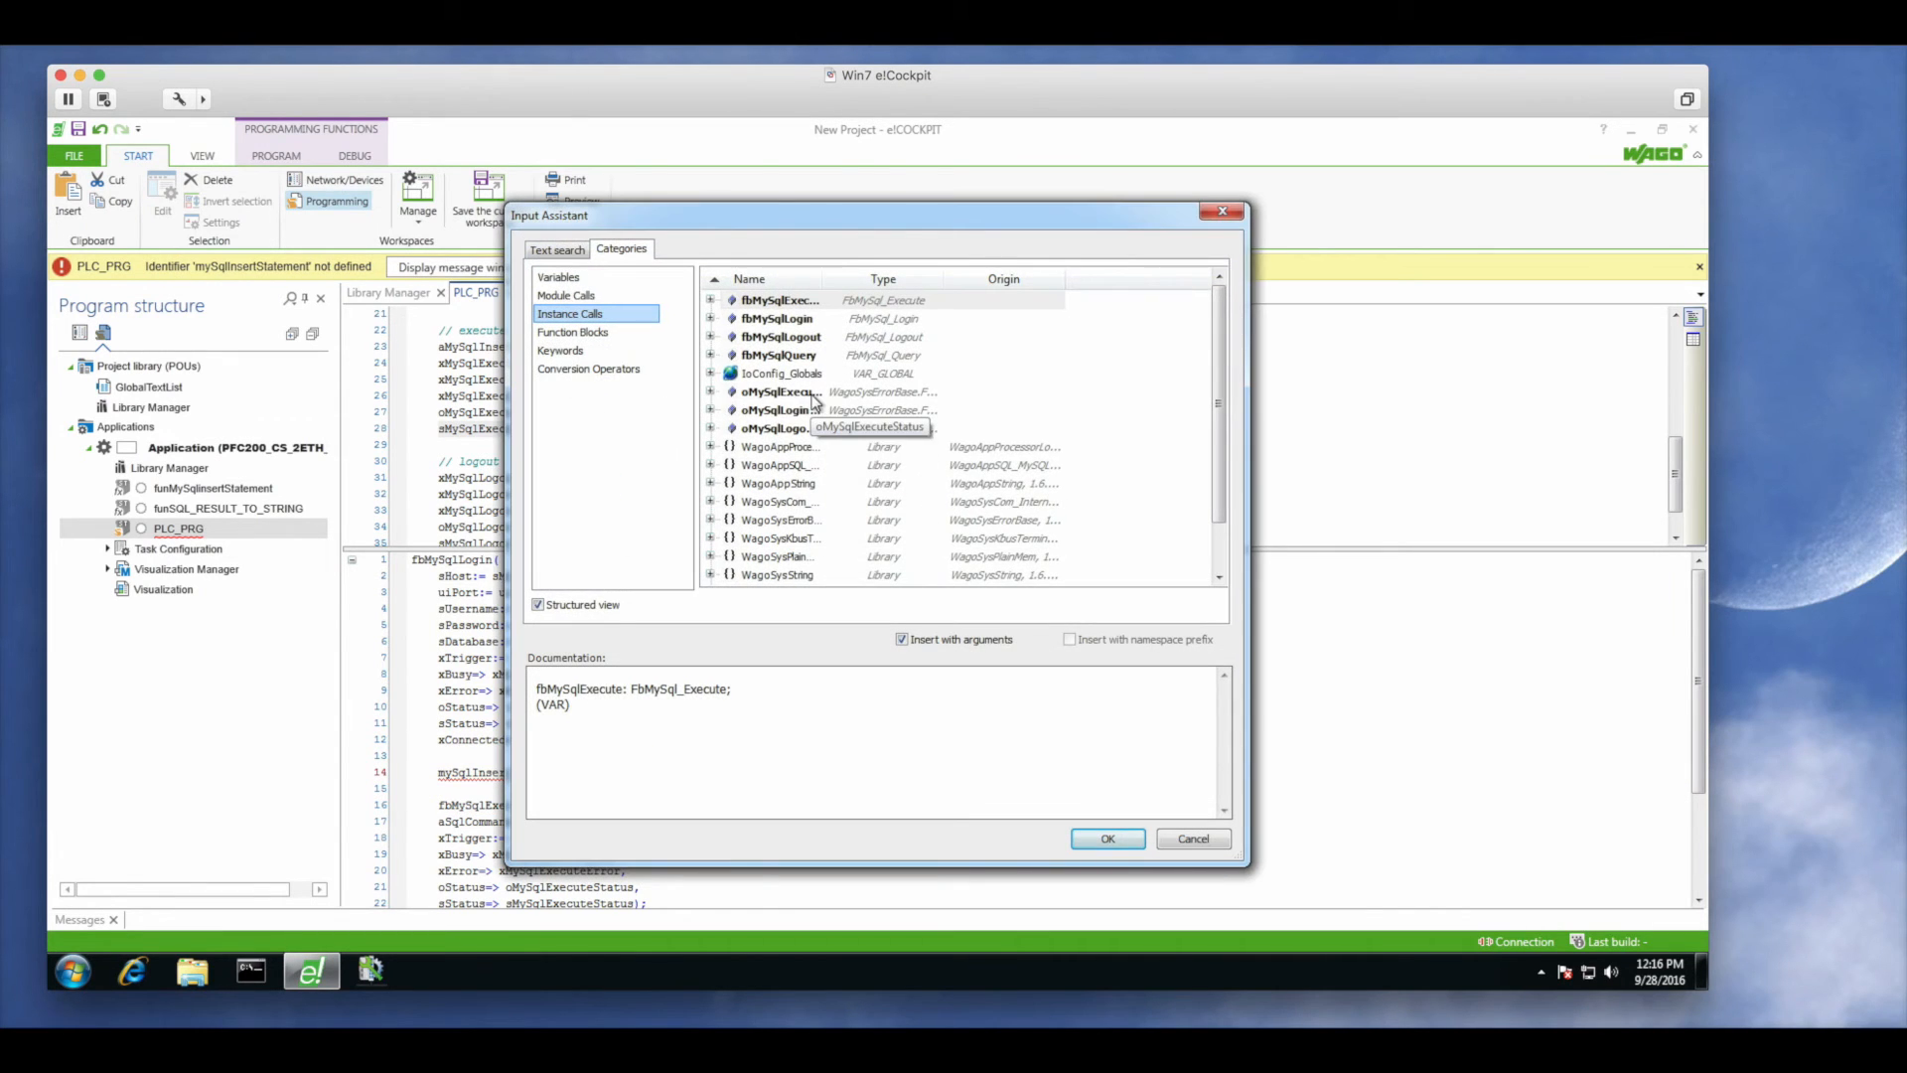
# Build the statement with funMySqlInsertStatement(sTable:= sMySqlTable, Val1:= myVal1, Val2:= myVal2)
pyautogui.click(566, 294)
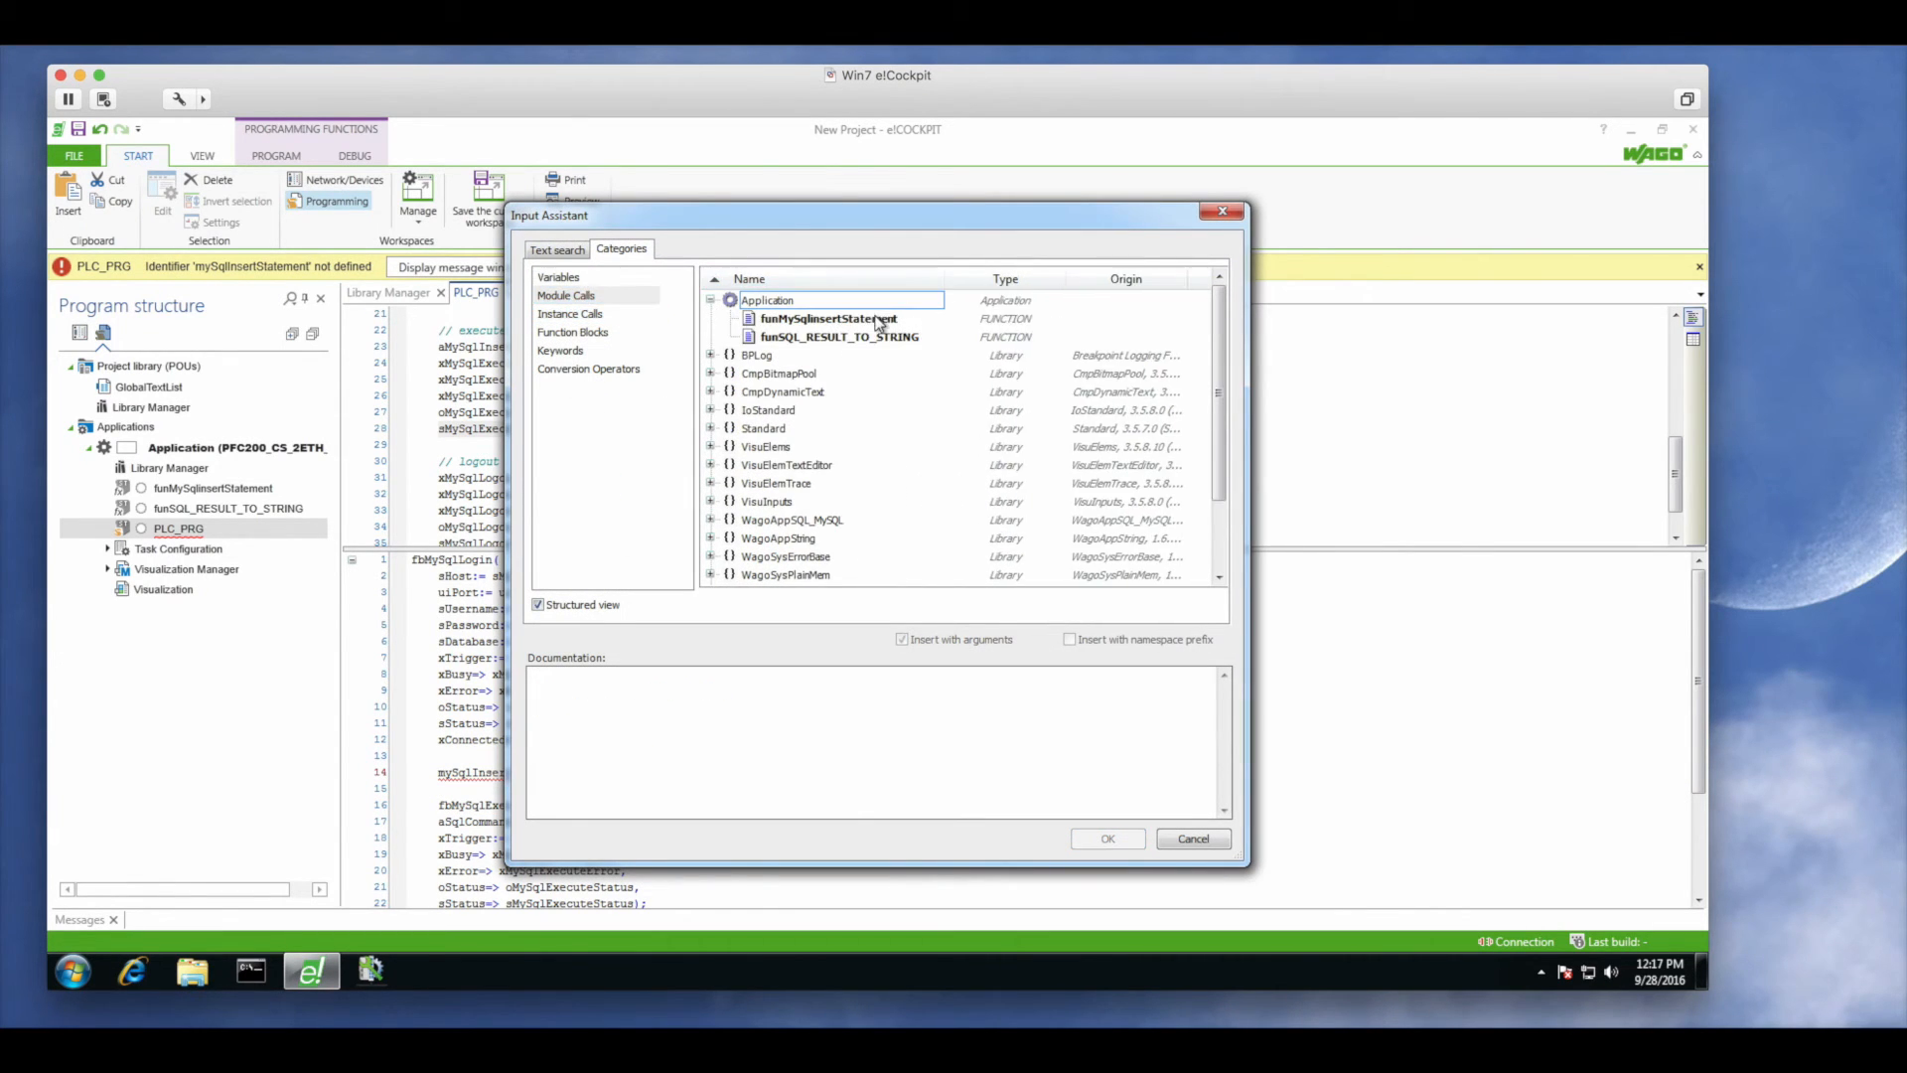
pyautogui.click(1107, 838)
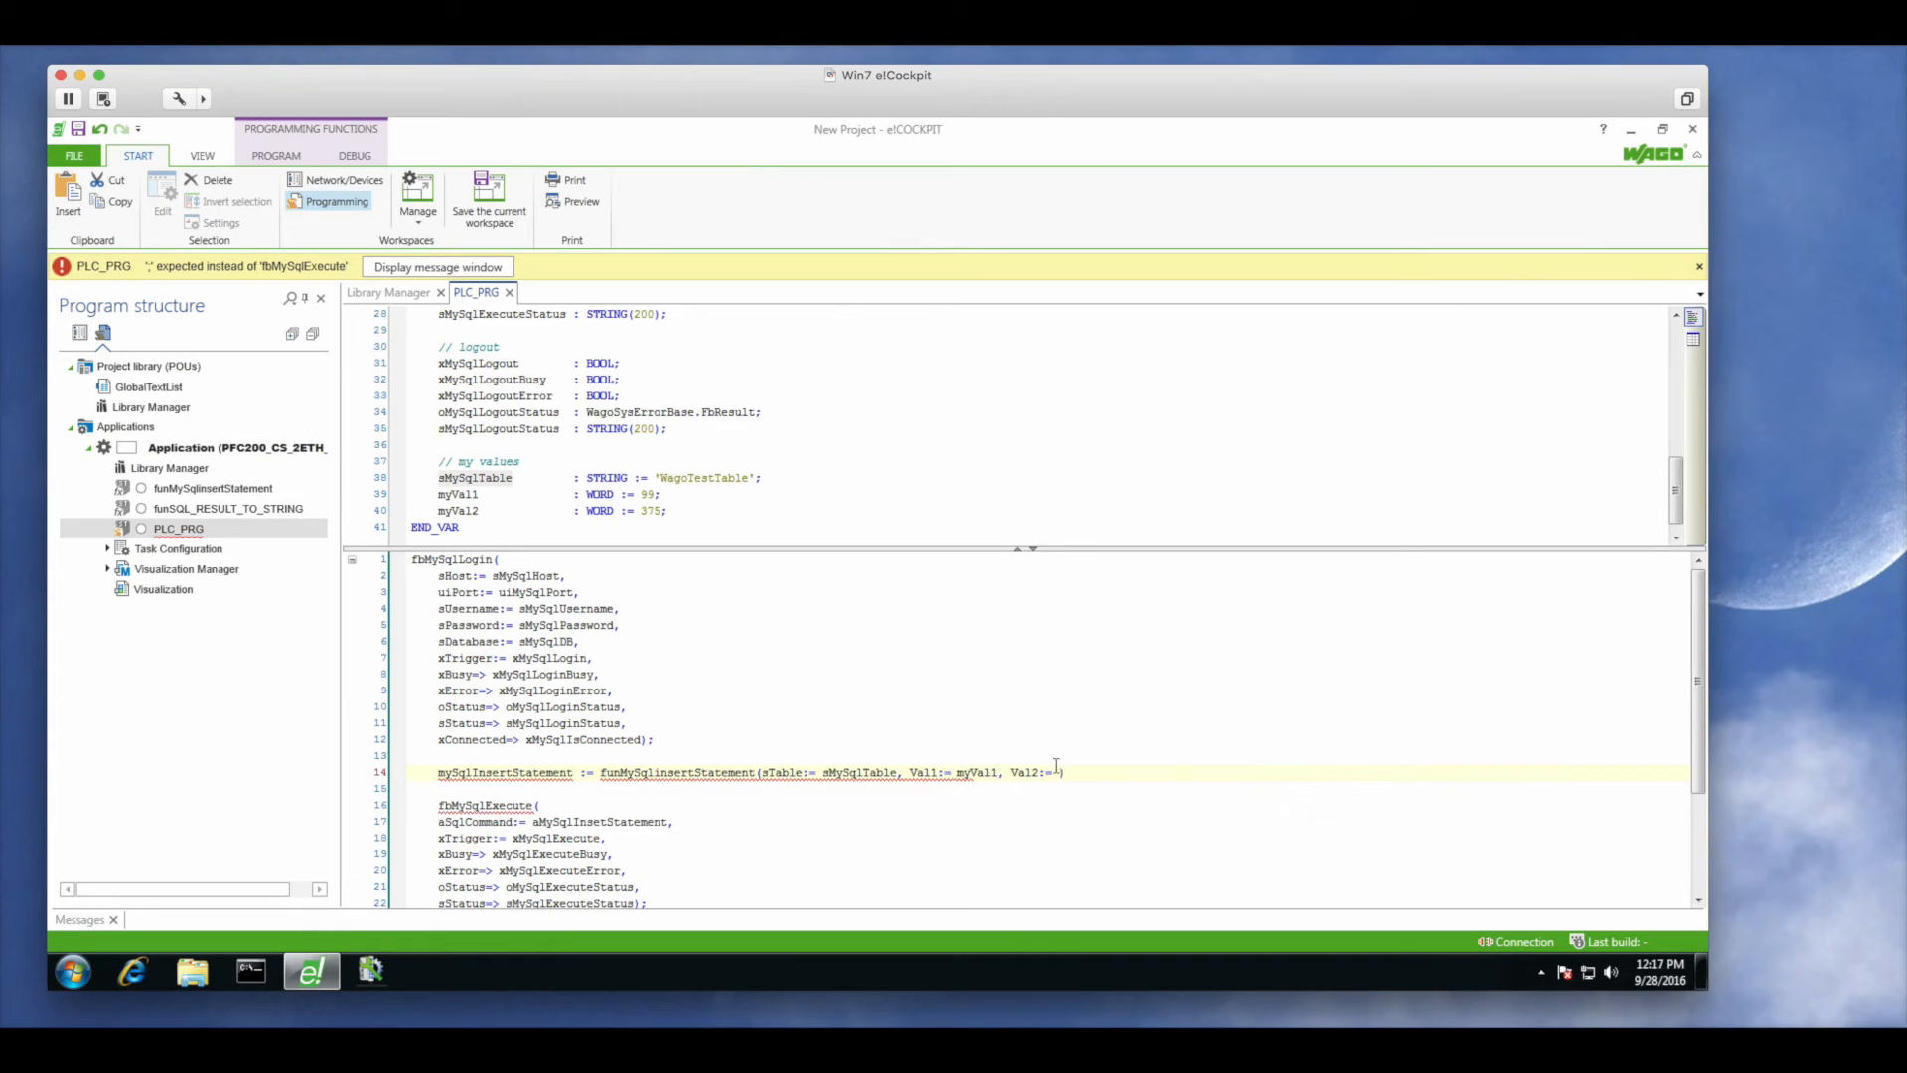
pyautogui.write('myVal2);')
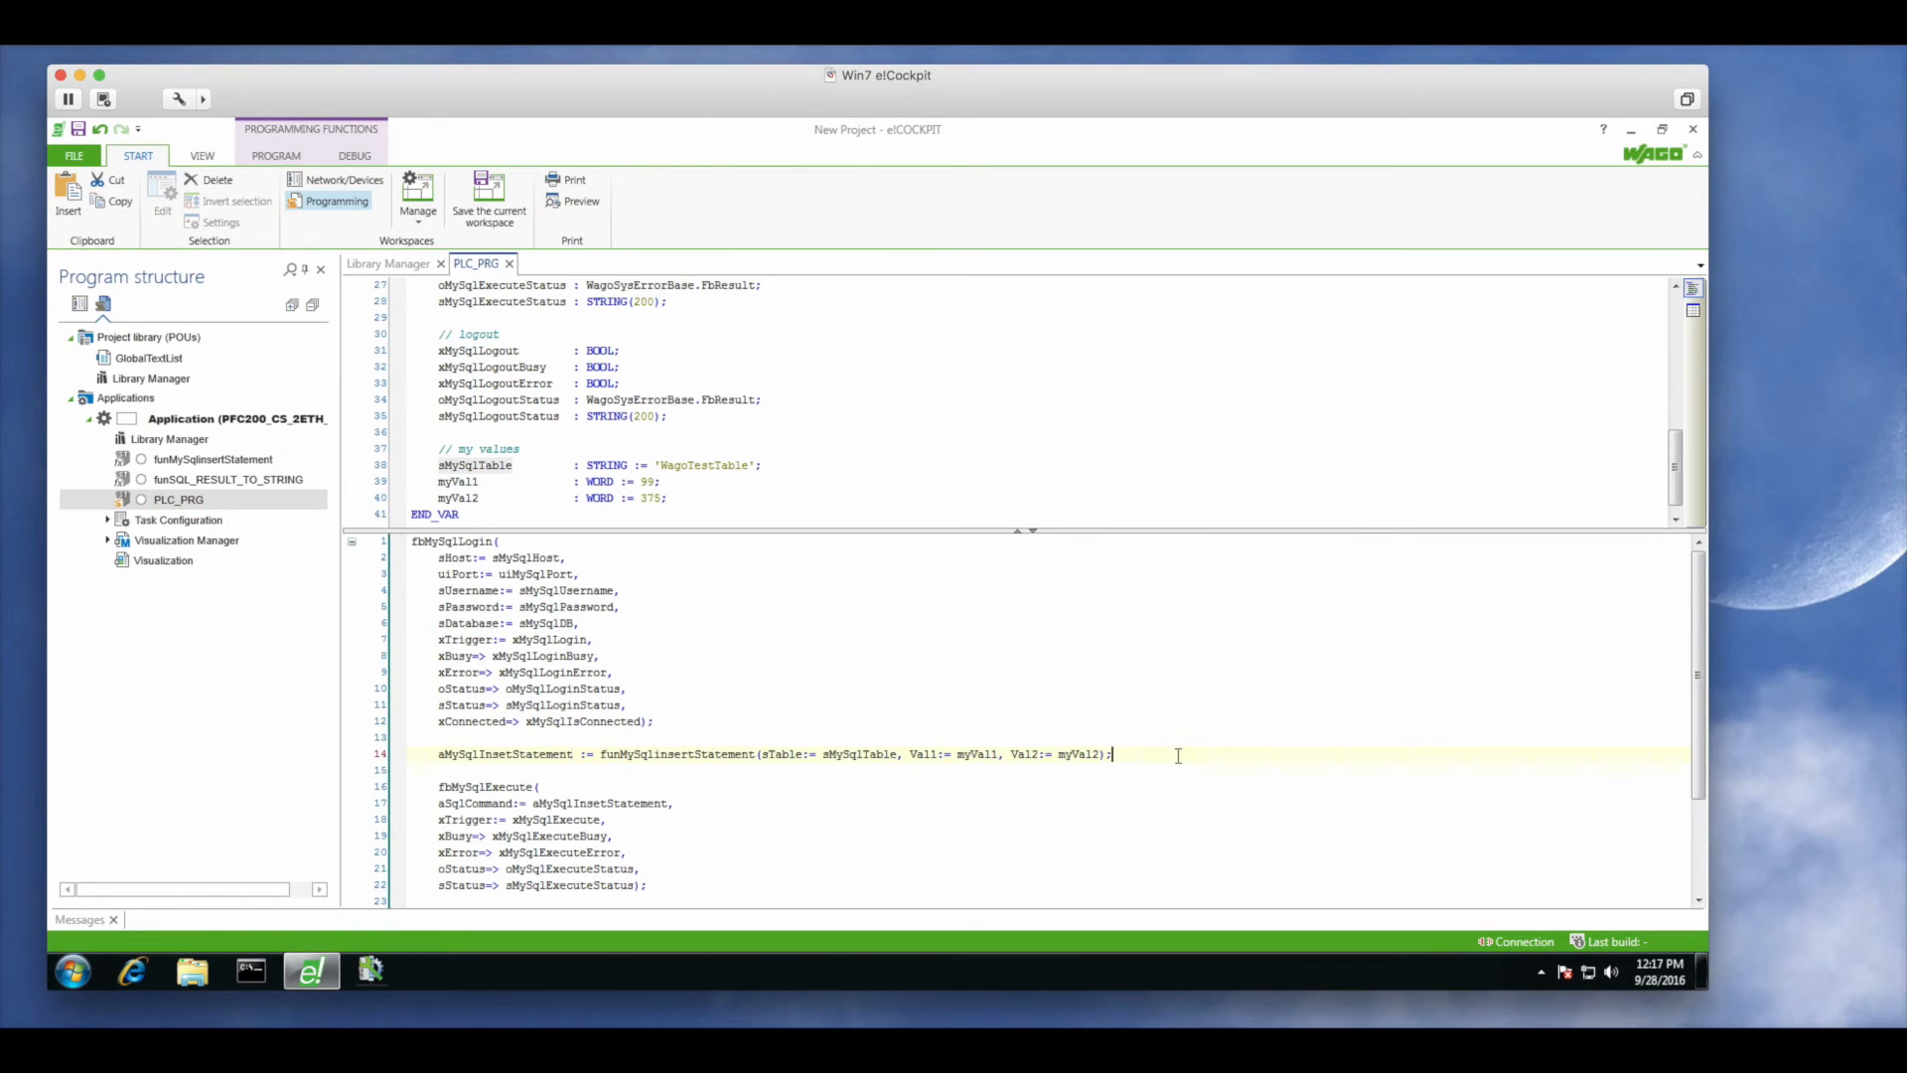
pyautogui.scroll(-3)
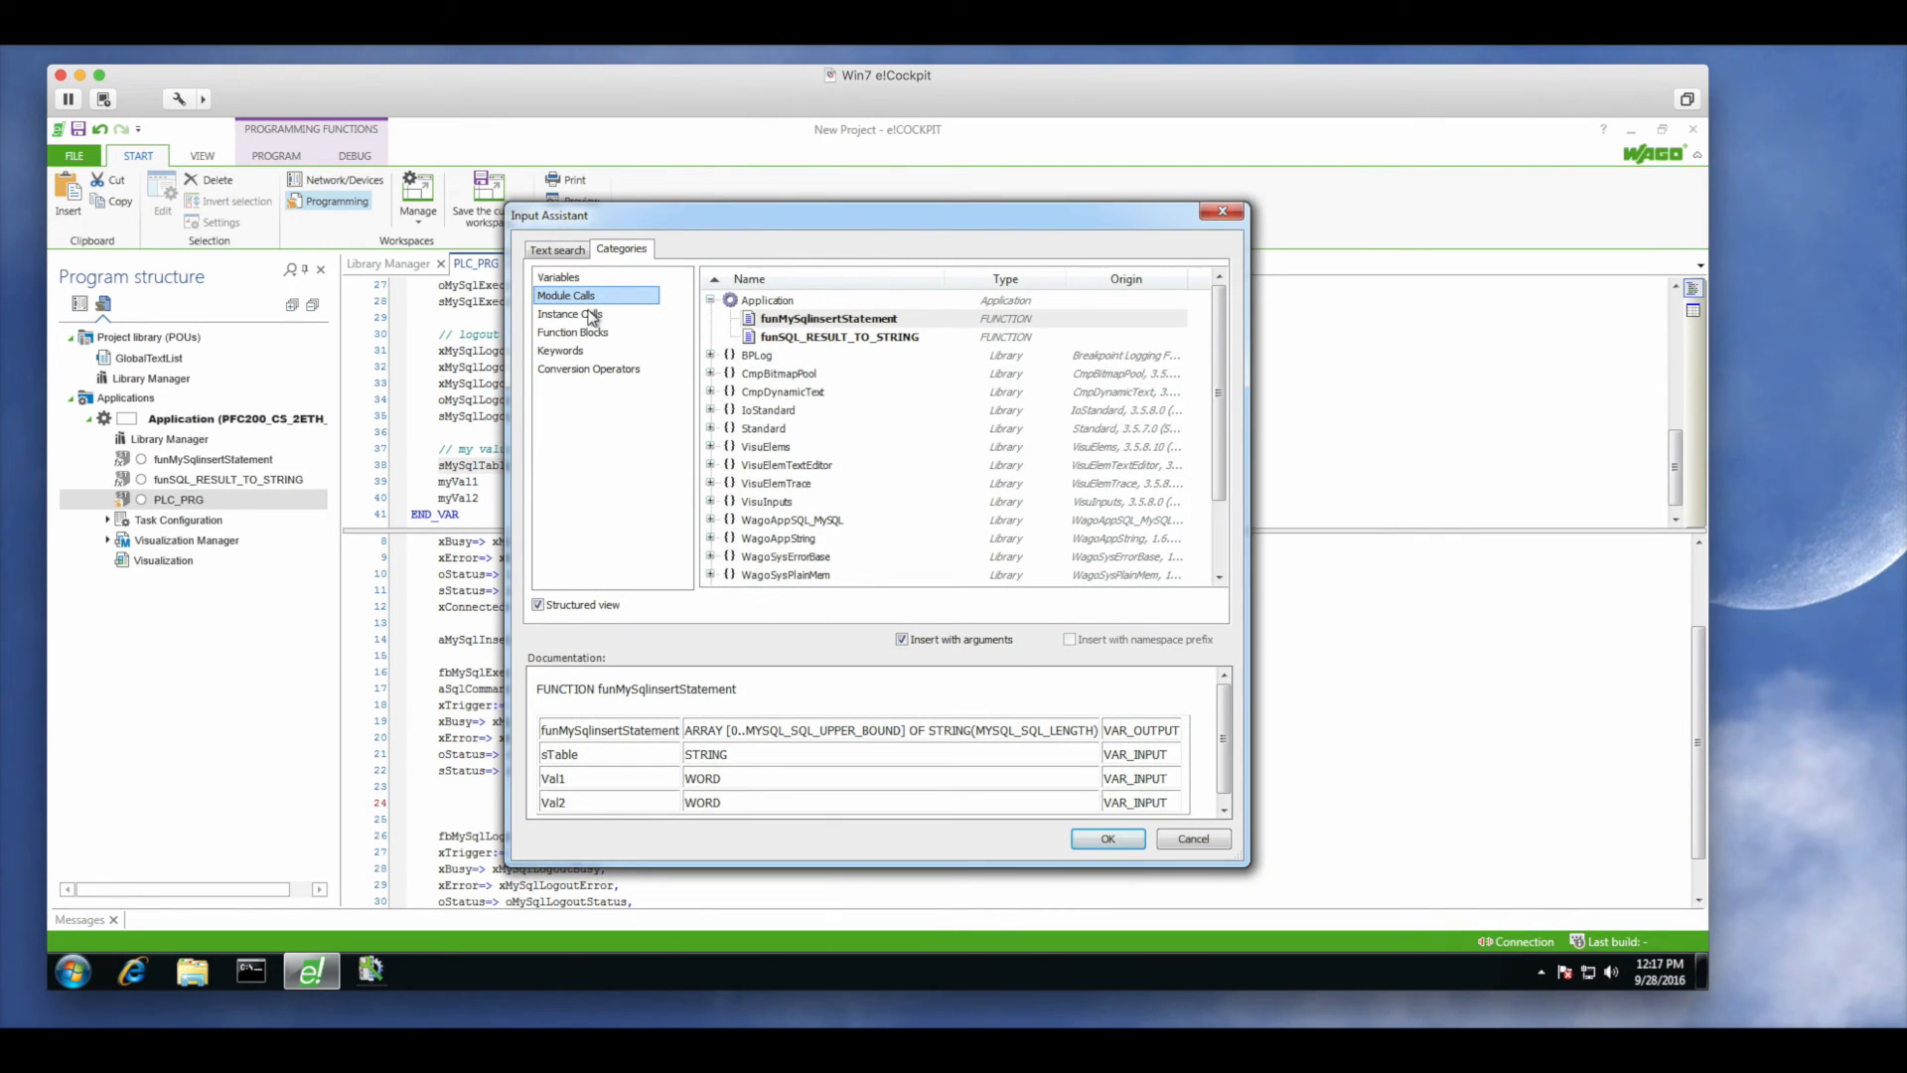
# Insert the fbMySqlQuery instance call with a SELECT * FROM WagoTestTable query statement
pyautogui.click(571, 312)
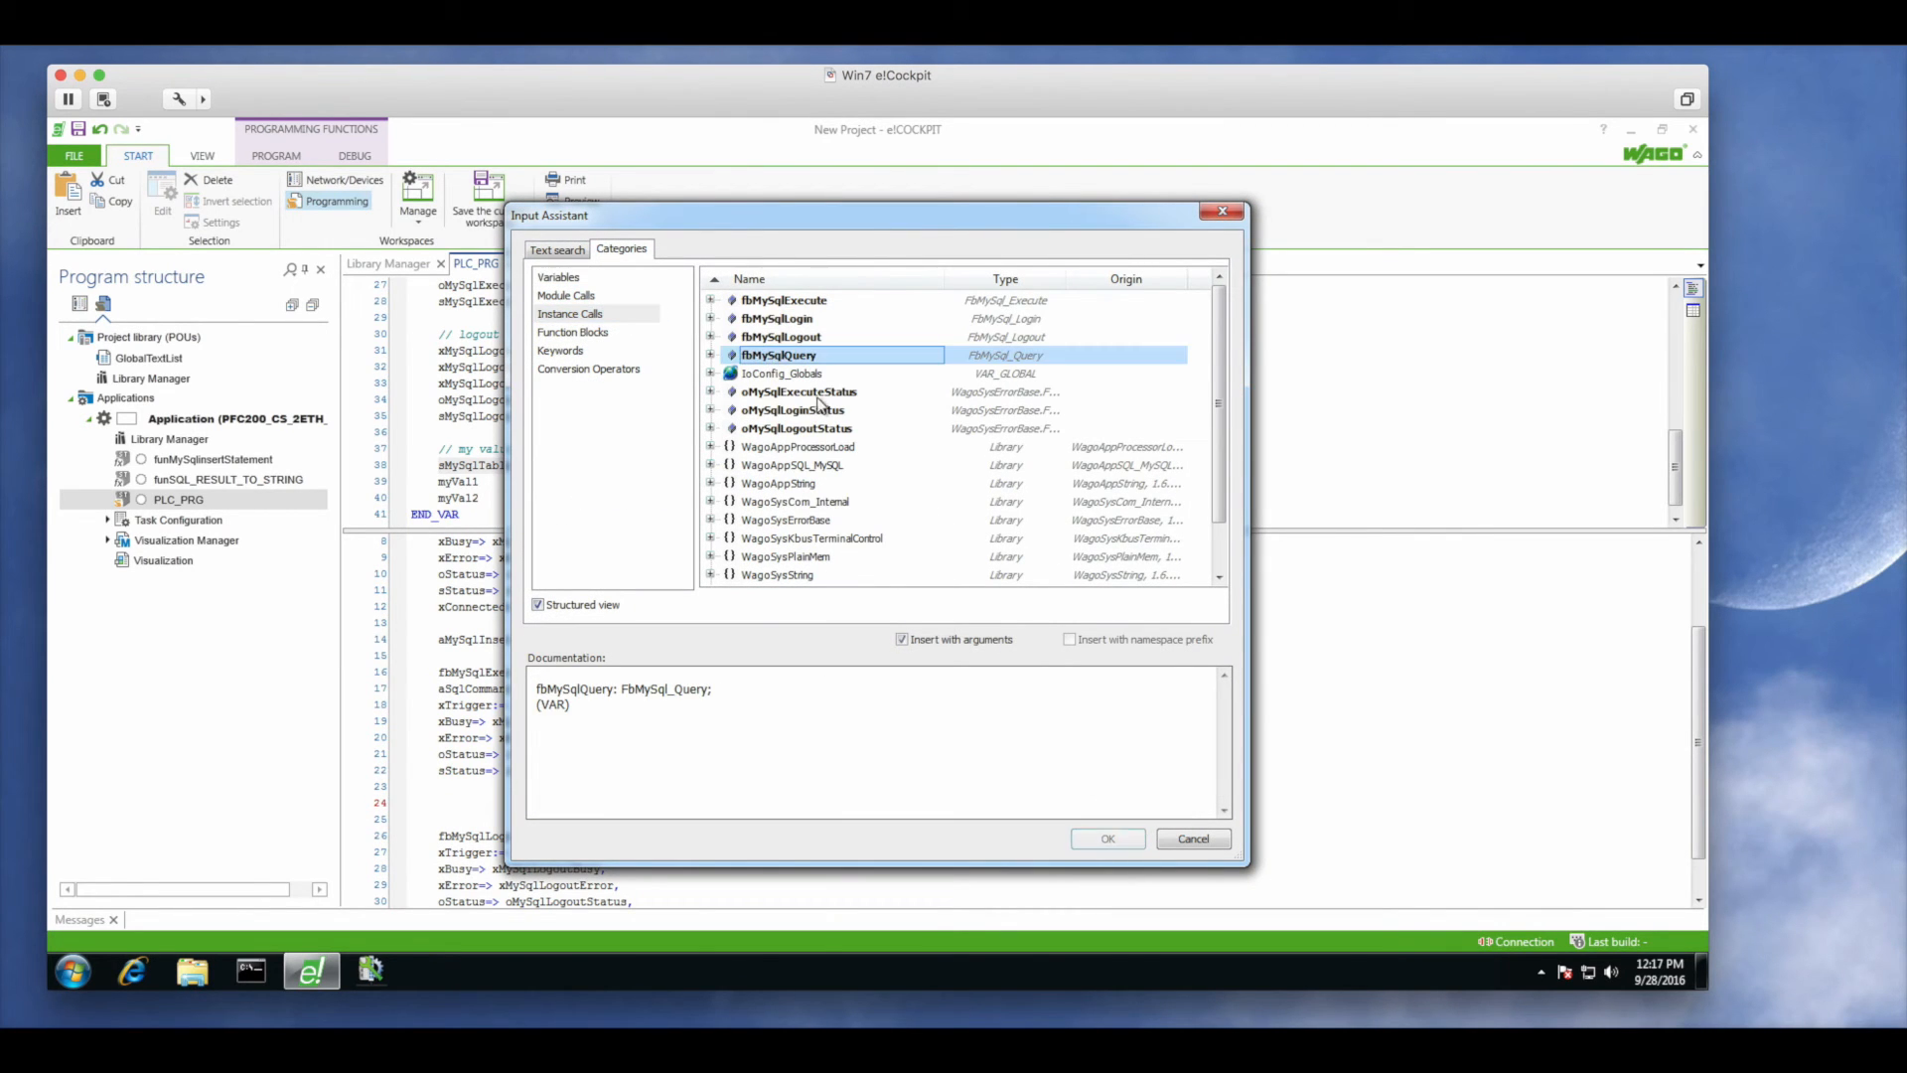
pyautogui.click(1105, 838)
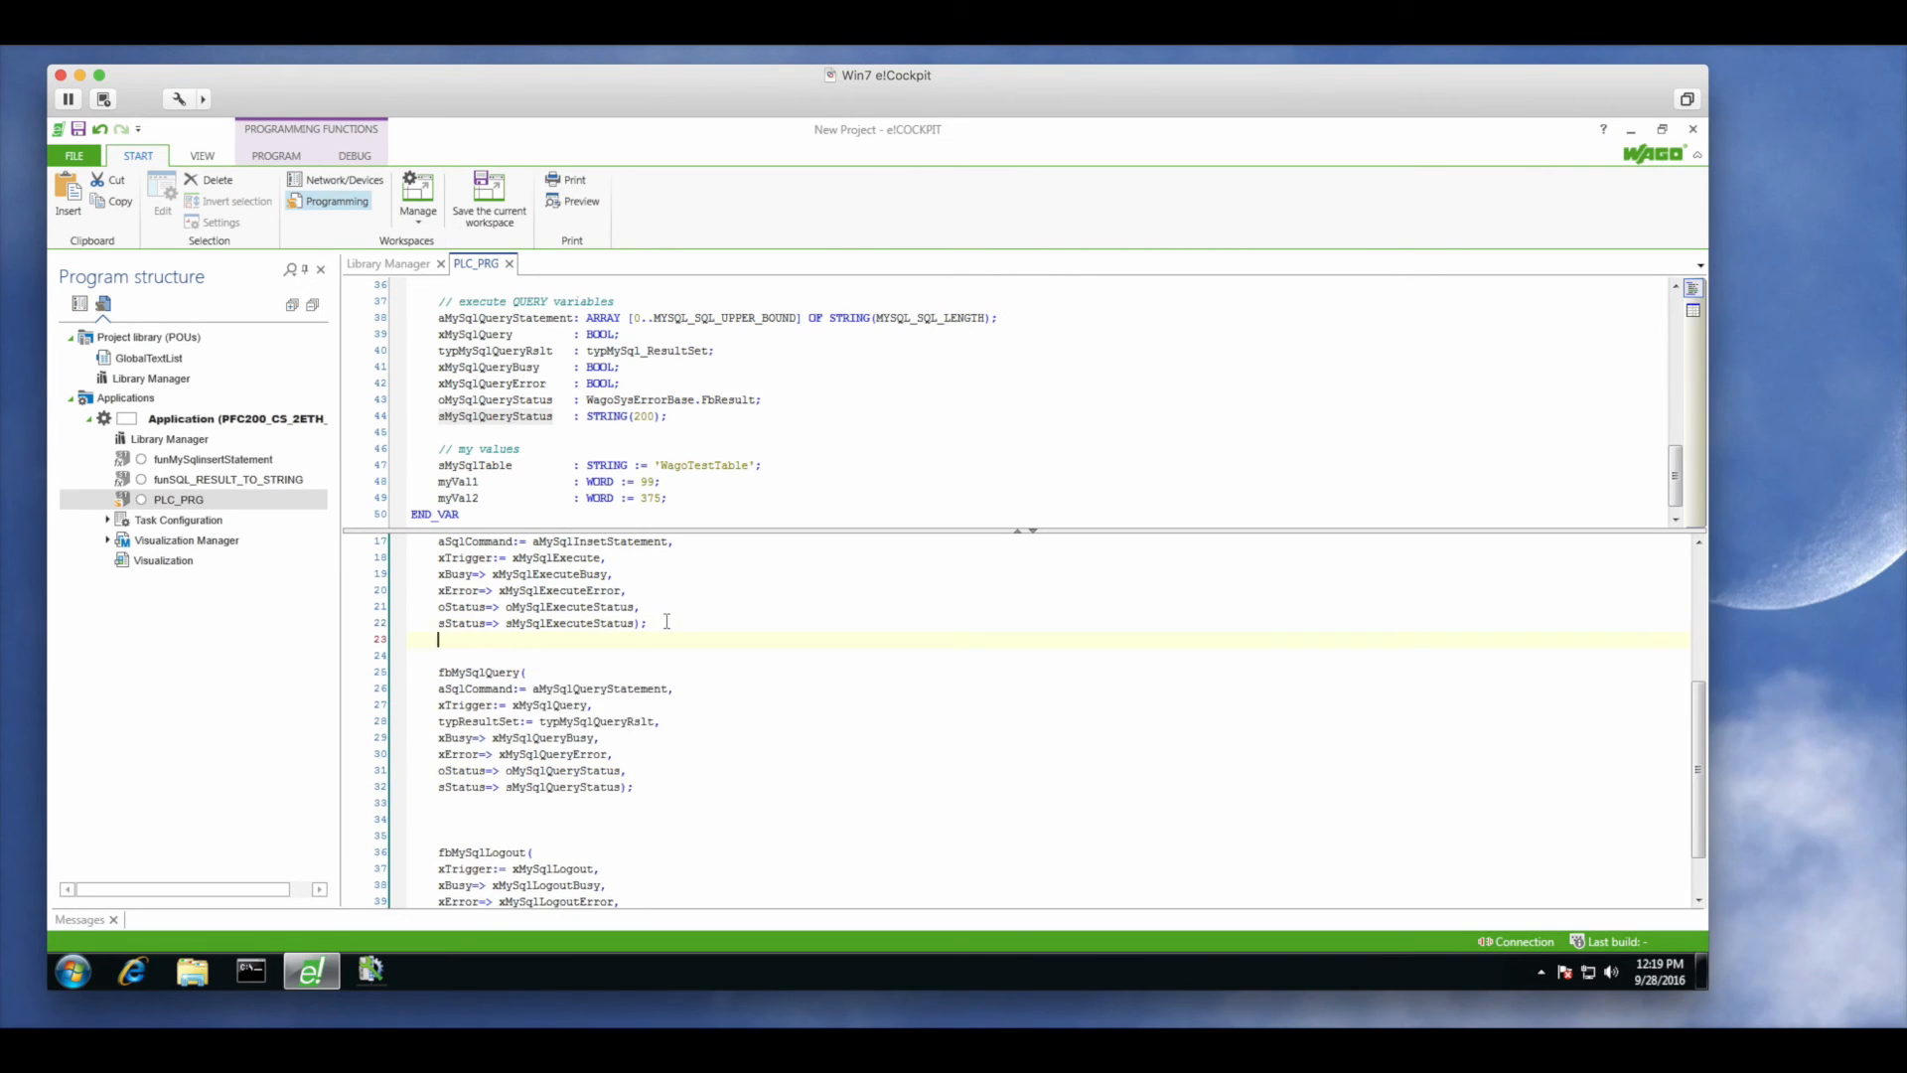
pyautogui.write('// create the QUERY statement')
pyautogui.write("aMySqlQueryStatement[0] := 'SELECT * FROM WagoTestTable';")
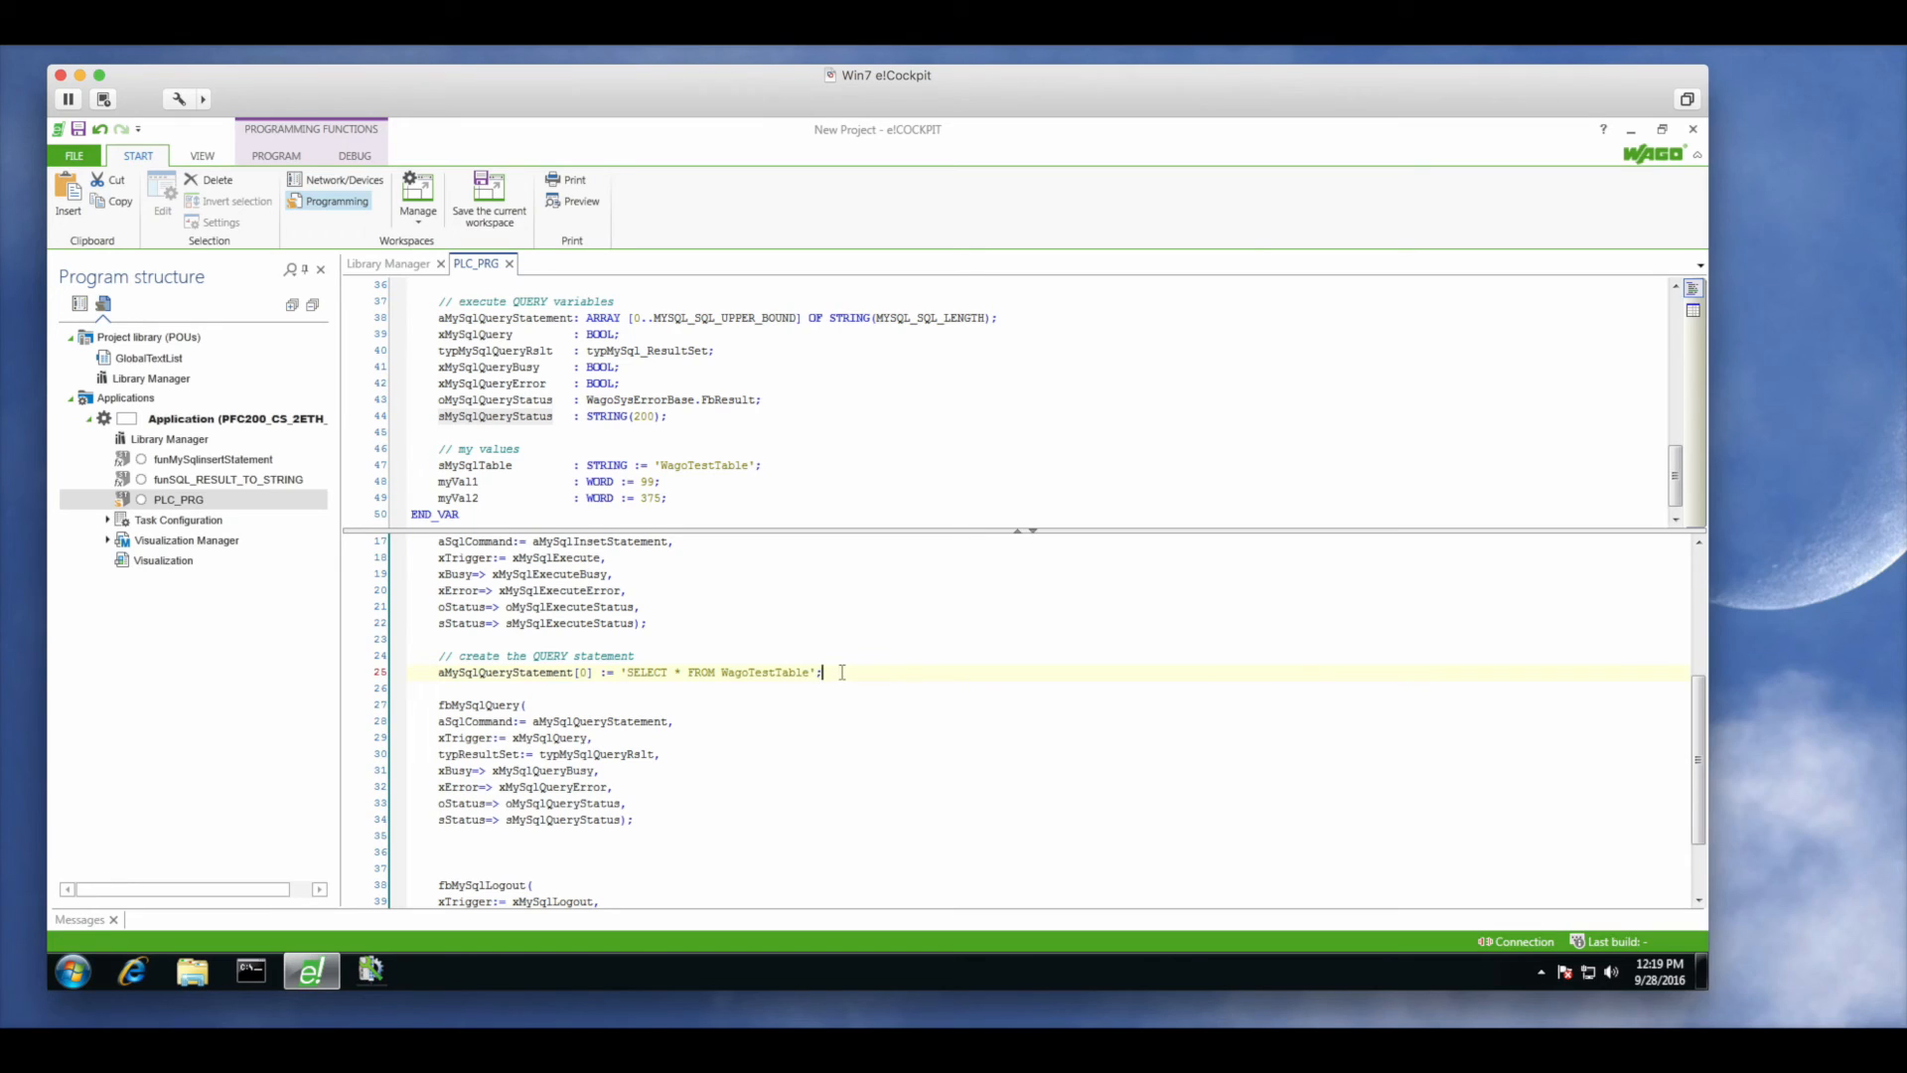
pyautogui.click(497, 852)
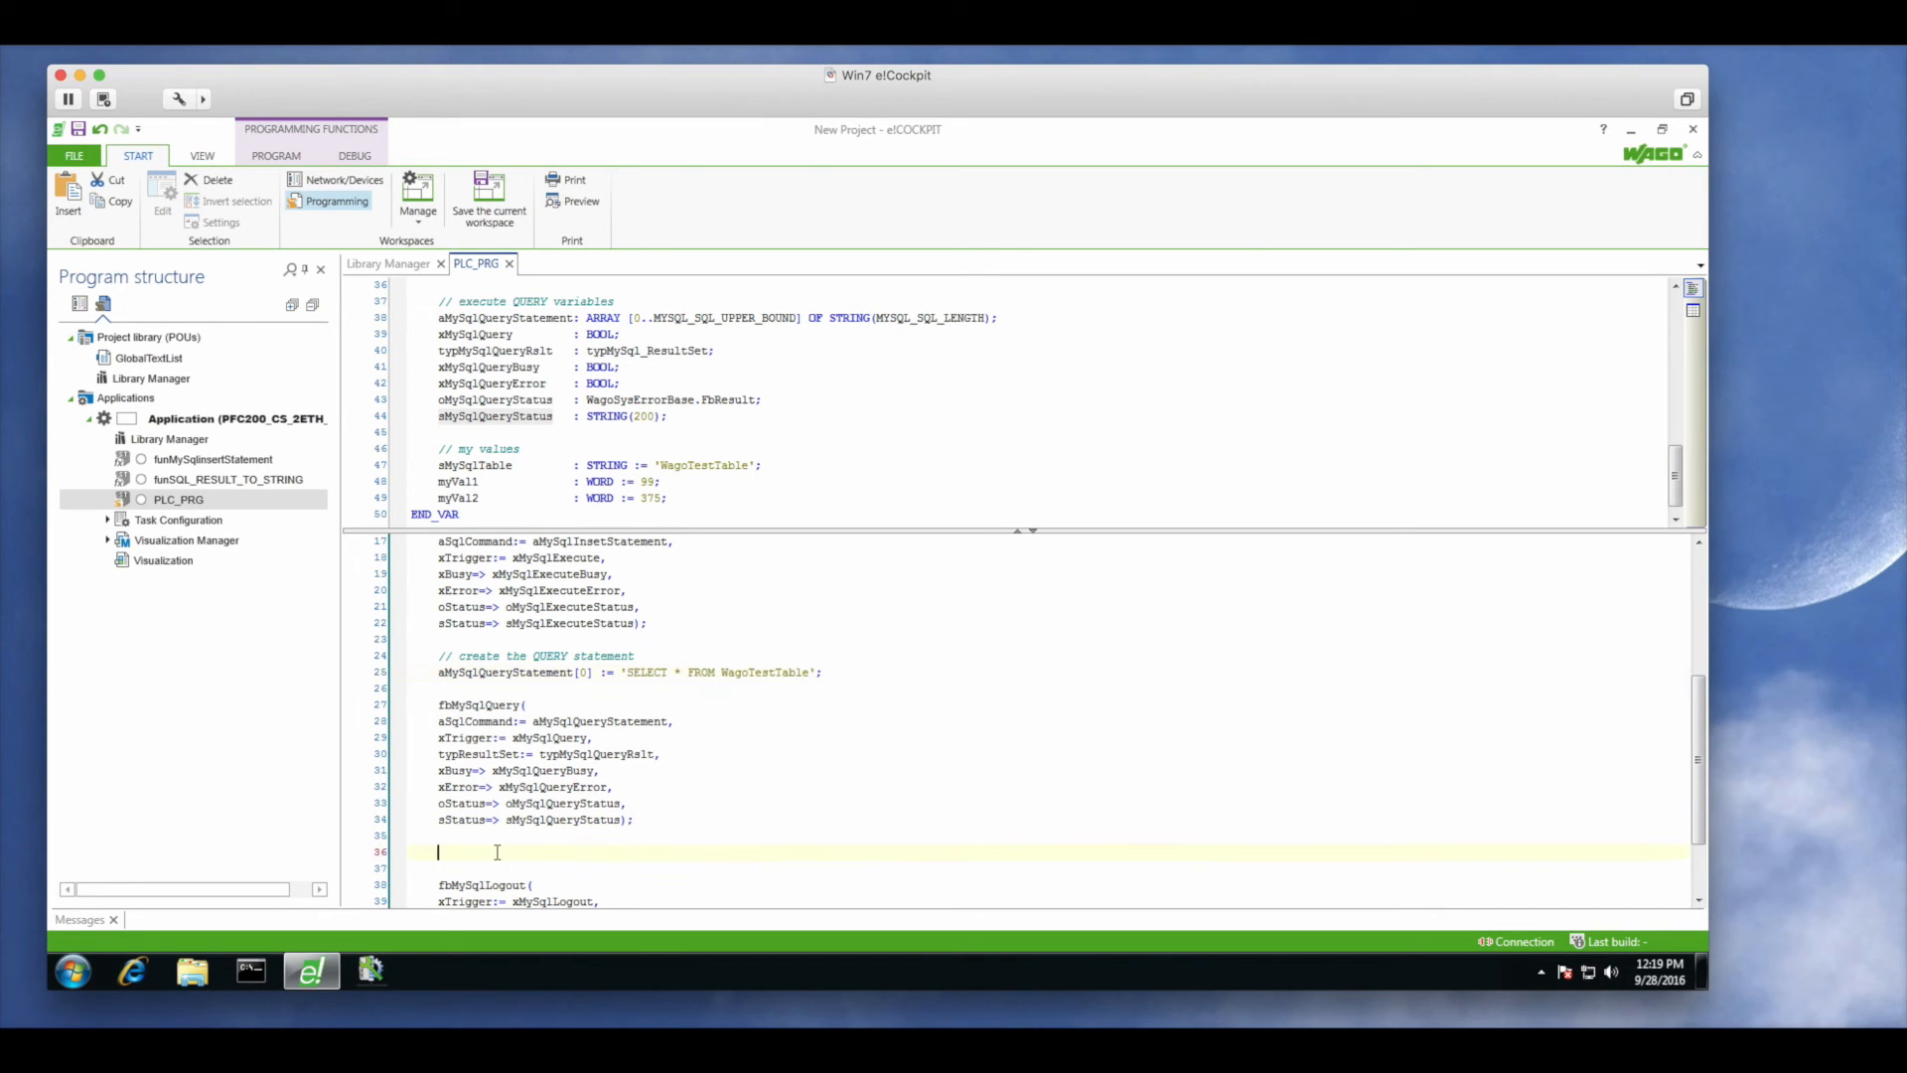
# Declare mySqlResults: ARRAY[0..100] OF STRING at the end of the variables
pyautogui.click(670, 496)
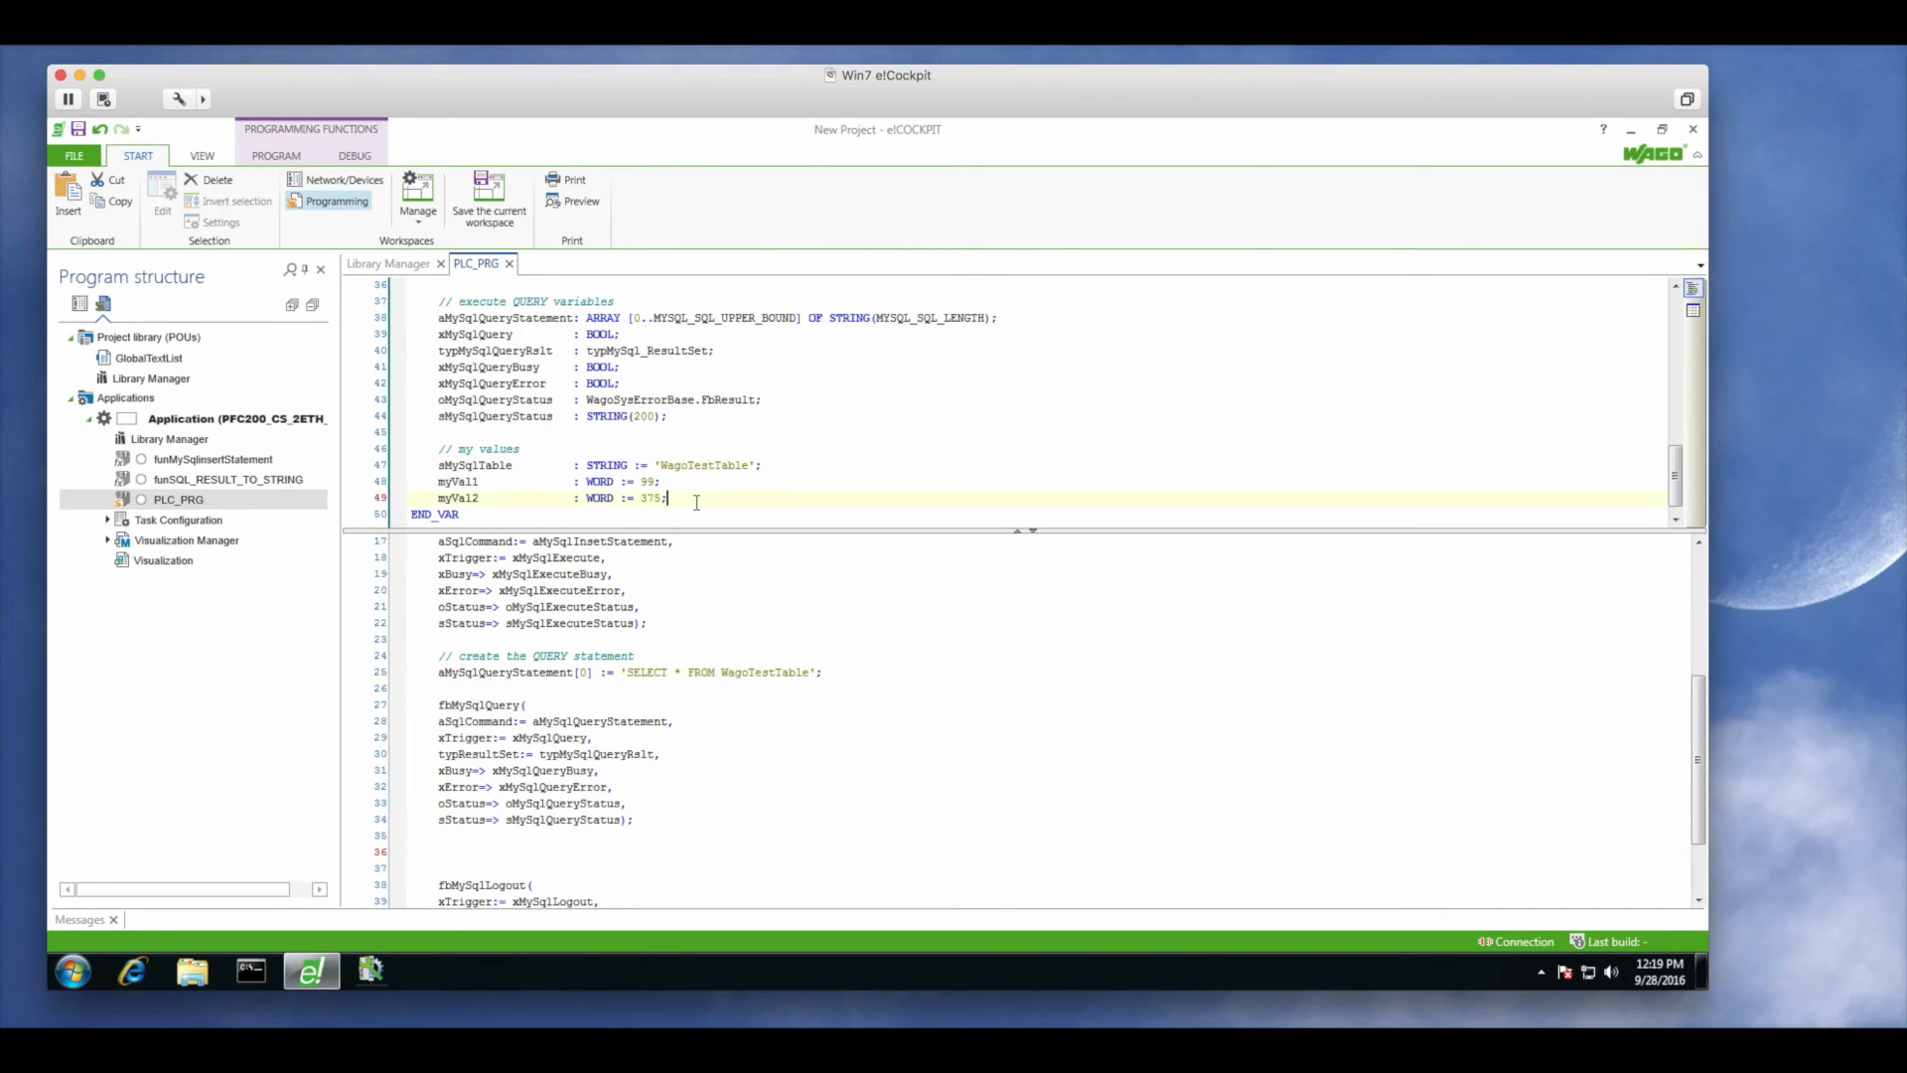
pyautogui.write('mySqlResults')
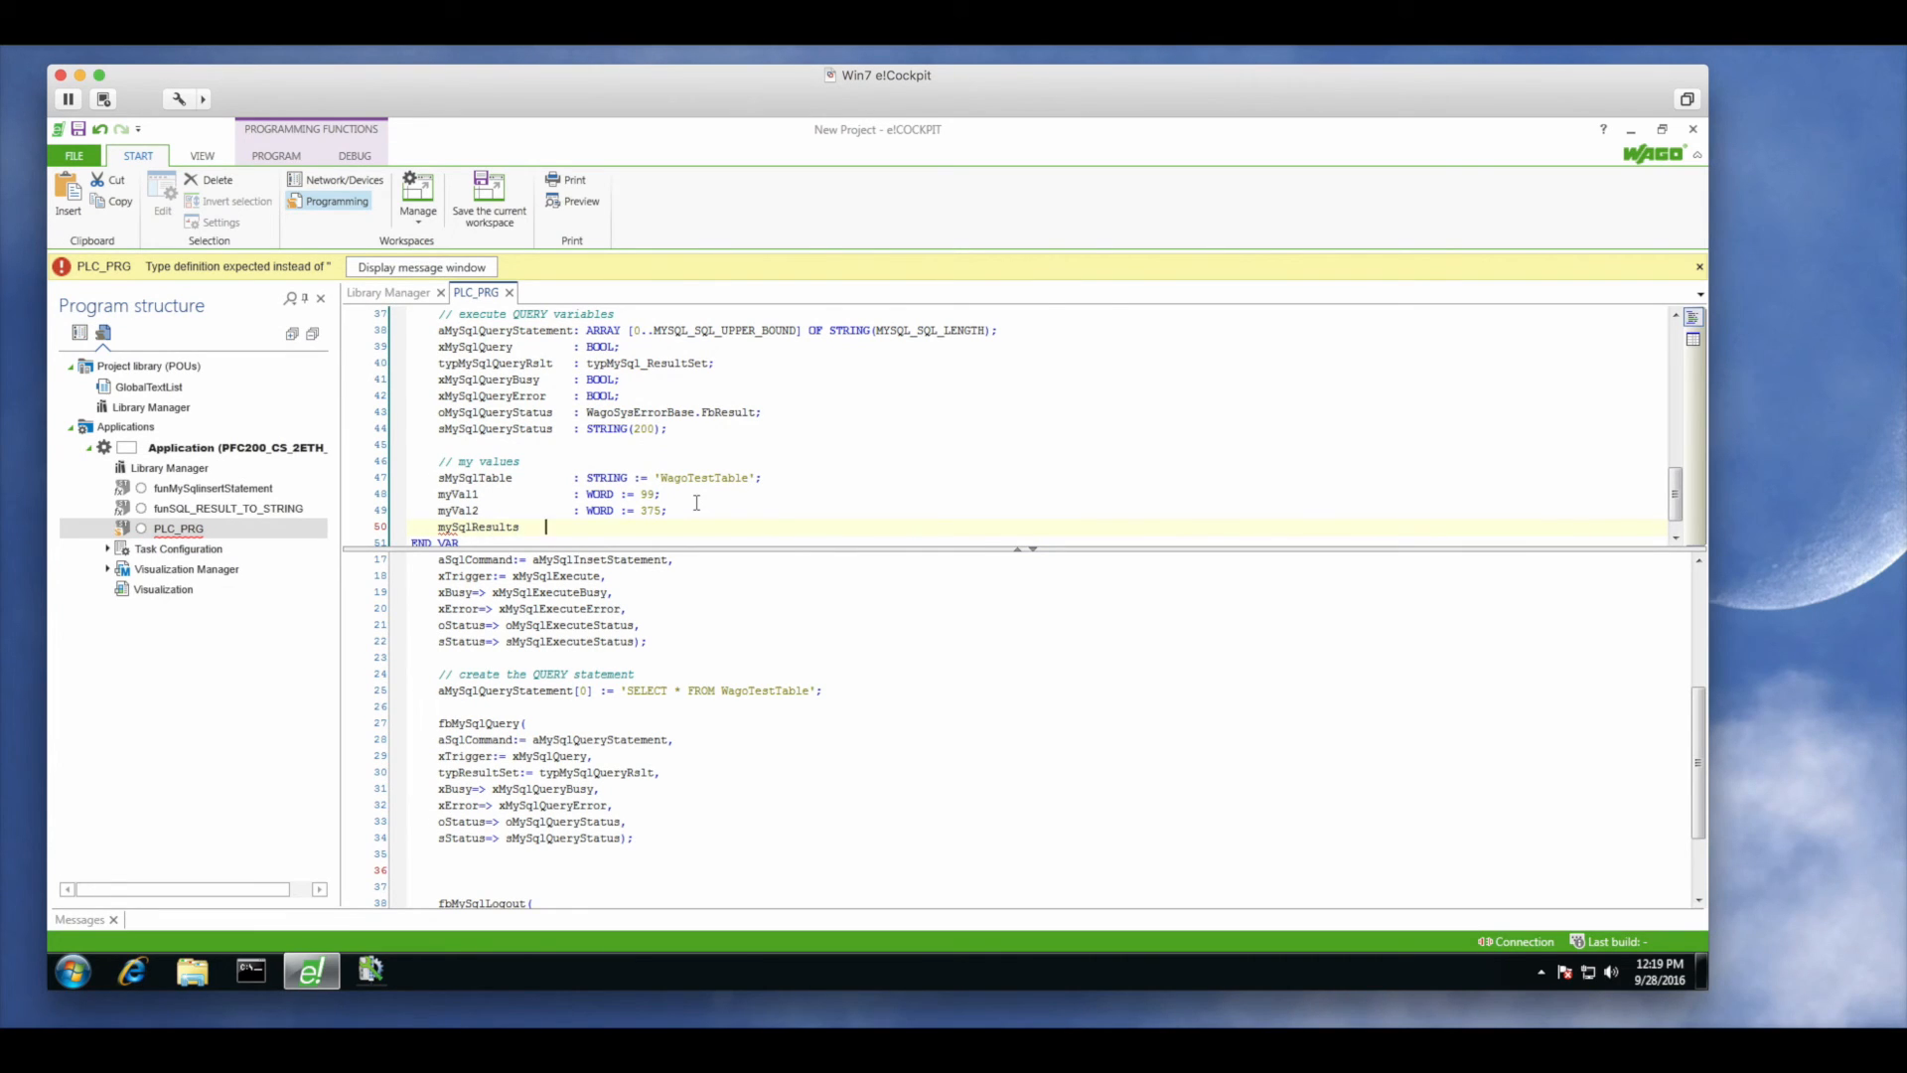
pyautogui.write(': a')
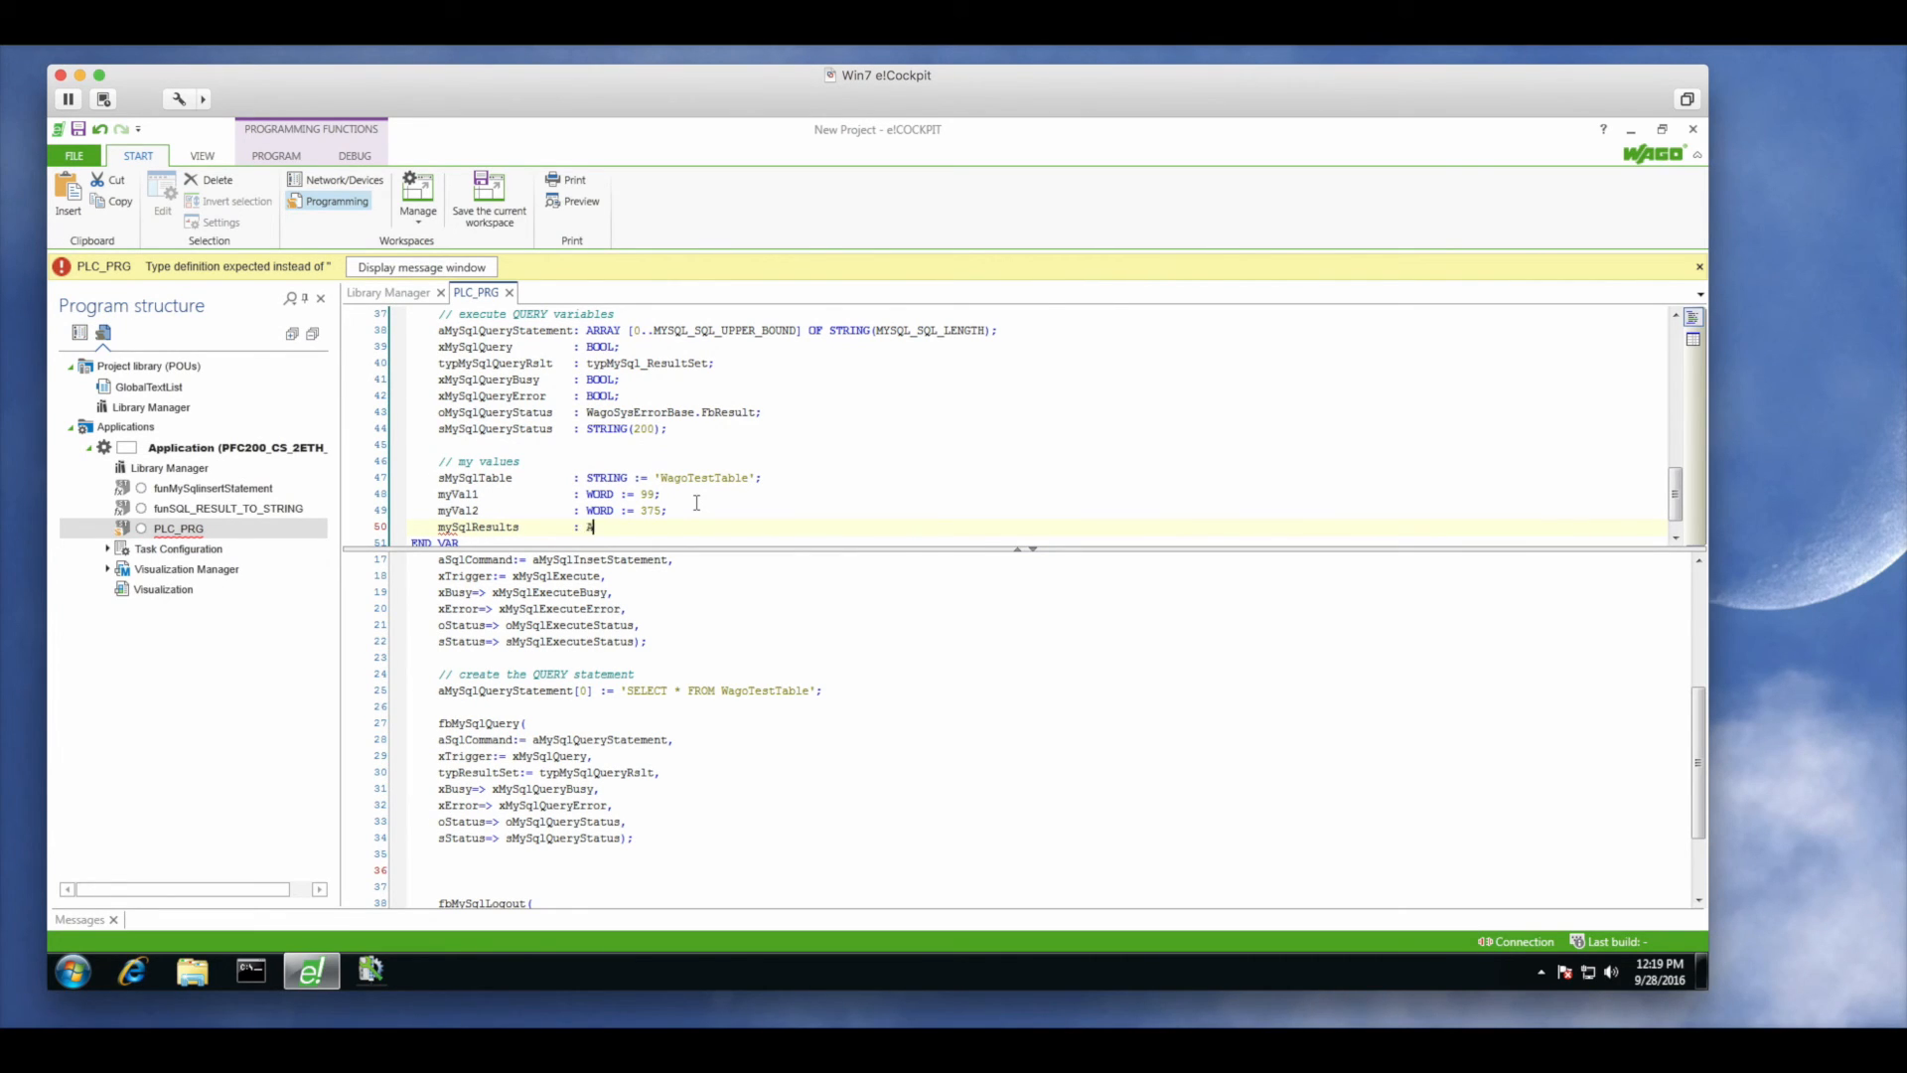
pyautogui.write('ARRAY[0..100] OF')
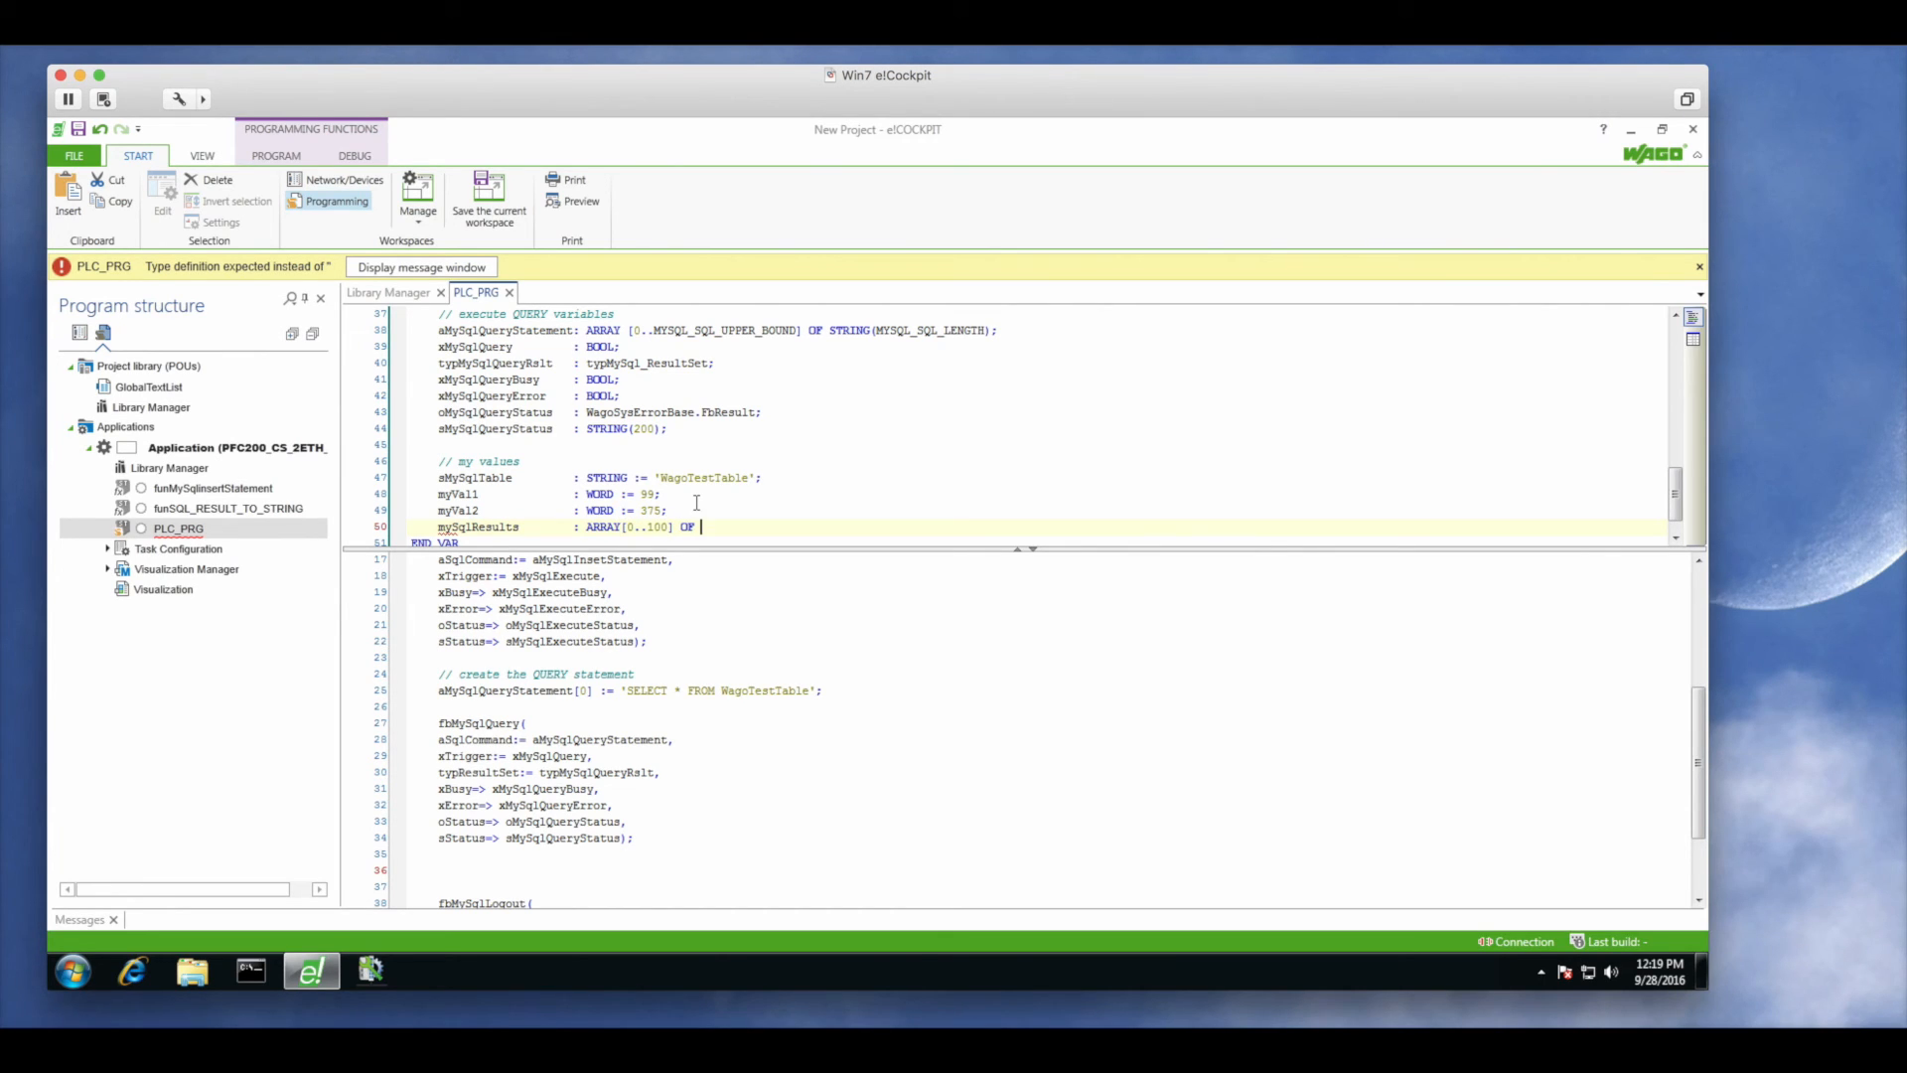
pyautogui.write('STRING;')
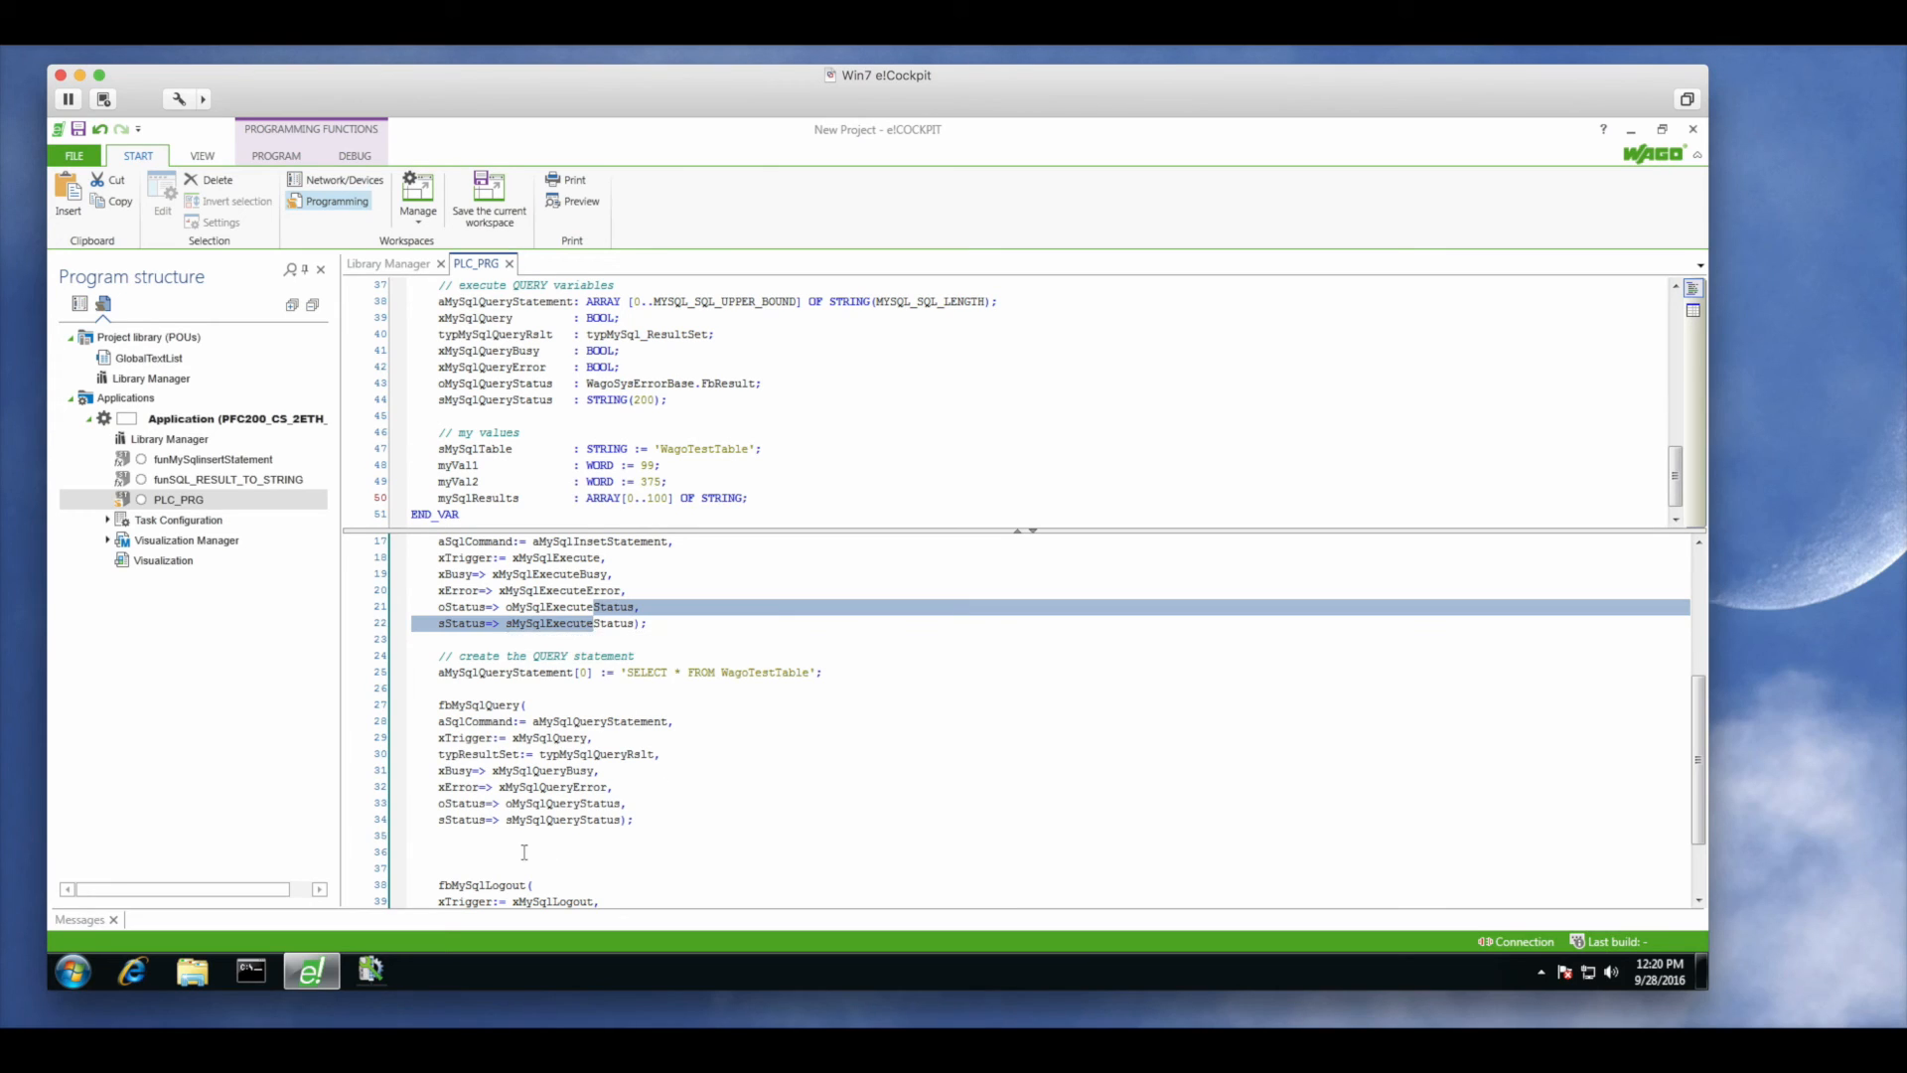
# Convert the query results into mySqlResults with a funSQL_RESULT_TO_STRING call
pyautogui.write('mySqlResu')
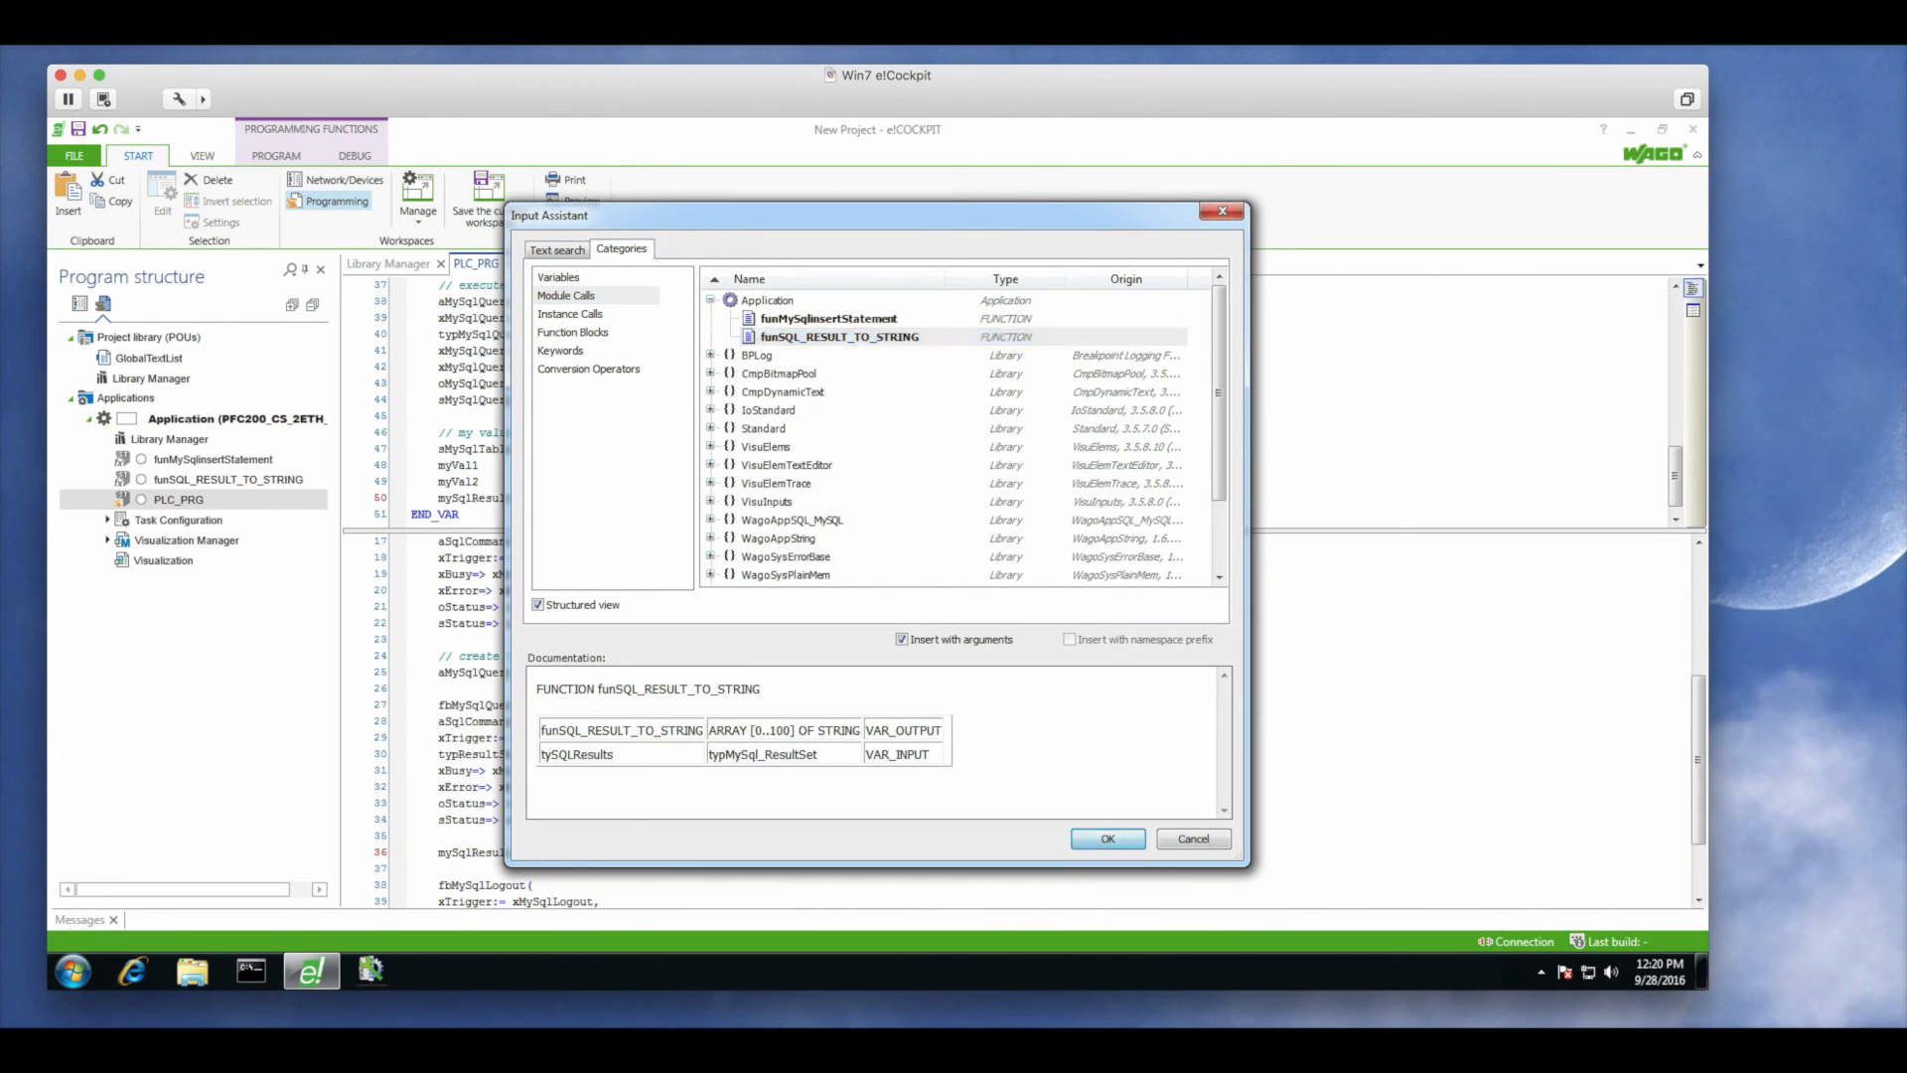
pyautogui.click(1105, 839)
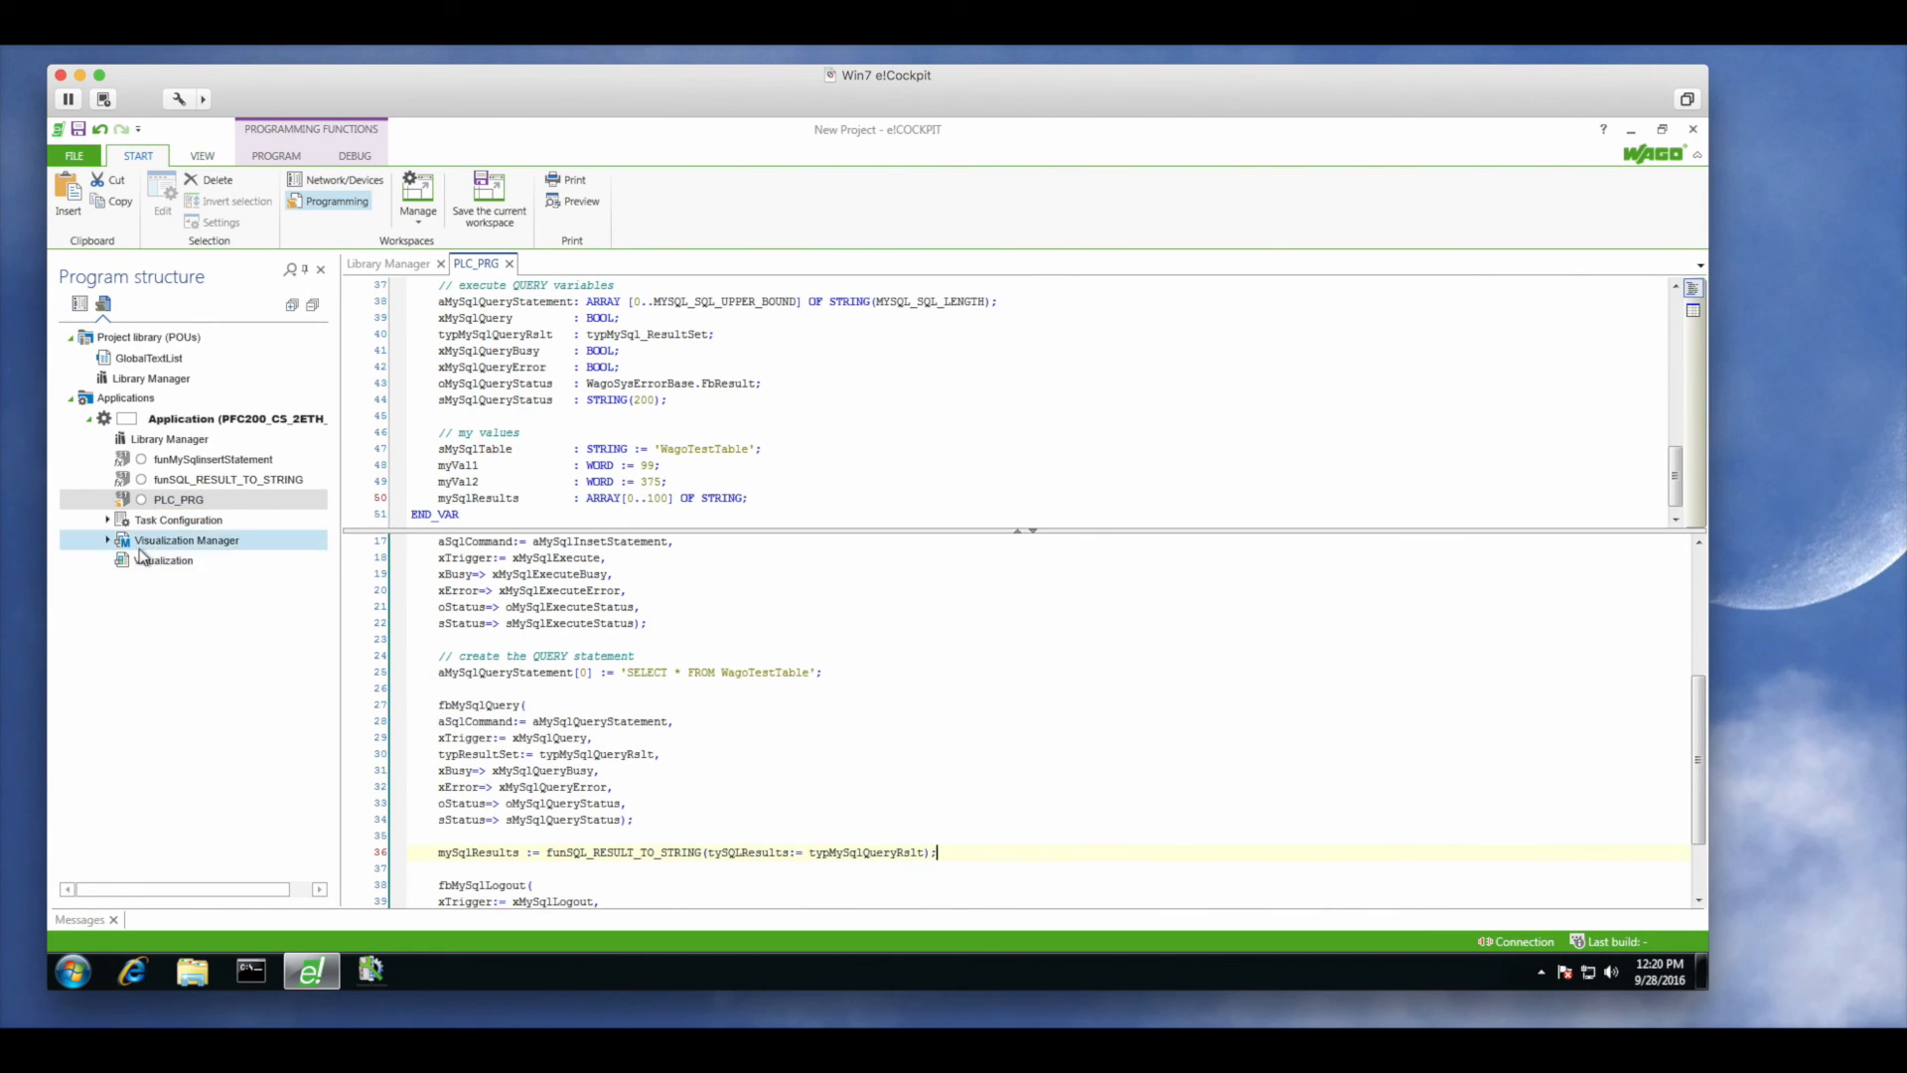
# Go online with the PFC200, accepting the Parameter values changed dialog
pyautogui.click(79, 201)
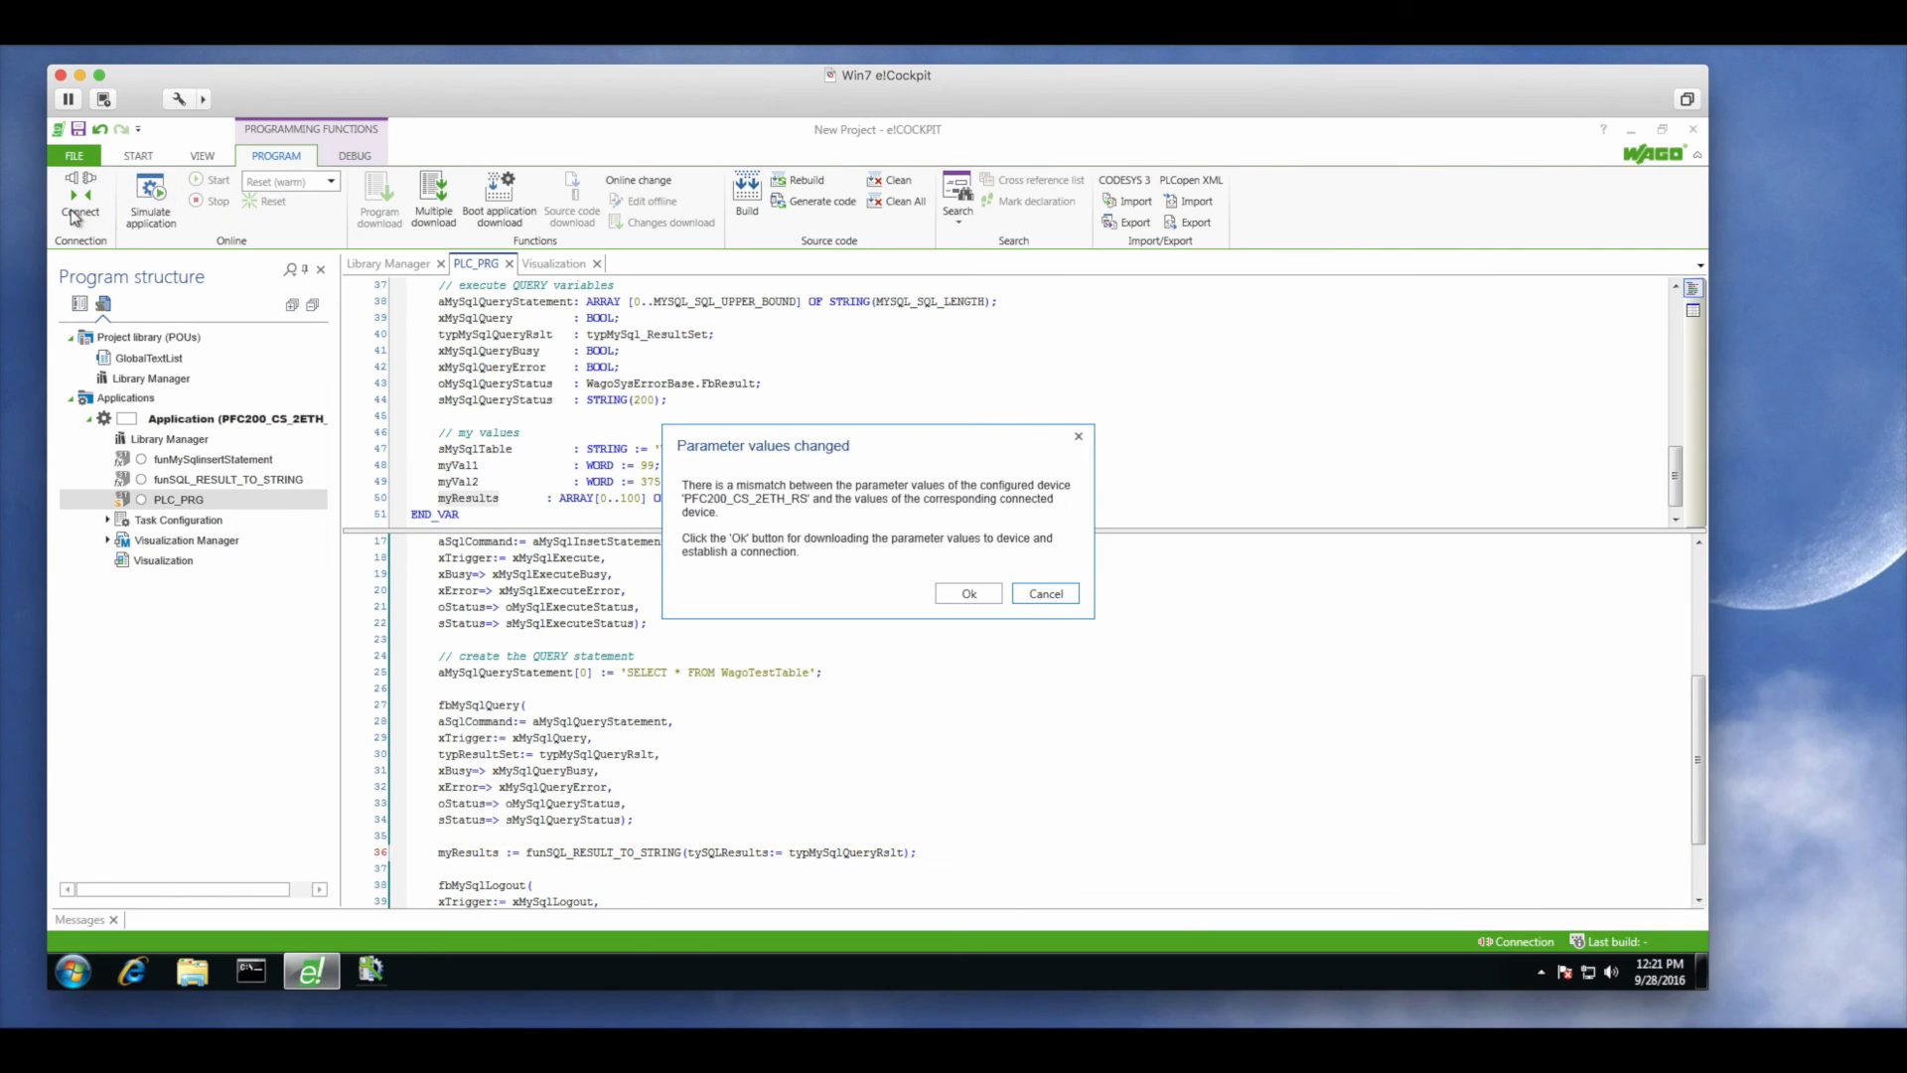
pyautogui.click(968, 594)
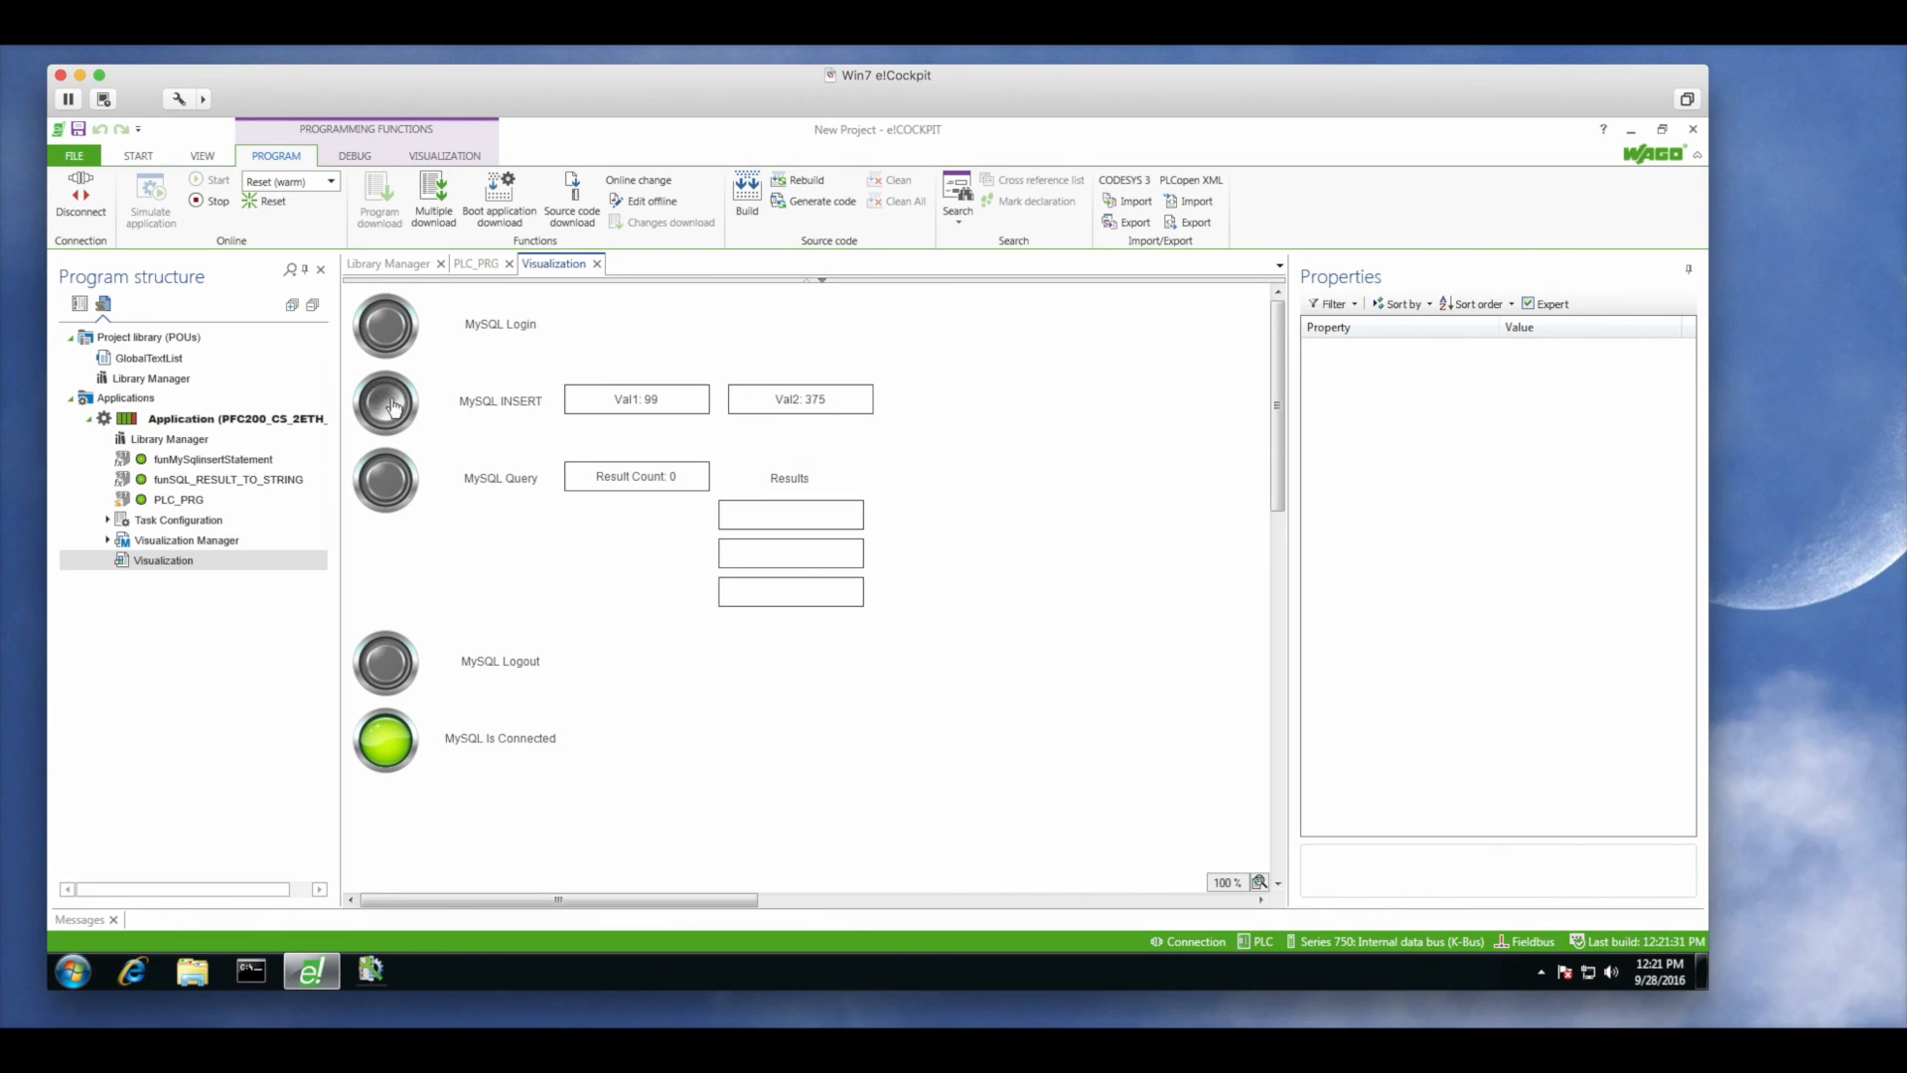
# Insert a row with Val1 123 and Val2 456, then query to list 99375 and 123456
pyautogui.click(385, 479)
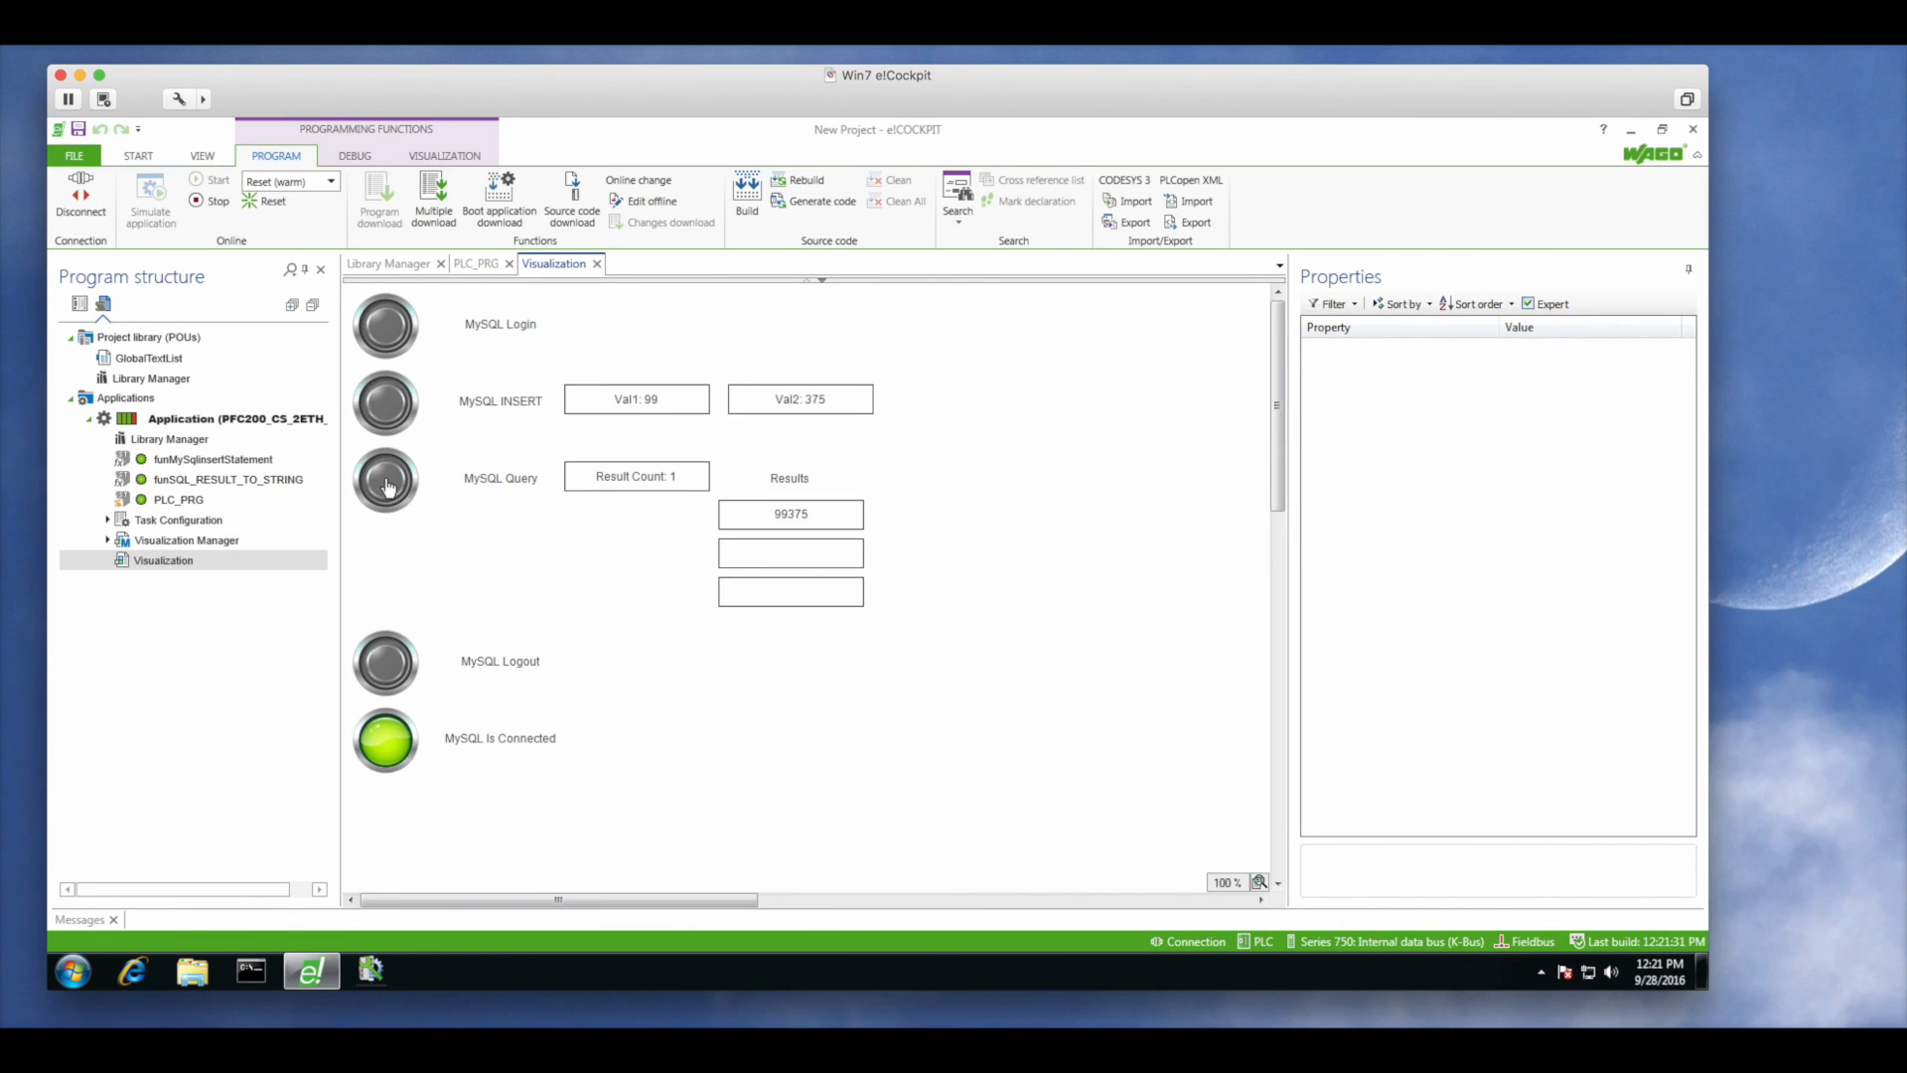
pyautogui.click(635, 400)
pyautogui.write('123')
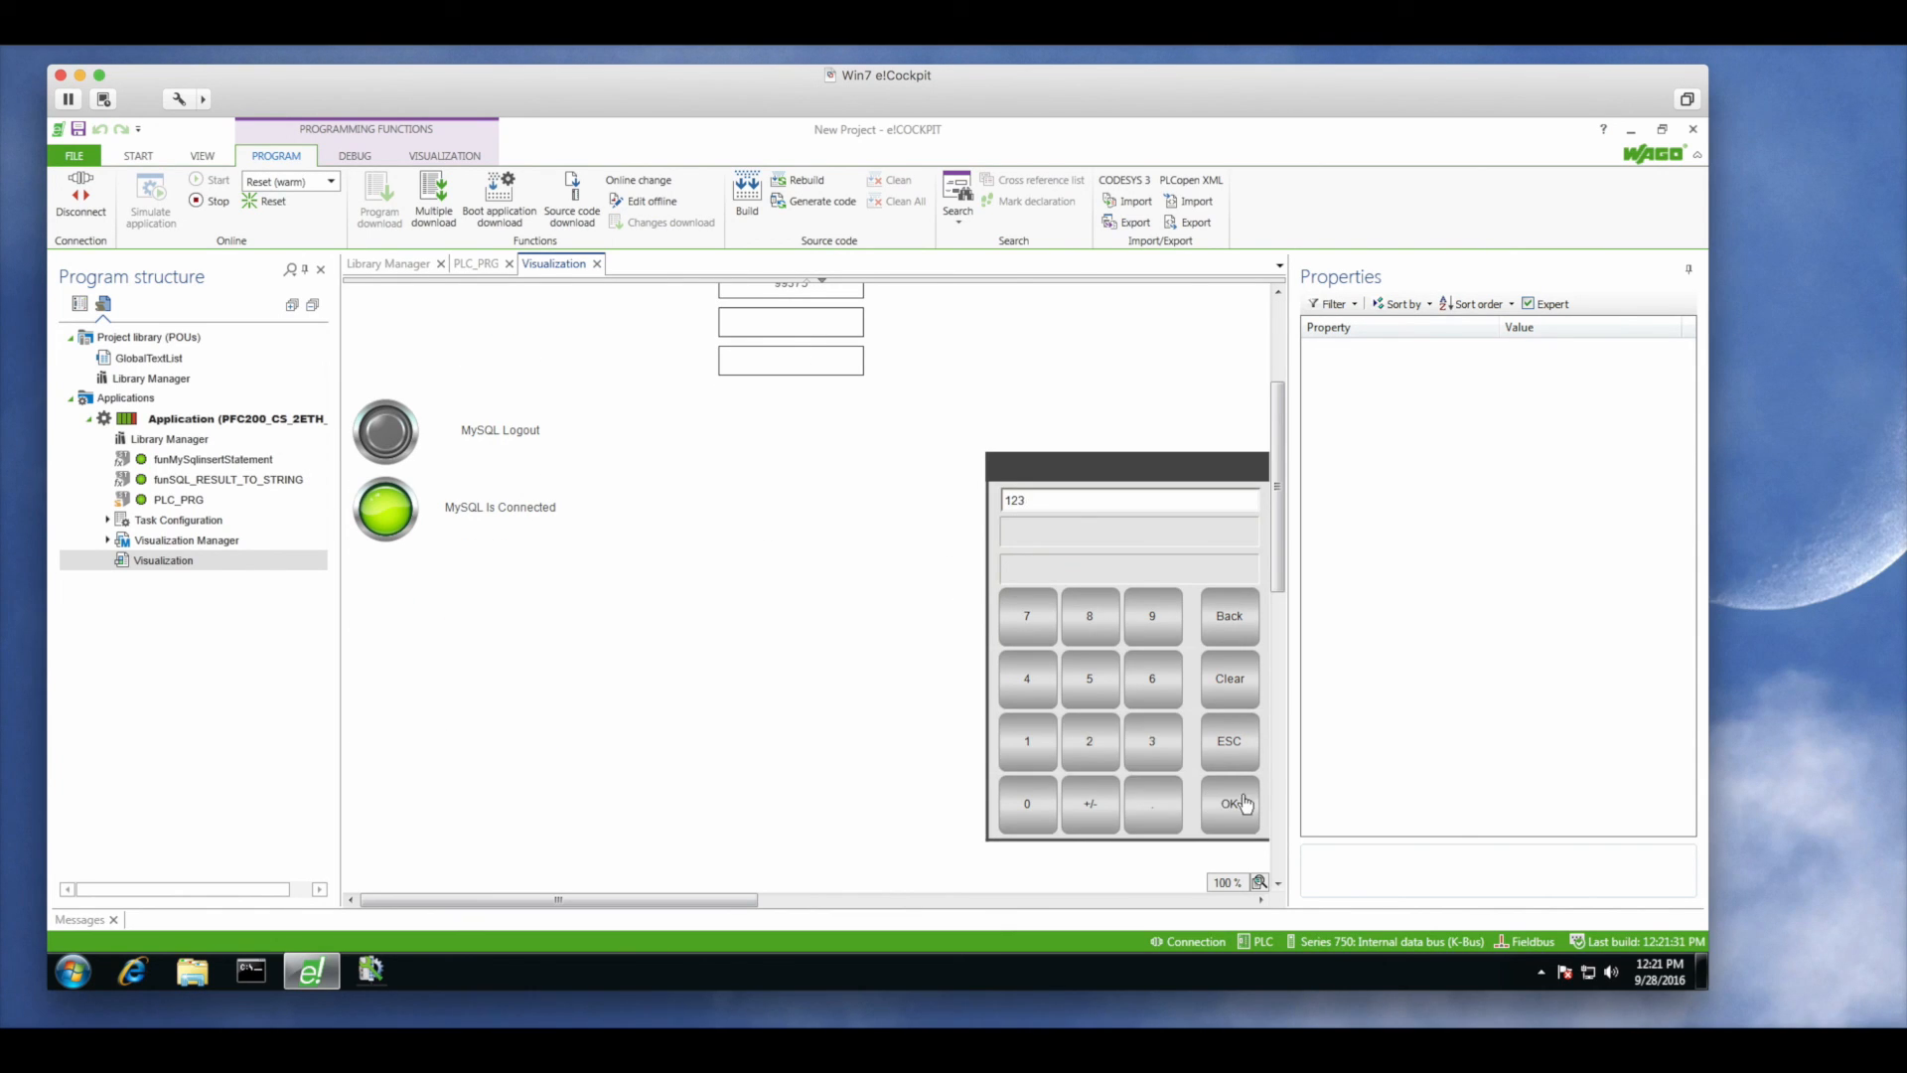
pyautogui.click(1229, 803)
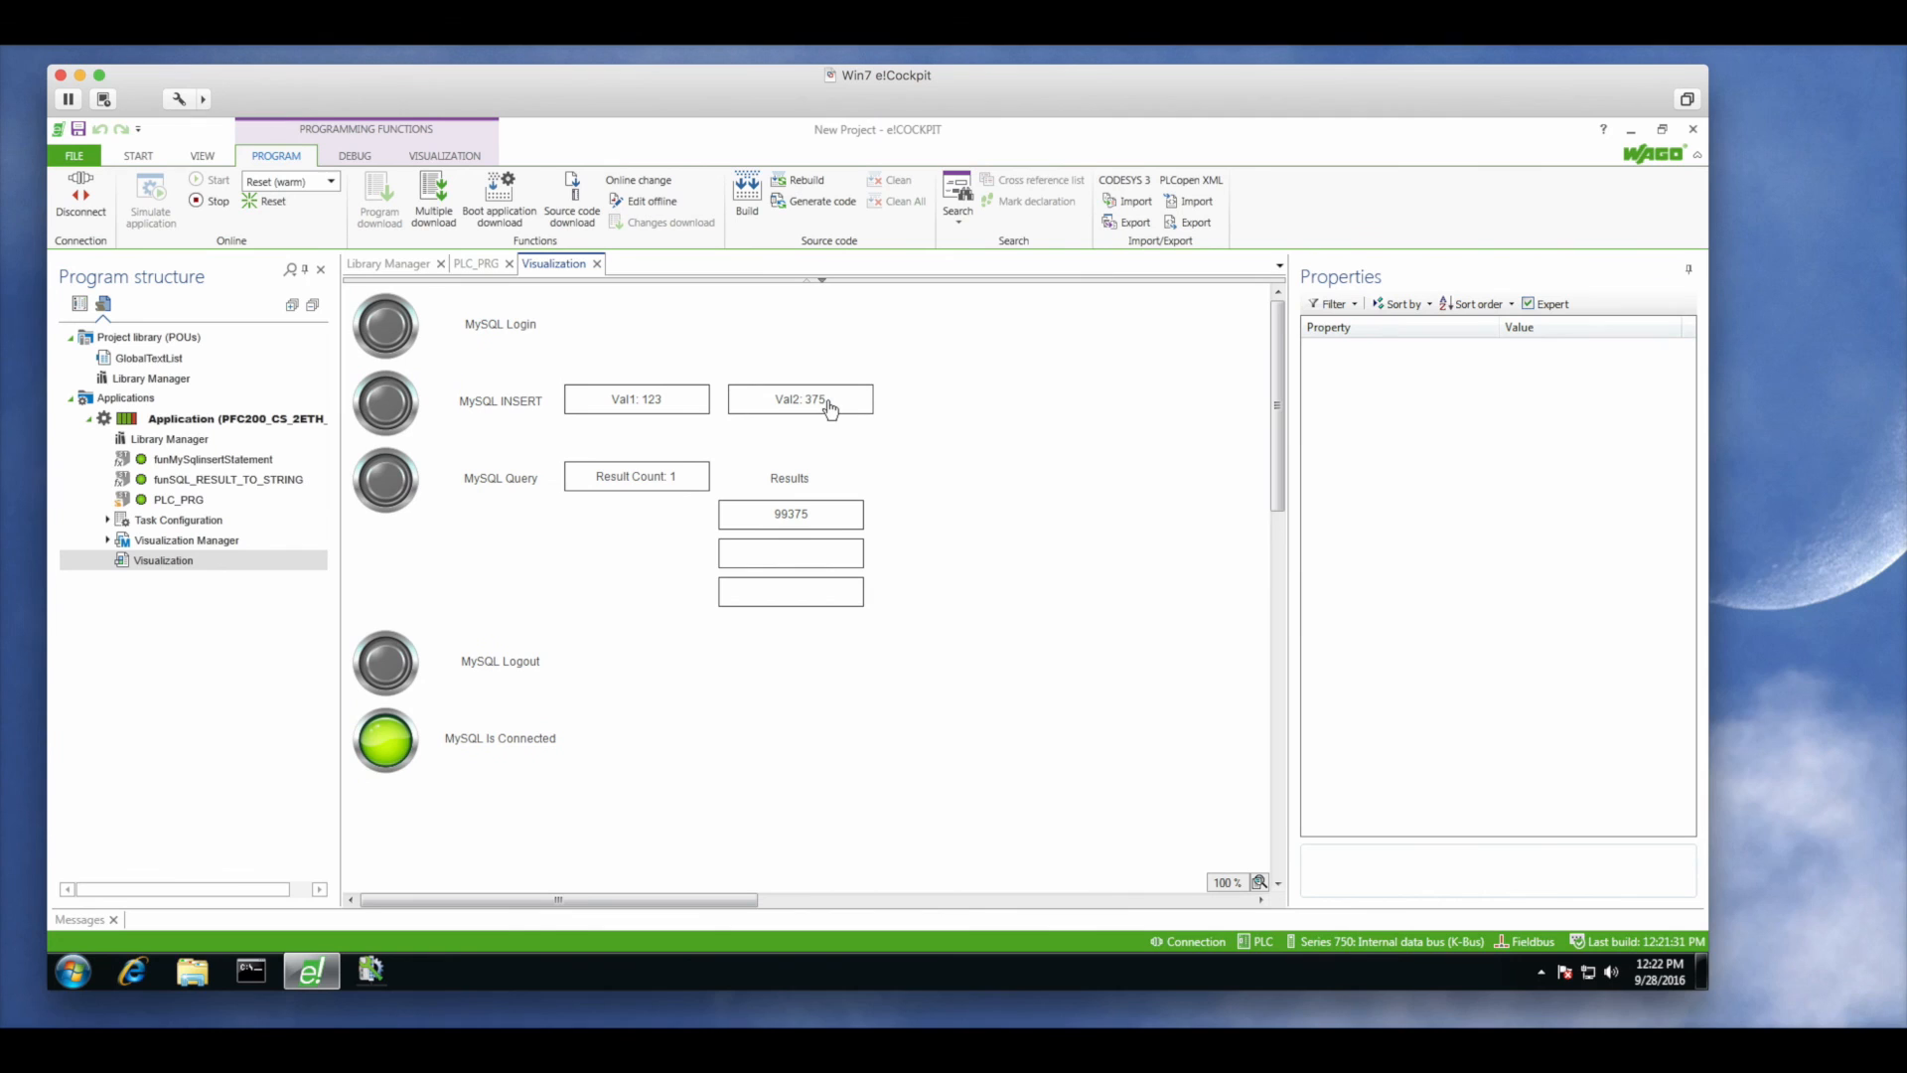
pyautogui.click(801, 399)
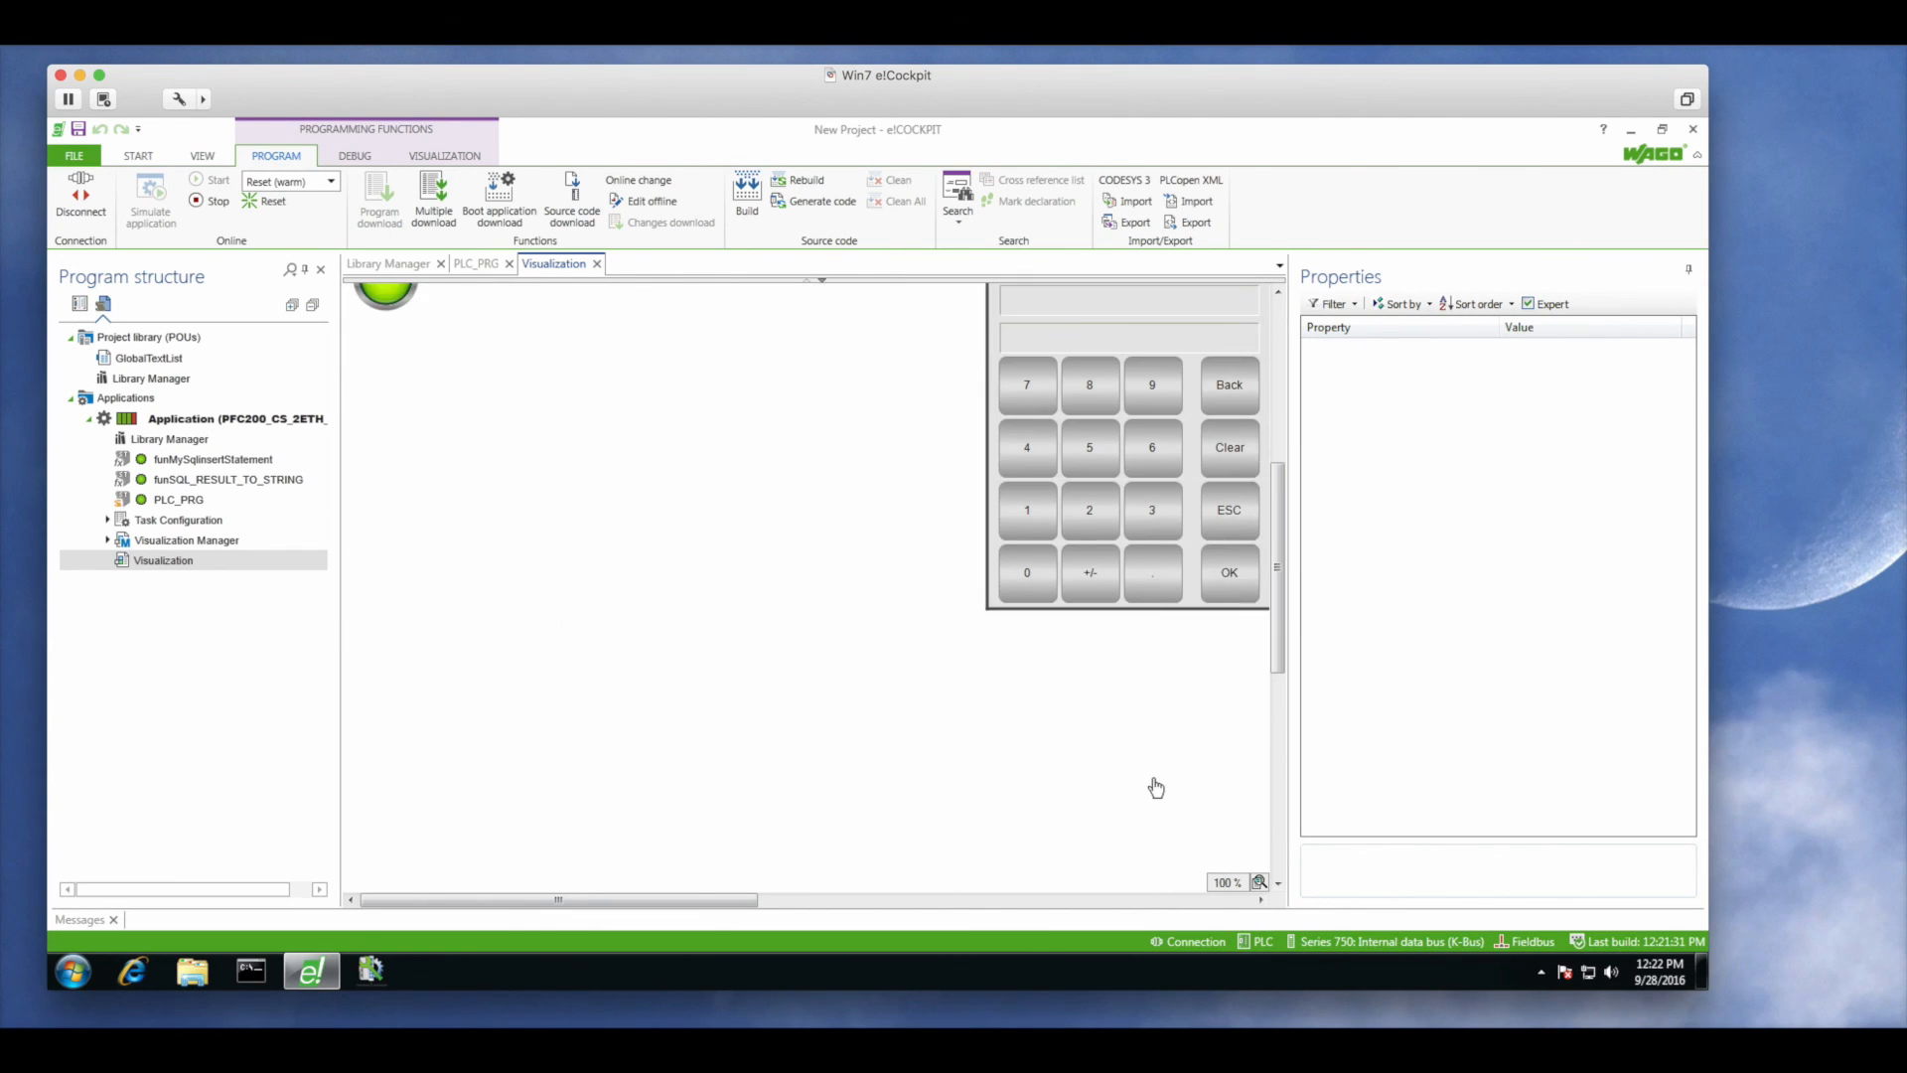
pyautogui.click(1228, 572)
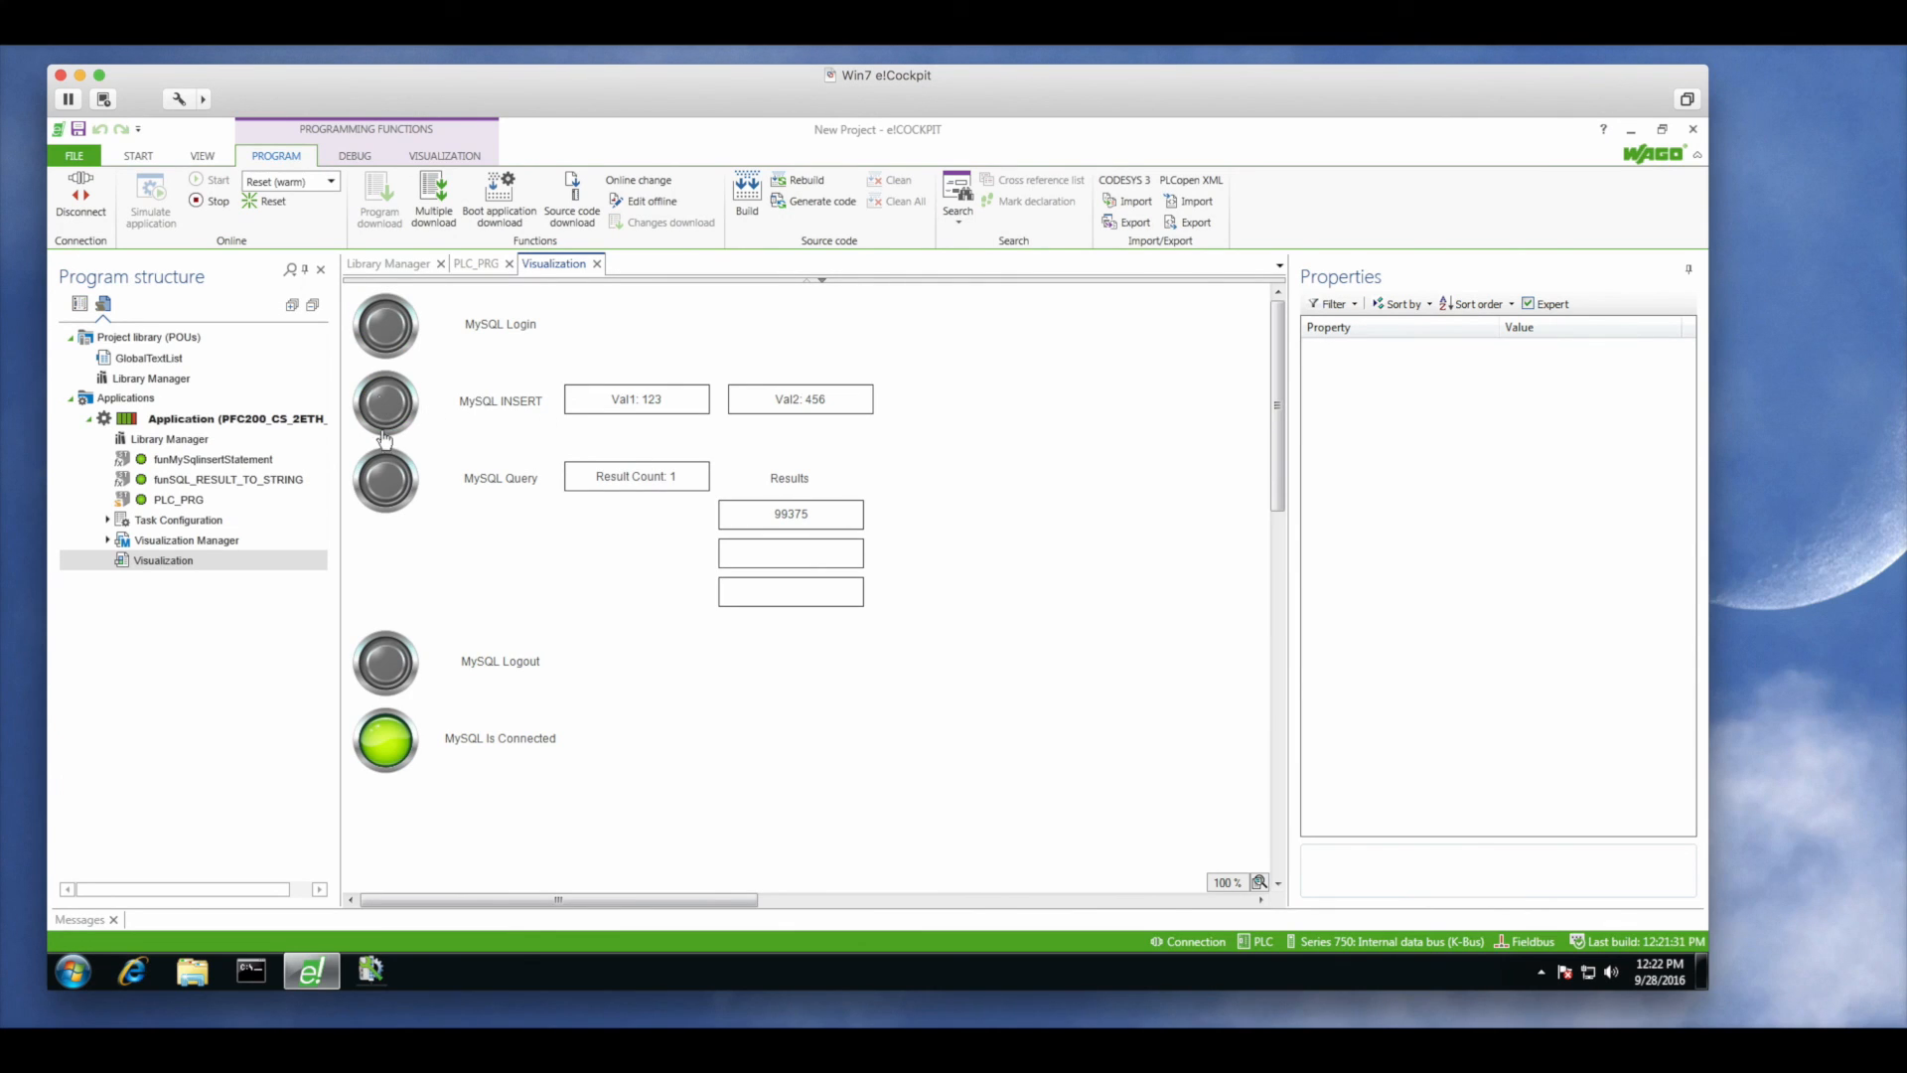
pyautogui.click(384, 477)
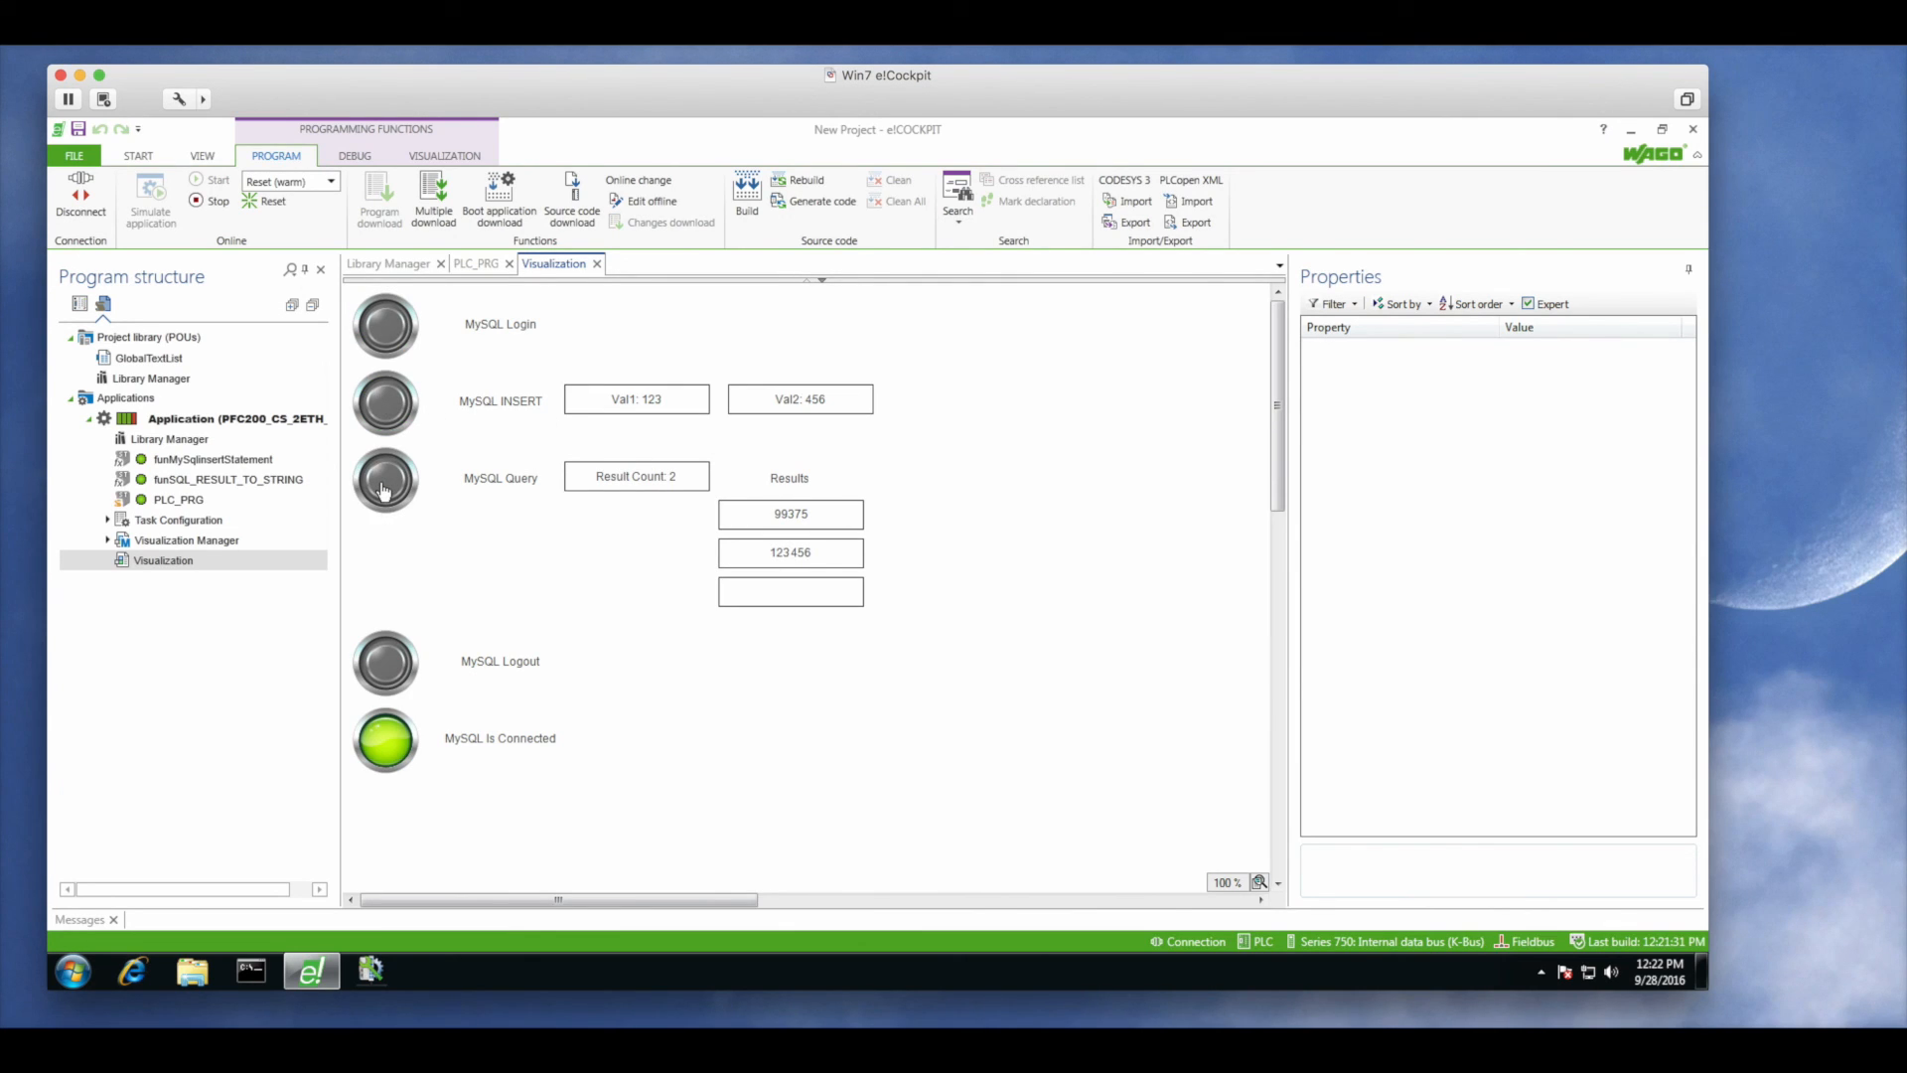
pyautogui.moveTo(391, 674)
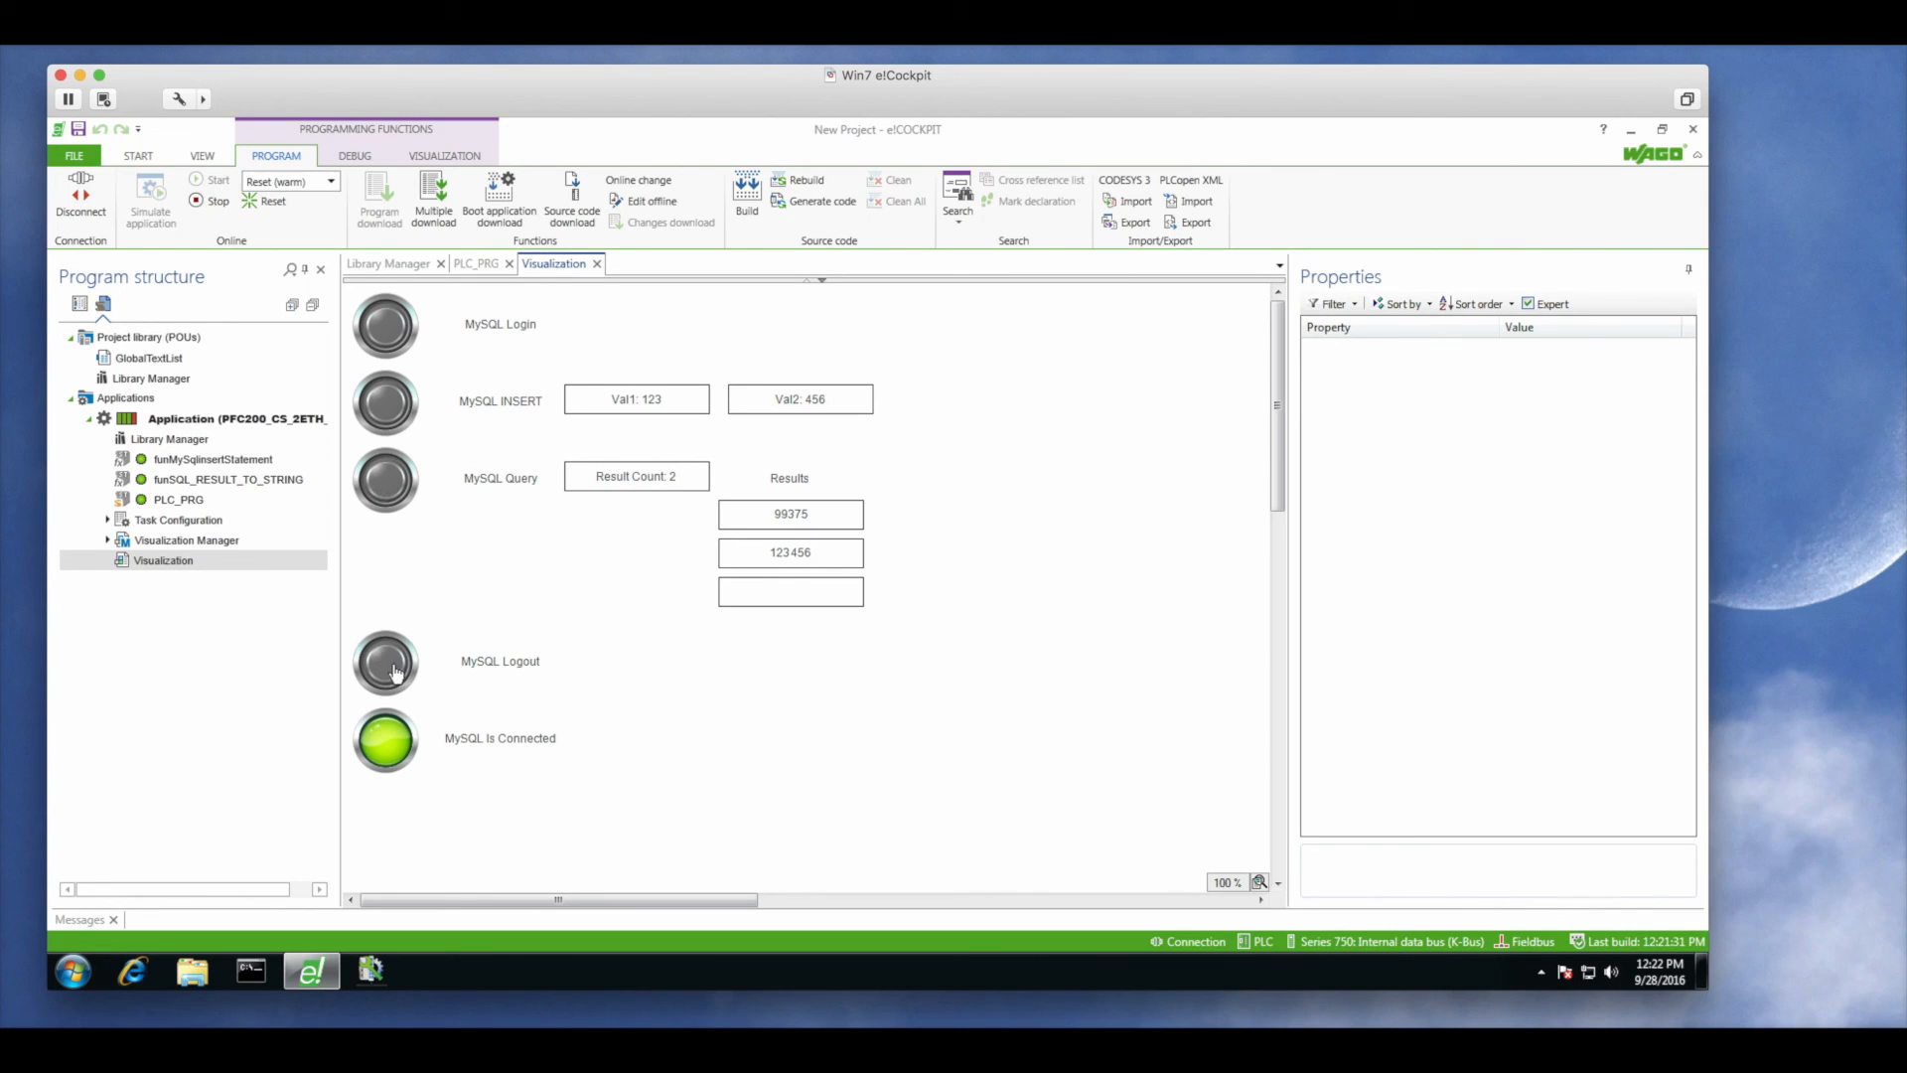